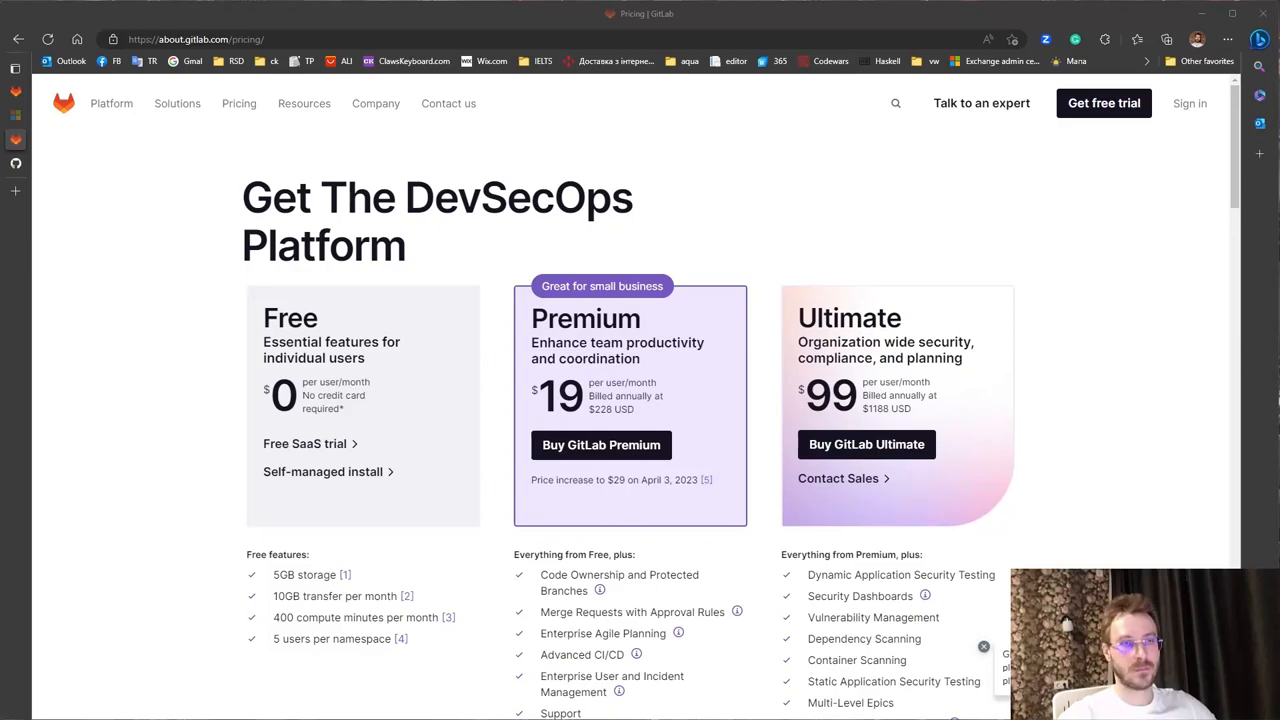
- Review GitLab's Free tier limits (400 compute minutes), then head to github.com/pricing for comparison
left_click(200, 40)
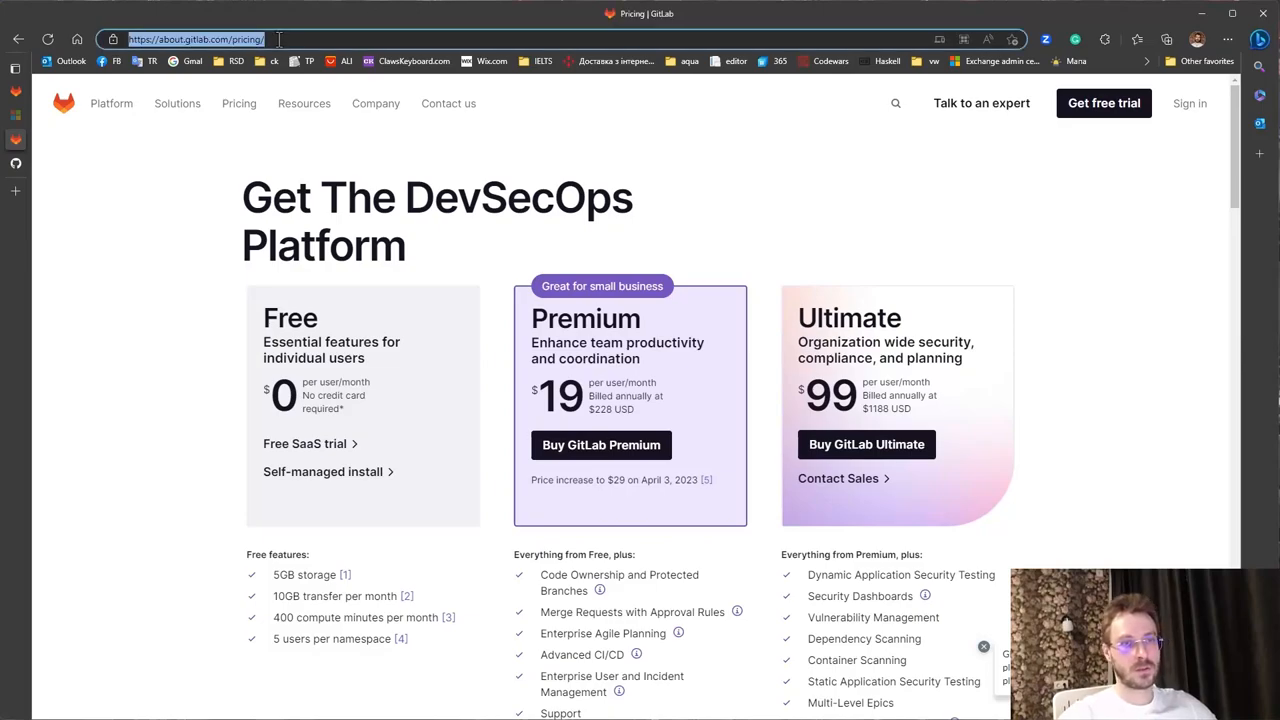
scroll("down", 3)
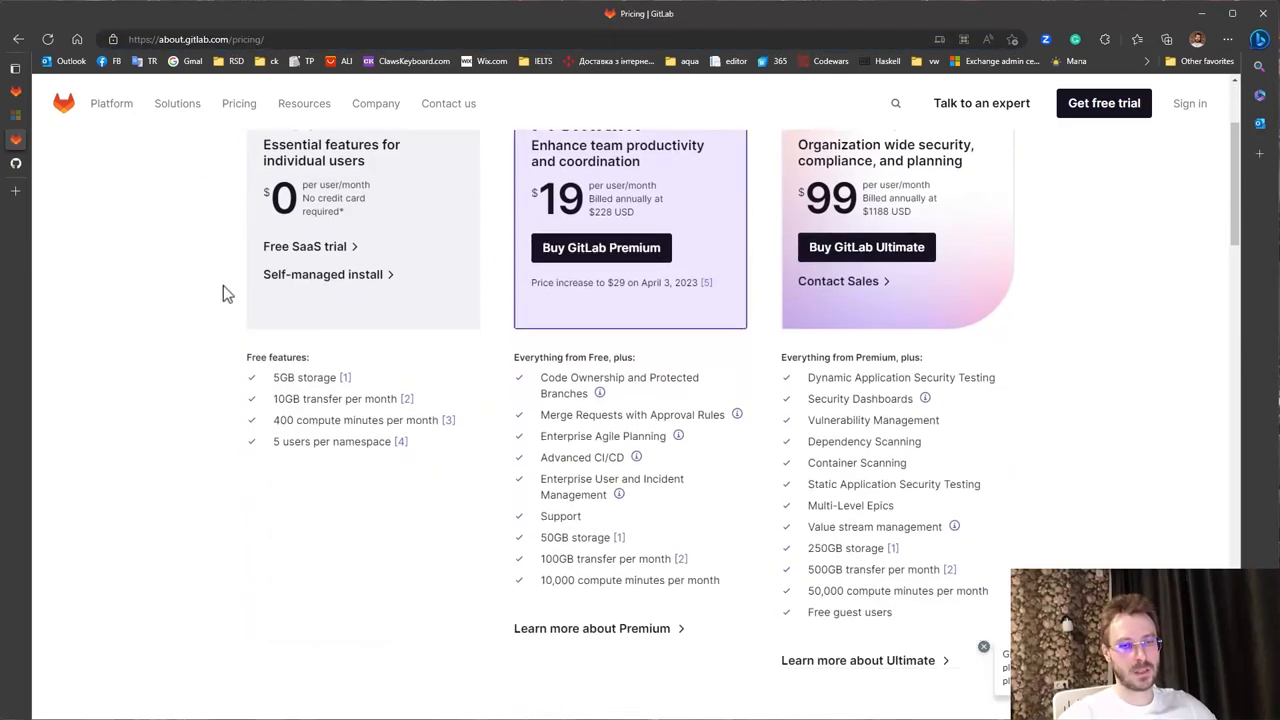
scroll("down", 3)
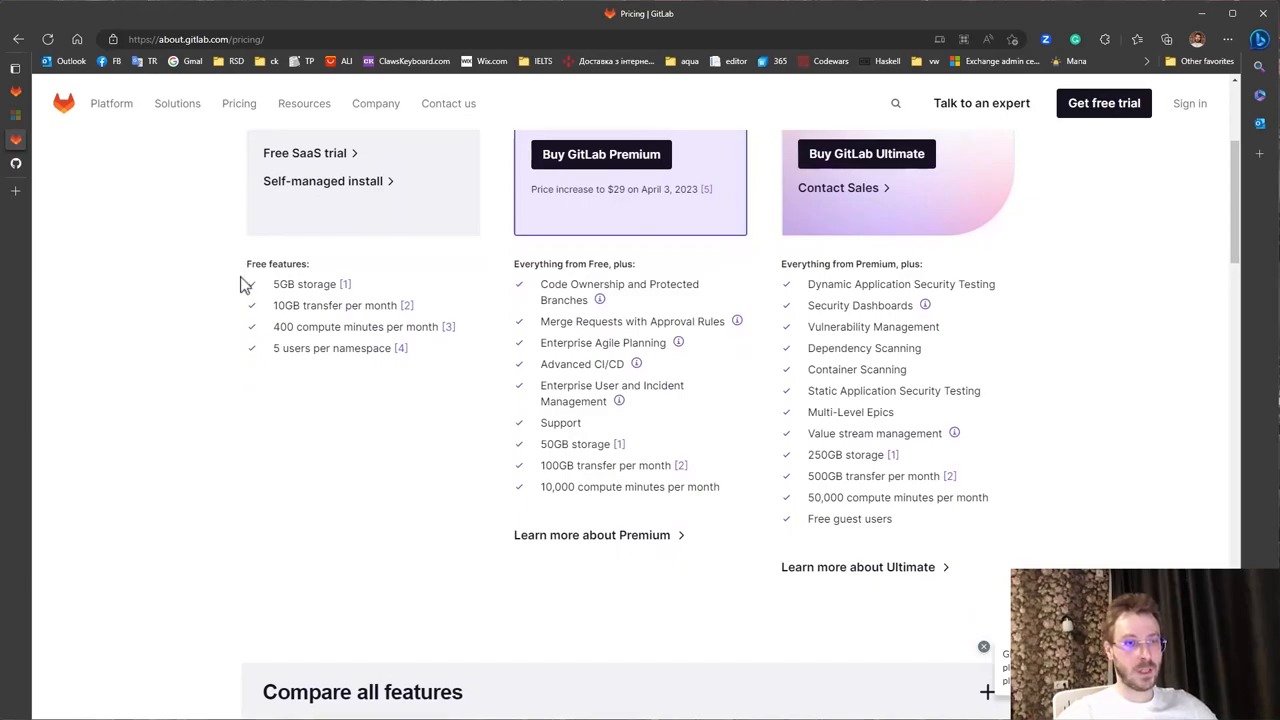
mouse_move(278, 322)
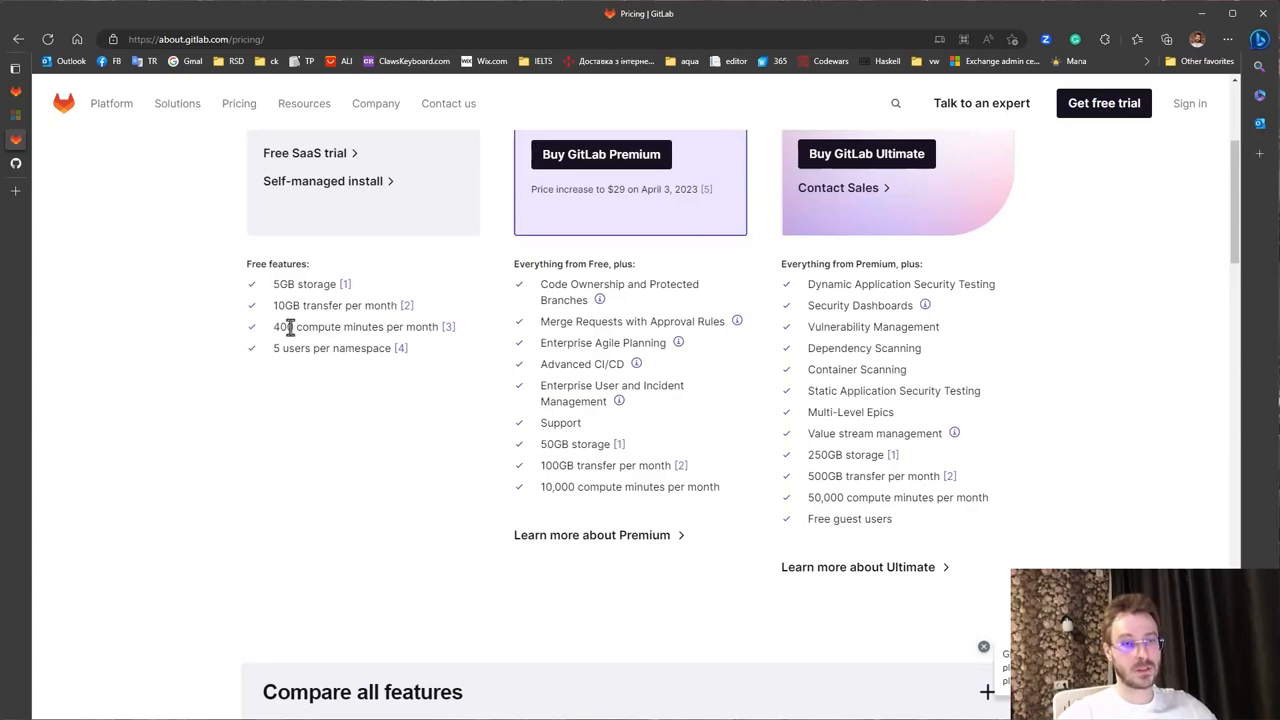
mouse_move(436, 328)
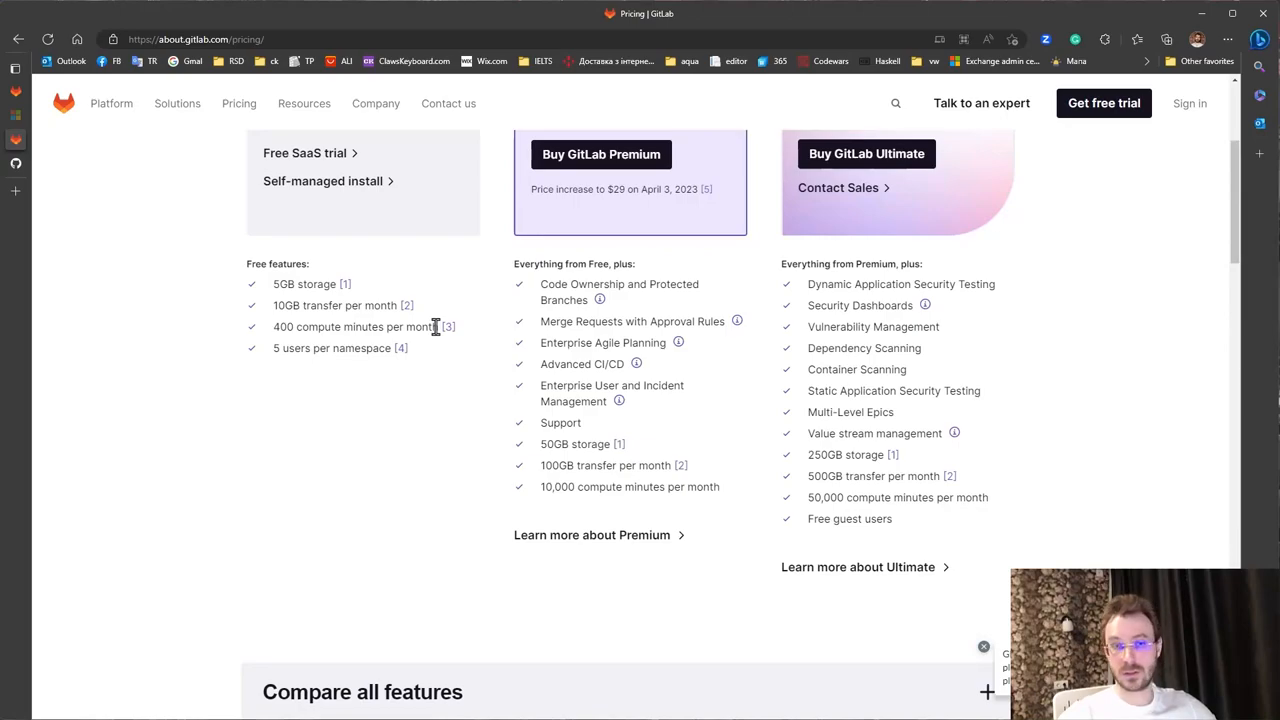
mouse_move(324, 300)
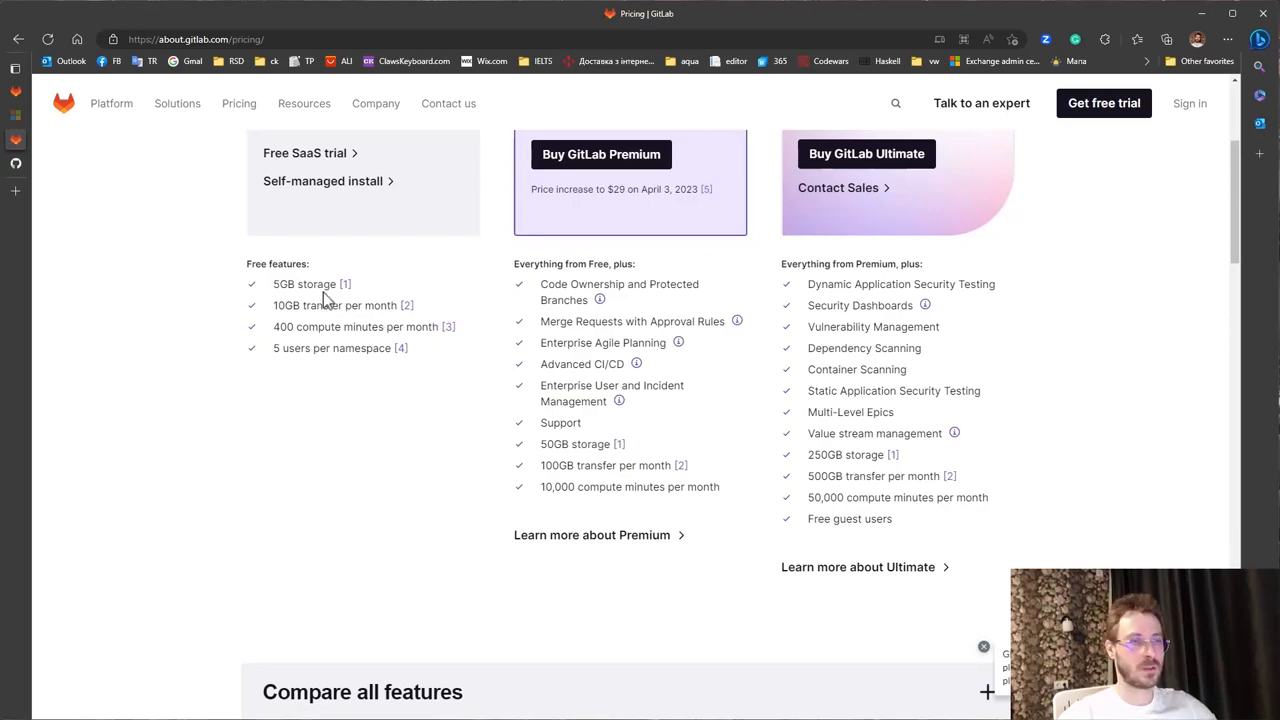
type("github.com/pricing")
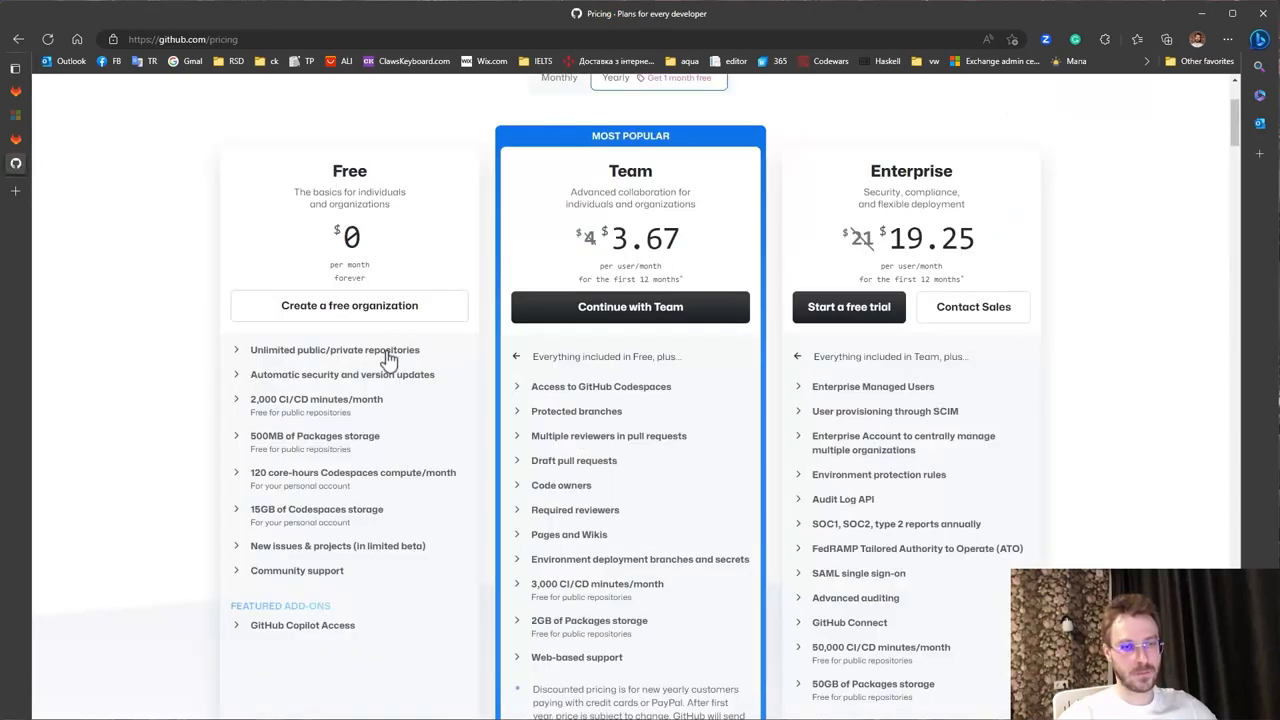
mouse_move(268, 412)
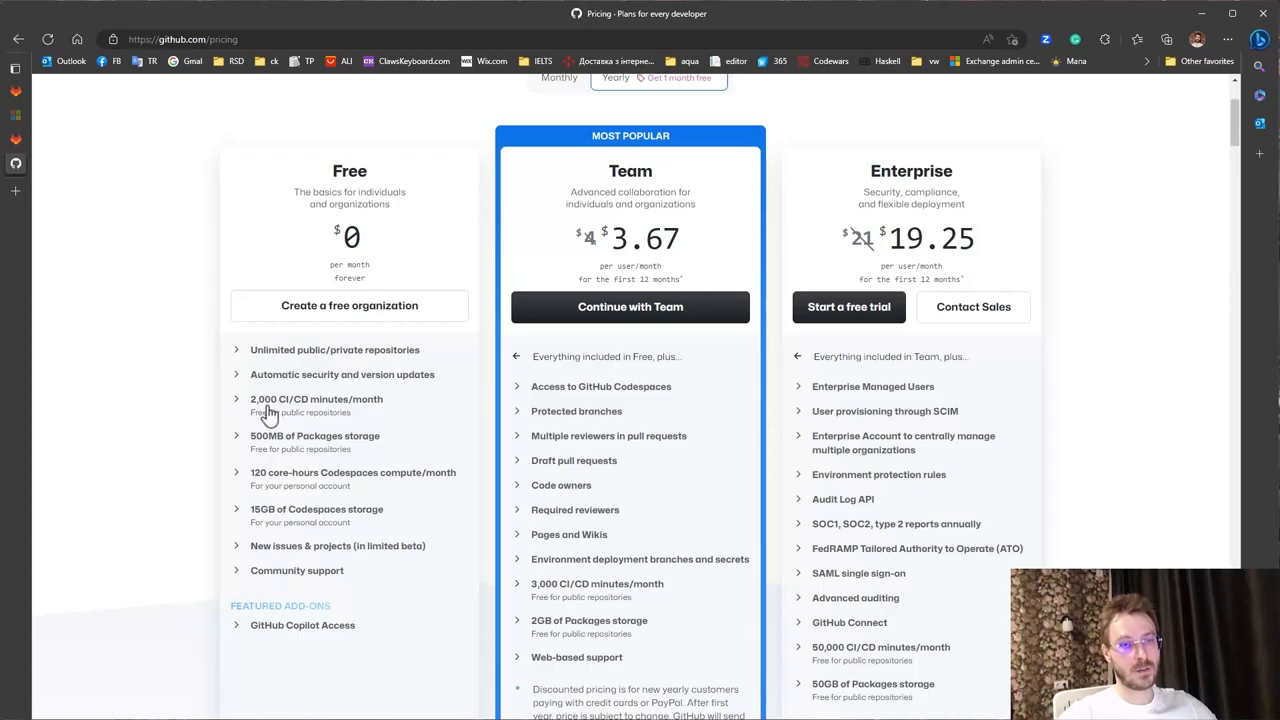
mouse_move(316, 418)
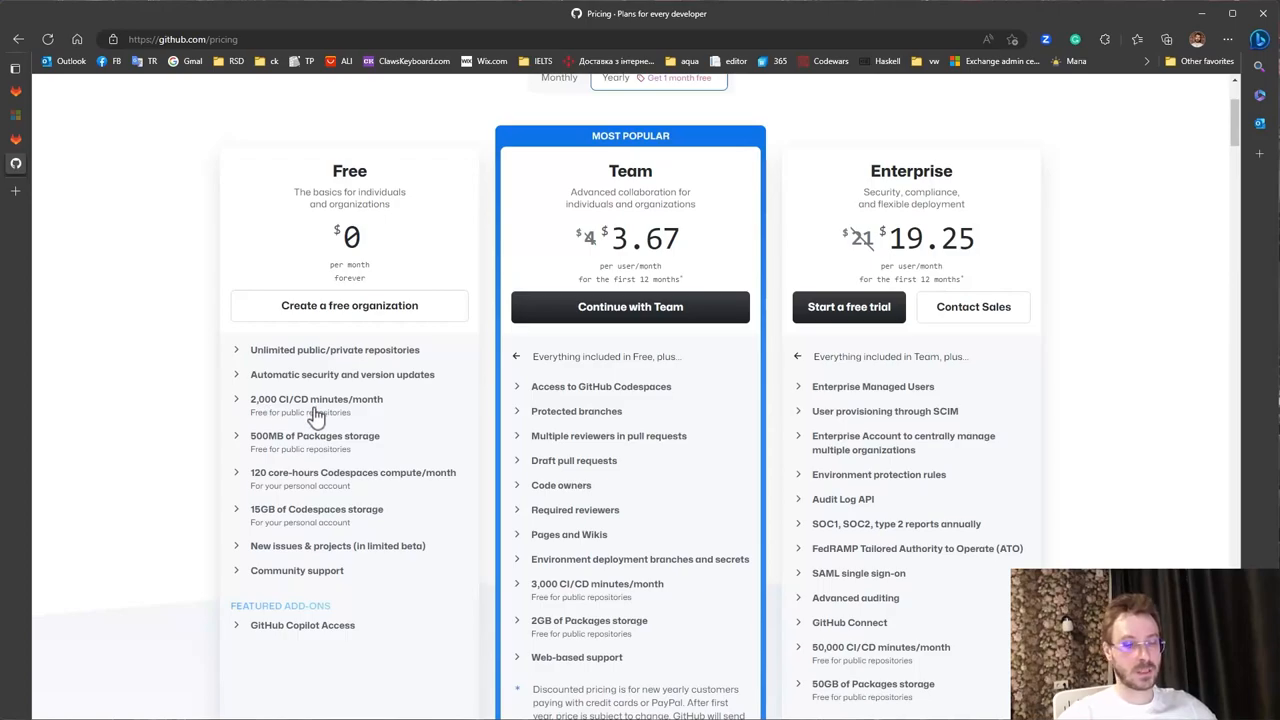
mouse_move(260, 452)
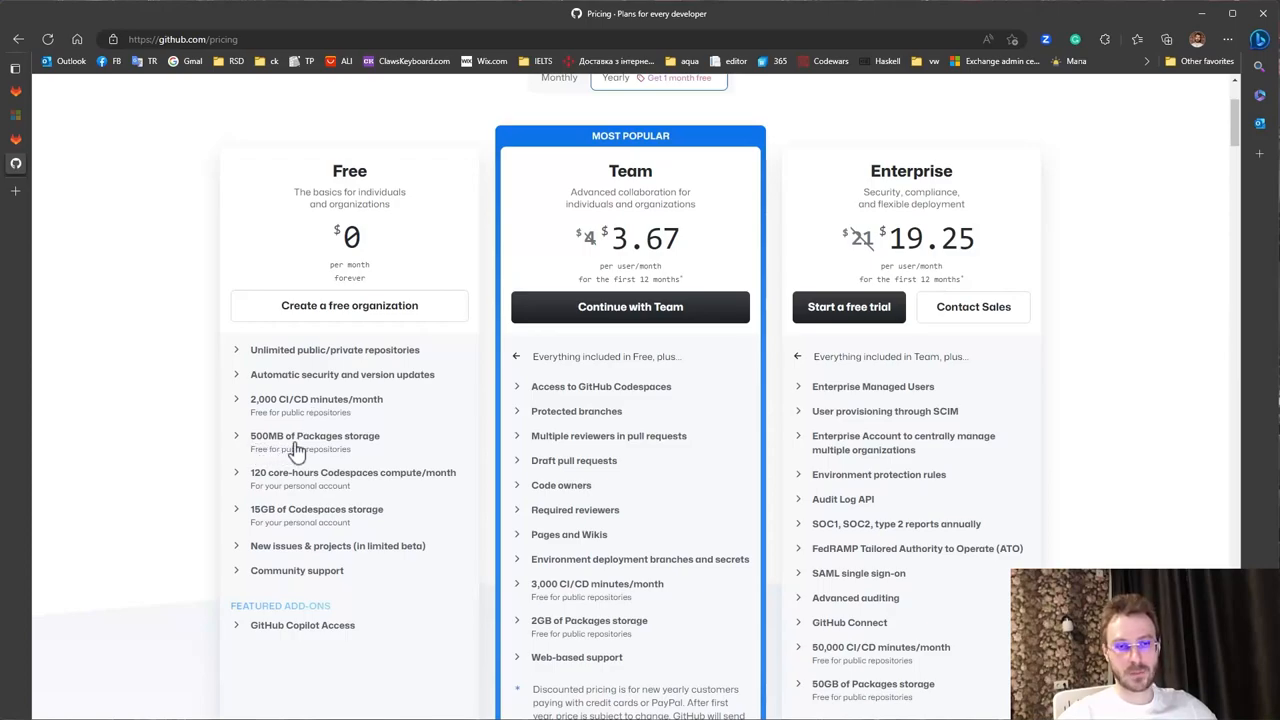
mouse_move(24, 144)
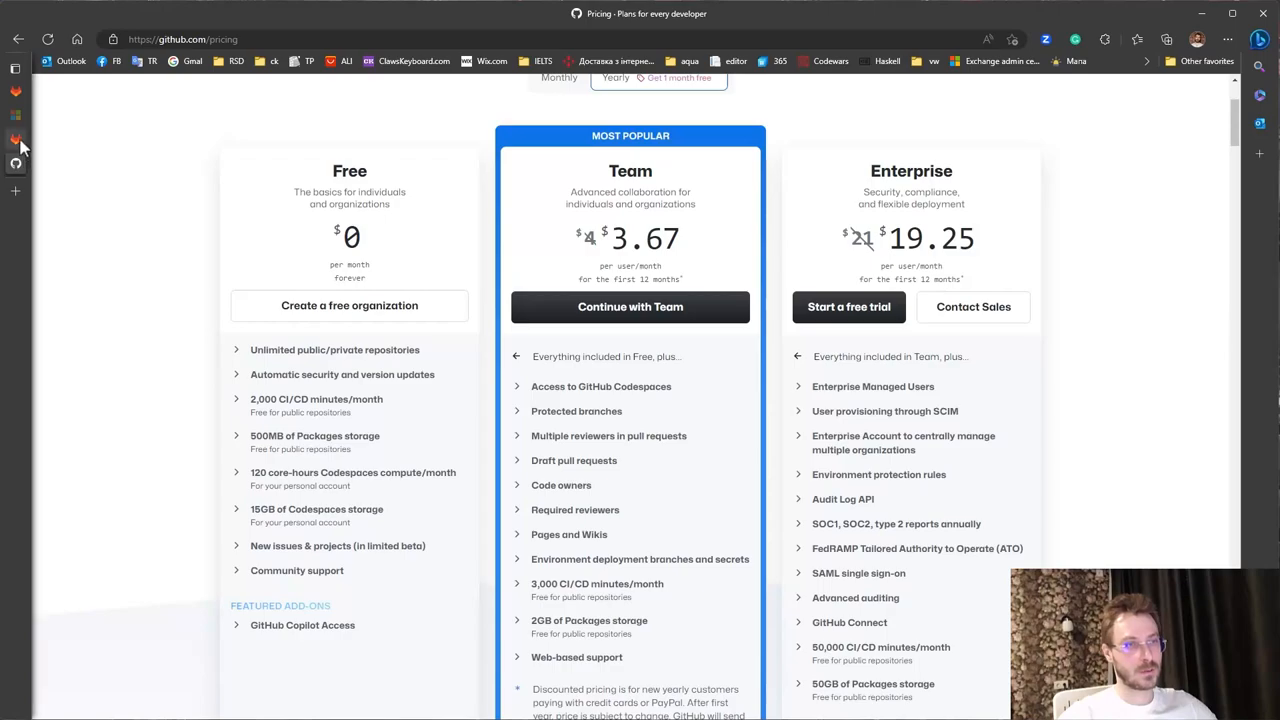
mouse_move(280, 450)
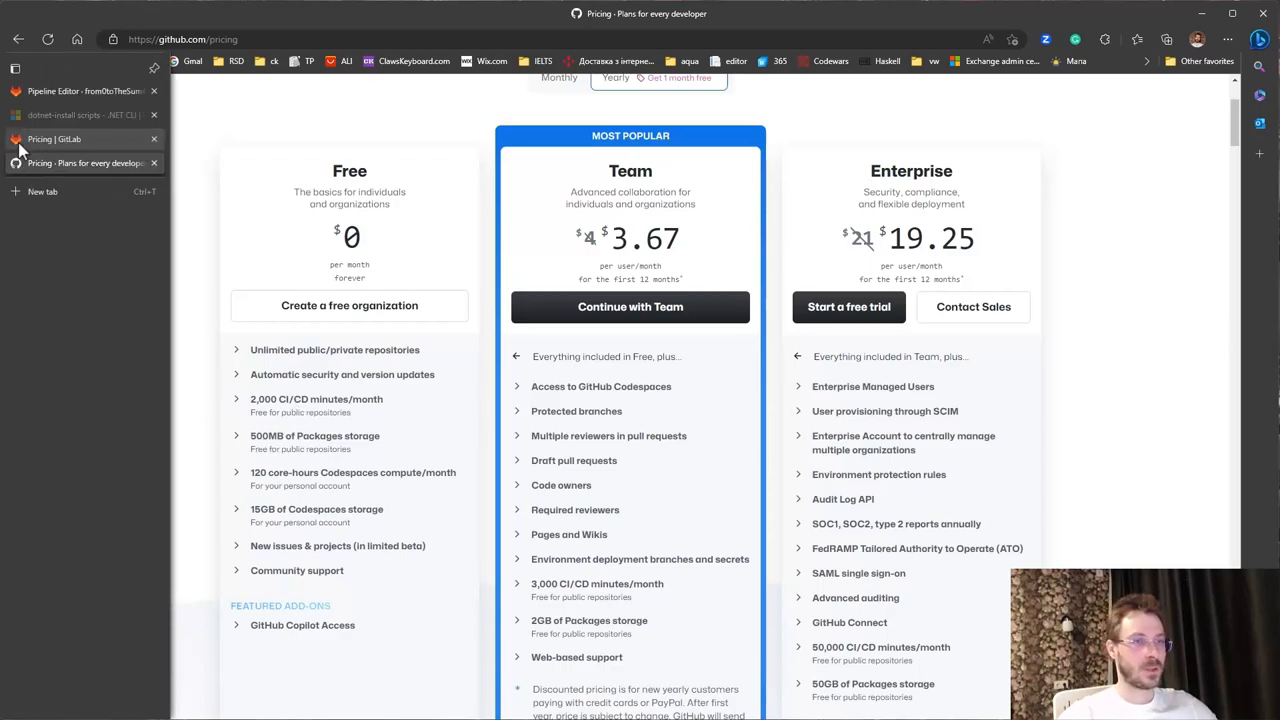
mouse_move(48, 140)
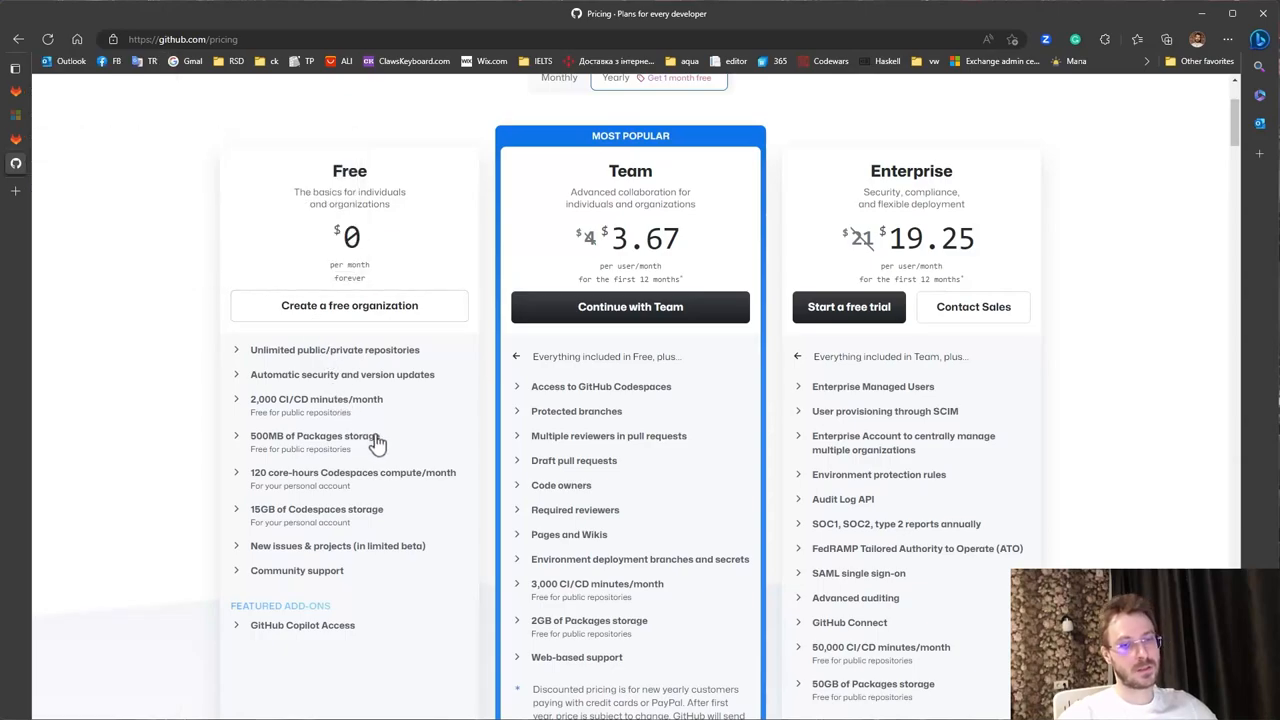
mouse_move(386, 442)
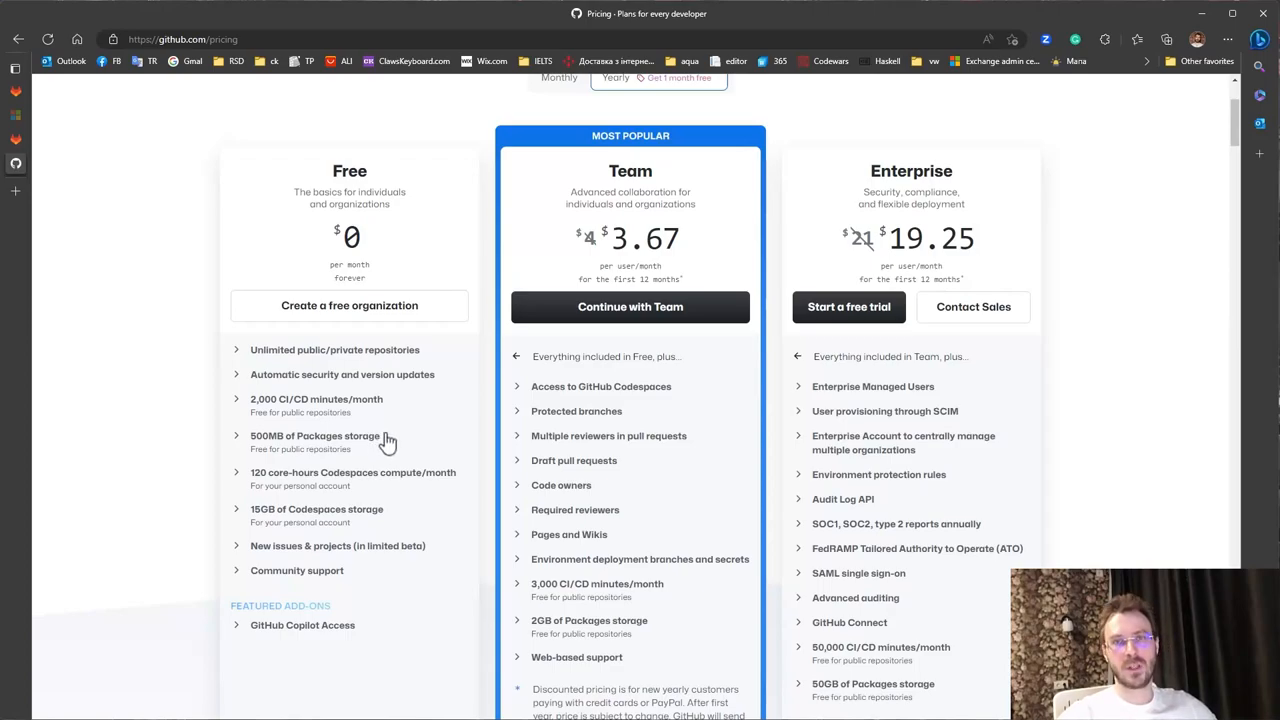
mouse_move(404, 432)
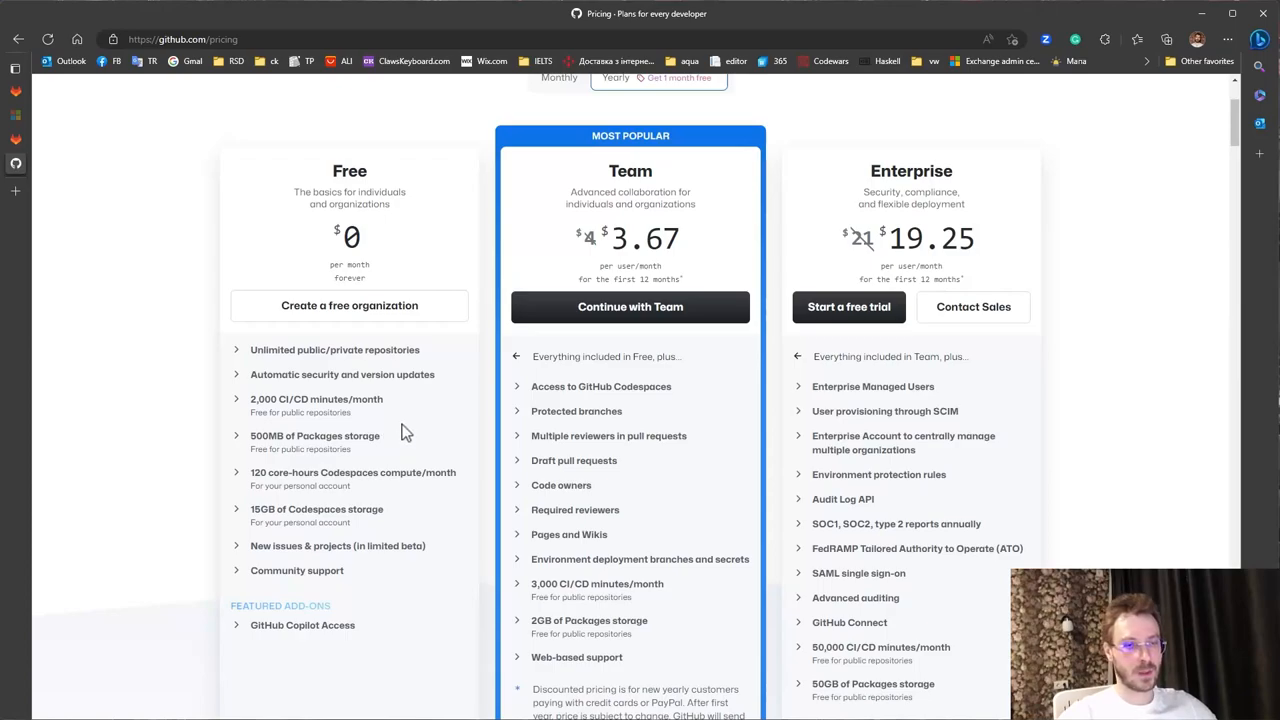
- Return from GitHub's Free plan (2,000 CI/CD minutes) to the GitLab pipeline editor tab
left_click(12, 76)
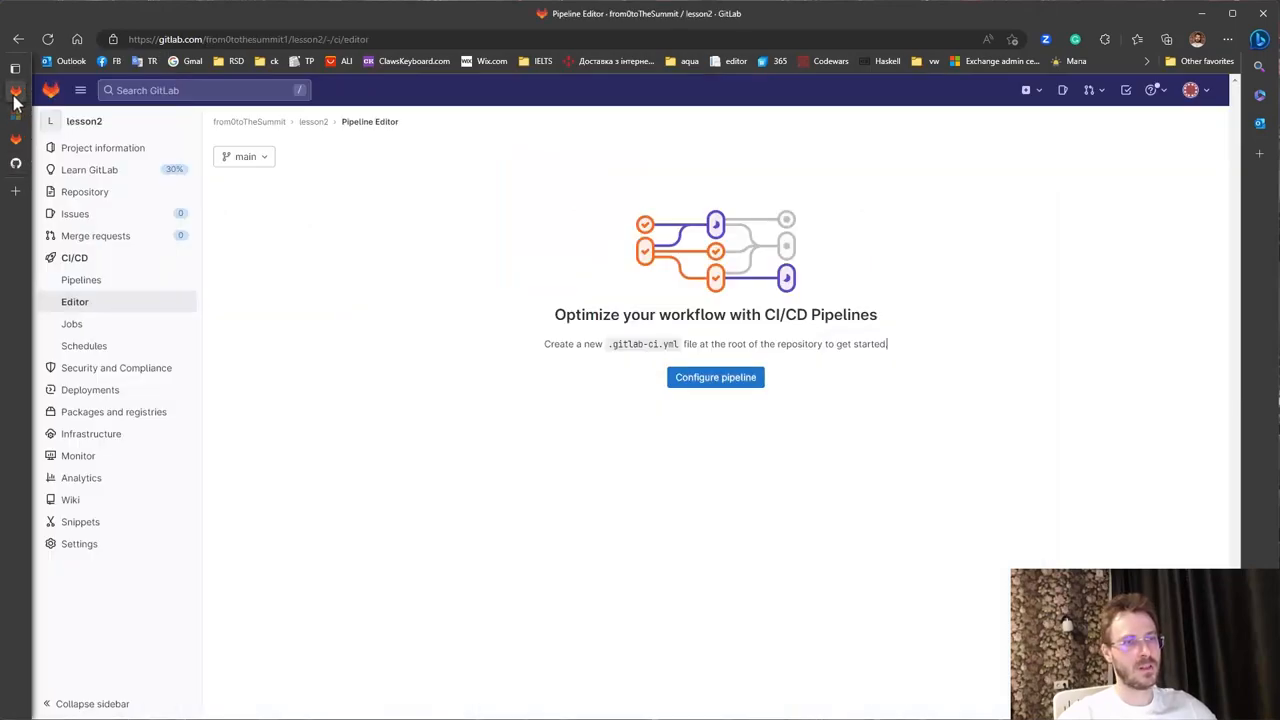
mouse_move(754, 404)
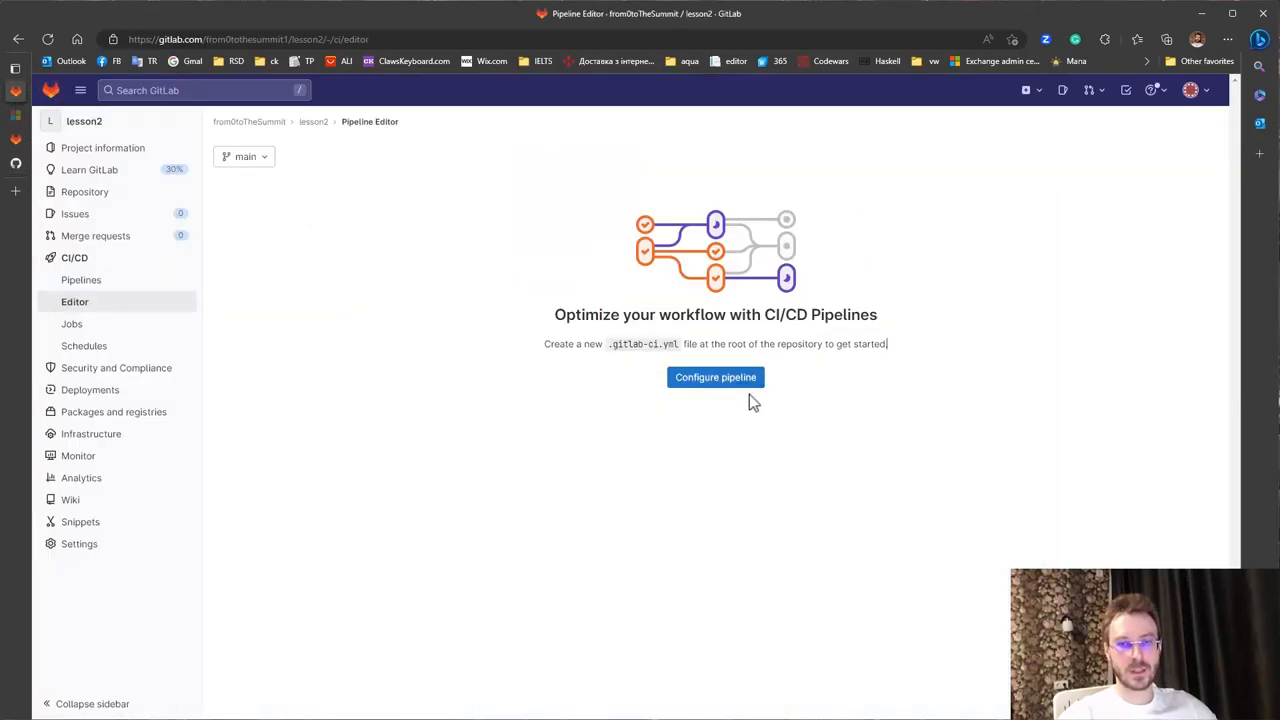
- Create lesson2's first .gitlab-ci.yml from the starter template and commit it to main
left_click(716, 376)
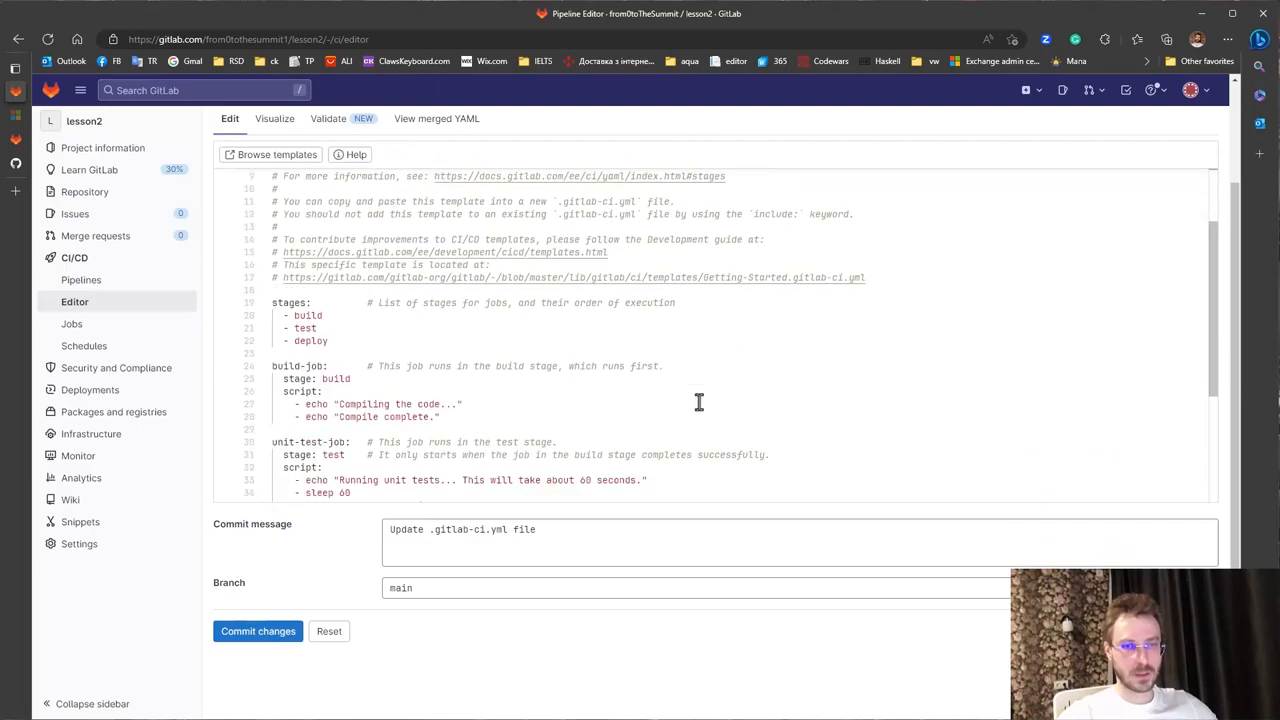
scroll("down", 3)
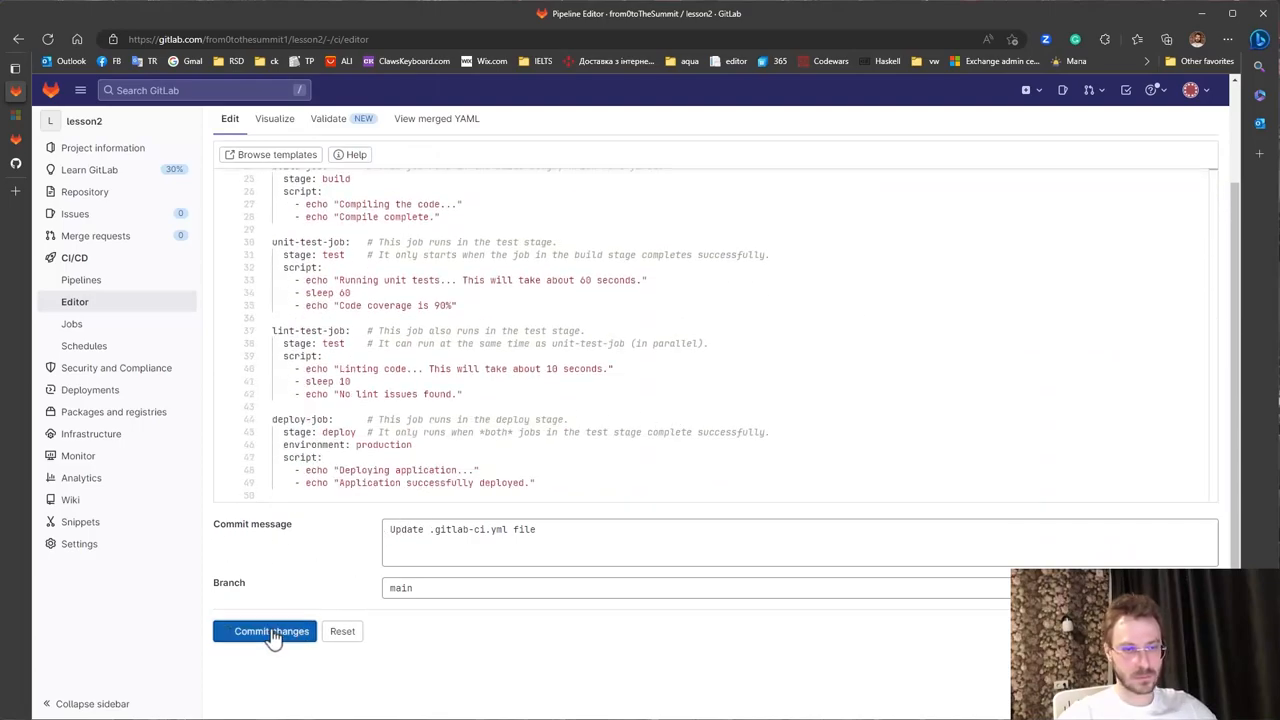
left_click(264, 632)
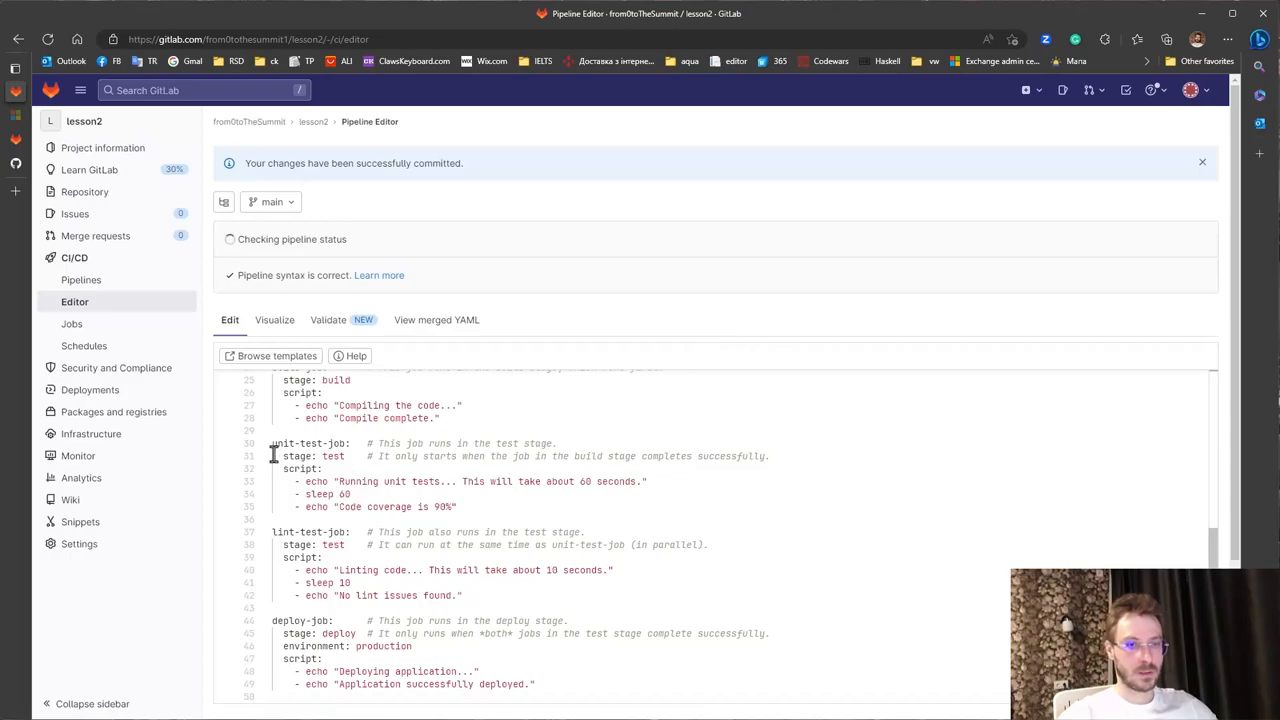
- Open the newest passed pipeline from CI/CD > Pipelines to see its build, test and deploy jobs
left_click(80, 280)
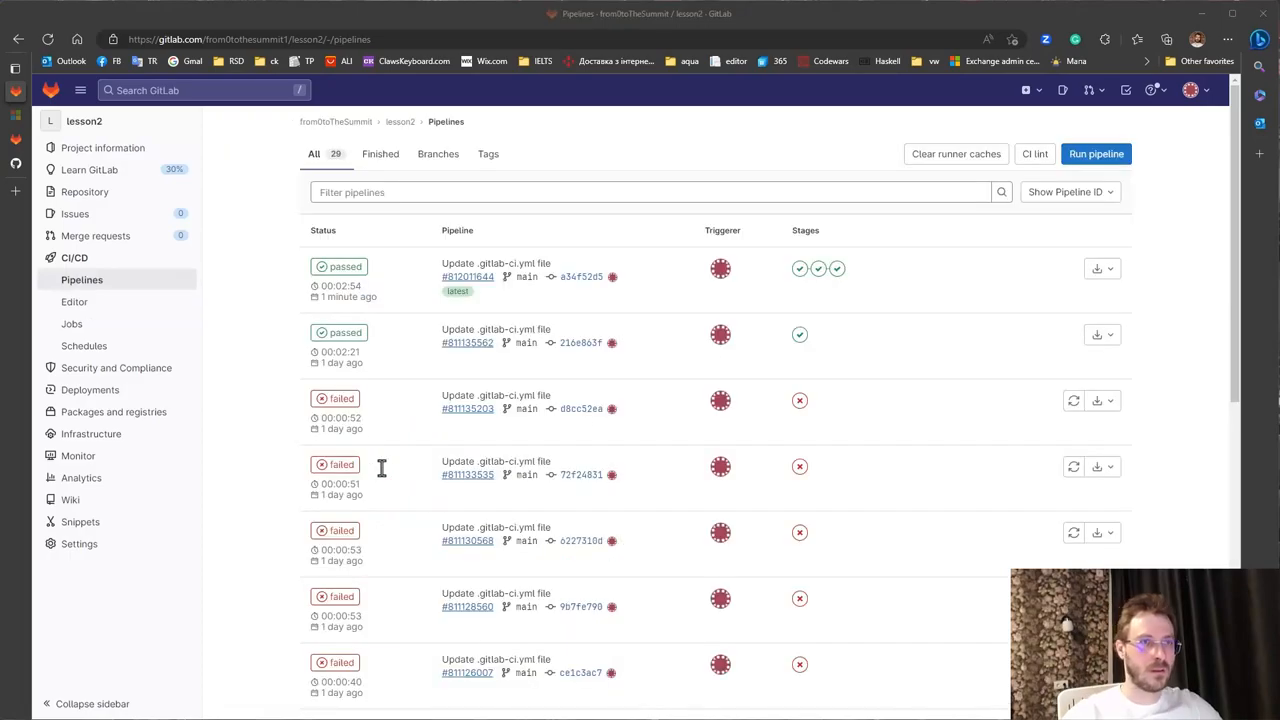
mouse_move(308, 268)
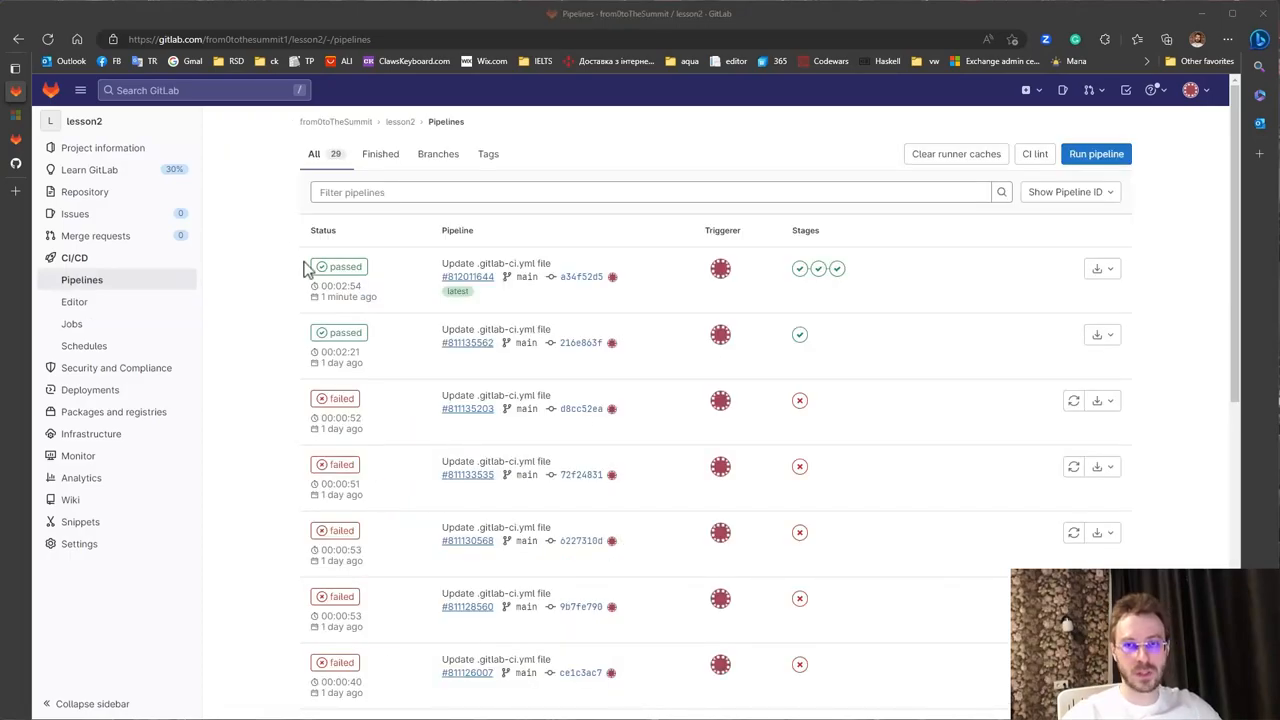
left_click(340, 266)
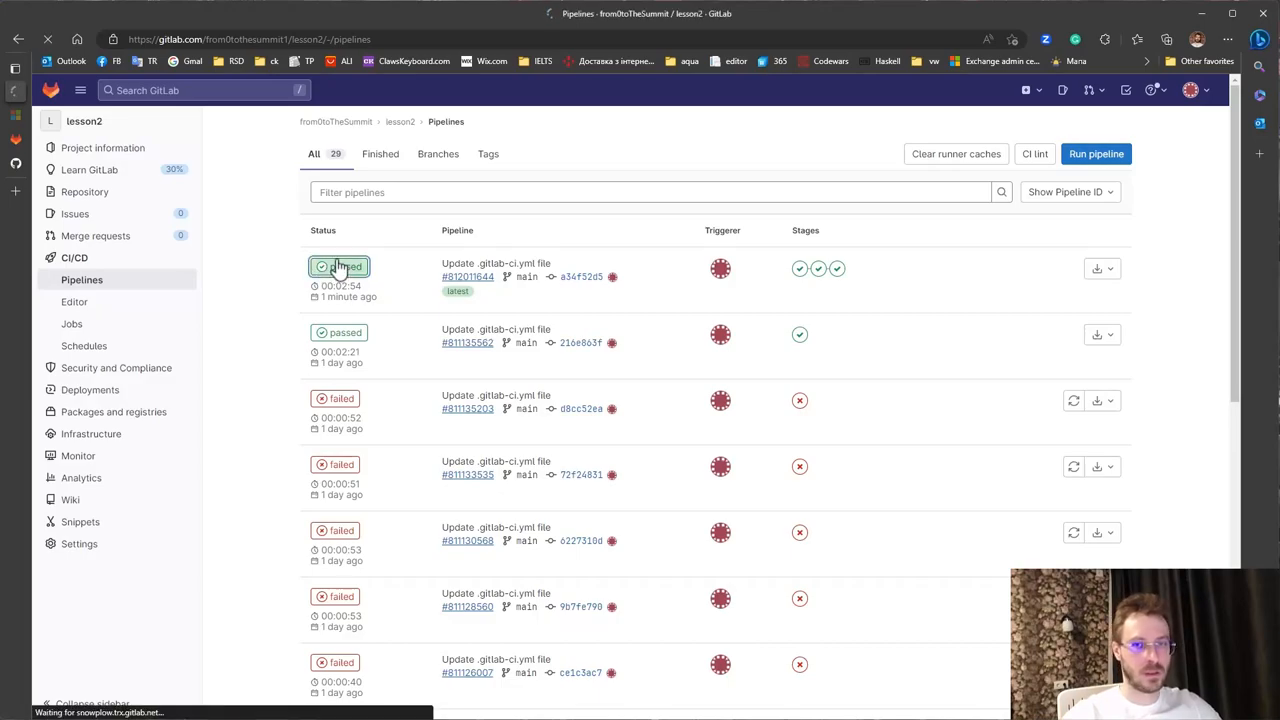
left_click(338, 268)
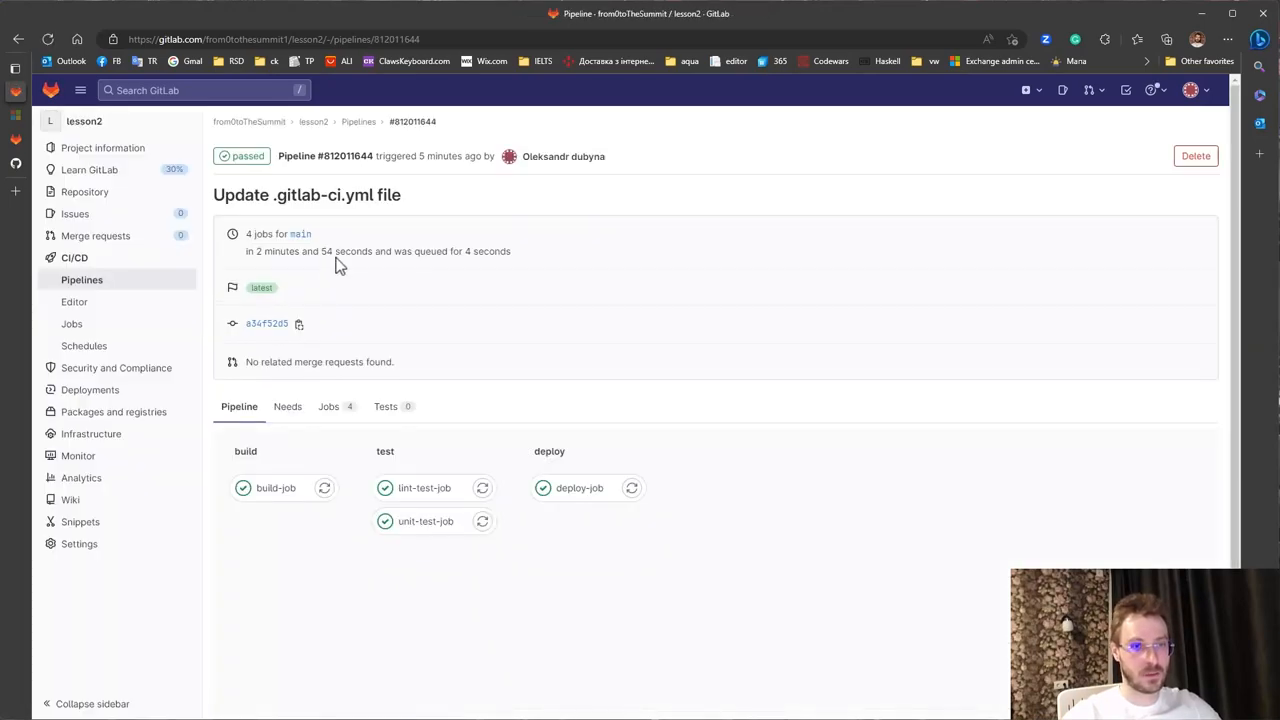
mouse_move(528, 450)
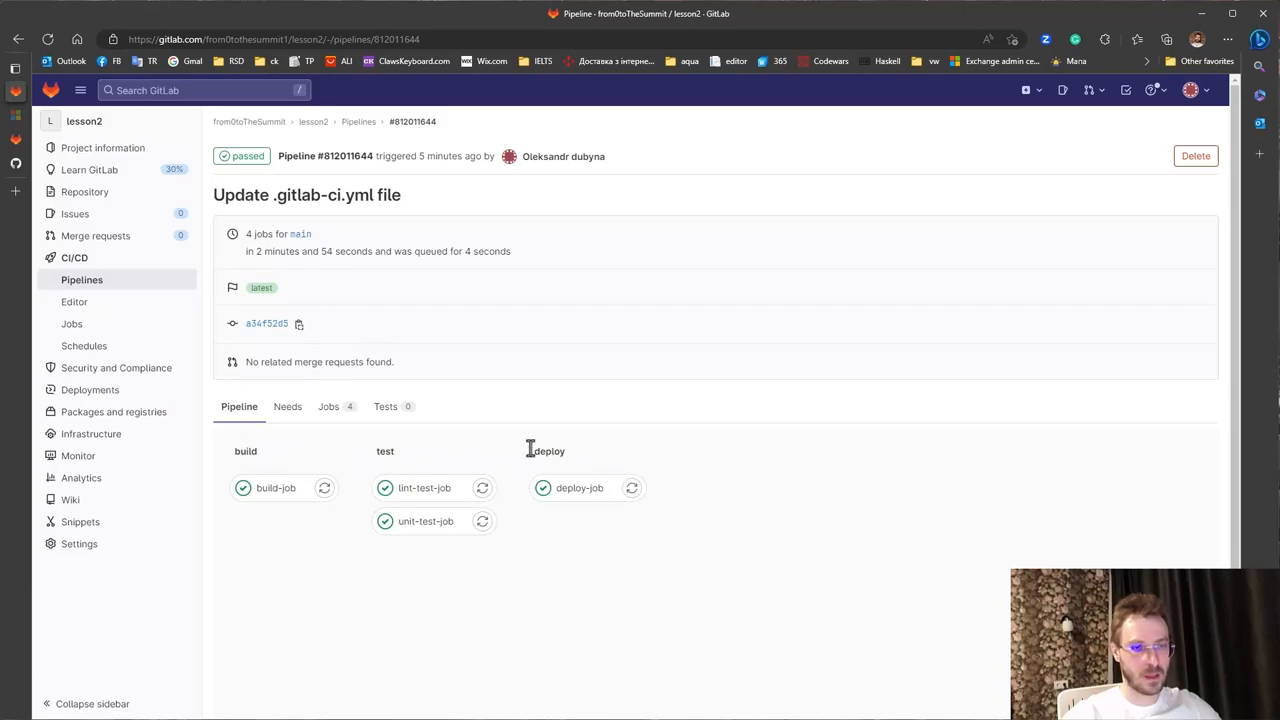
mouse_move(356, 520)
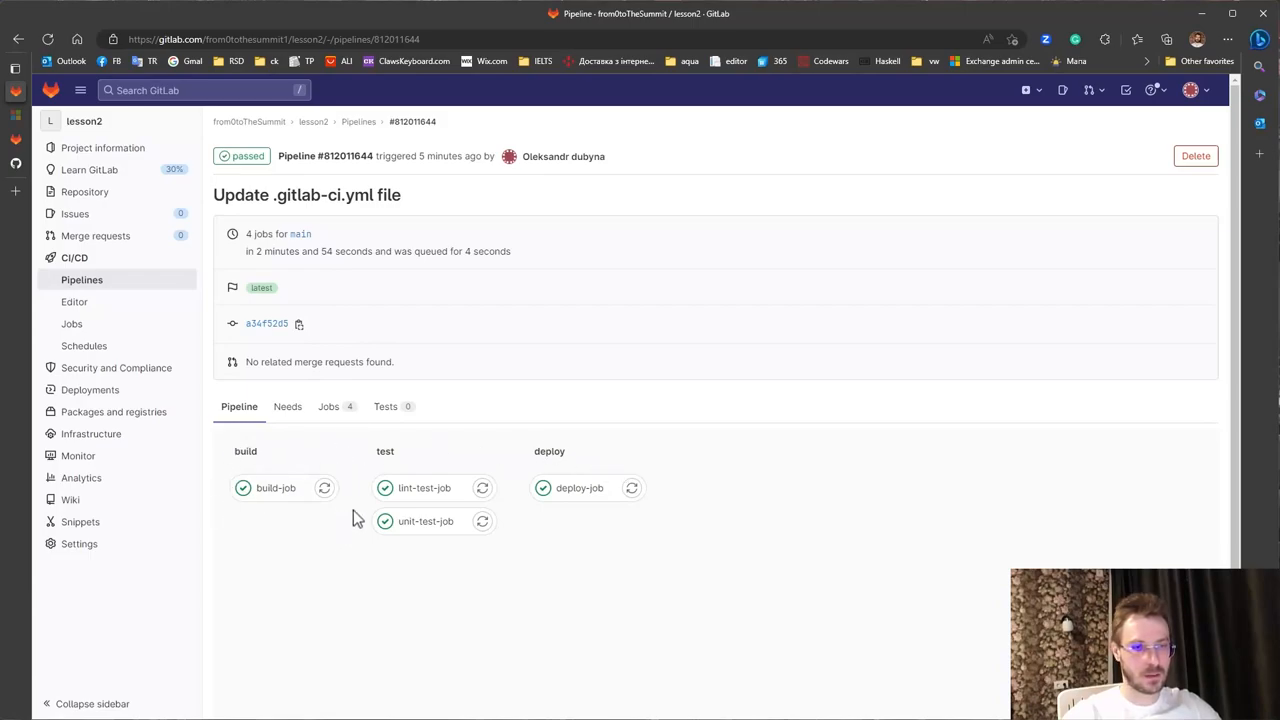
mouse_move(570, 456)
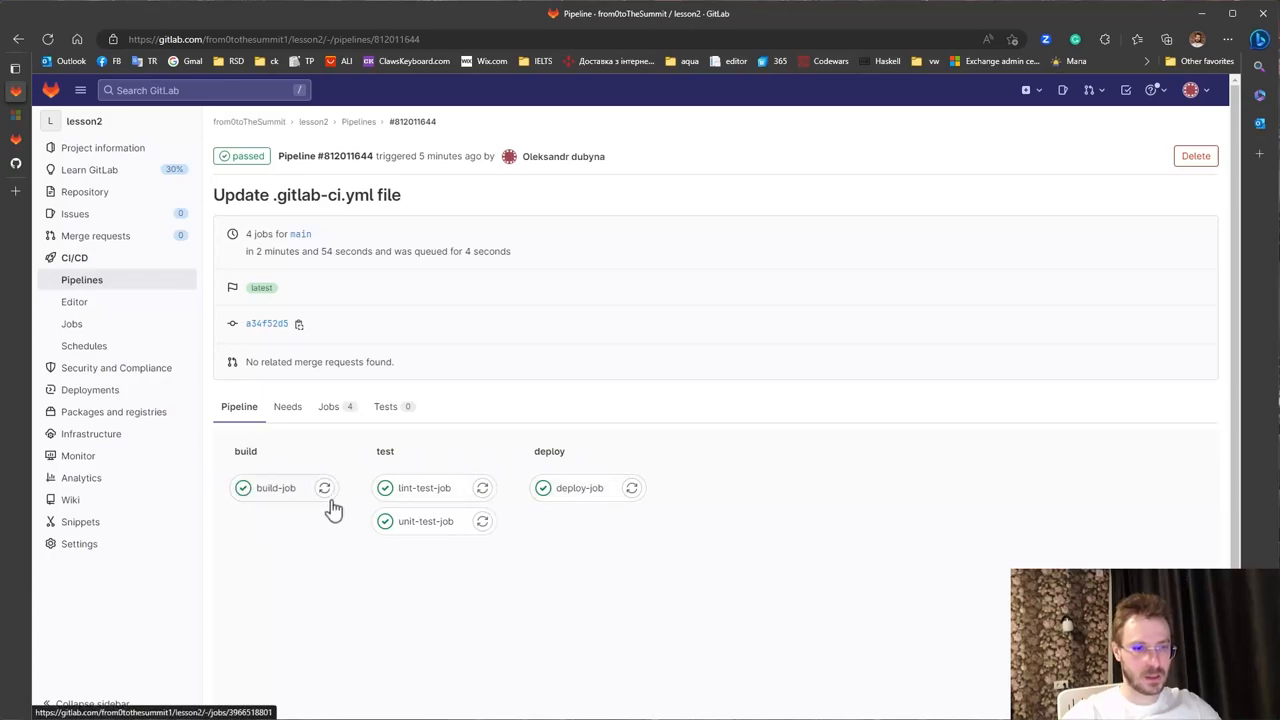
mouse_move(536, 506)
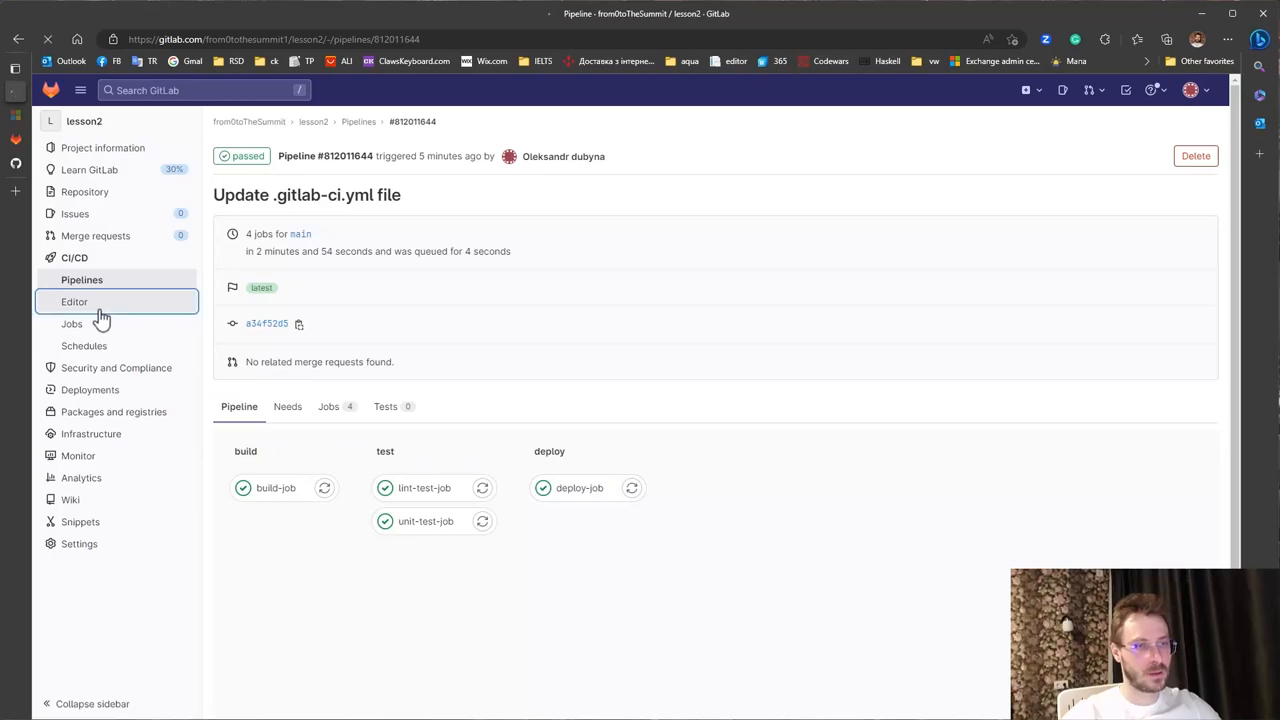
- Review the sample .gitlab-ci.yml in the pipeline editor and commit it to main
left_click(74, 300)
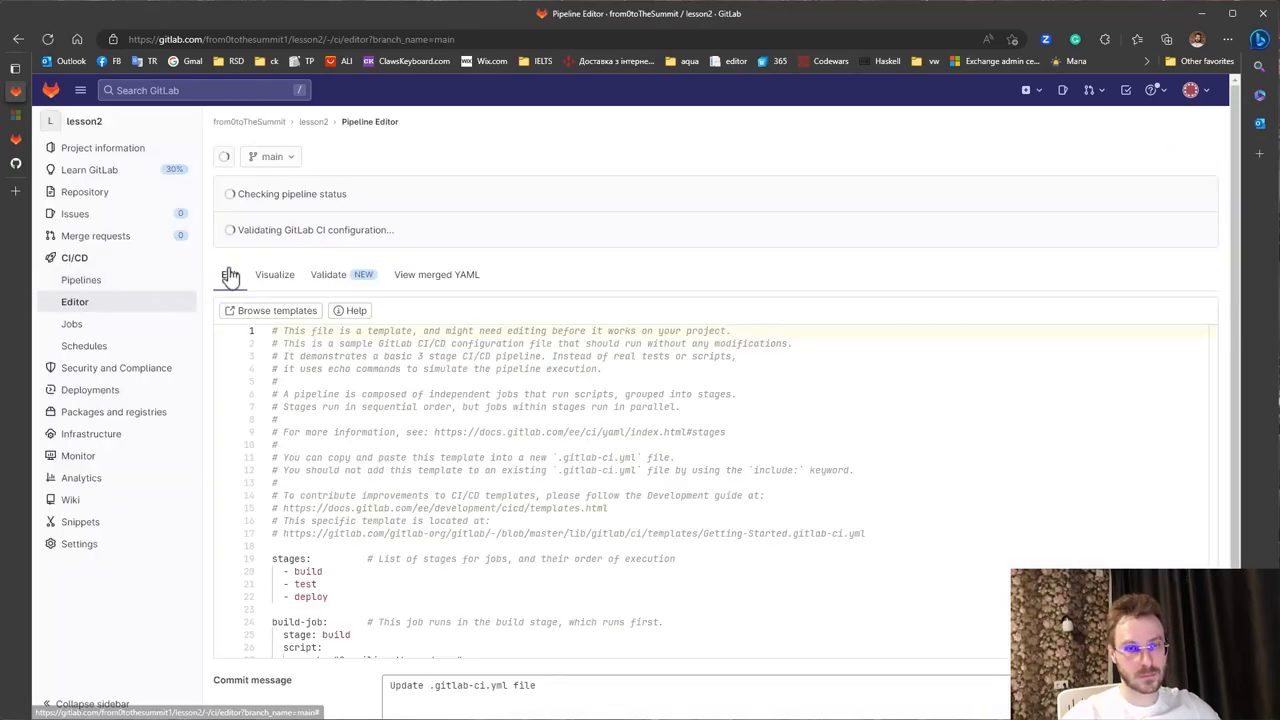
scroll("down", 3)
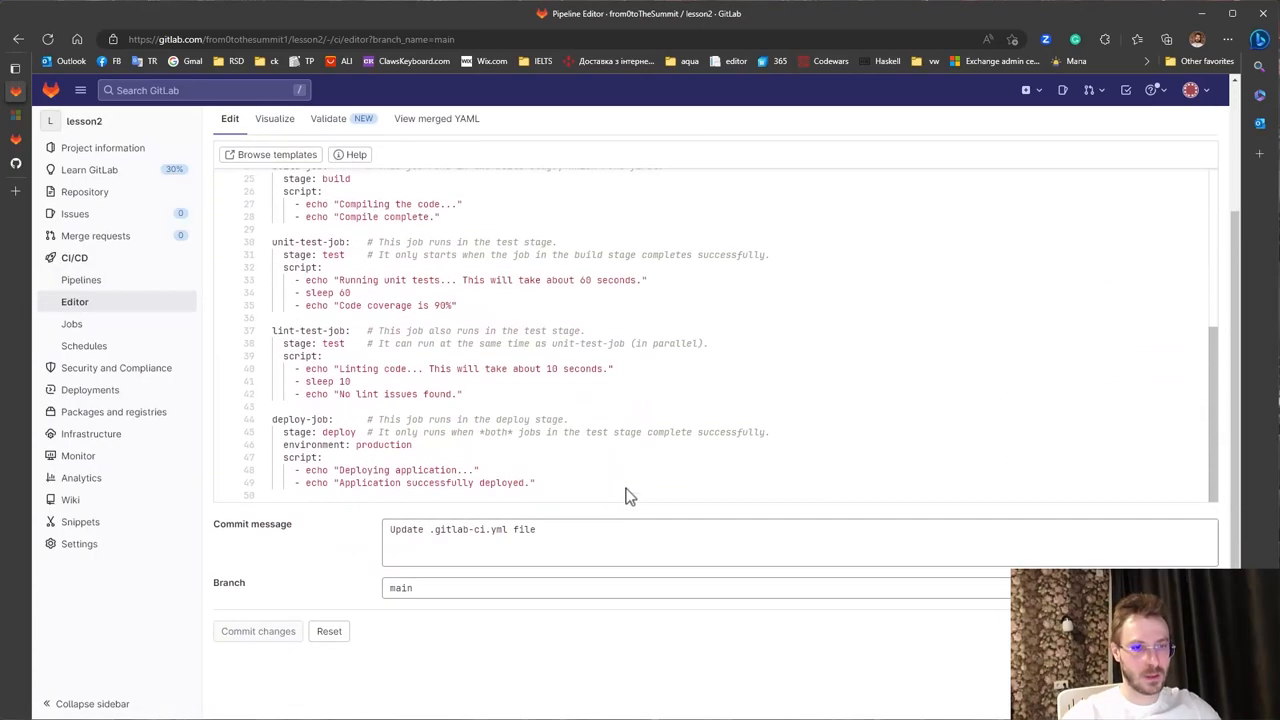
mouse_move(370, 240)
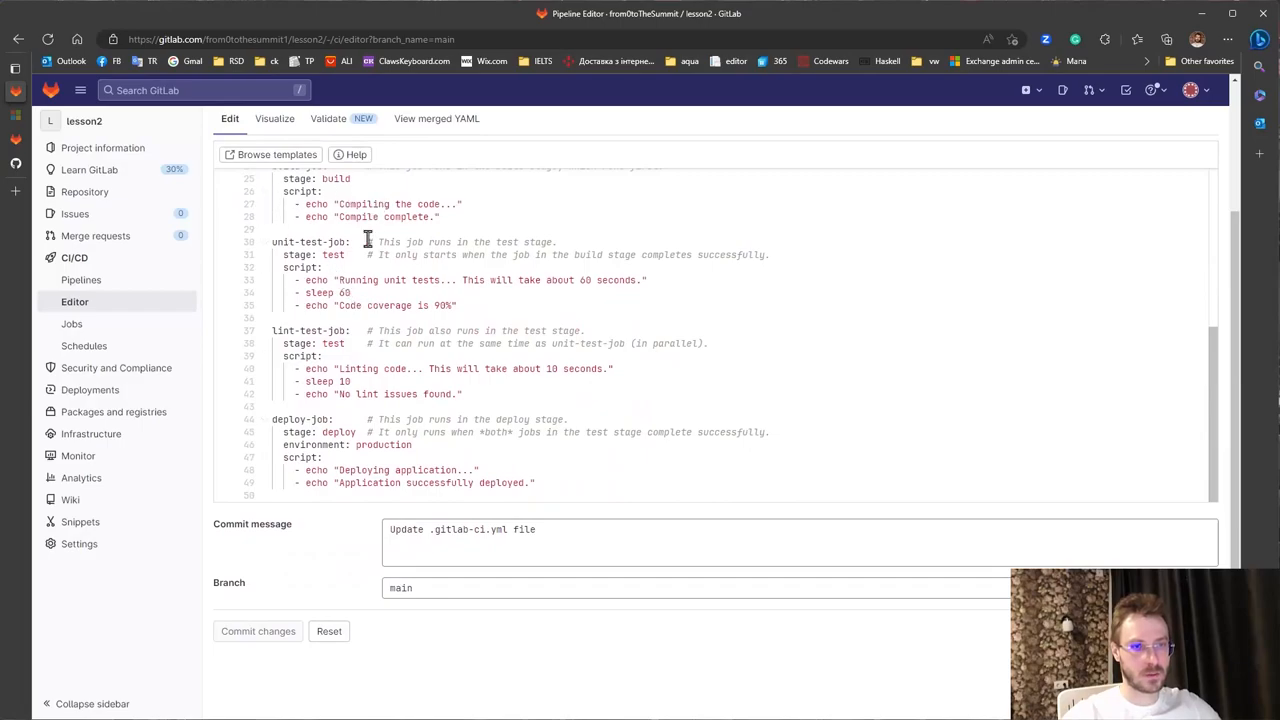
scroll("up", 3)
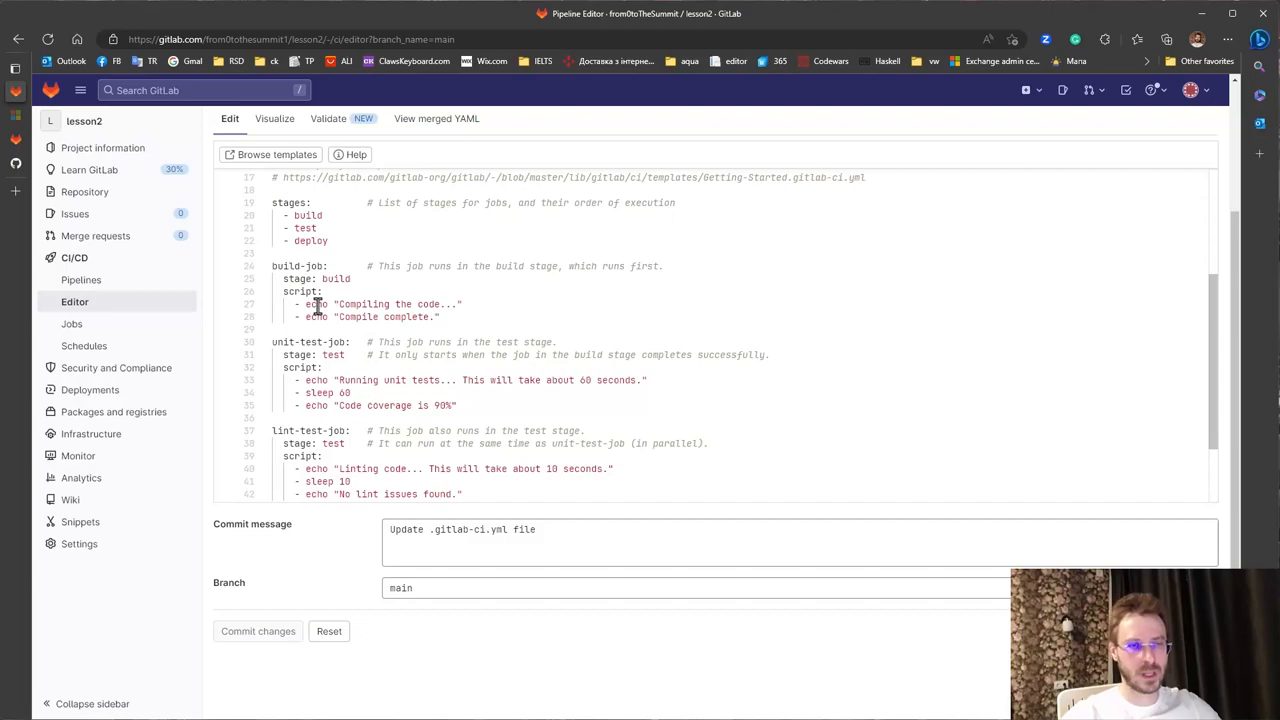
scroll("down", 3)
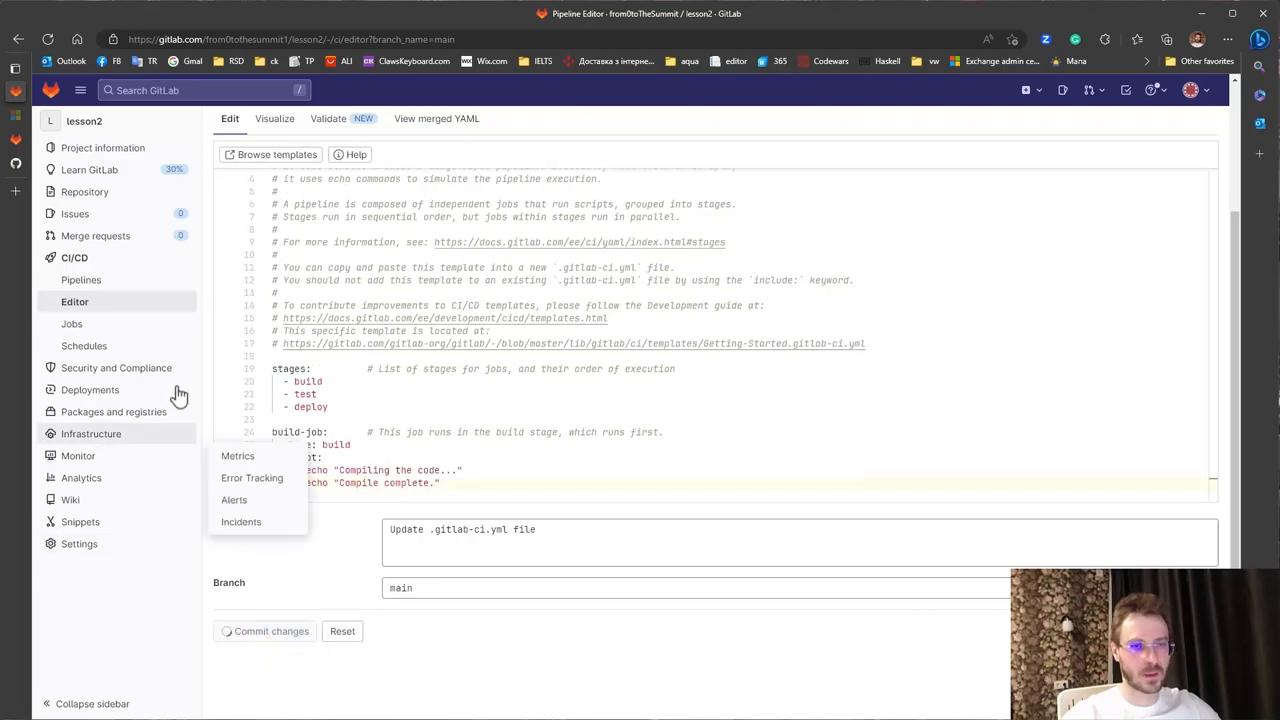
left_click(264, 632)
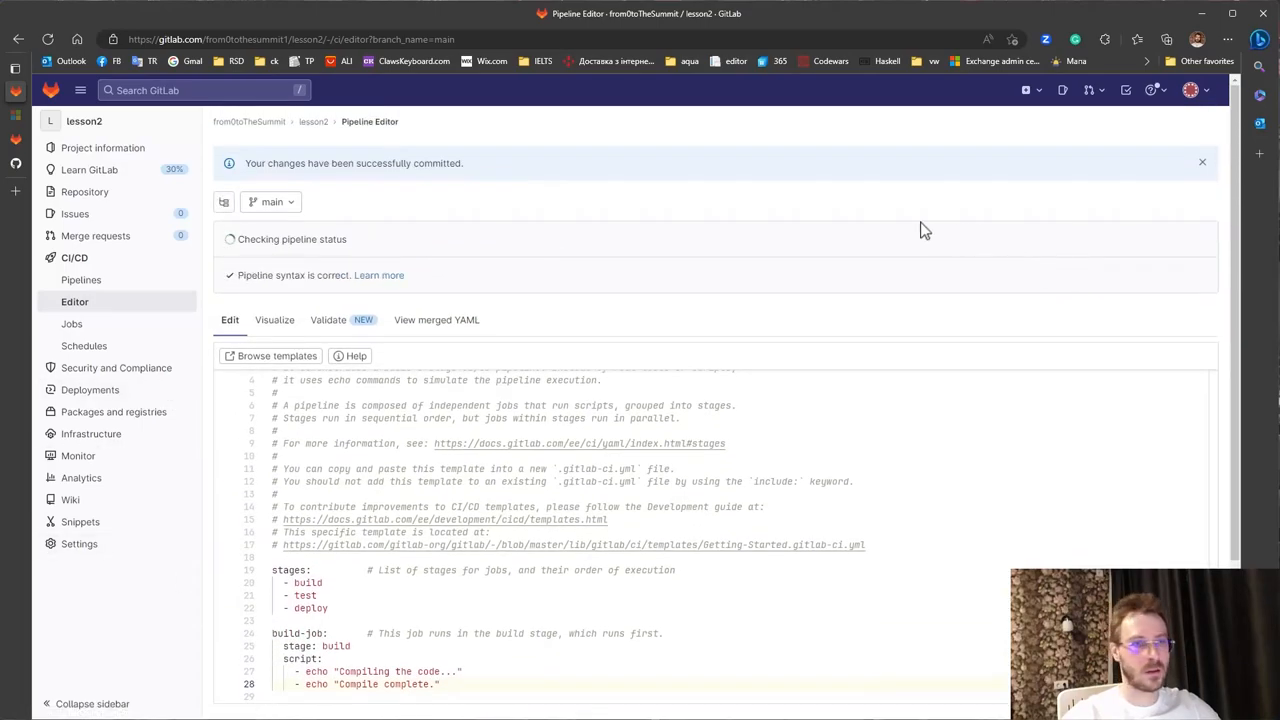
mouse_move(480, 180)
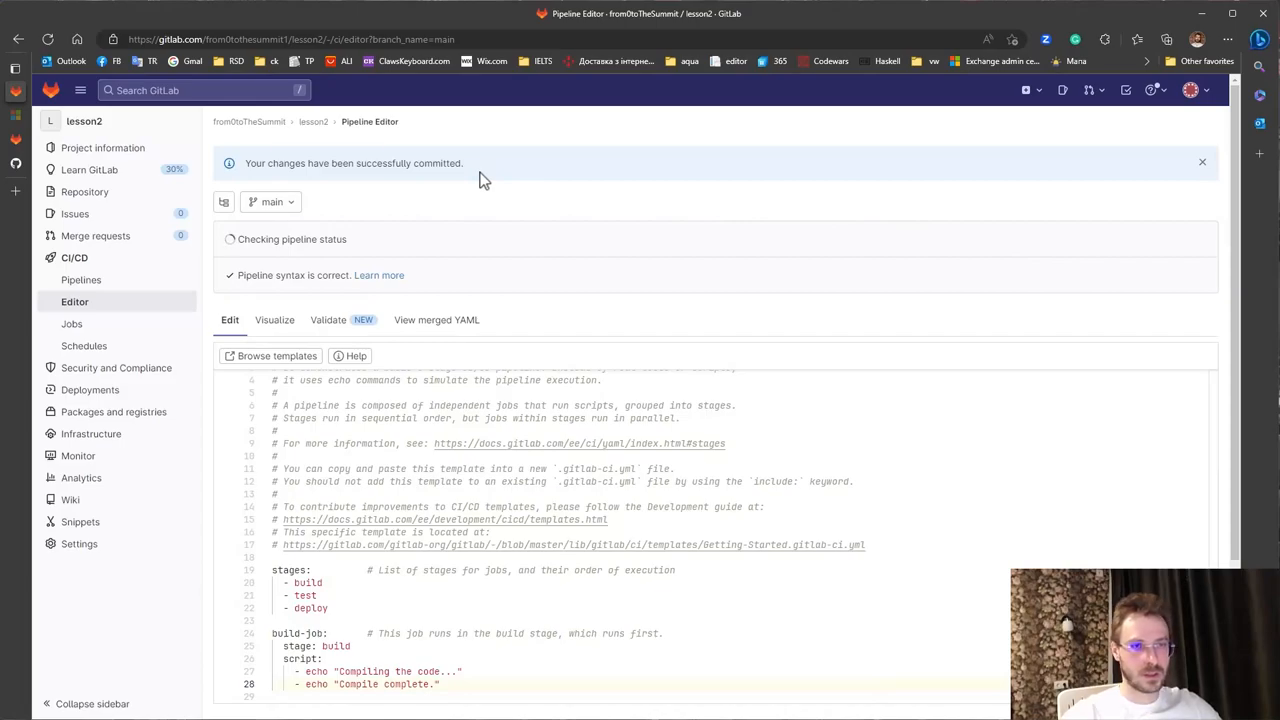
- Show the project's pipeline list with the new run in progress
left_click(80, 280)
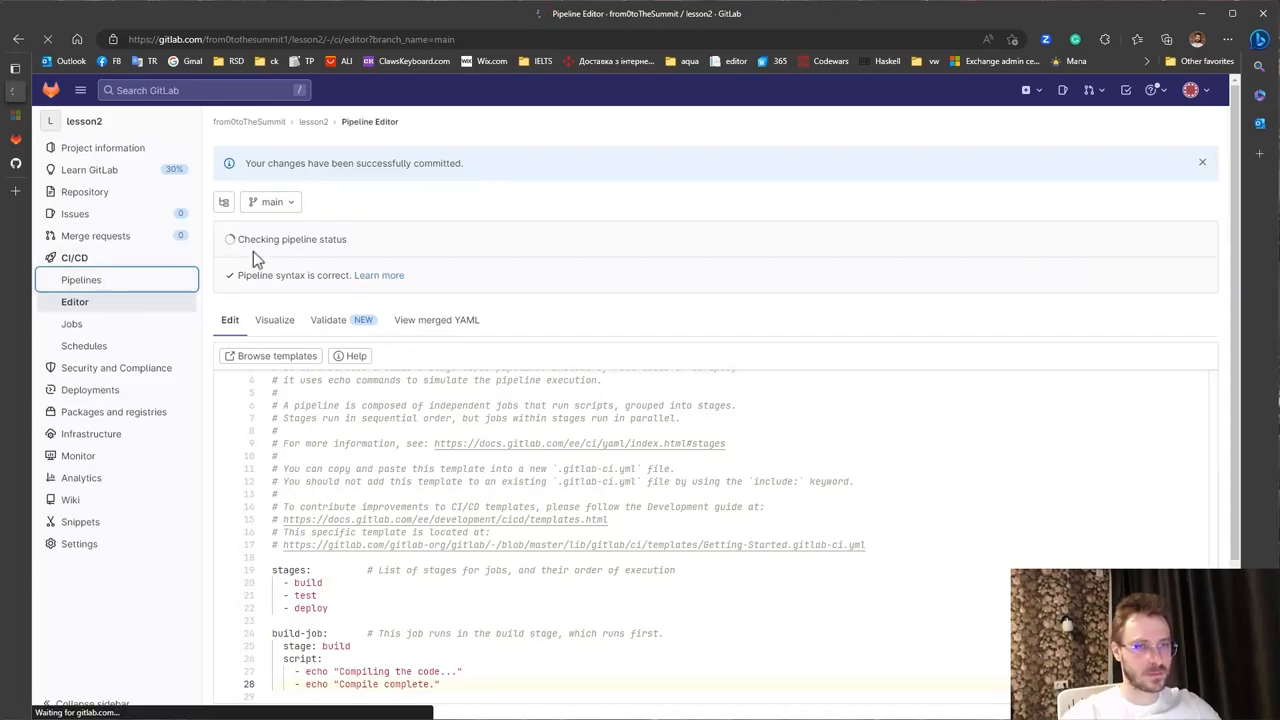
left_click(80, 280)
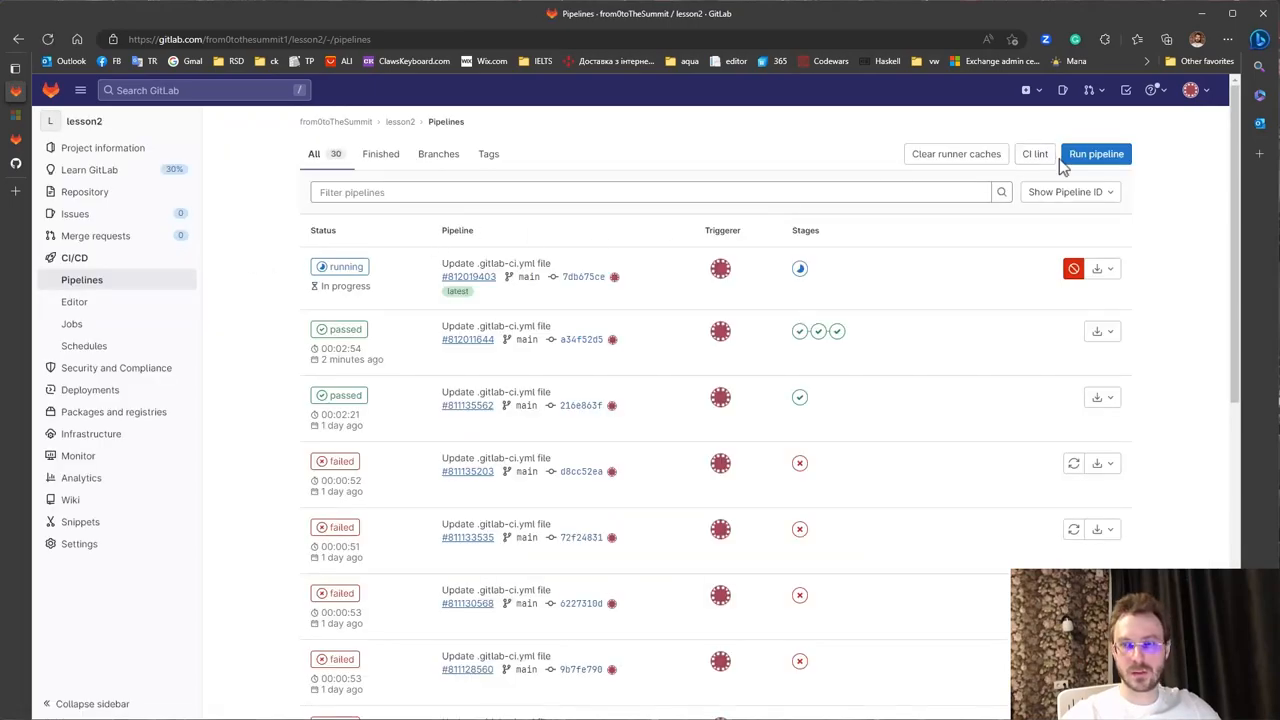
mouse_move(236, 252)
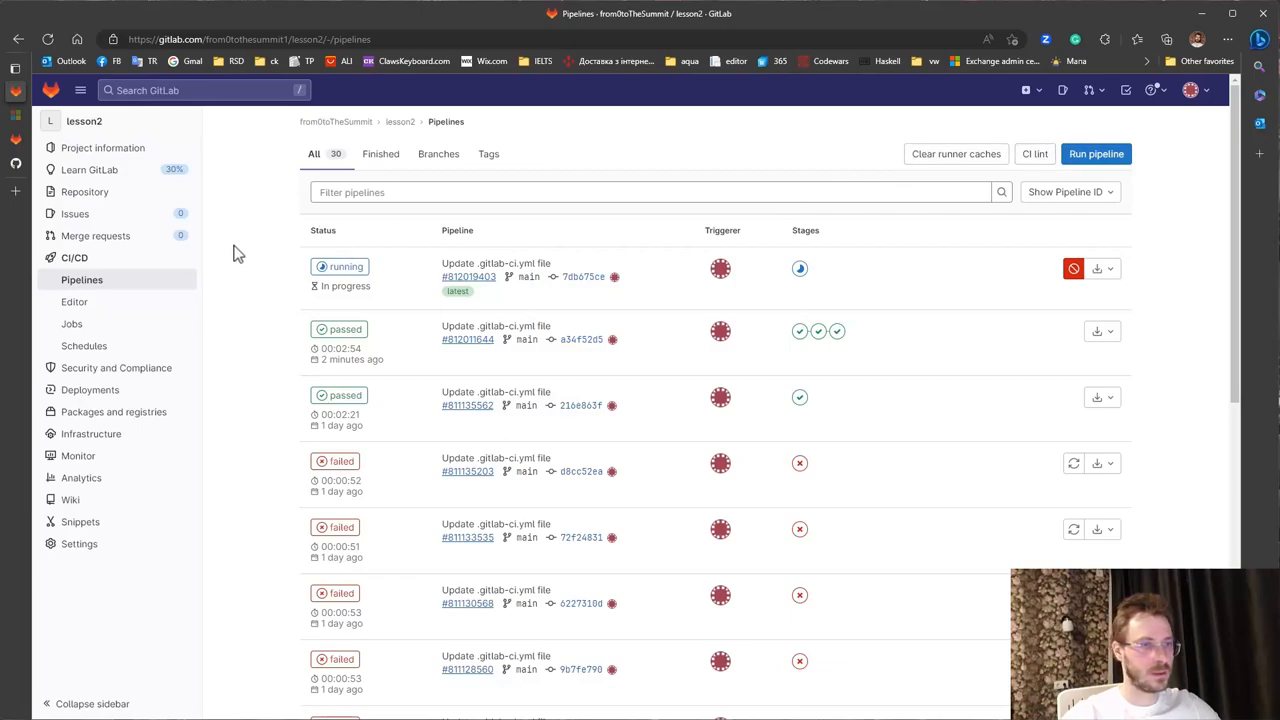
mouse_move(120, 290)
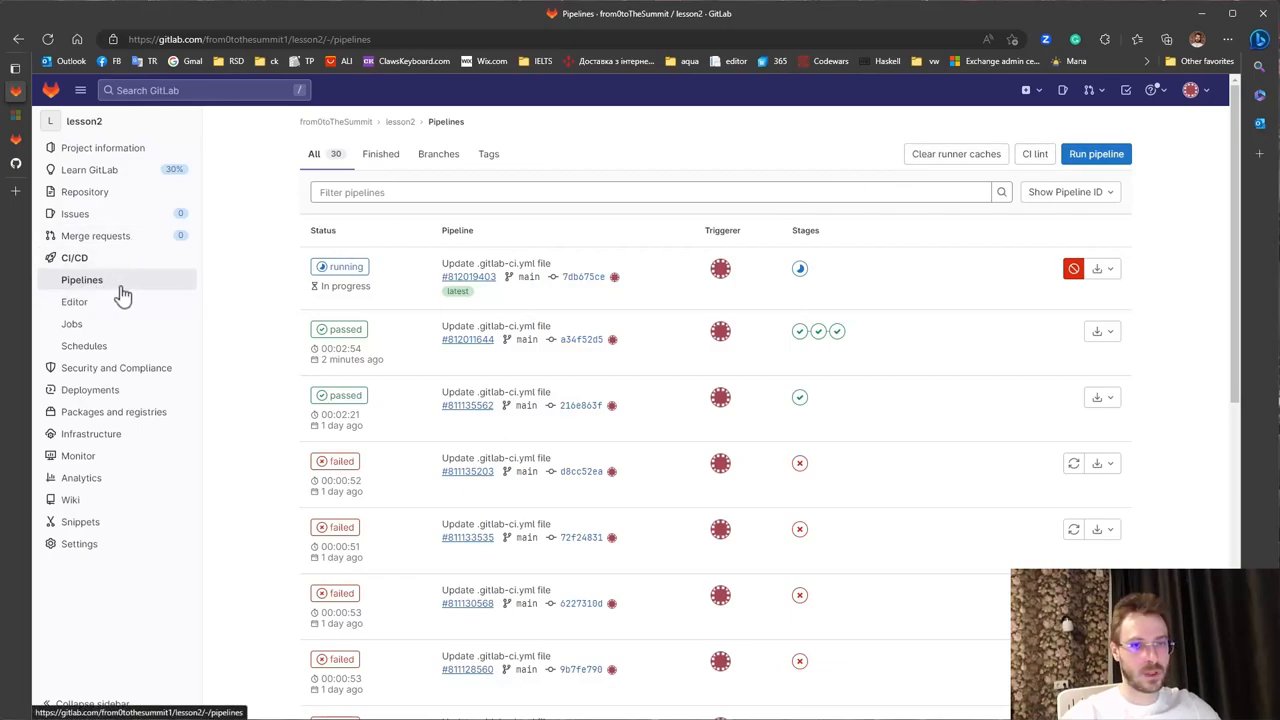
mouse_move(720, 270)
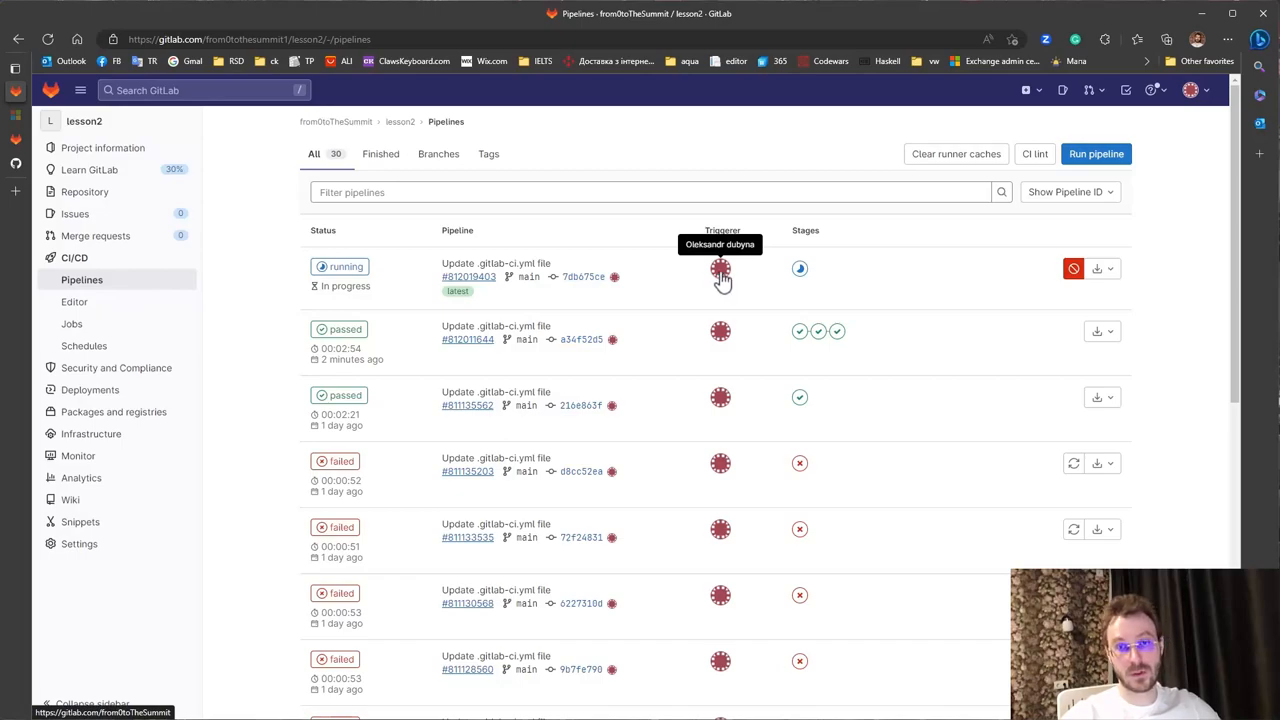
- Browse GitLab's CI template library from the editor and locate dotNET-Core.gitlab-ci.yml
left_click(74, 302)
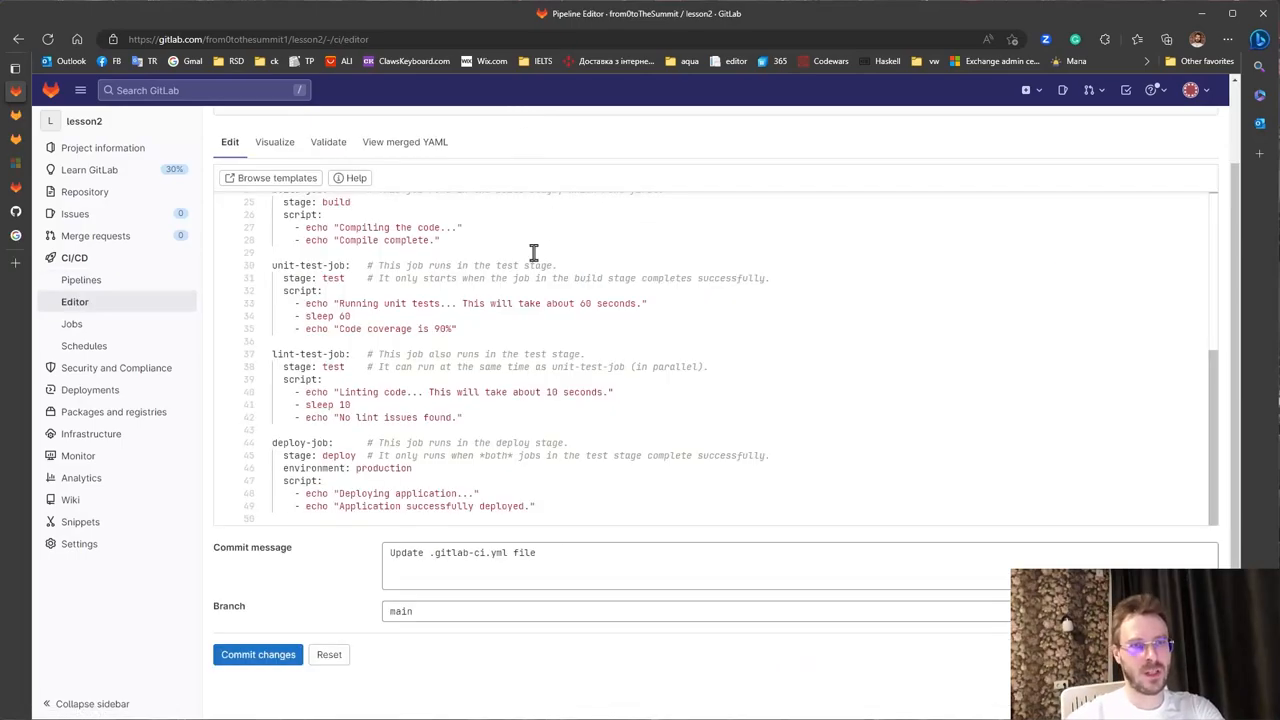
mouse_move(276, 180)
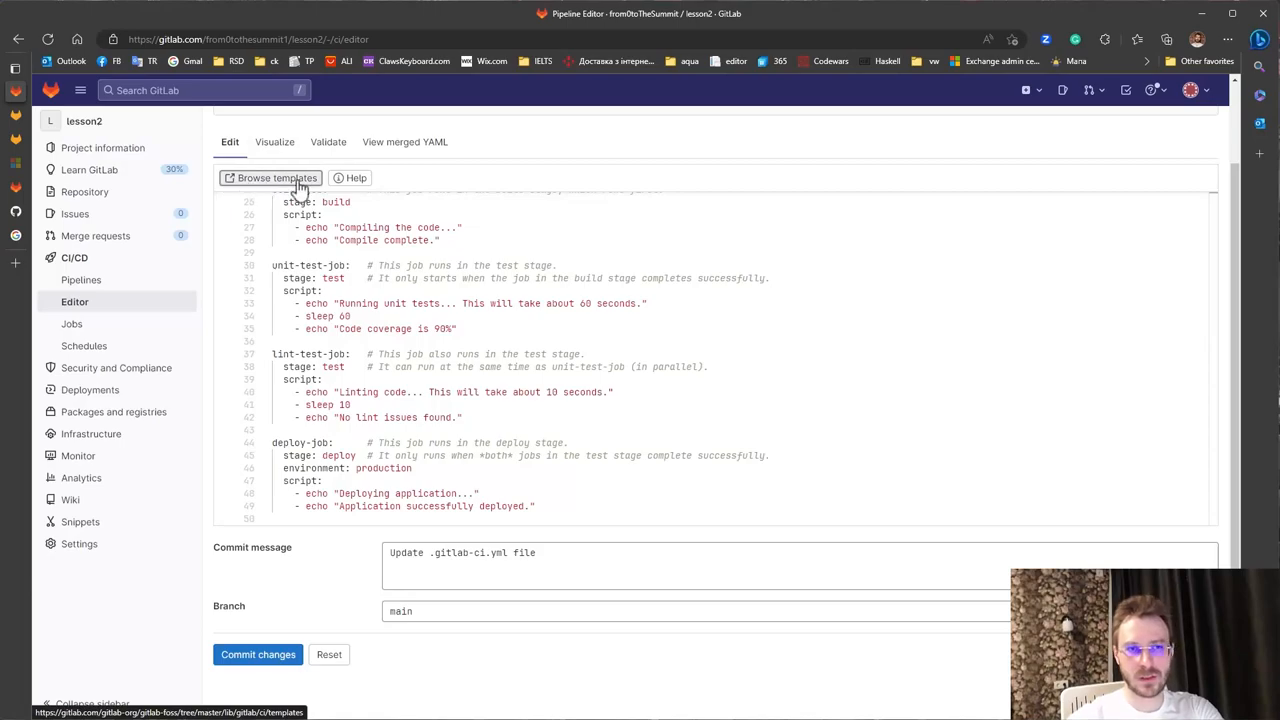
left_click(268, 176)
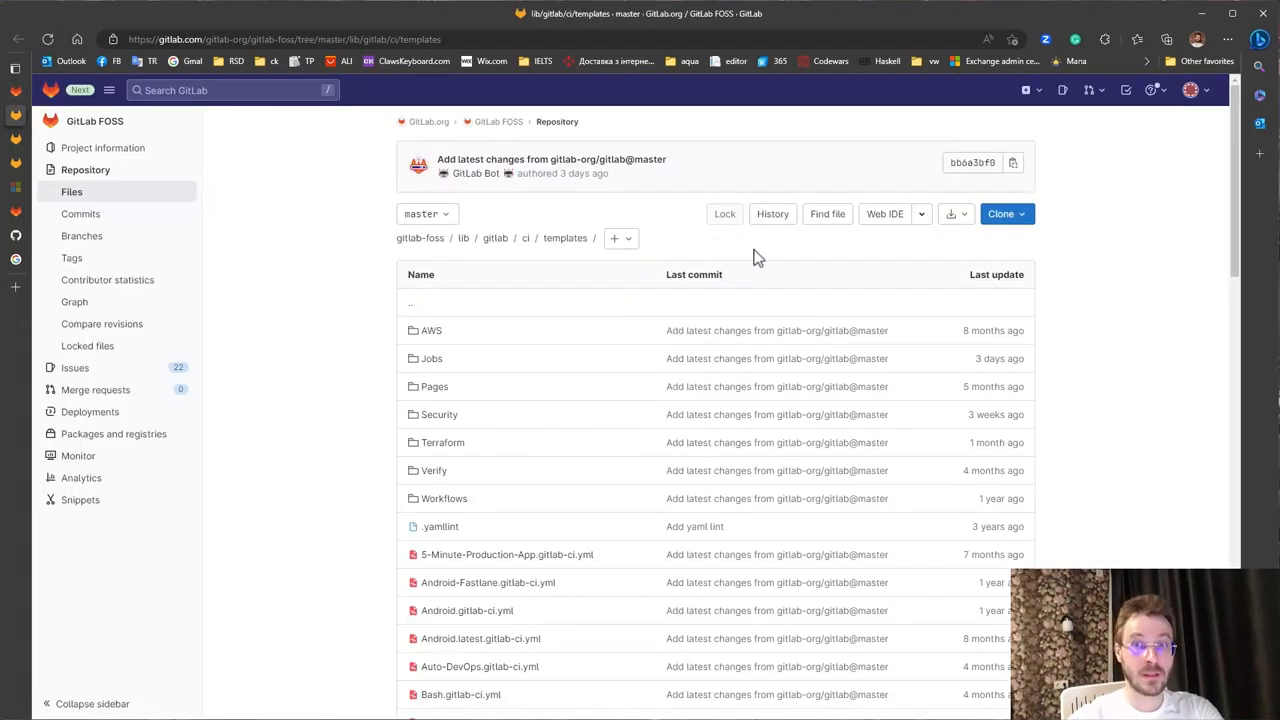
mouse_move(1104, 258)
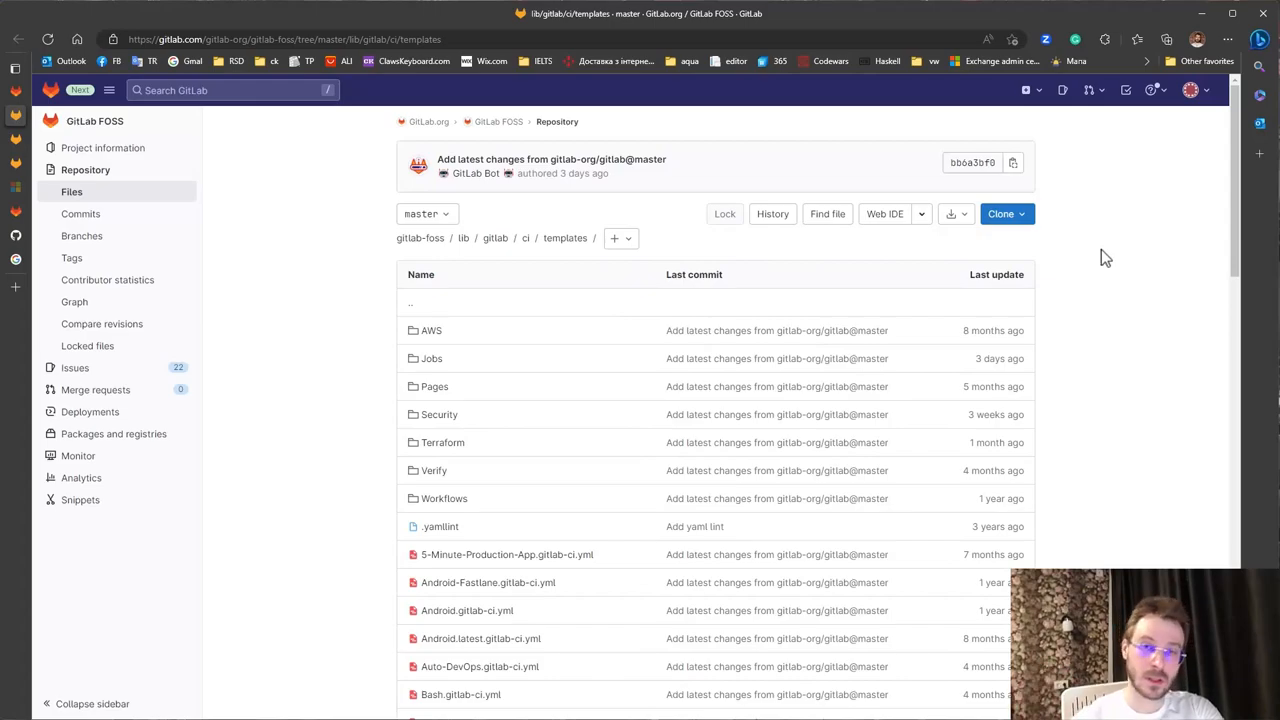
mouse_move(1102, 276)
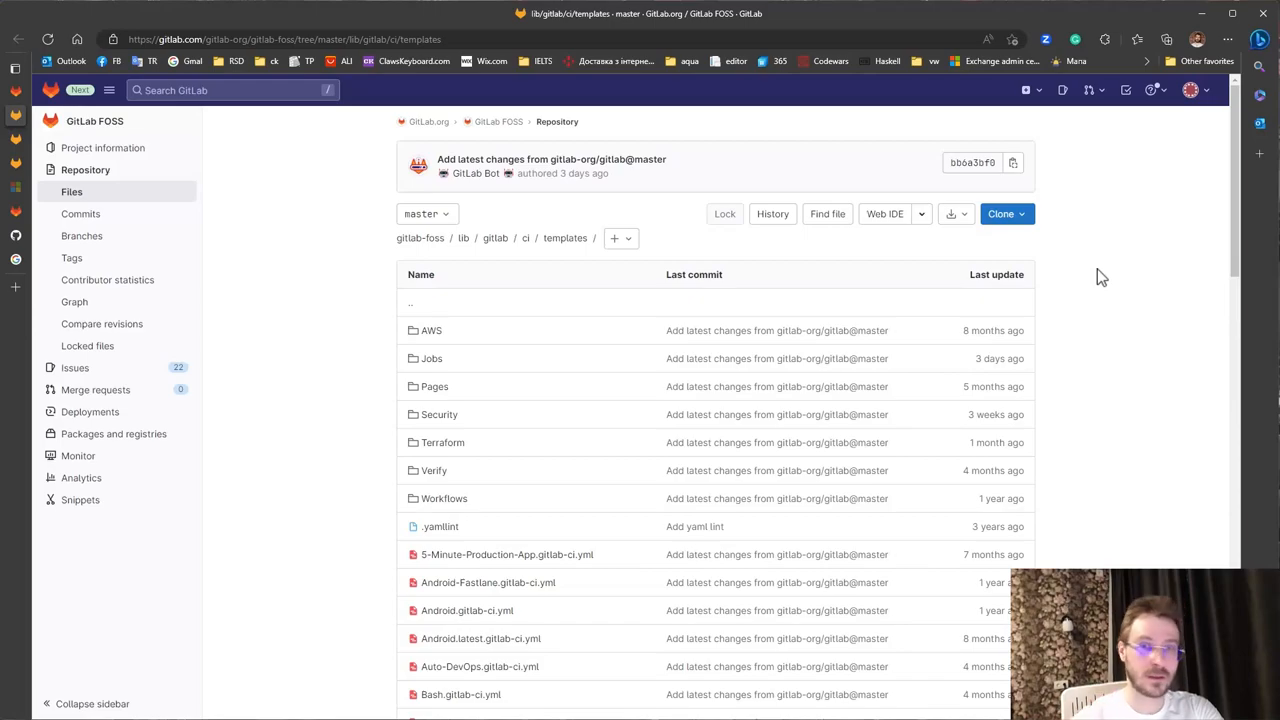
scroll("down", 3)
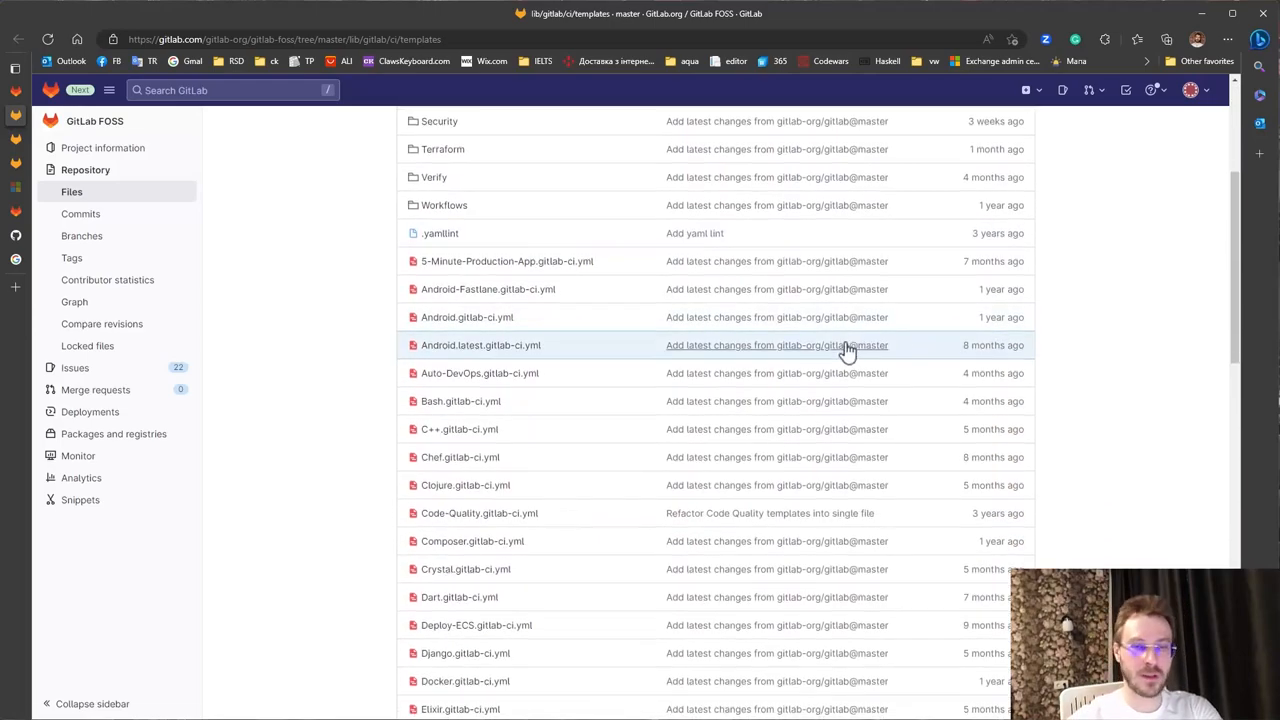
scroll("down", 3)
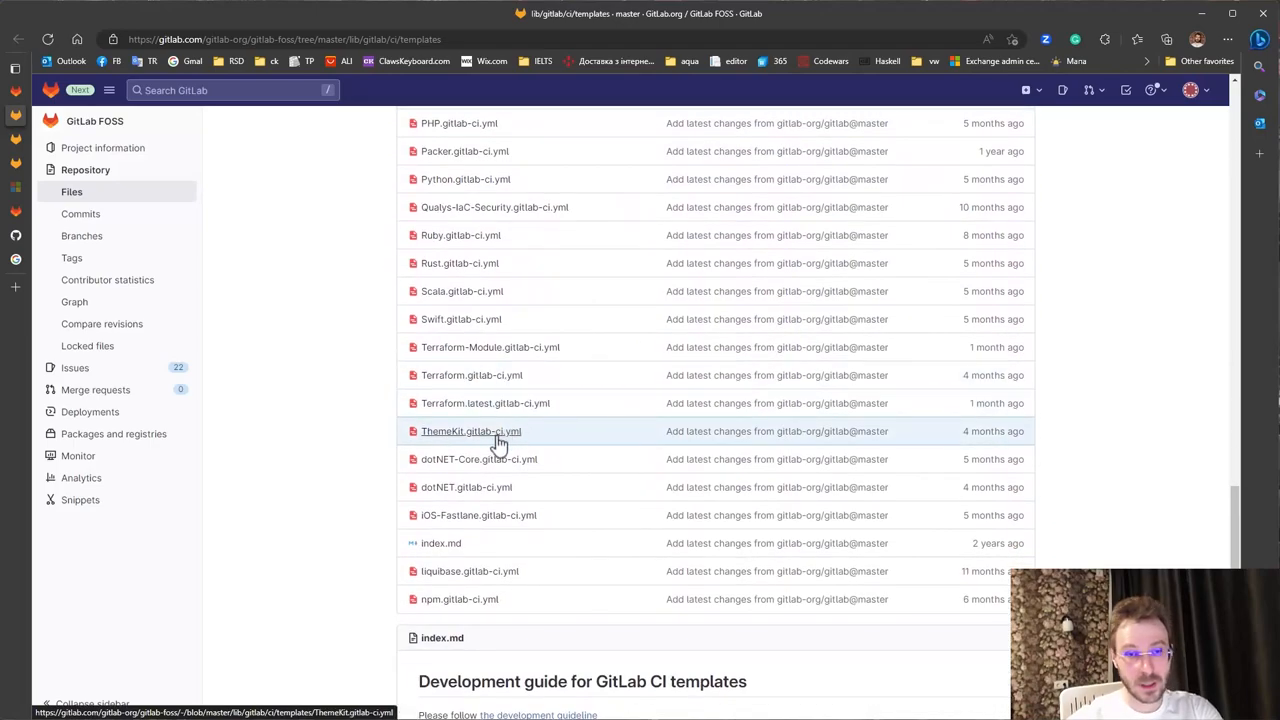
mouse_move(484, 492)
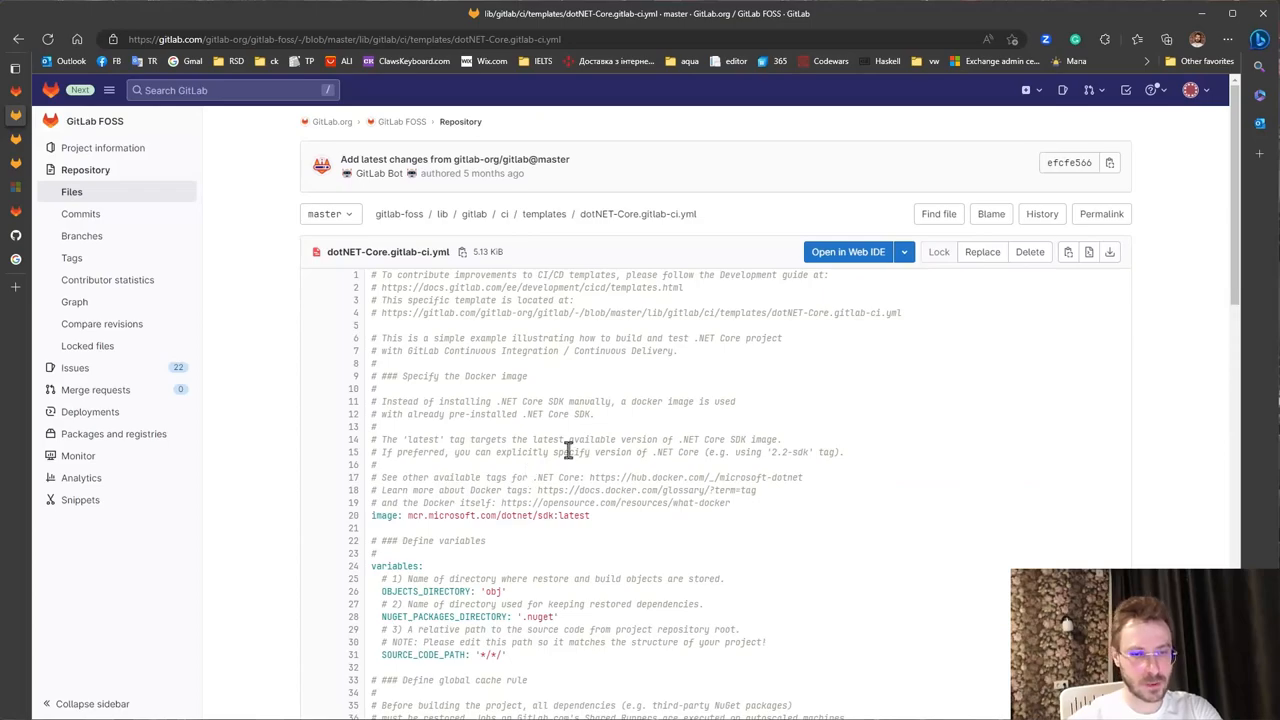
- Read through the dotNET-Core.gitlab-ci.yml template and select its entire contents
scroll("down", 3)
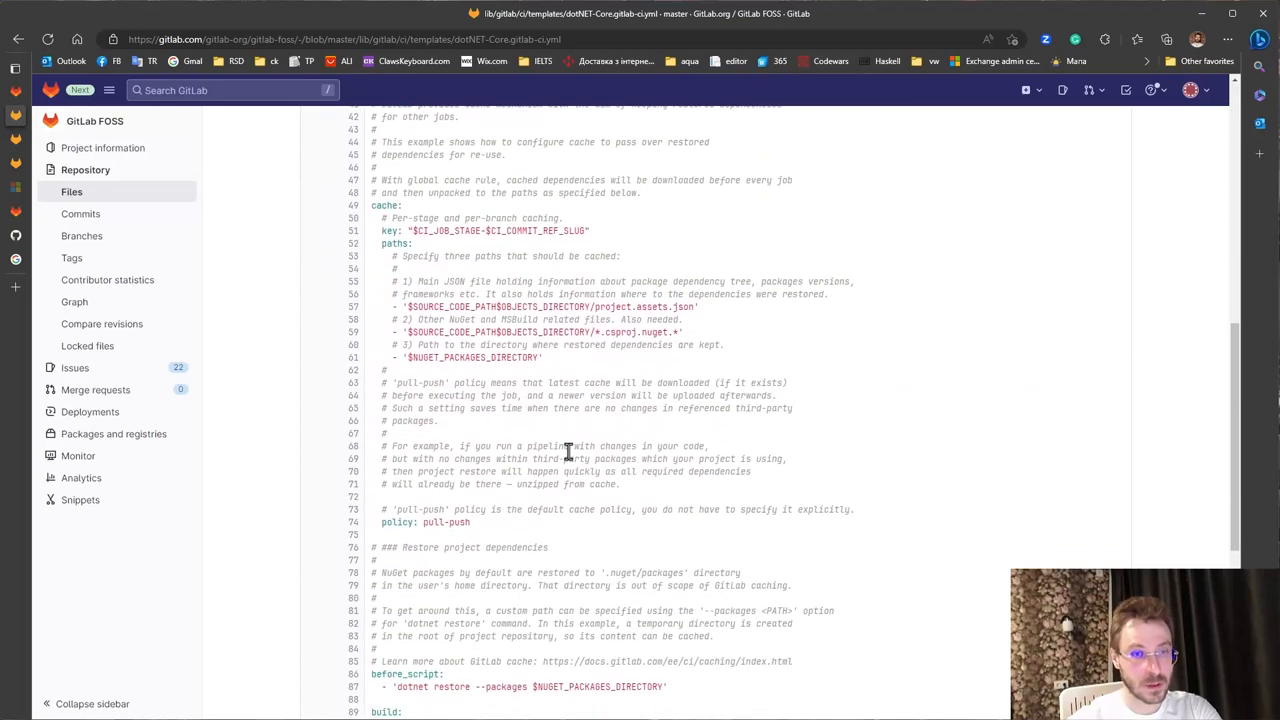
scroll("down", 3)
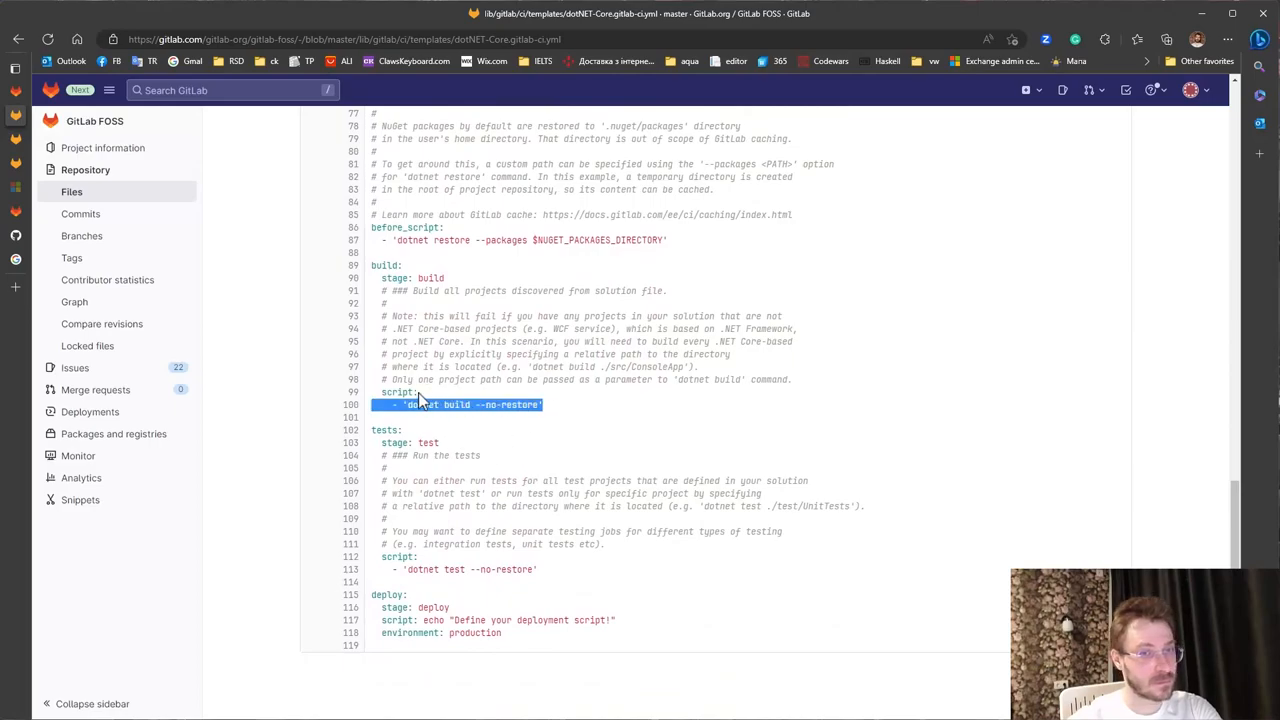
scroll("up", 3)
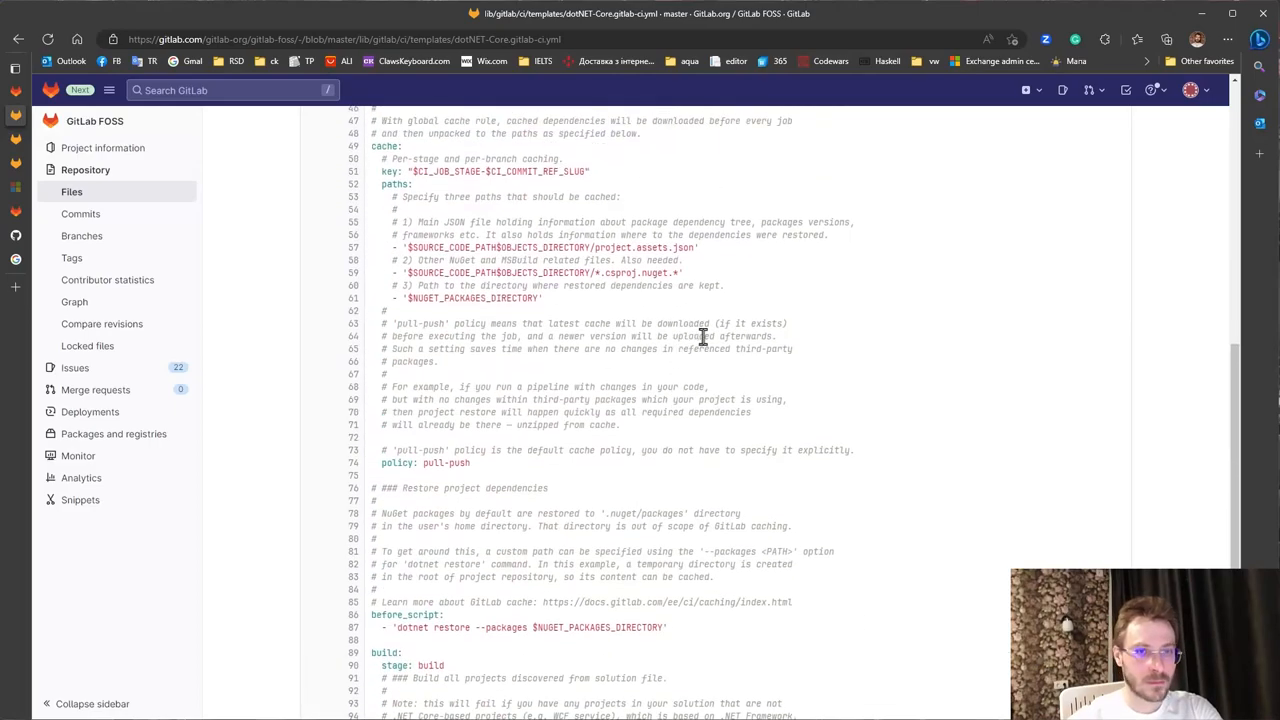
scroll("down", 3)
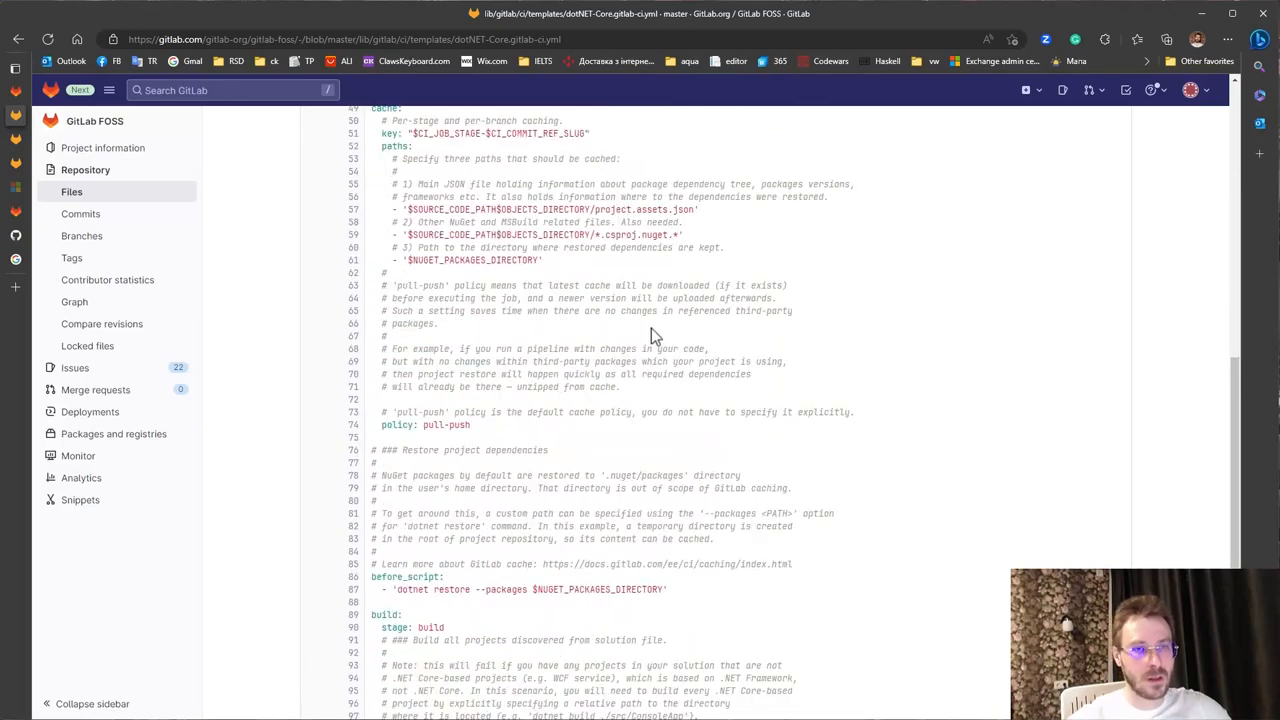
scroll("down", 3)
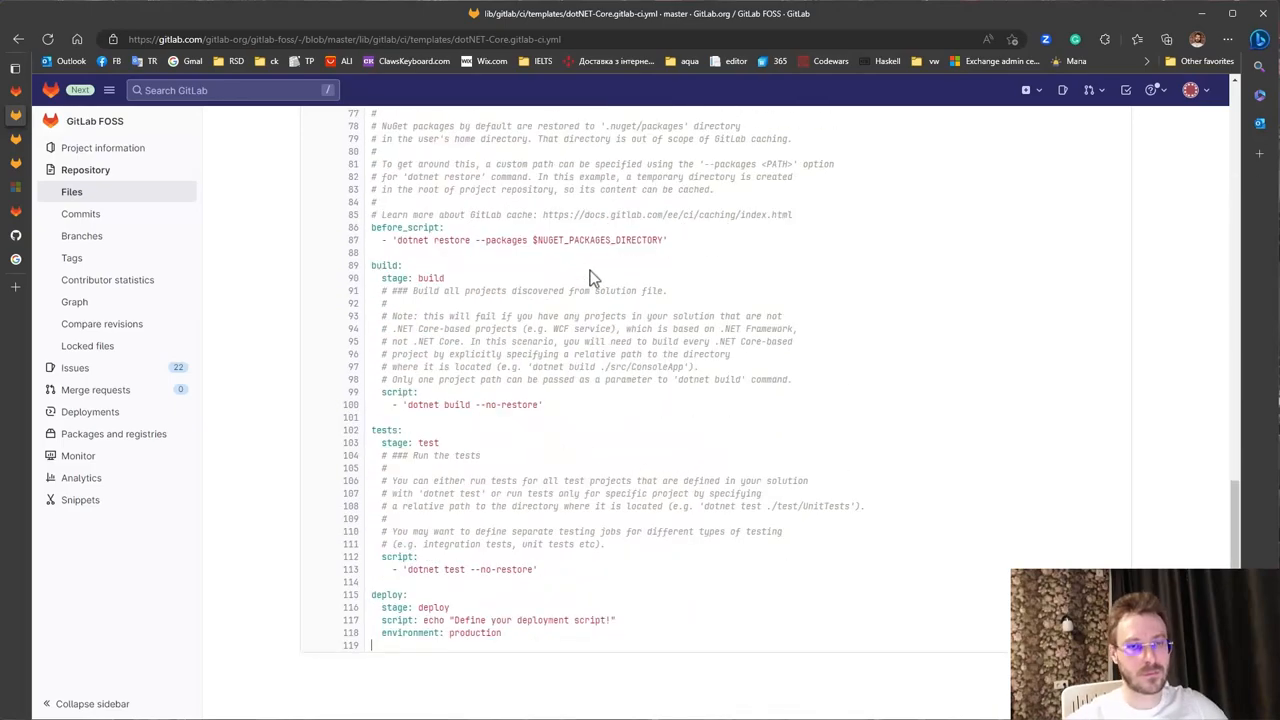
key("ctrl+a")
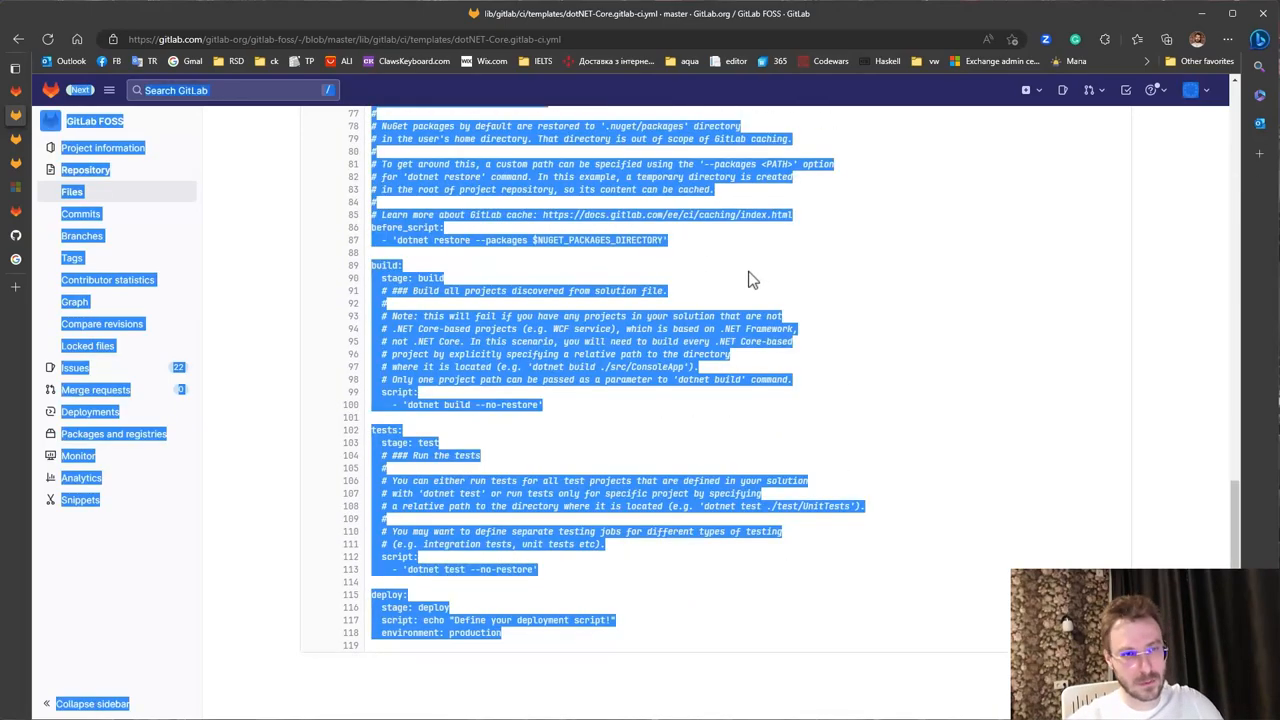
scroll("up", 3)
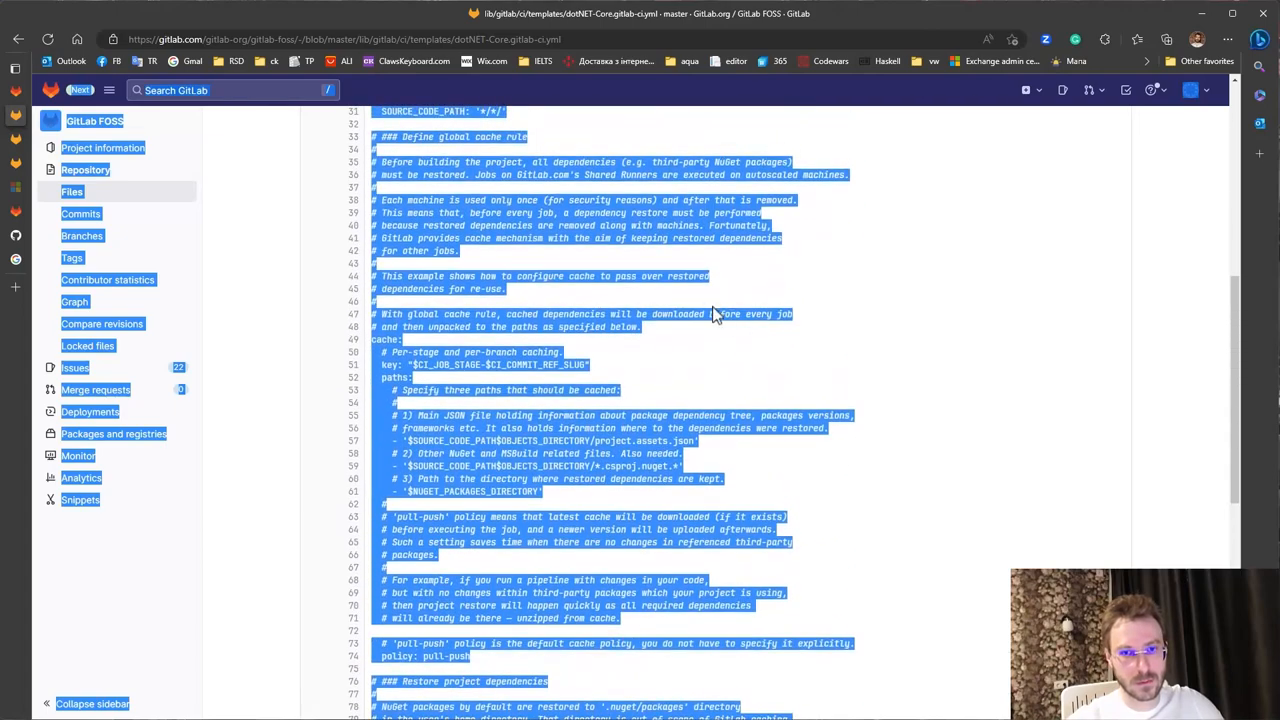
scroll("up", 3)
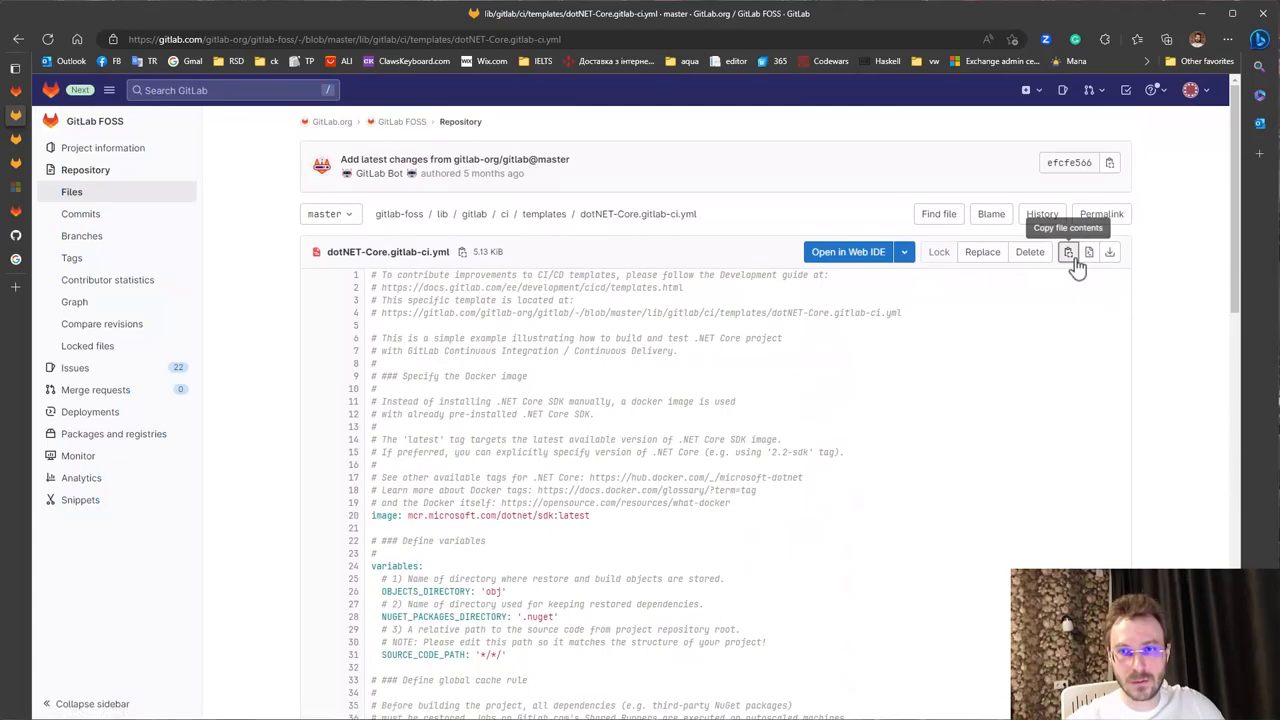
mouse_move(170, 300)
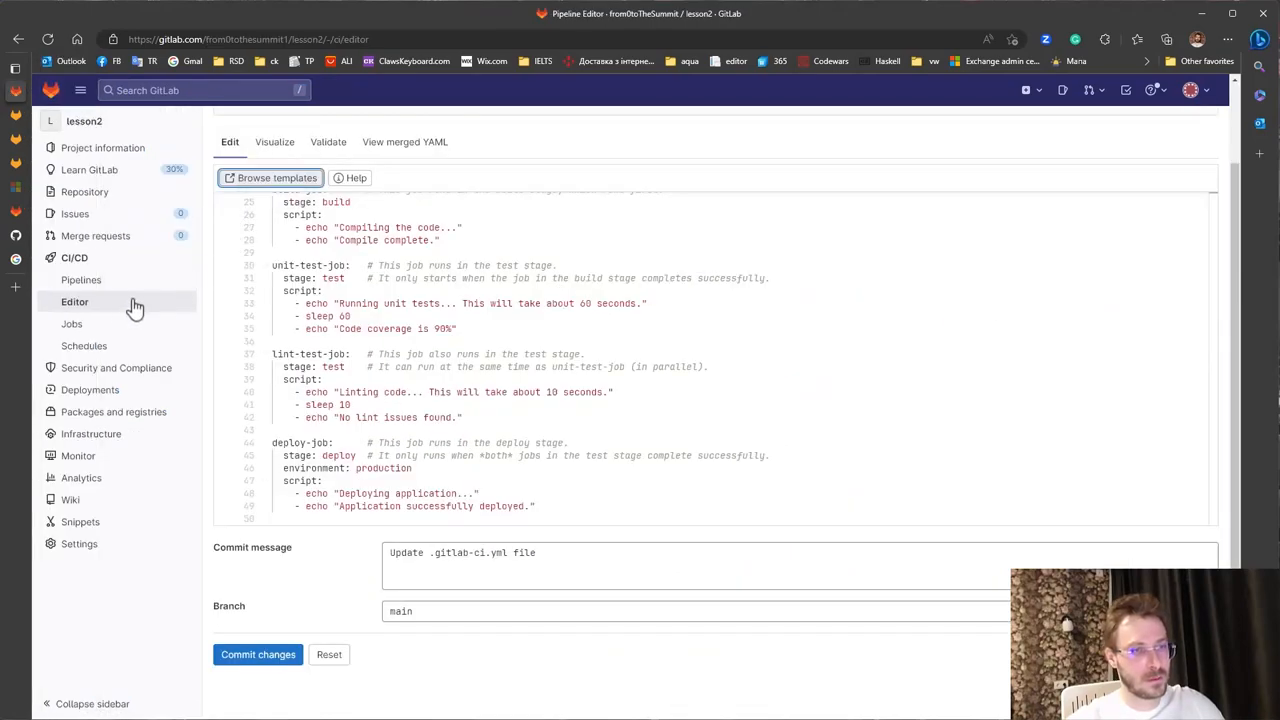
- Replace lesson2's CI config with the dotNET-Core SDK-image template, commit to main, and view its pipeline
key("ctrl+a")
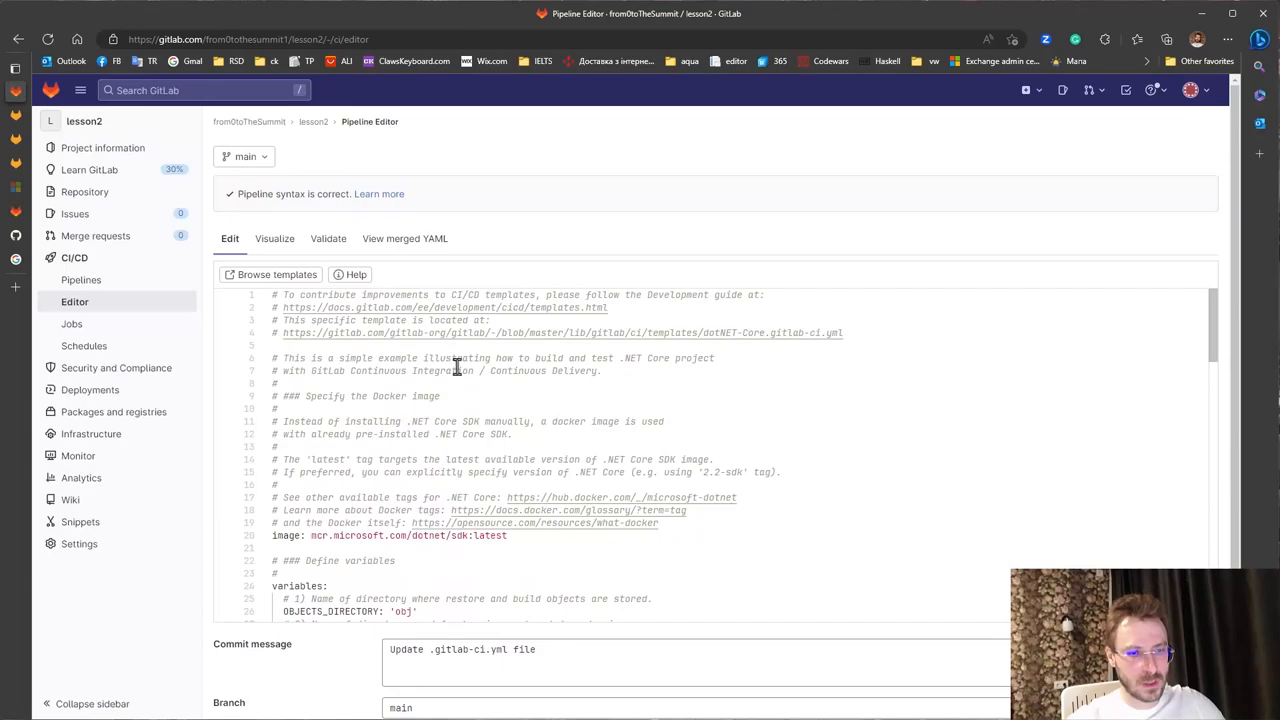
scroll("down", 3)
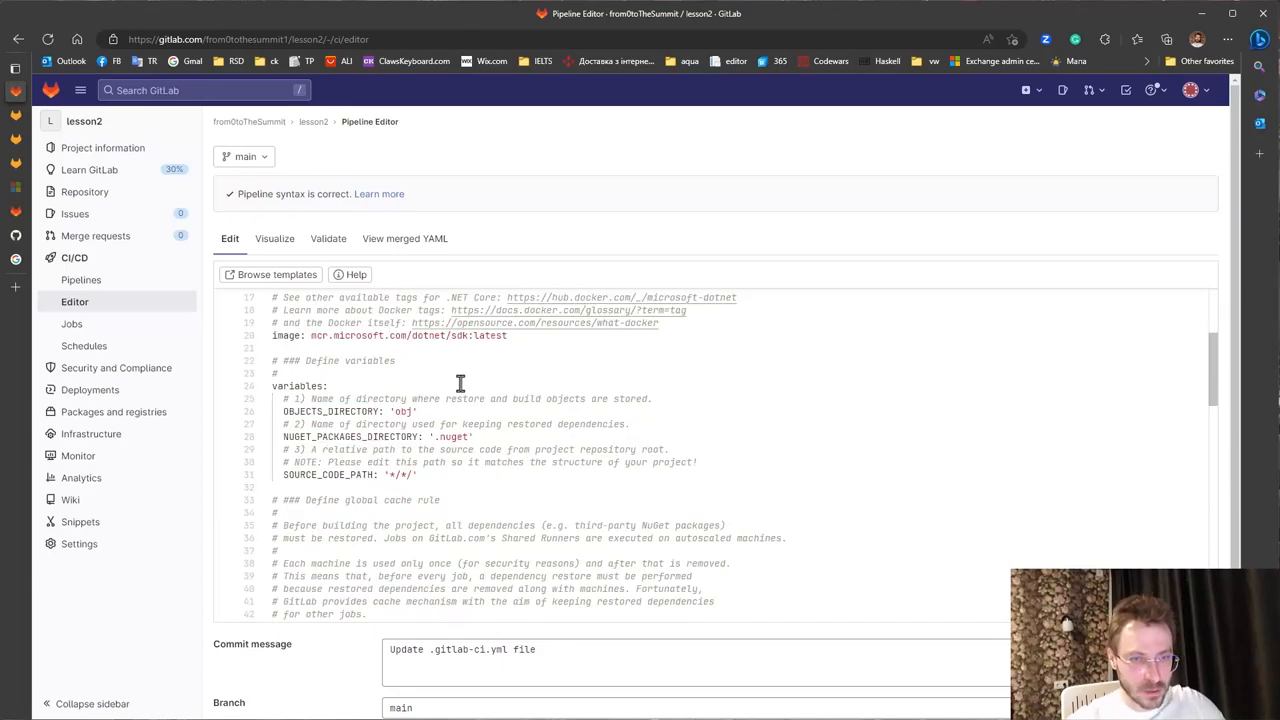
scroll("down", 3)
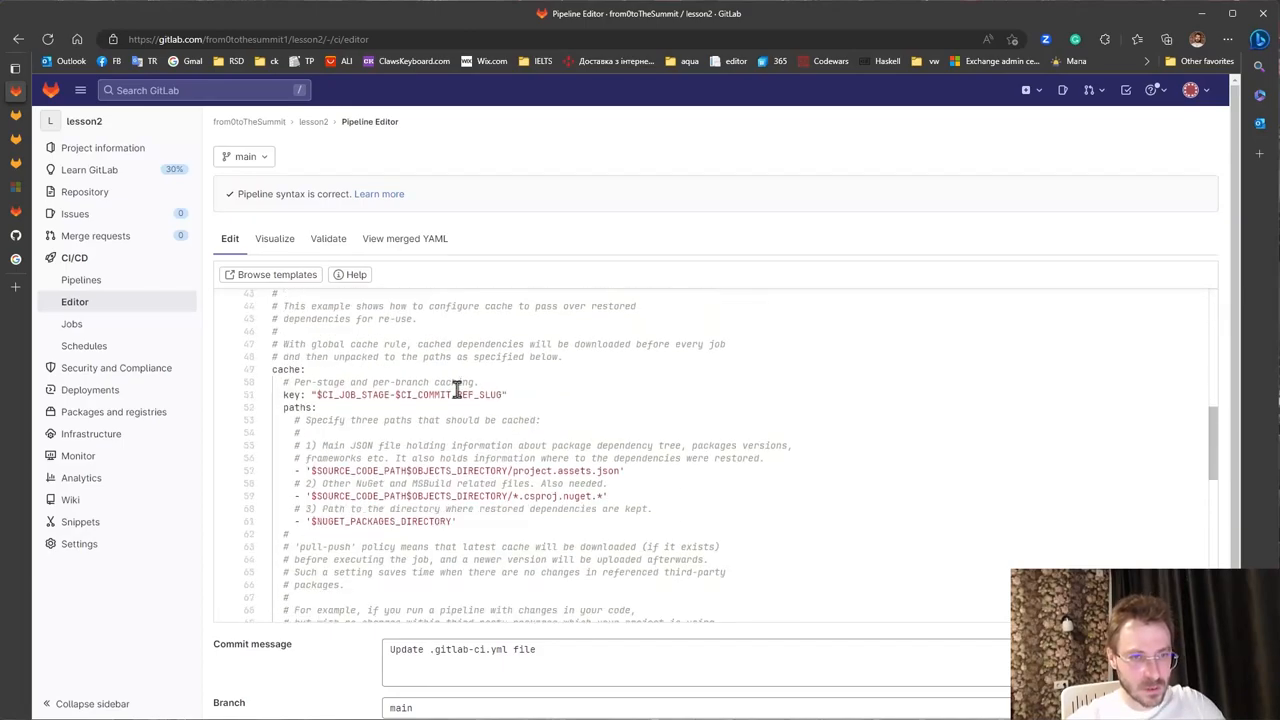
scroll("down", 3)
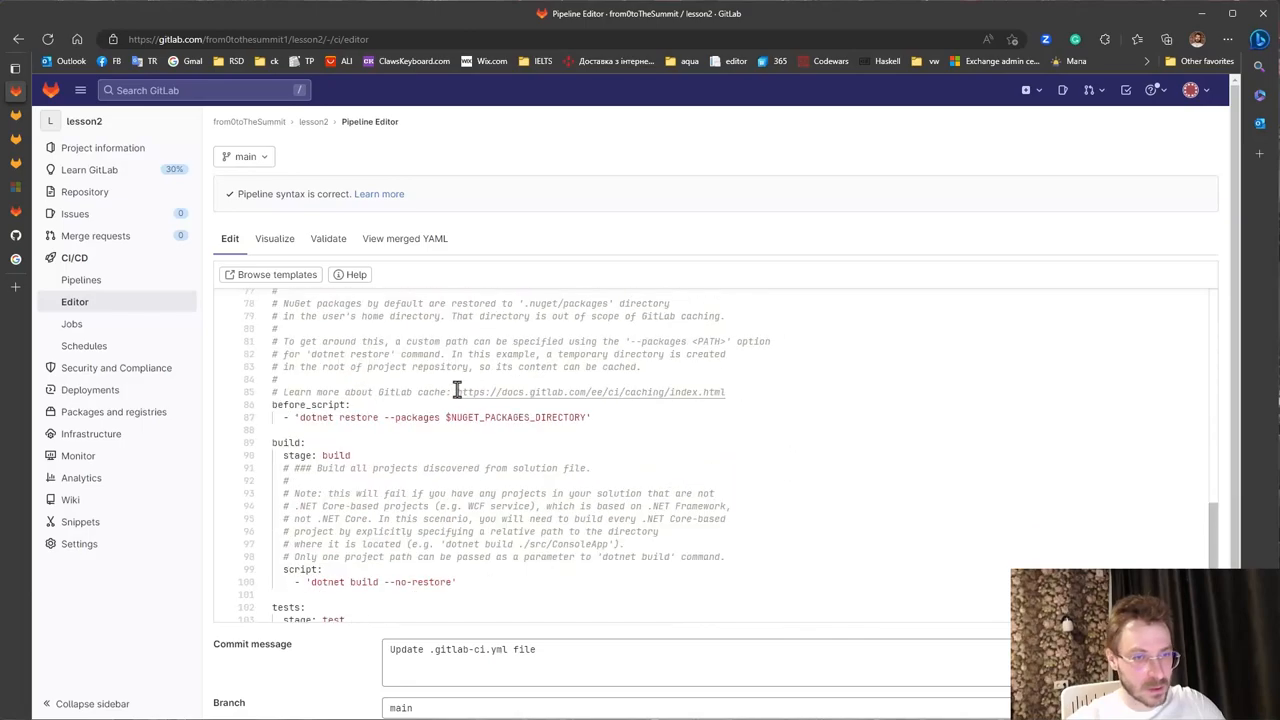
scroll("down", 3)
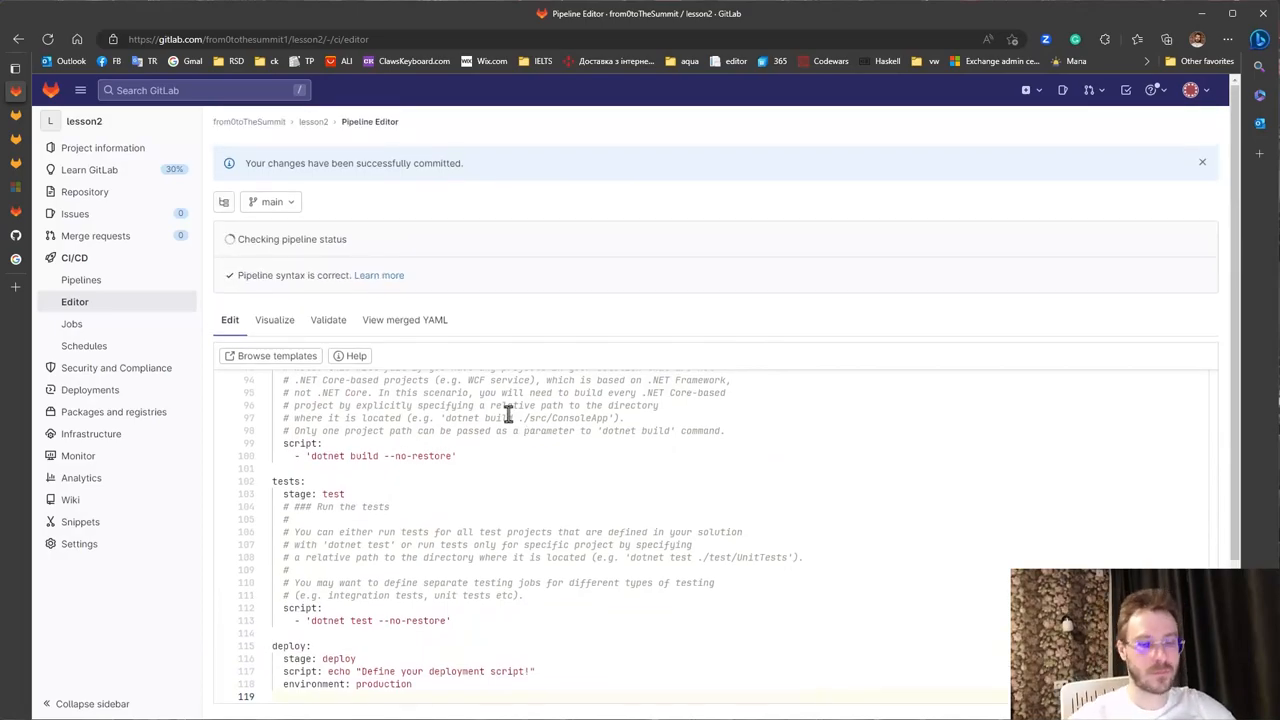
left_click(80, 280)
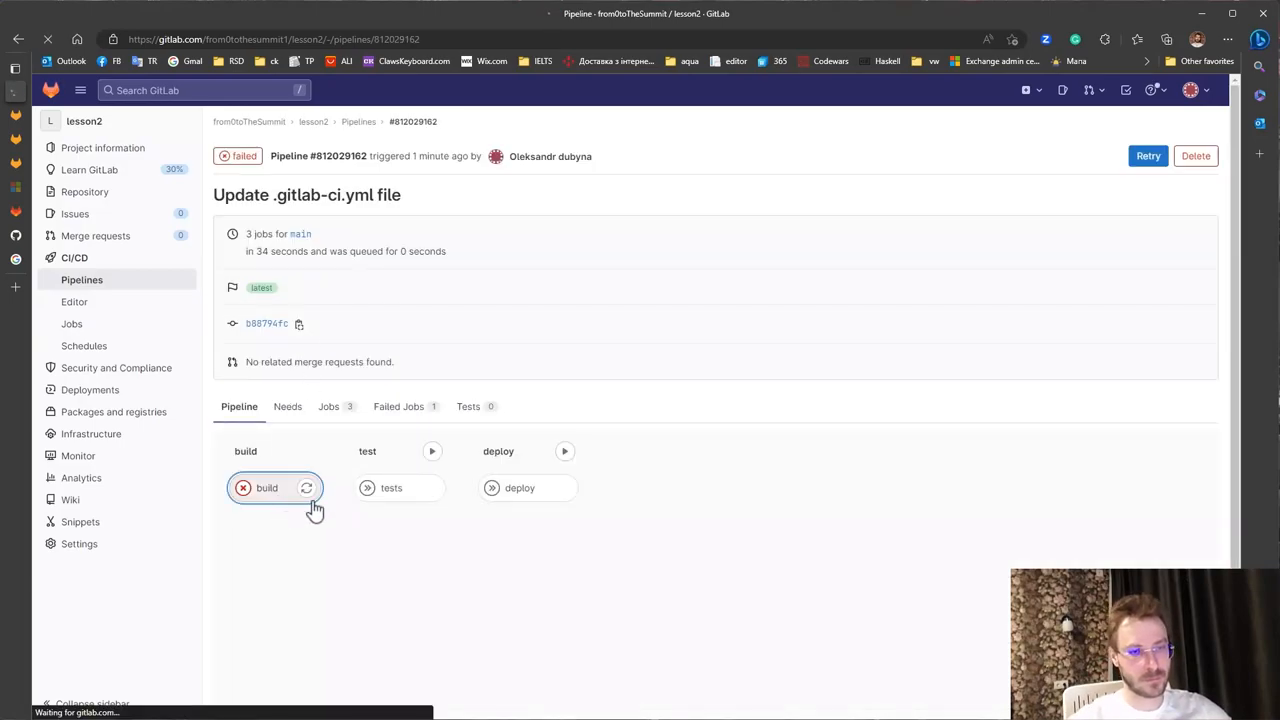
- Read the failed build job's MSB1003 'no project or solution file' error, then return to the editor
left_click(266, 488)
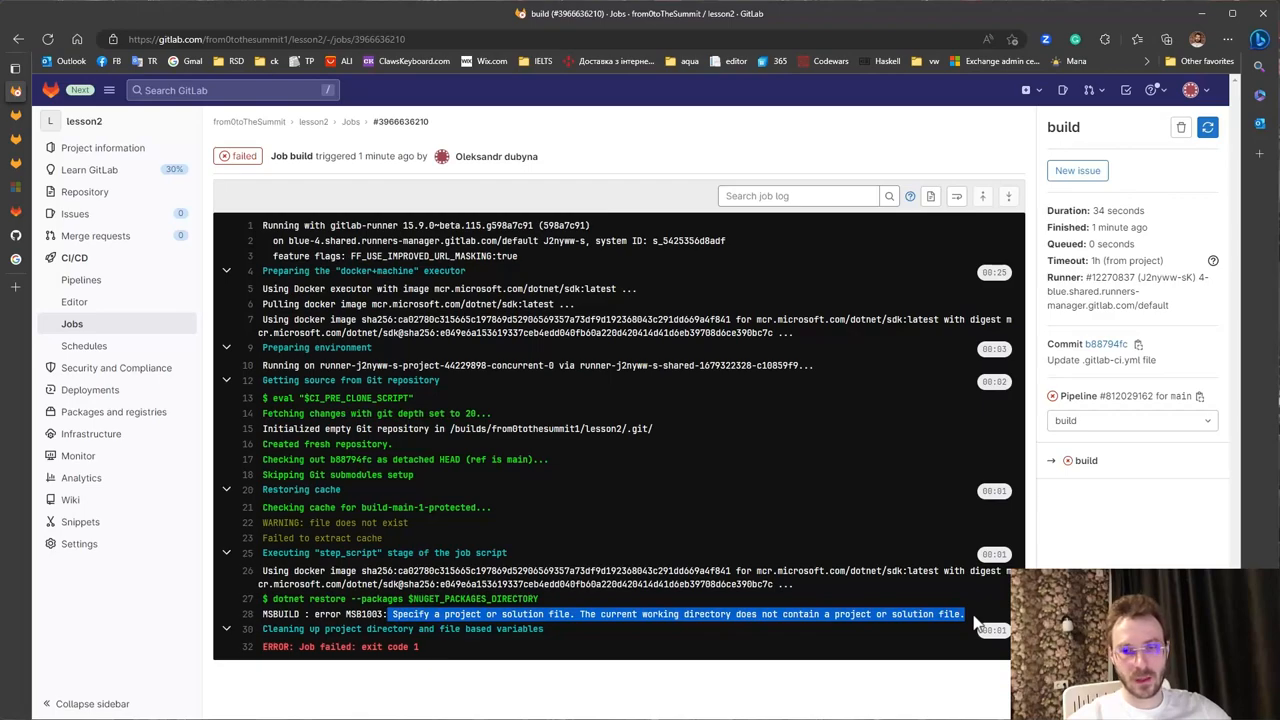
mouse_move(520, 524)
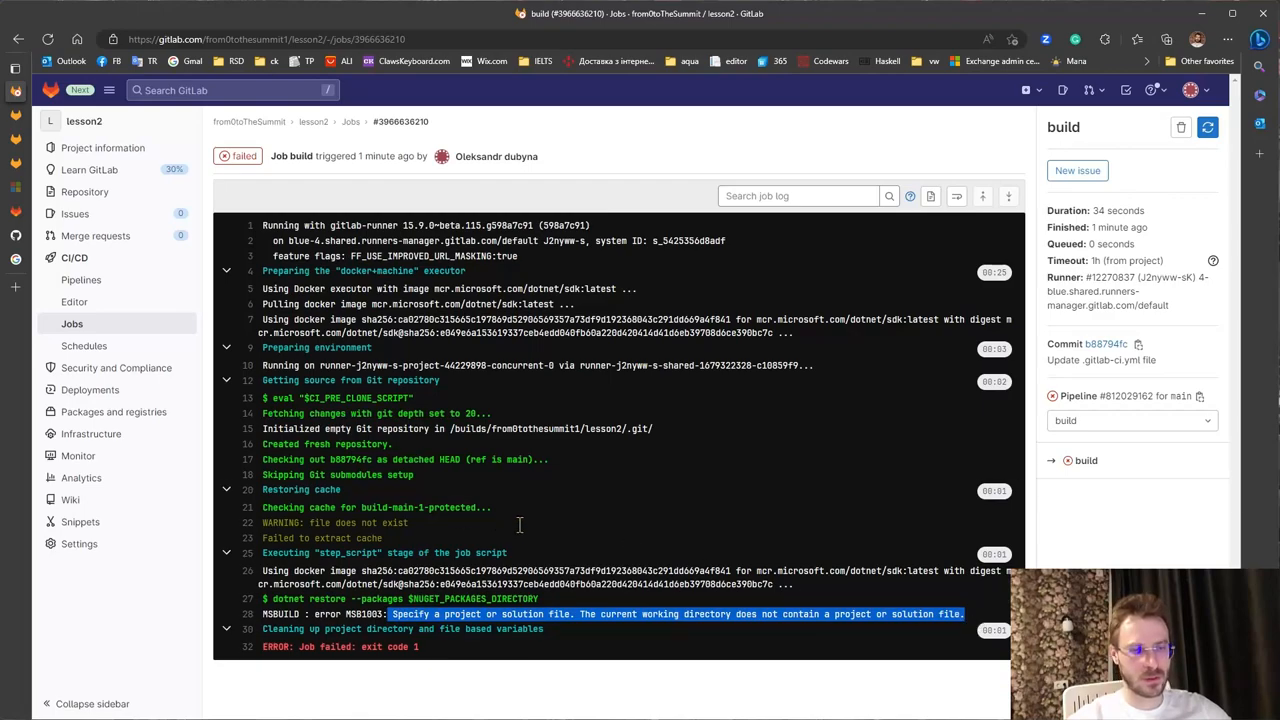
mouse_move(74, 302)
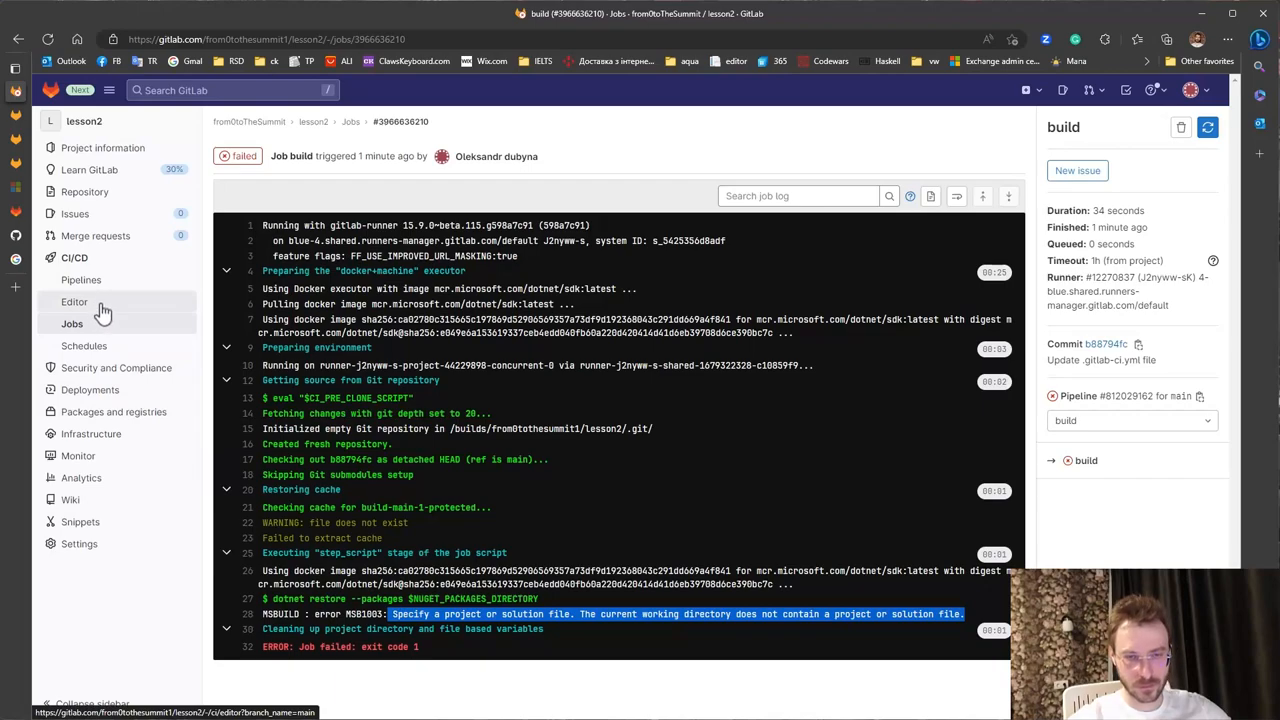
mouse_move(96, 310)
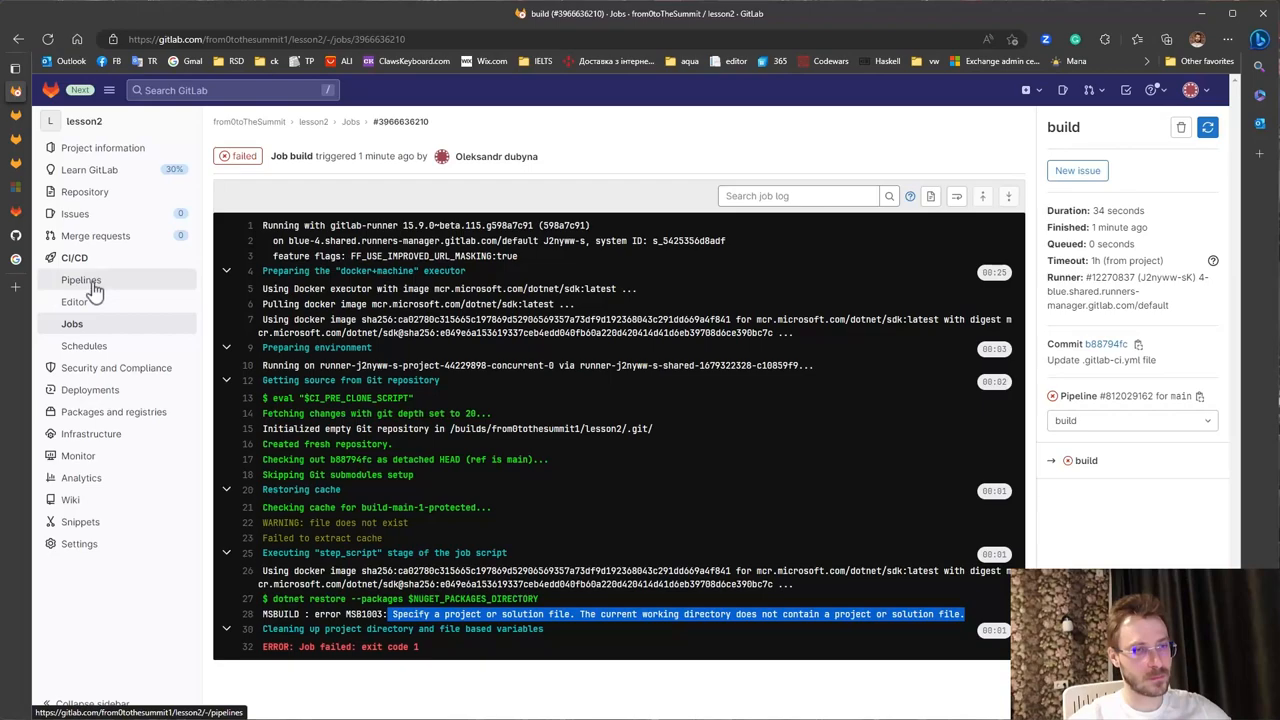
left_click(74, 300)
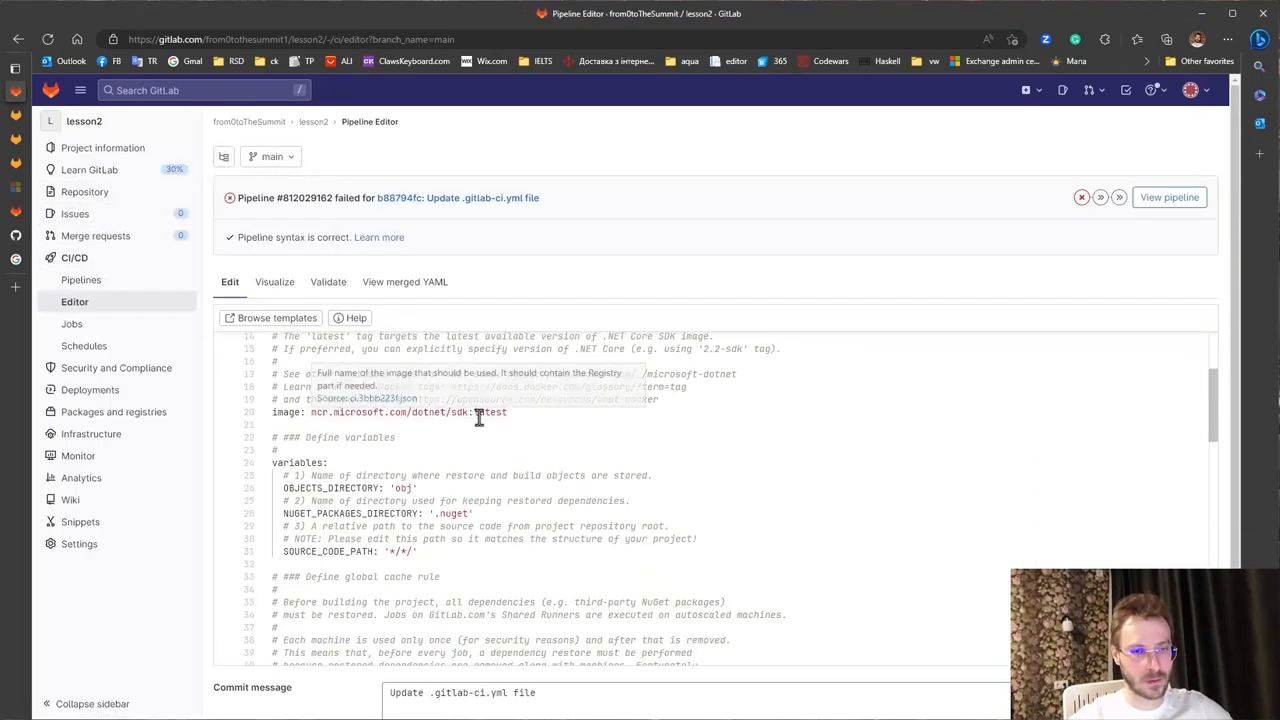
- Add pathToSln: "./lesson2", use dotnet build $pathToSln --no-restore, commit, and view pipelines
scroll("down", 3)
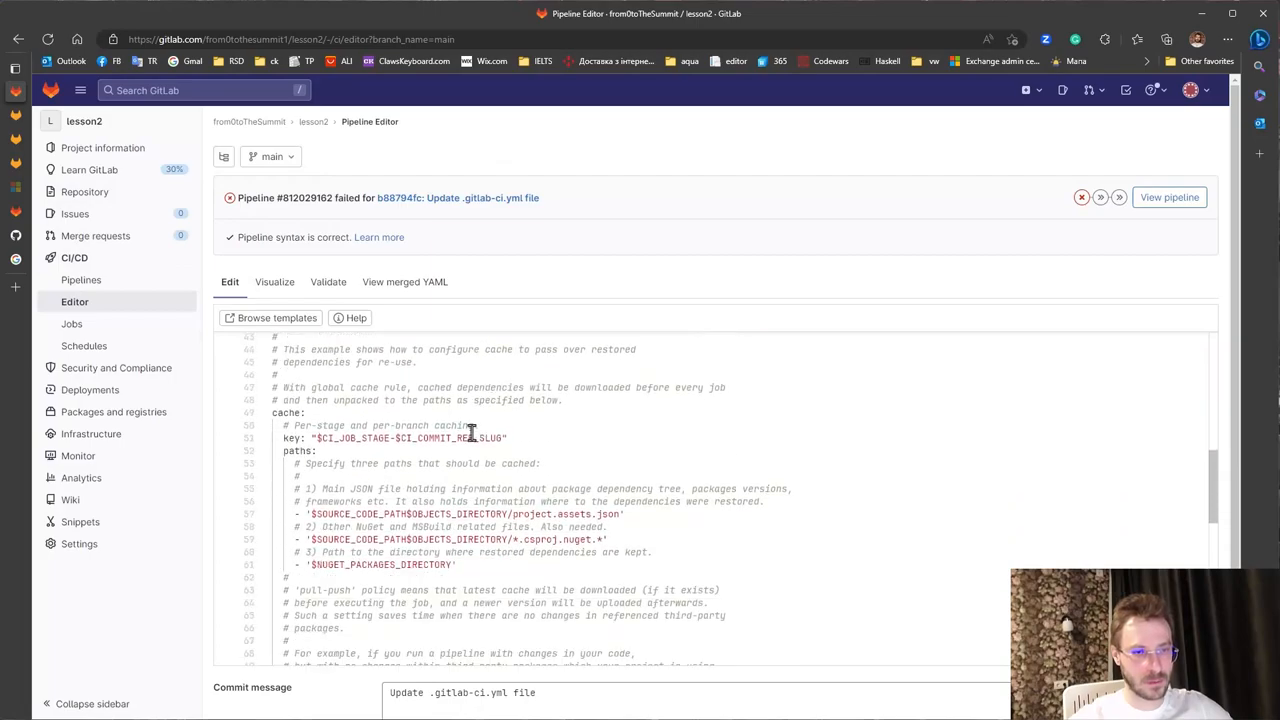
scroll("down", 3)
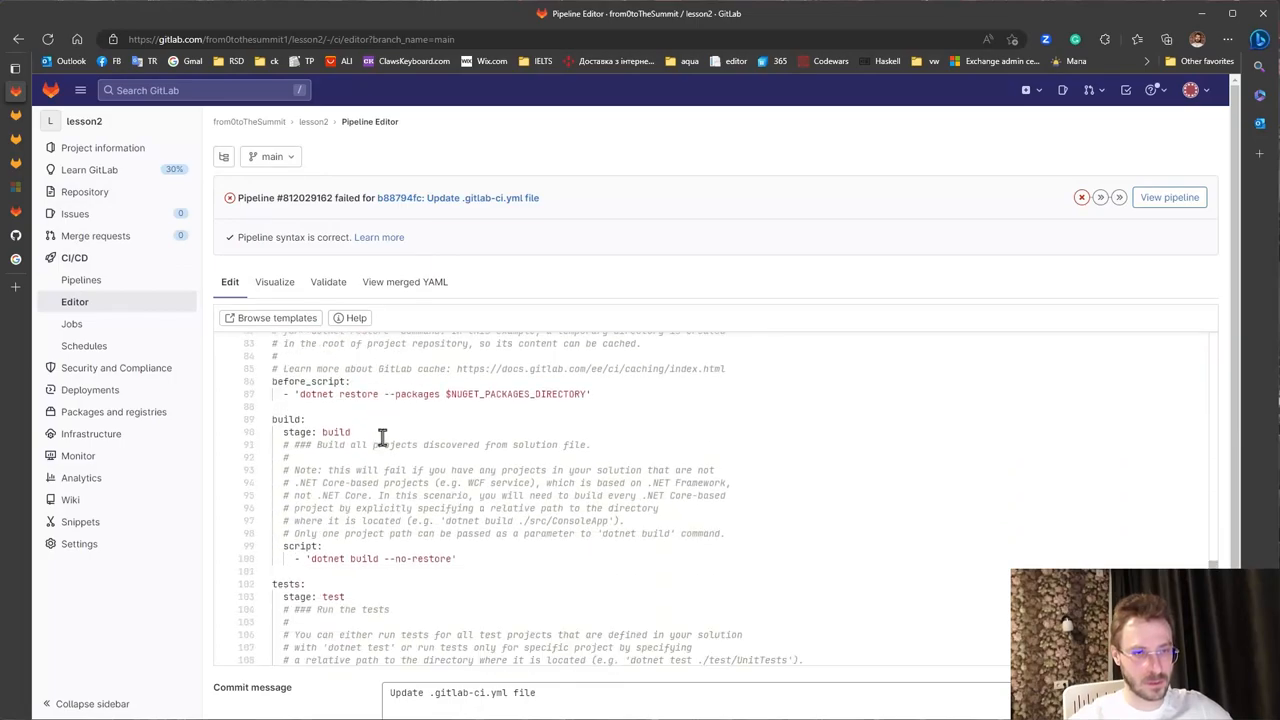
scroll("down", 3)
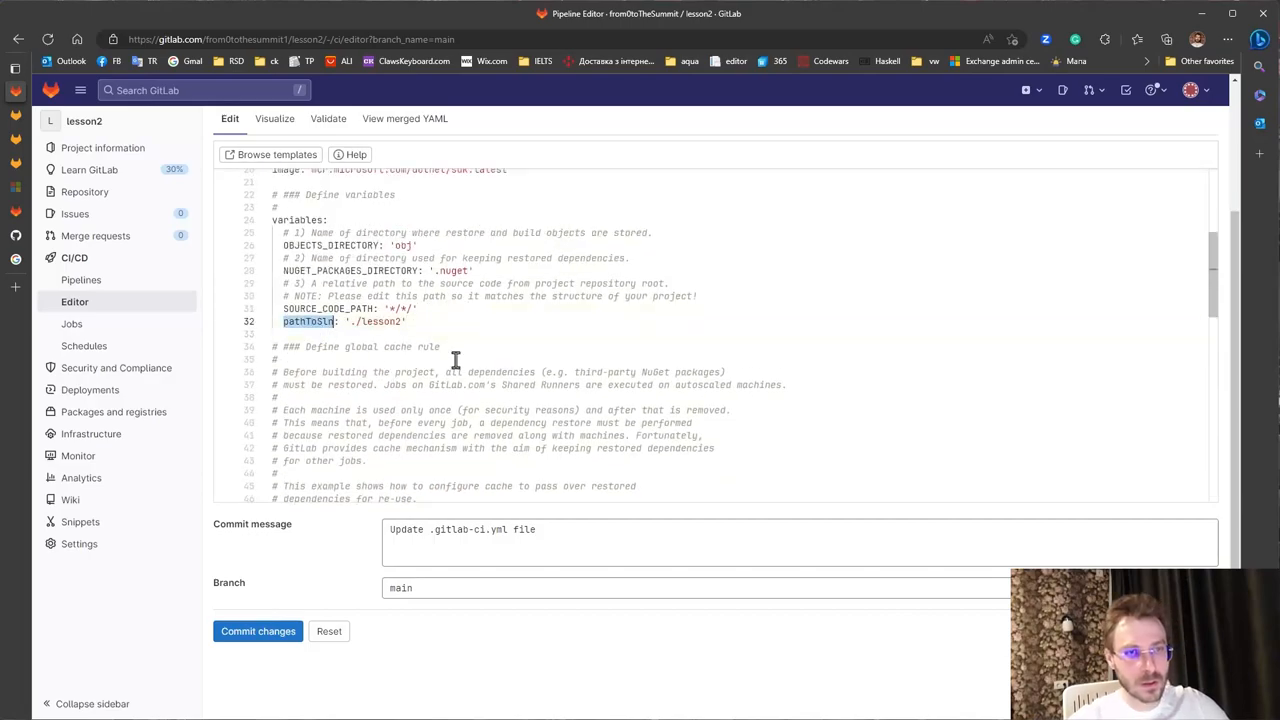
scroll("down", 3)
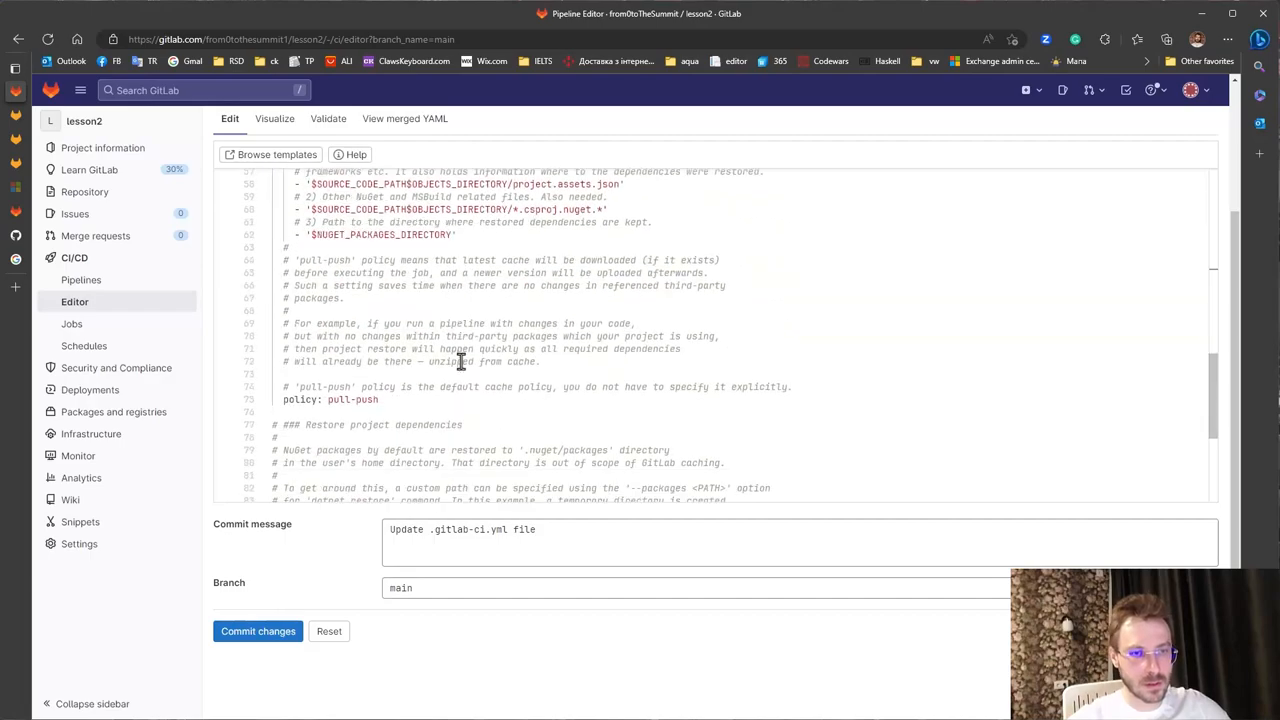
scroll("down", 3)
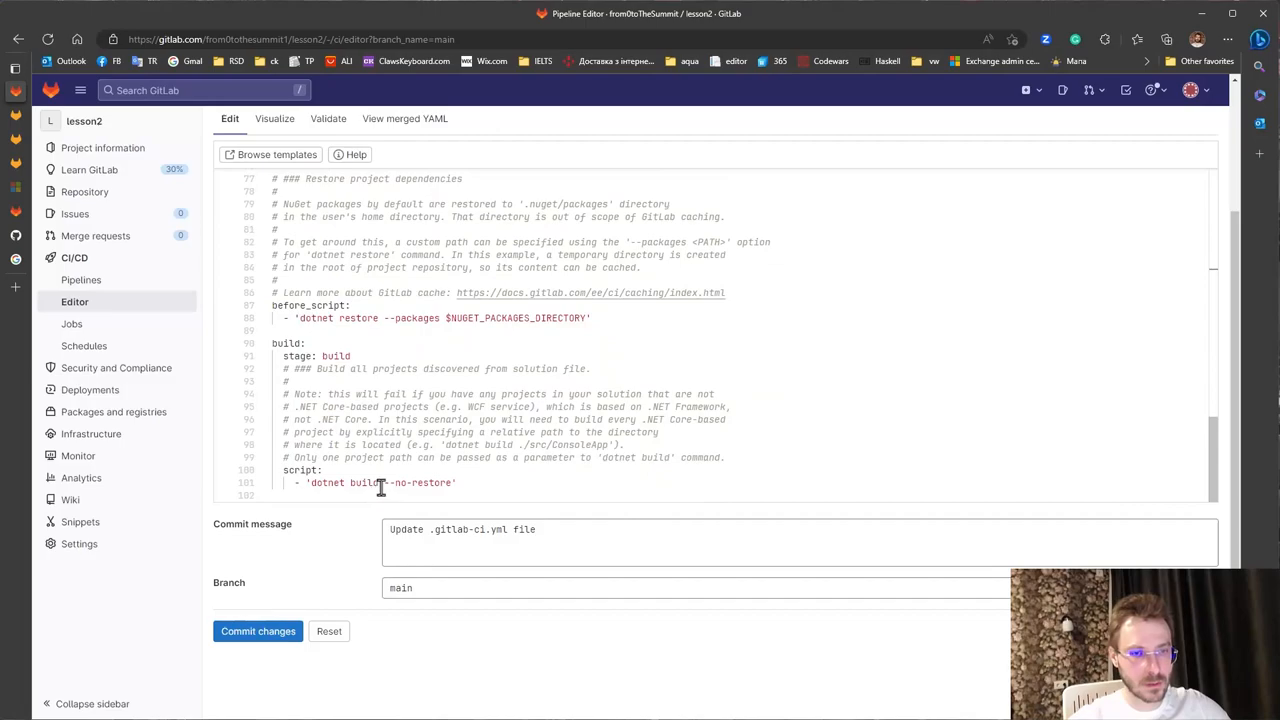
left_click(388, 482)
type("$pathToSln ")
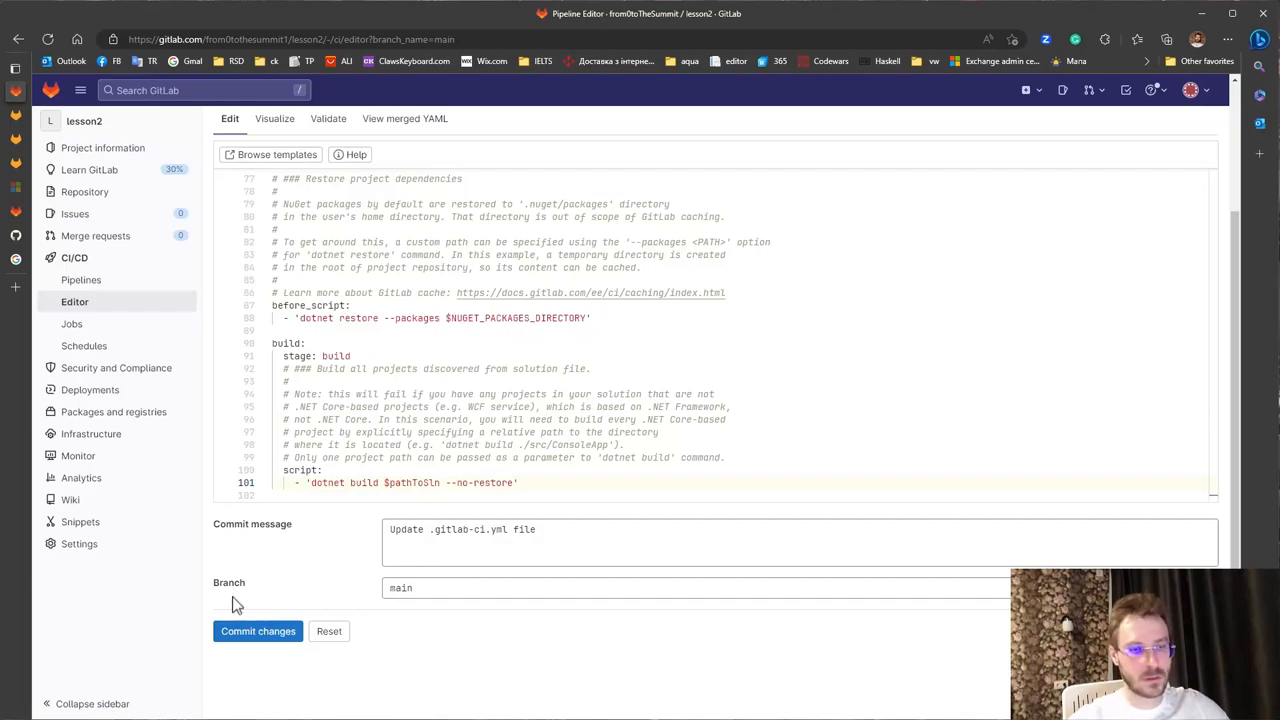
left_click(256, 632)
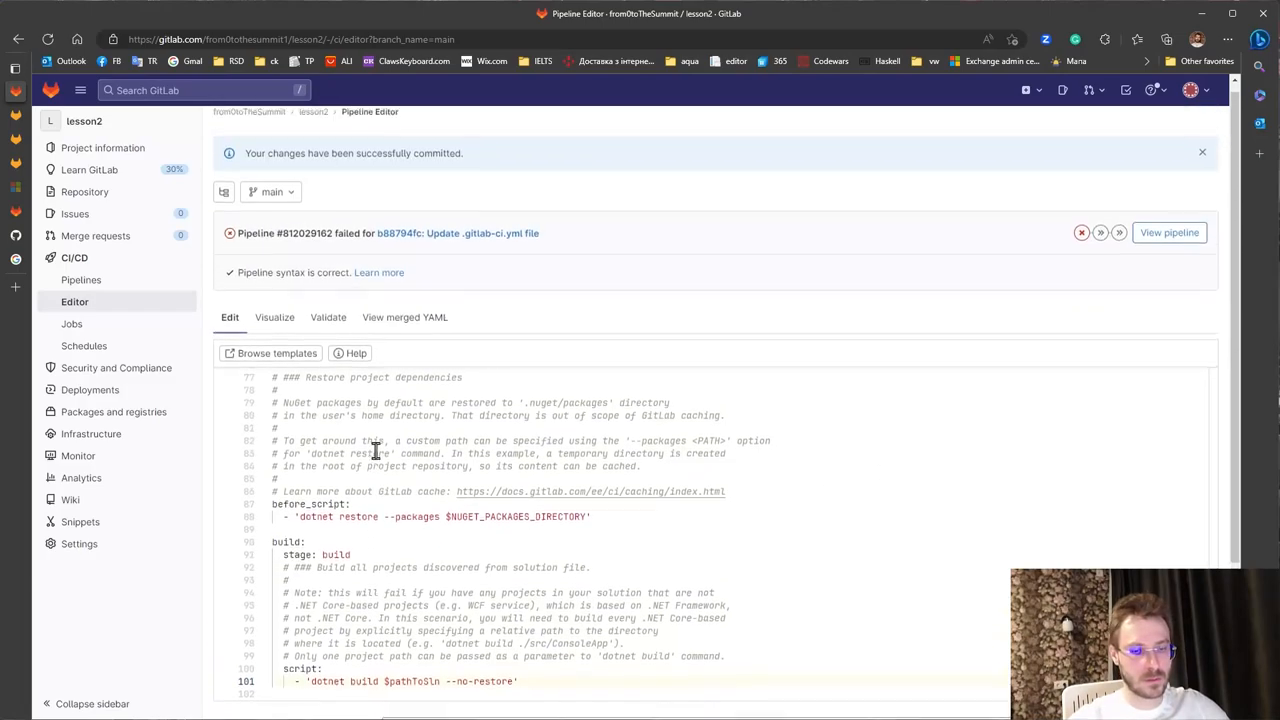
left_click(80, 280)
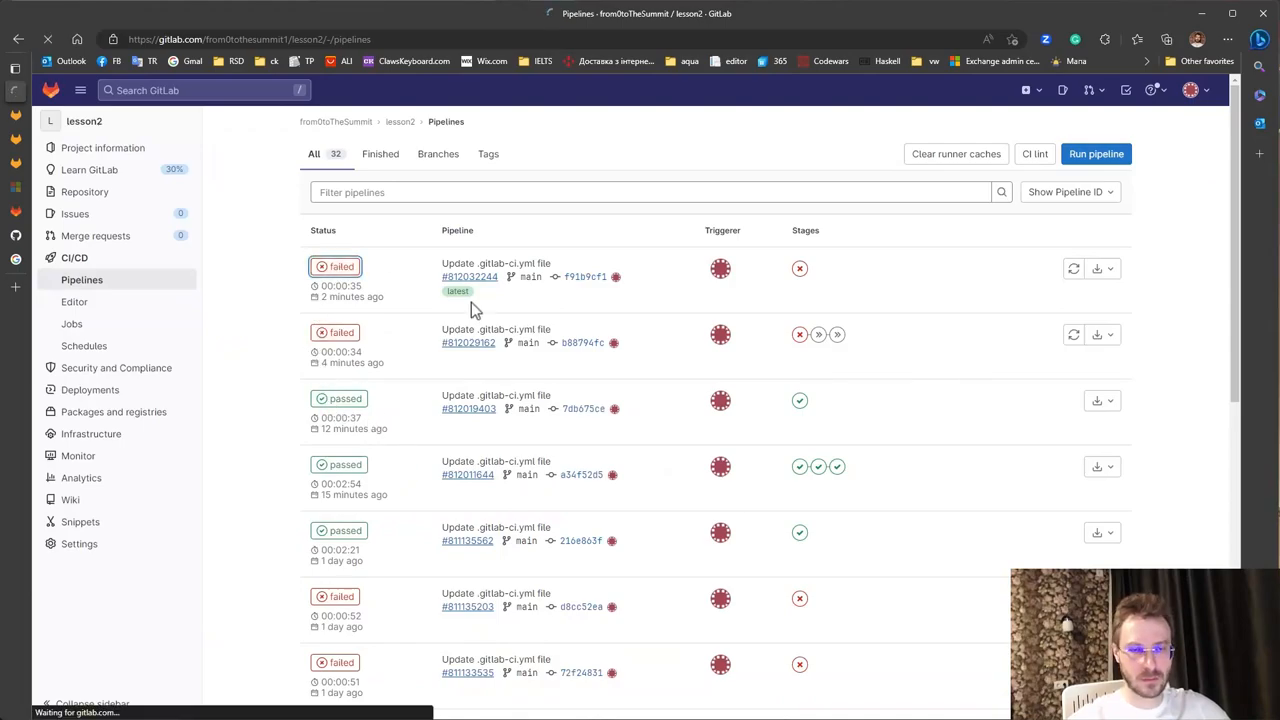
- Read the newest failed build log where dotnet restore finds no project file, then reopen the editor
left_click(468, 276)
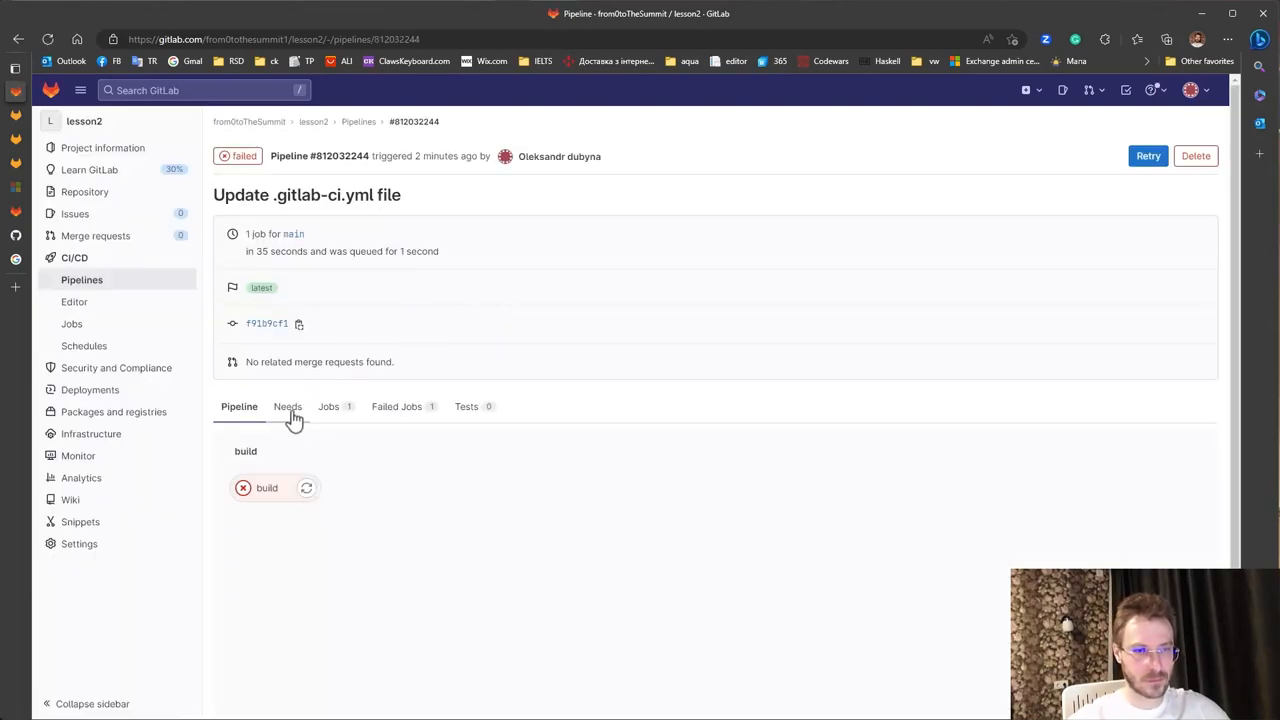
left_click(266, 488)
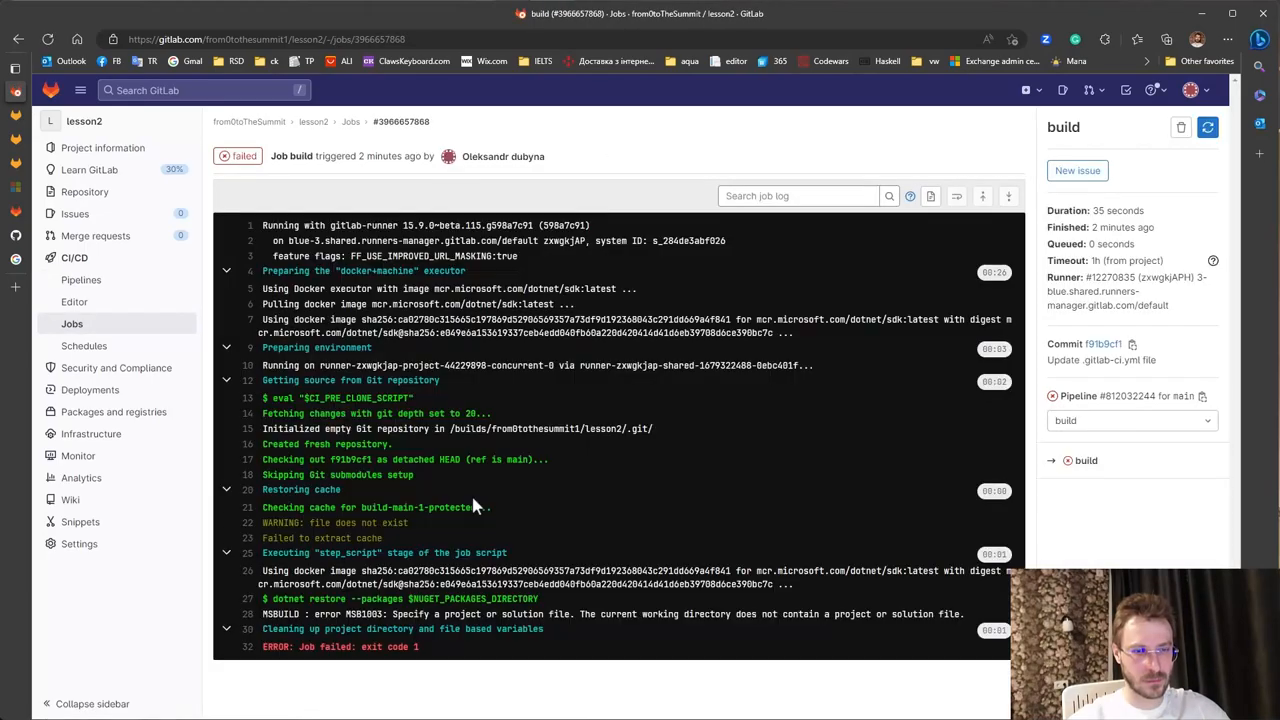
left_click_drag(384, 614, 676, 614)
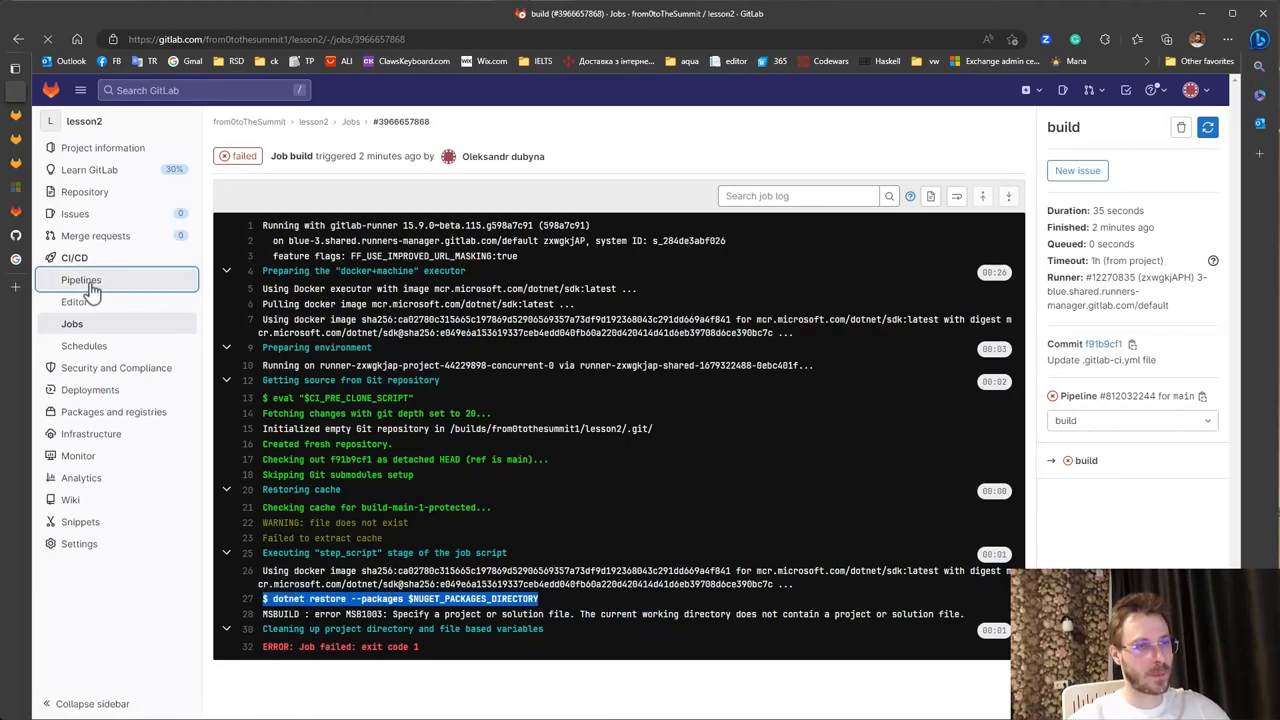
left_click(76, 300)
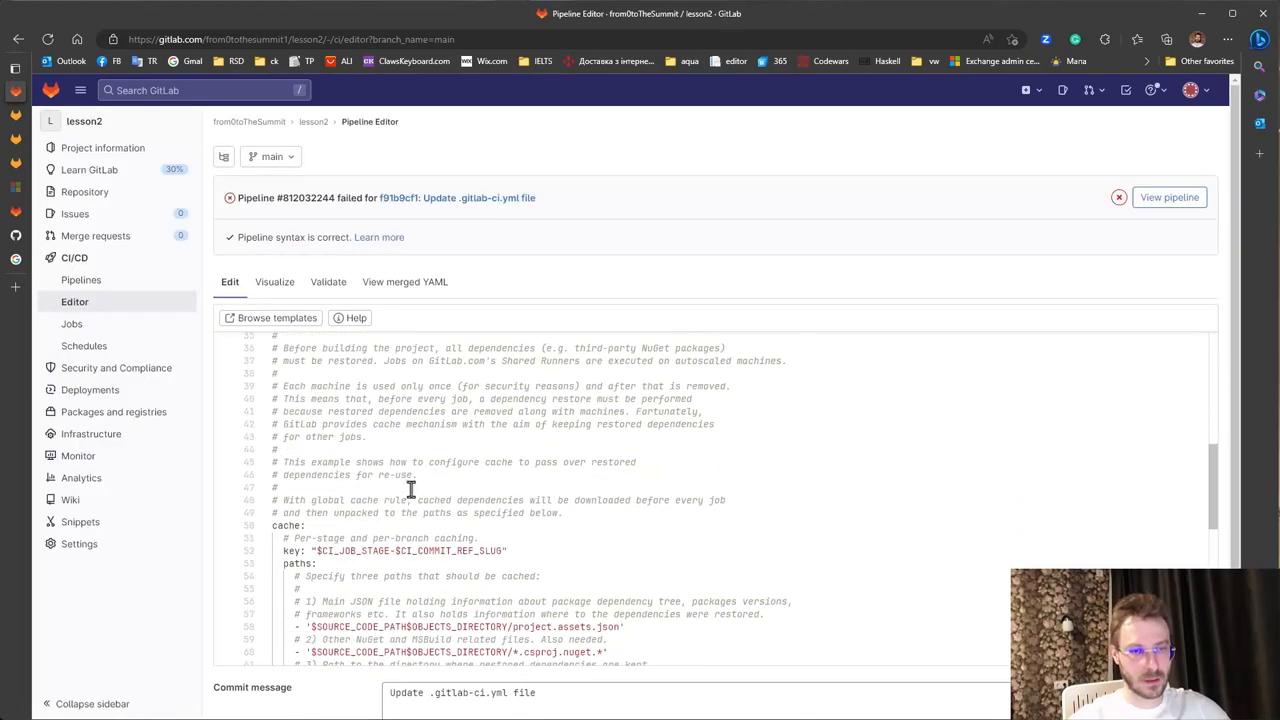
- Replace the restore's --packages $NUGET_PACKAGES_DIRECTORY argument with $pathToSln and commit .gitlab-ci.yml
scroll("down", 3)
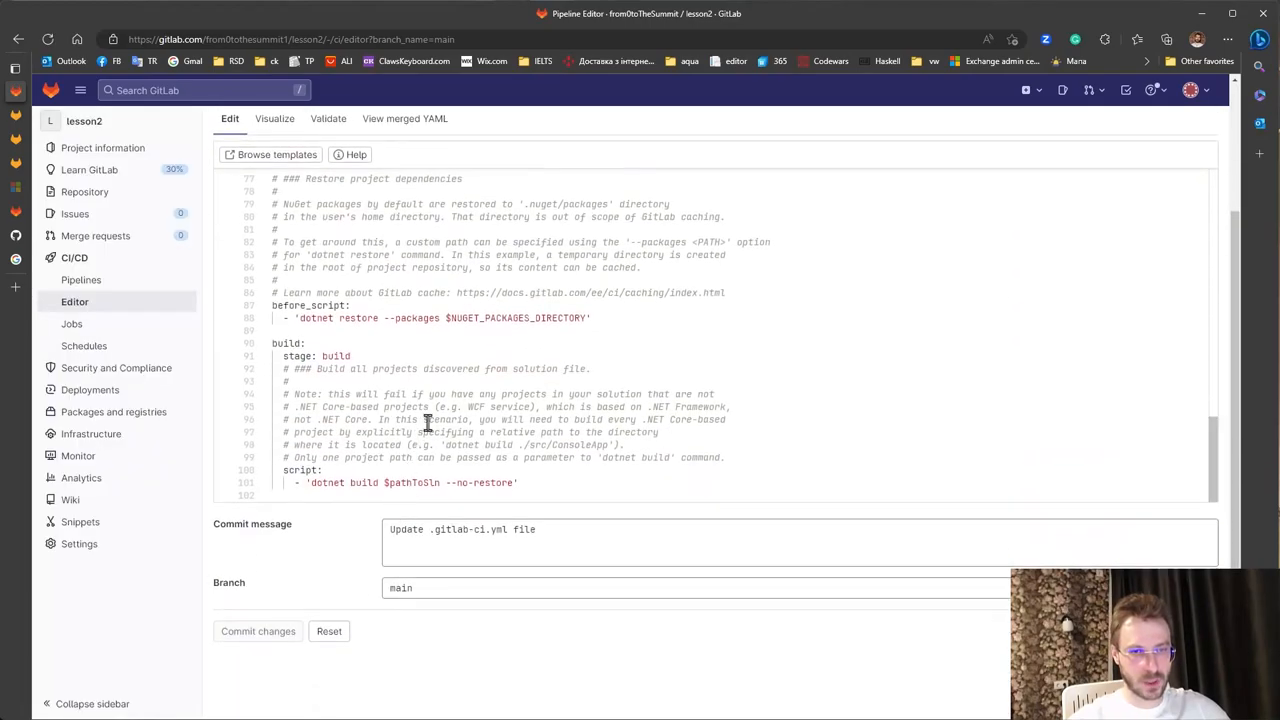
double_click(410, 482)
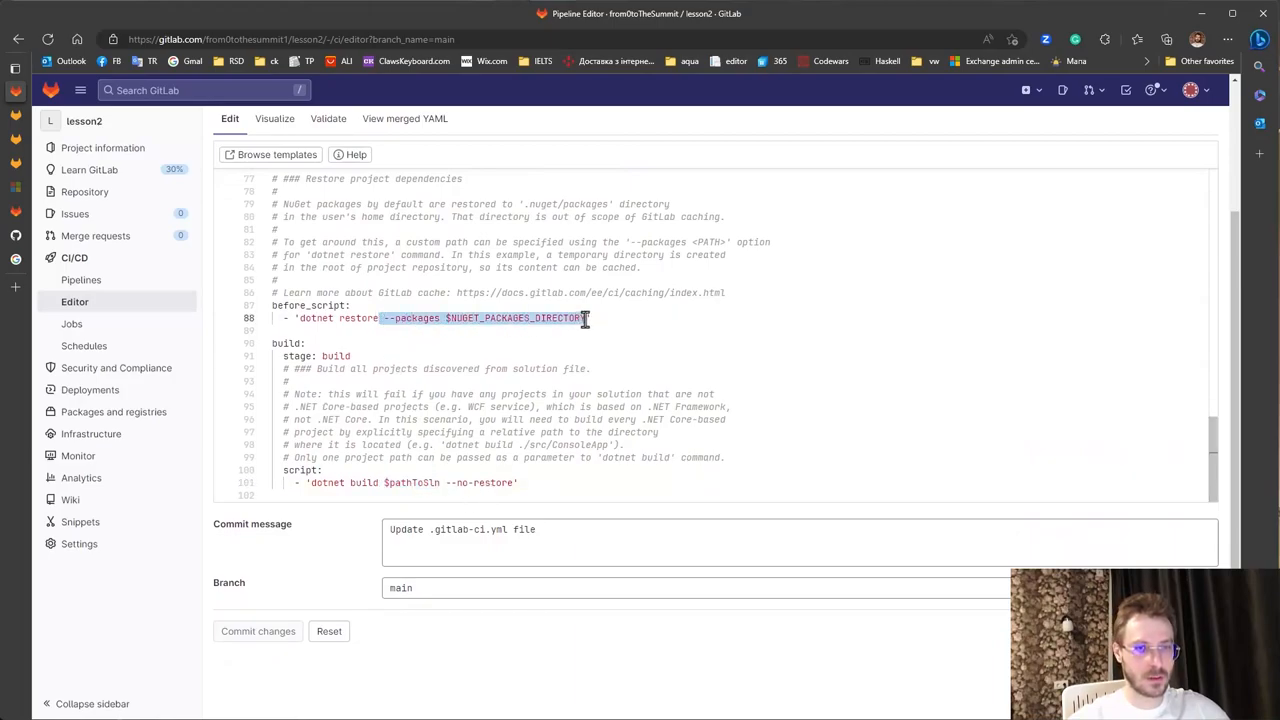
type("$pathToSln'")
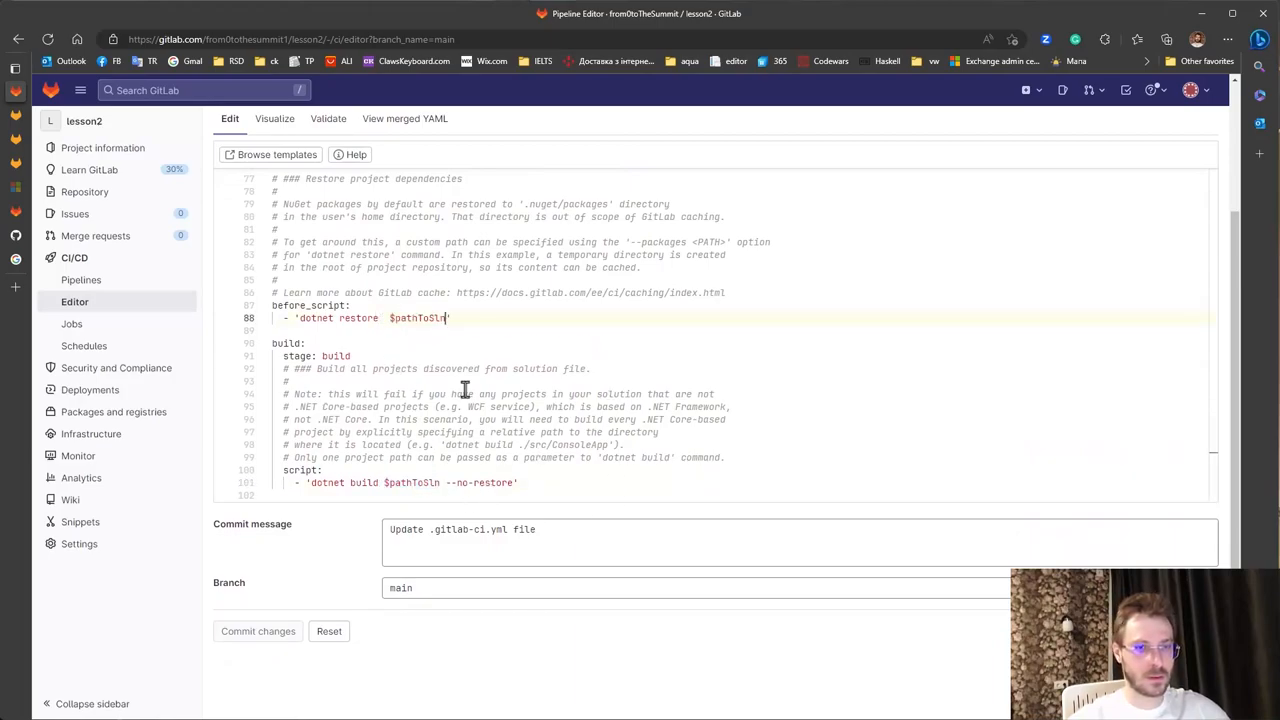
left_click(256, 632)
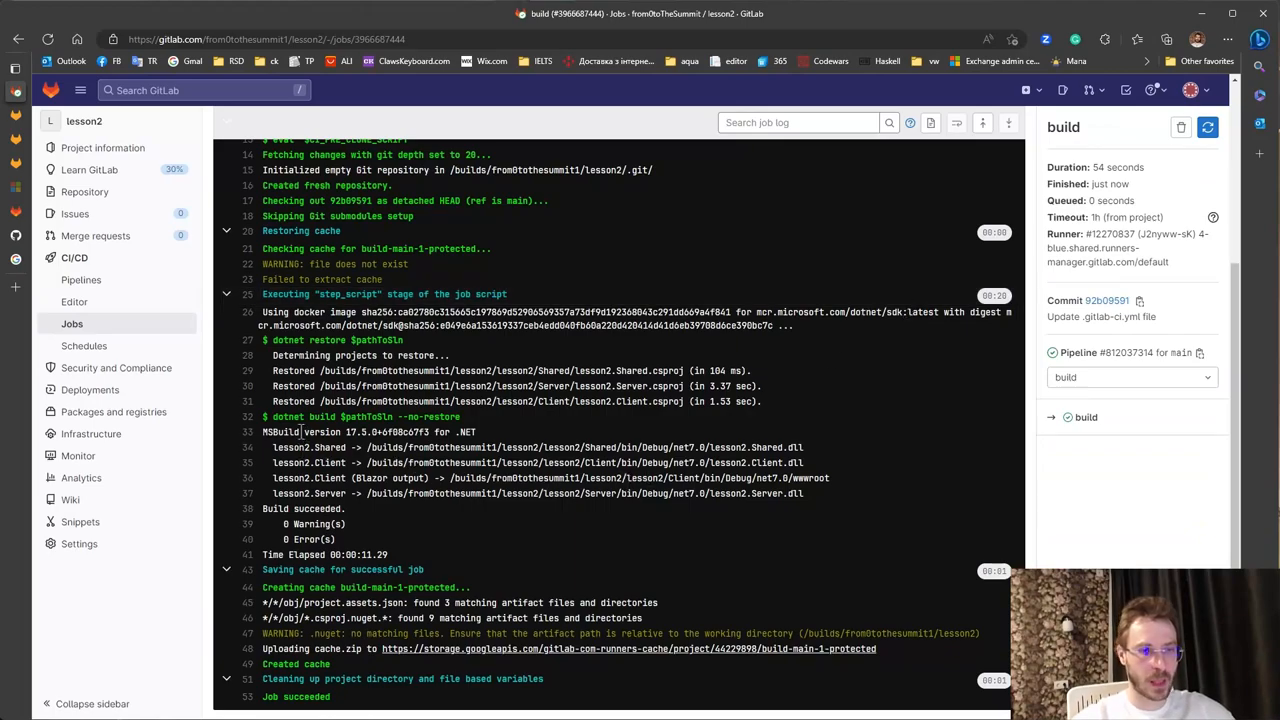
- Check the dotnet build line in the succeeded job log, then reopen the pipeline editor
double_click(328, 340)
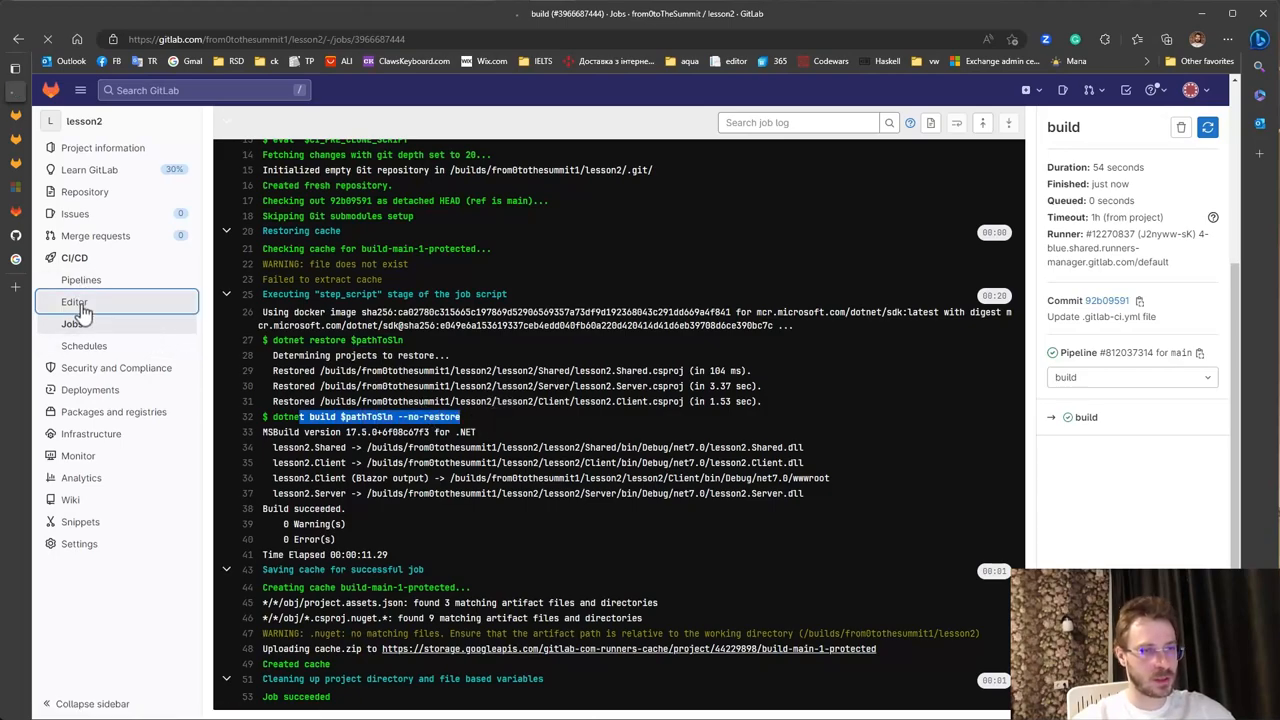
left_click(74, 302)
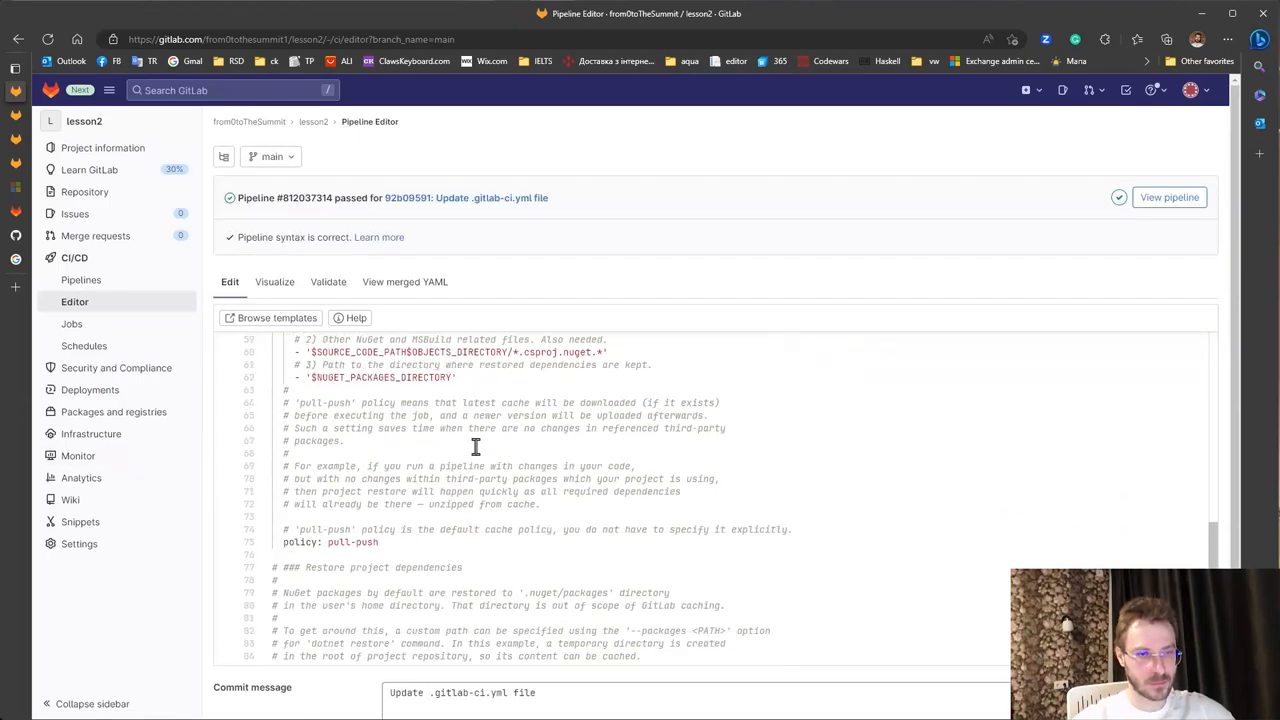
- Commit the config publishing the server for linux-x64 to ./artifacts and open the triggered pipeline
scroll("down", 3)
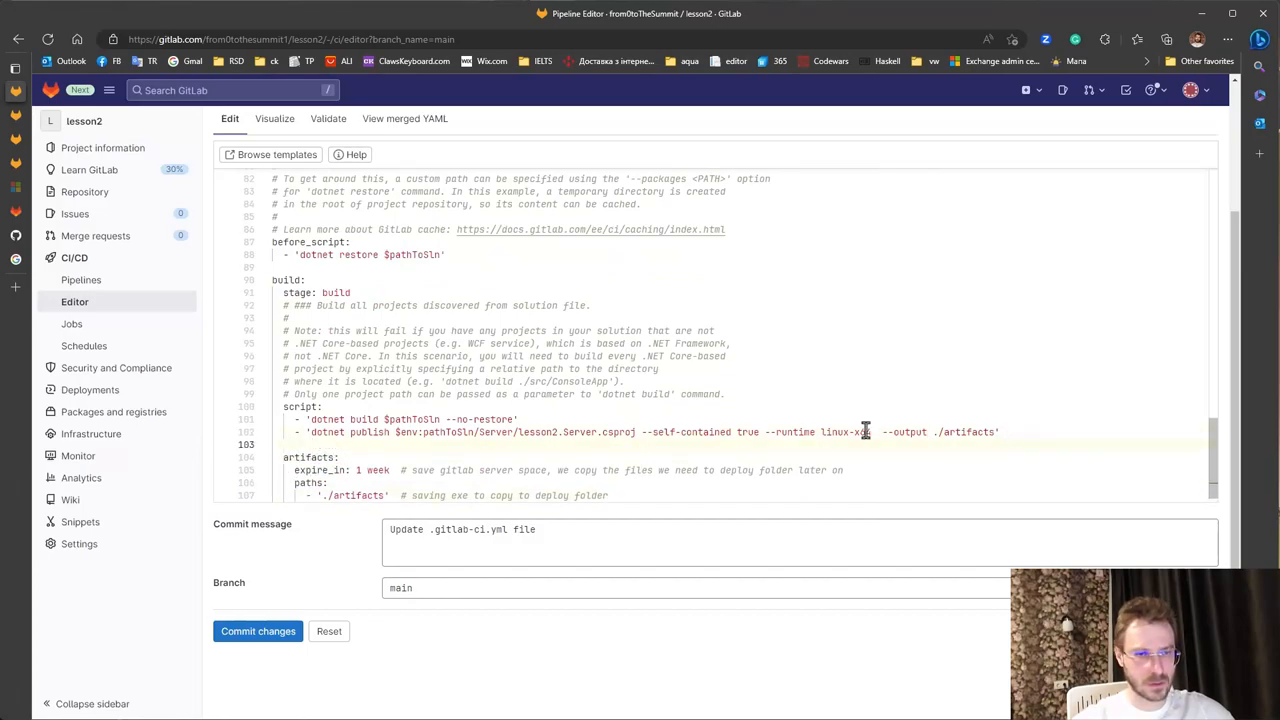
left_click(258, 632)
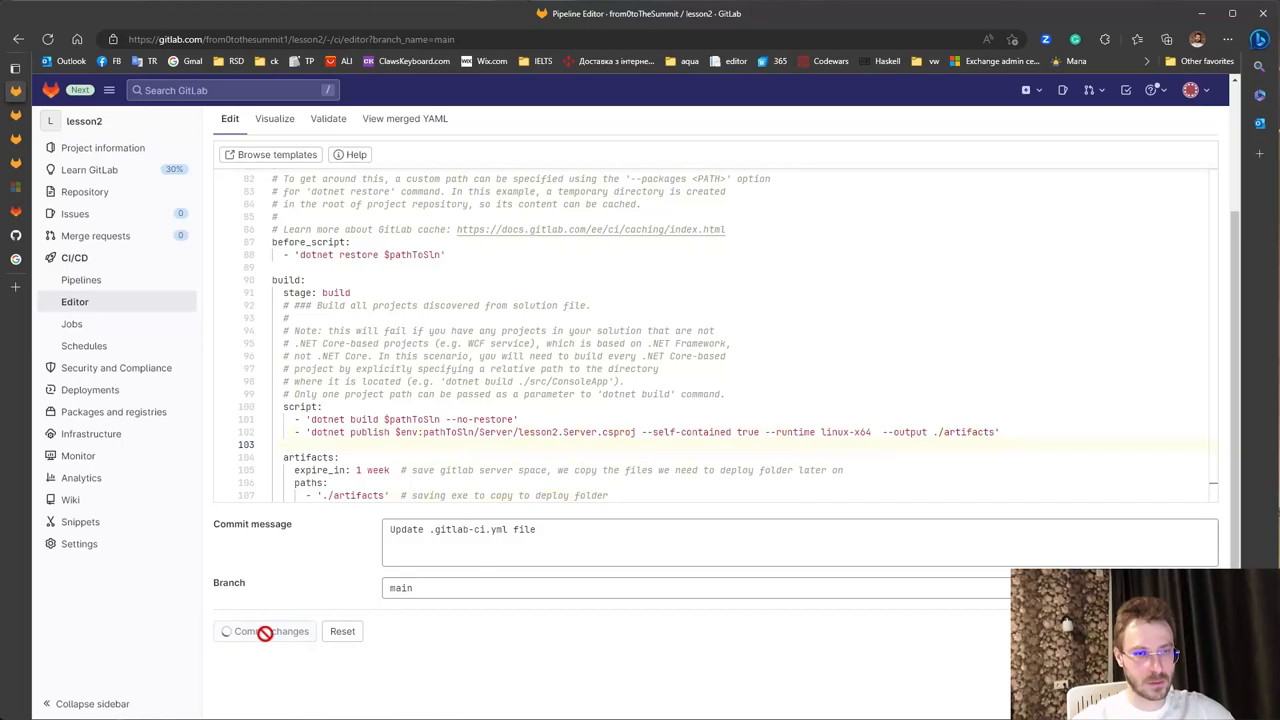
left_click(264, 632)
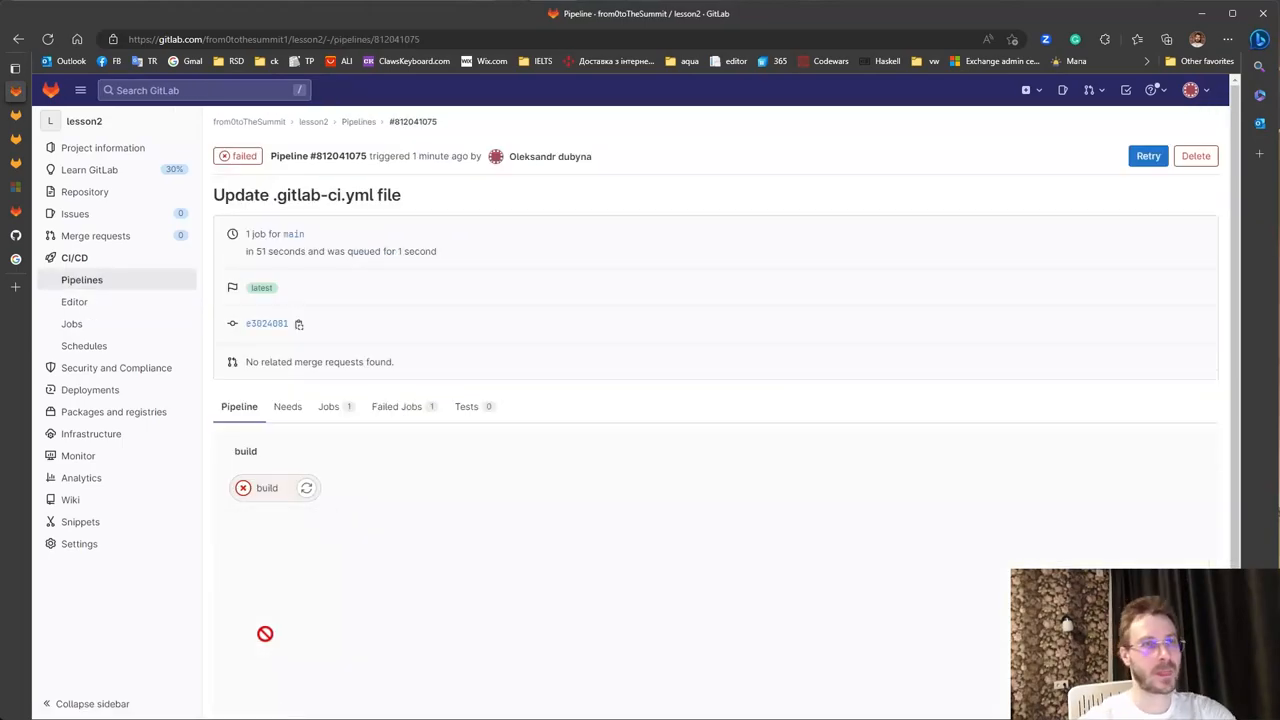
- Read the build log's 'Project file does not exist' error and the $env: prefix in the publish path
left_click(266, 488)
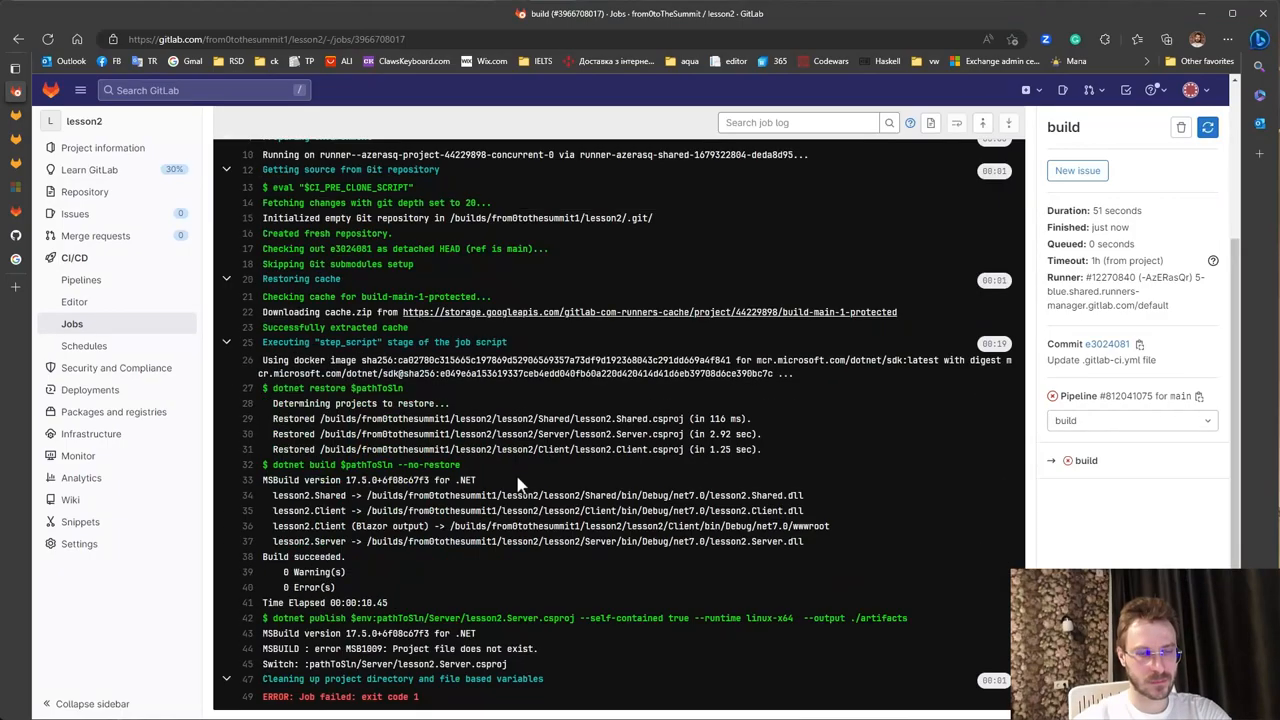
double_click(360, 618)
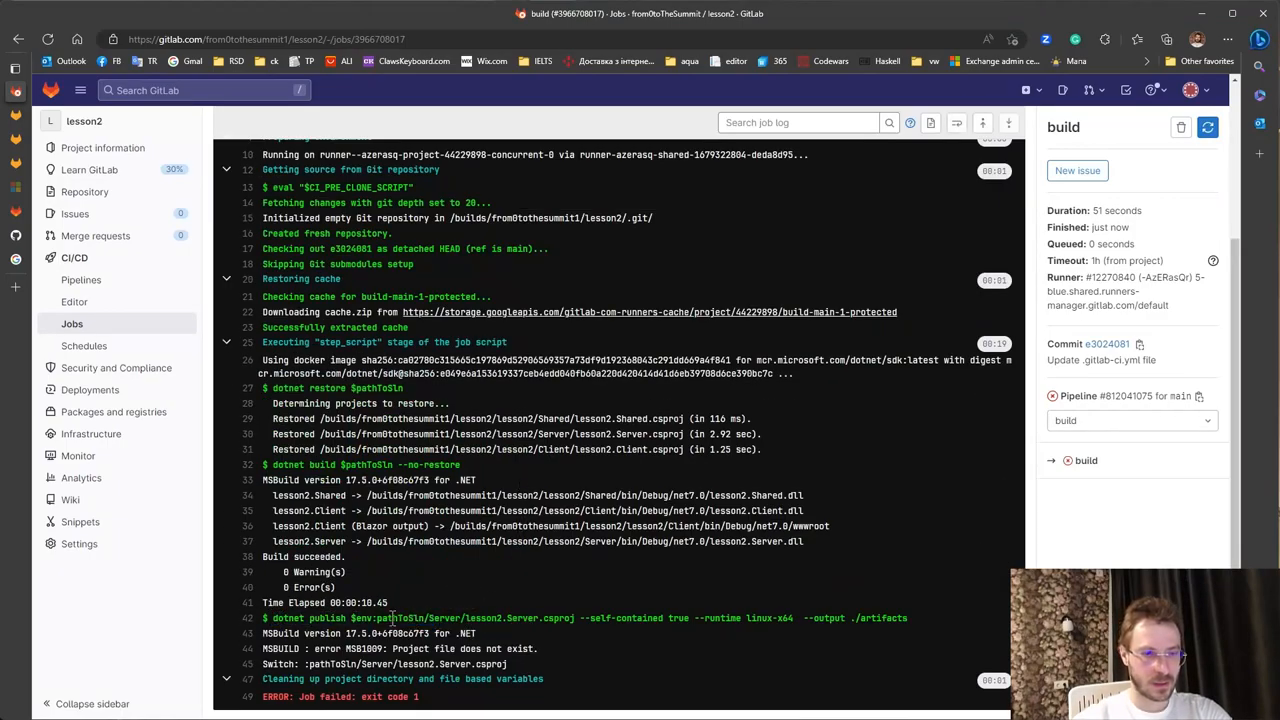
double_click(364, 618)
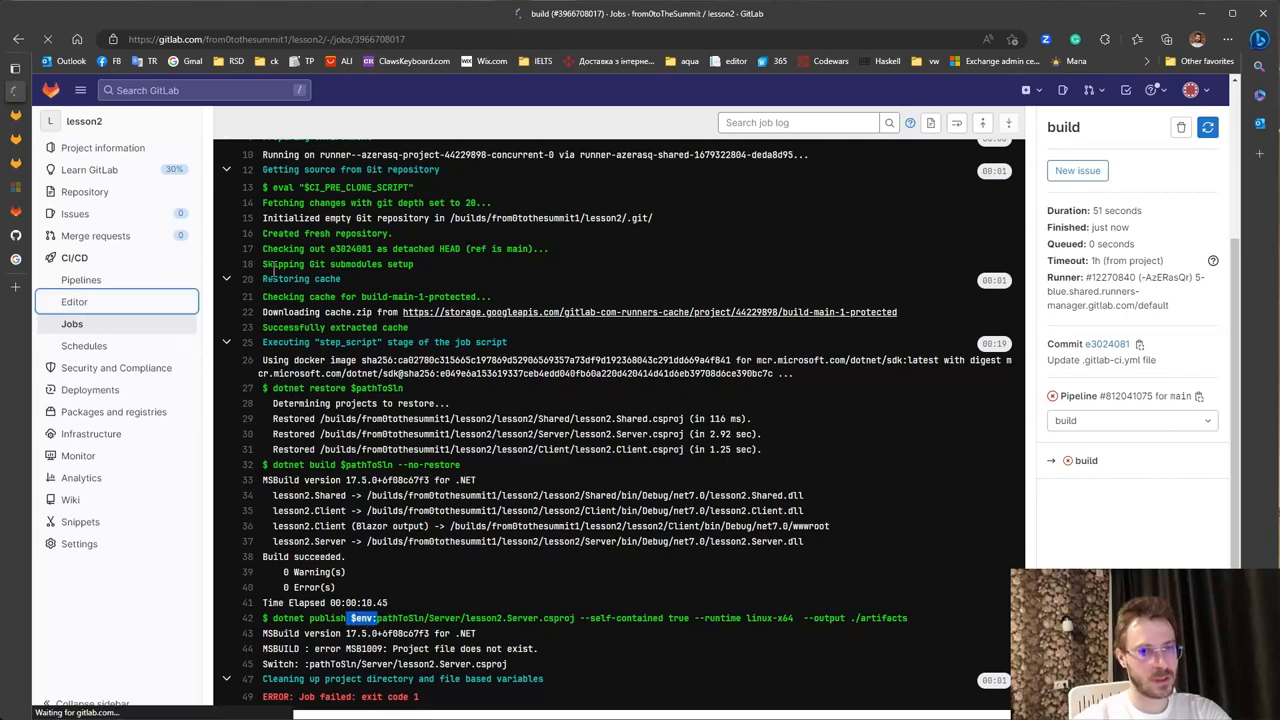
- Back in the editor, select the $env: prefix in the publish command's project path for removal
left_click(74, 300)
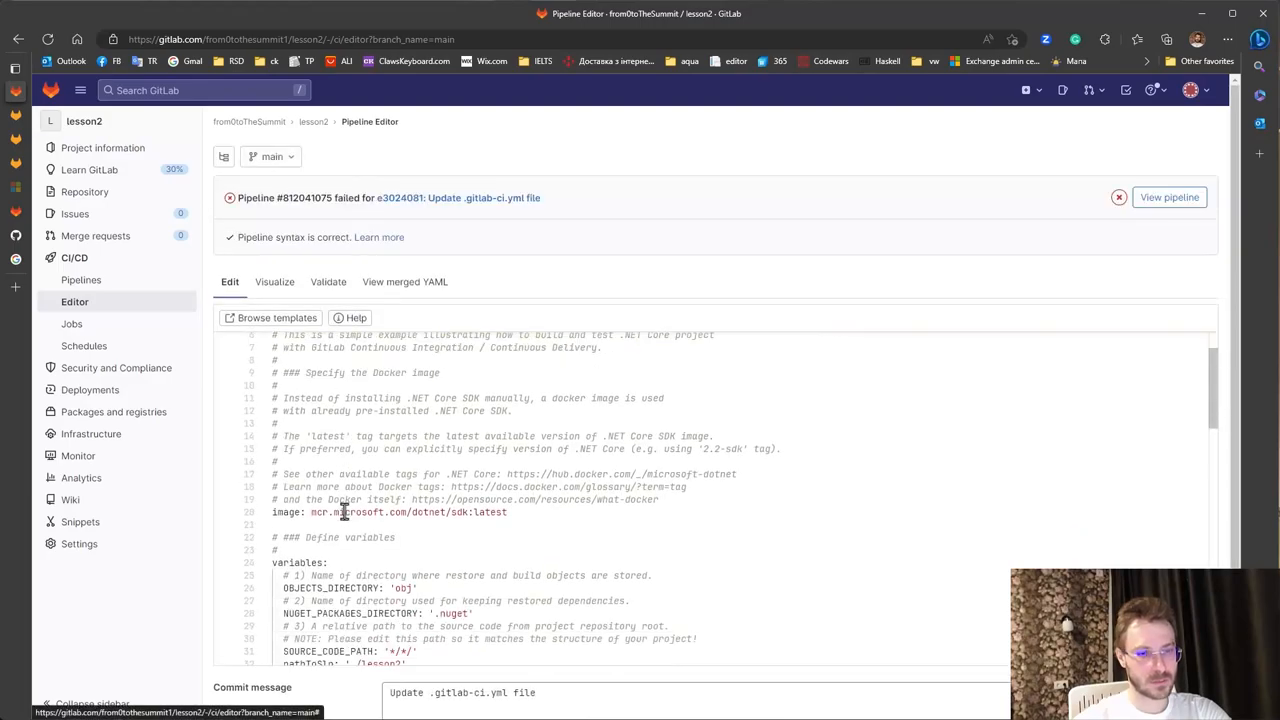
scroll("down", 3)
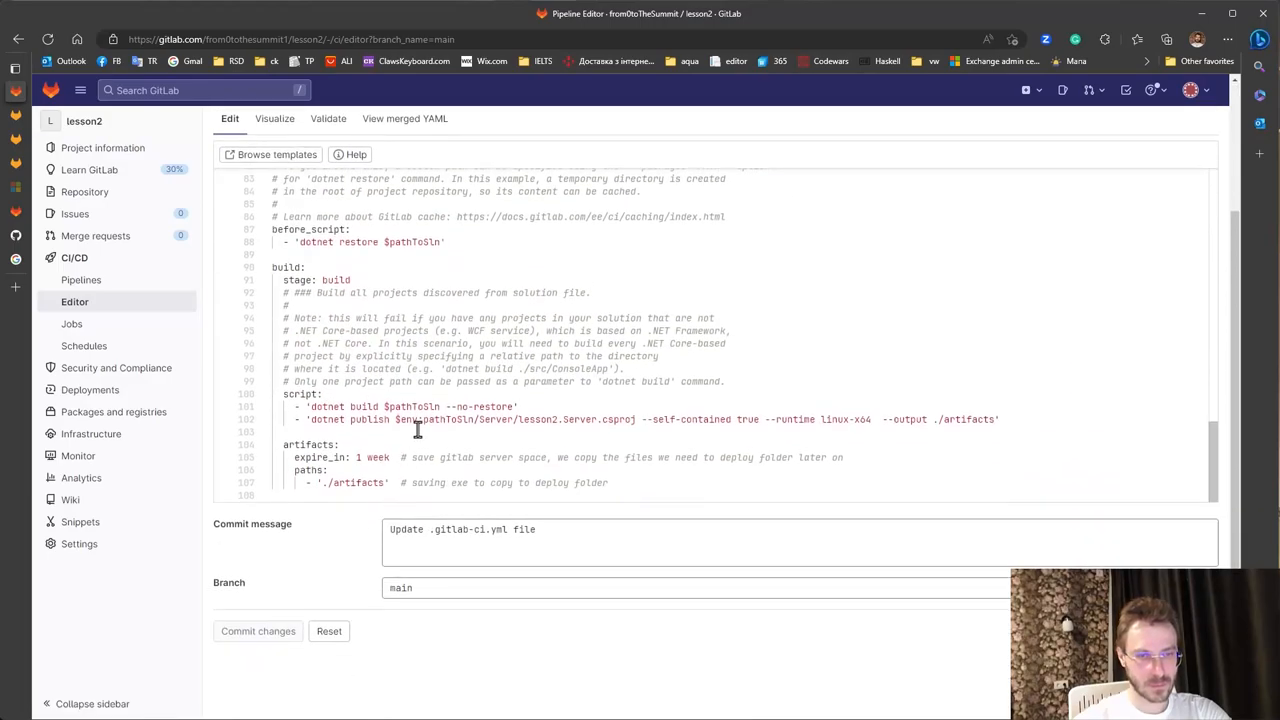
double_click(408, 420)
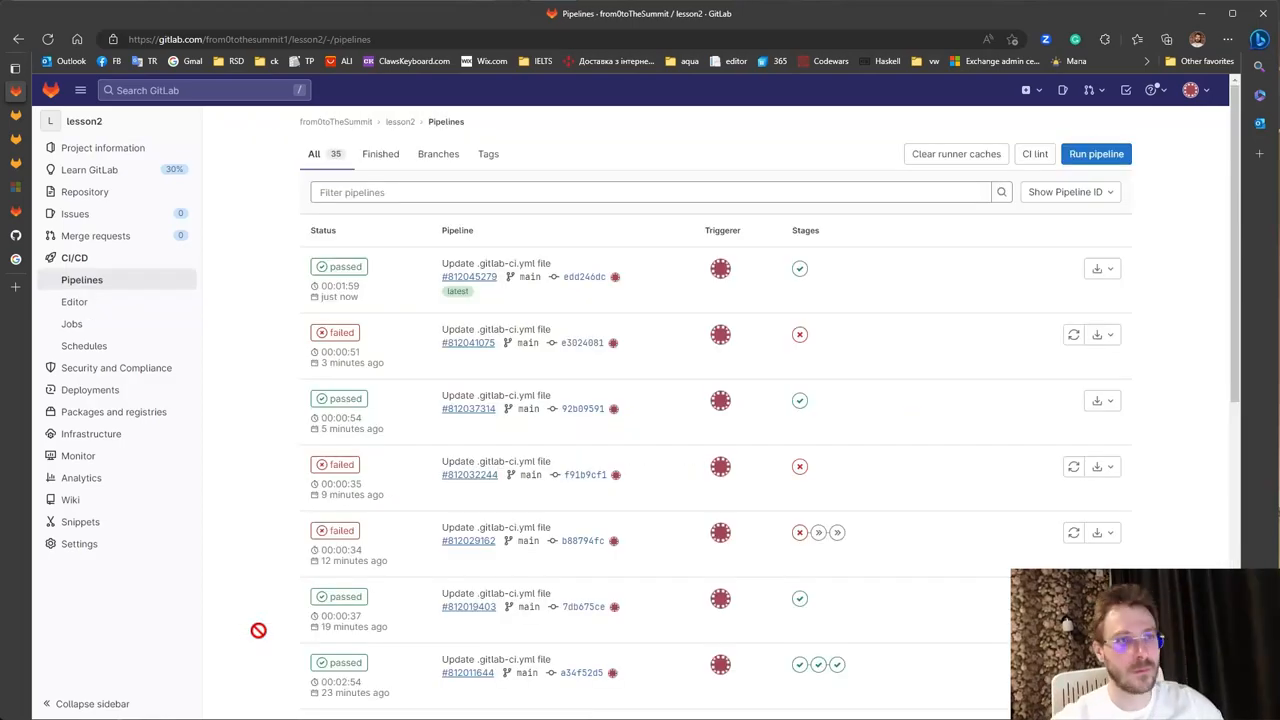
mouse_move(344, 268)
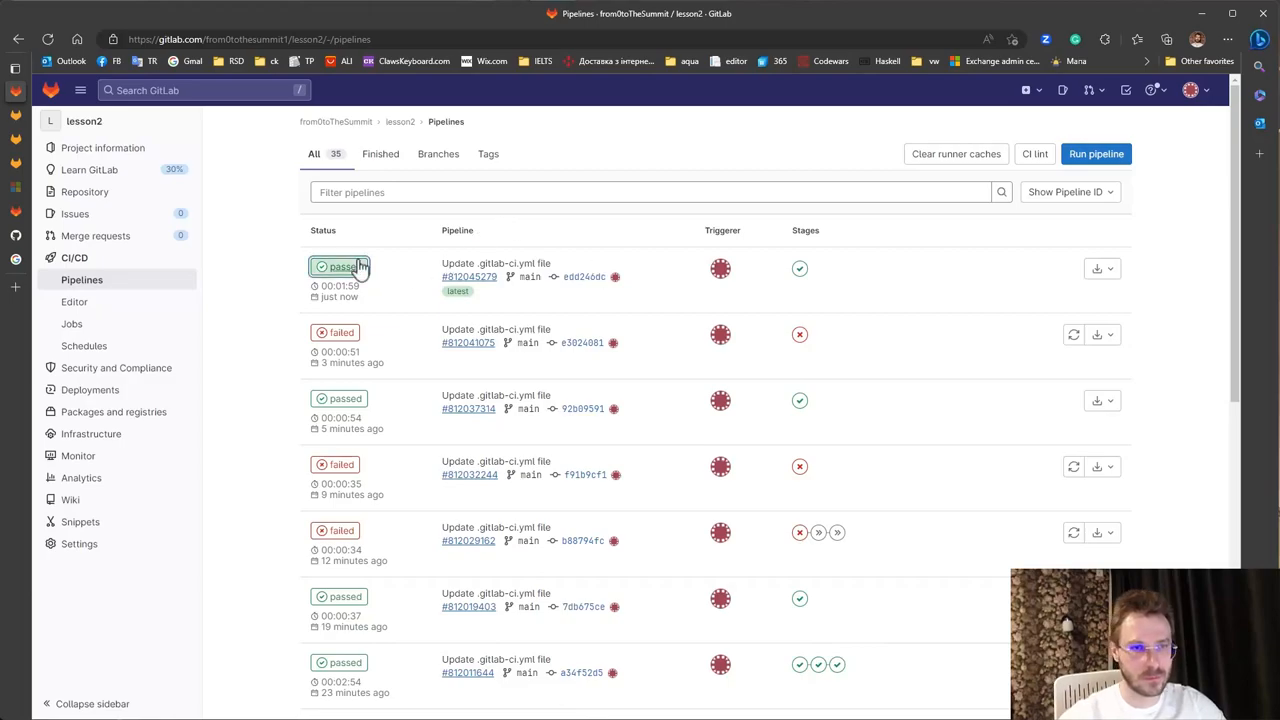
- Confirm in the passed build job's log that publish succeeded with 156 artifact files found
left_click(340, 266)
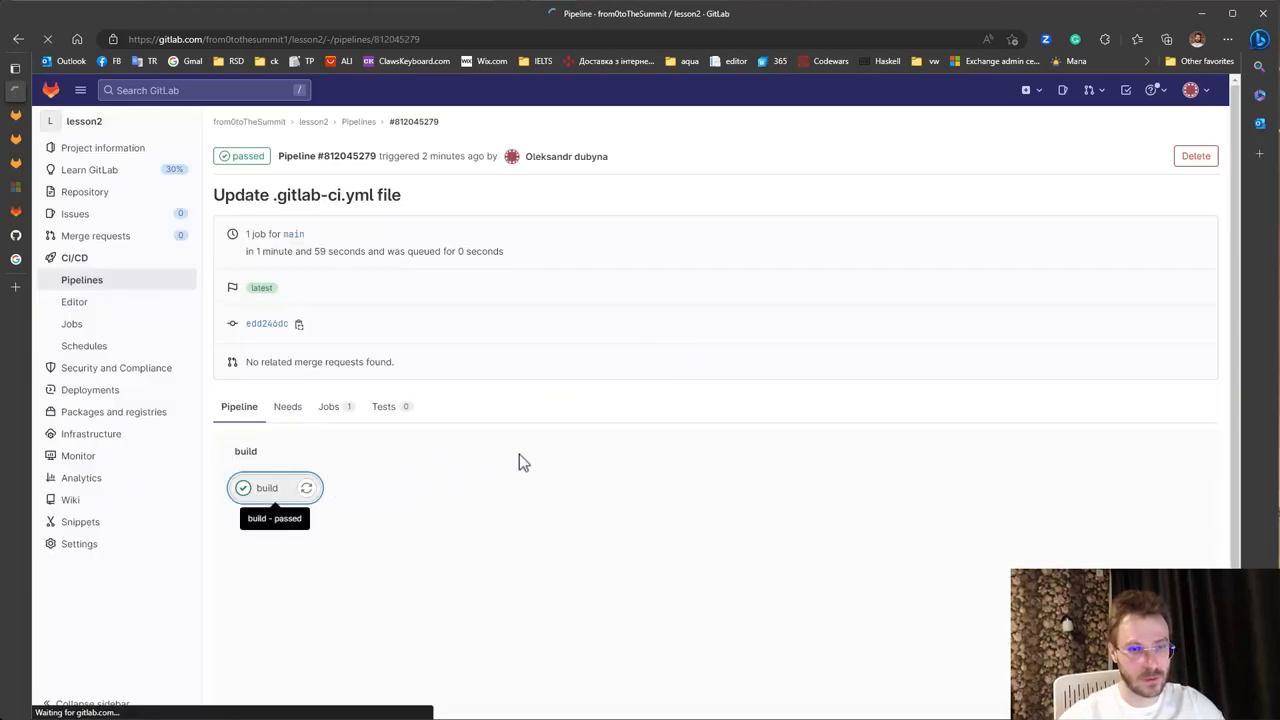
left_click(262, 488)
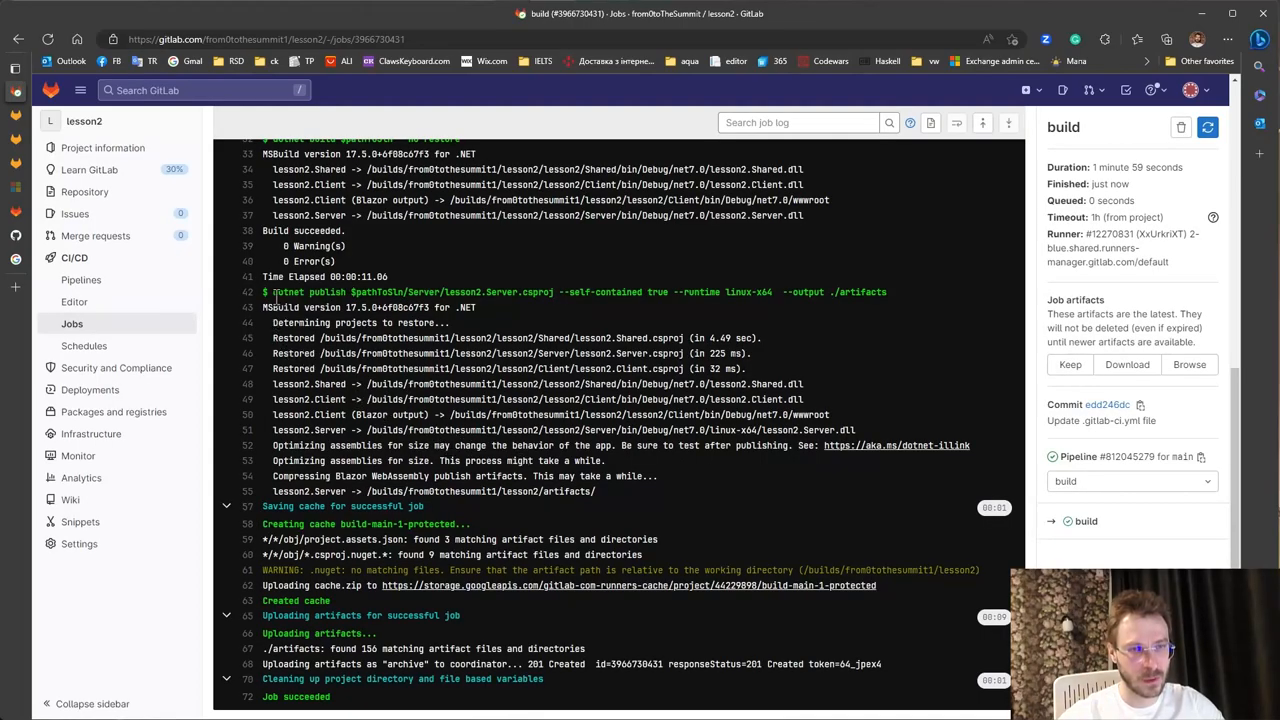
left_click_drag(262, 292, 516, 400)
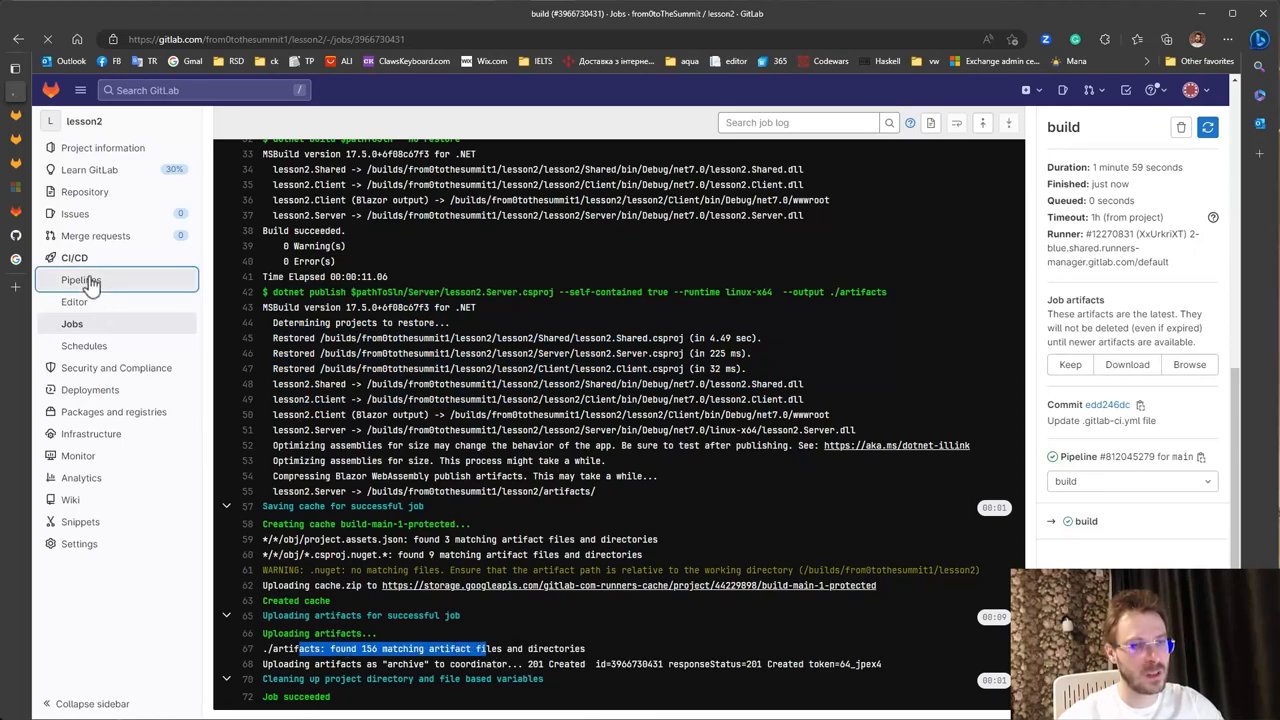
- From the pipelines list, download the latest pipeline's build artifacts archive
left_click(82, 280)
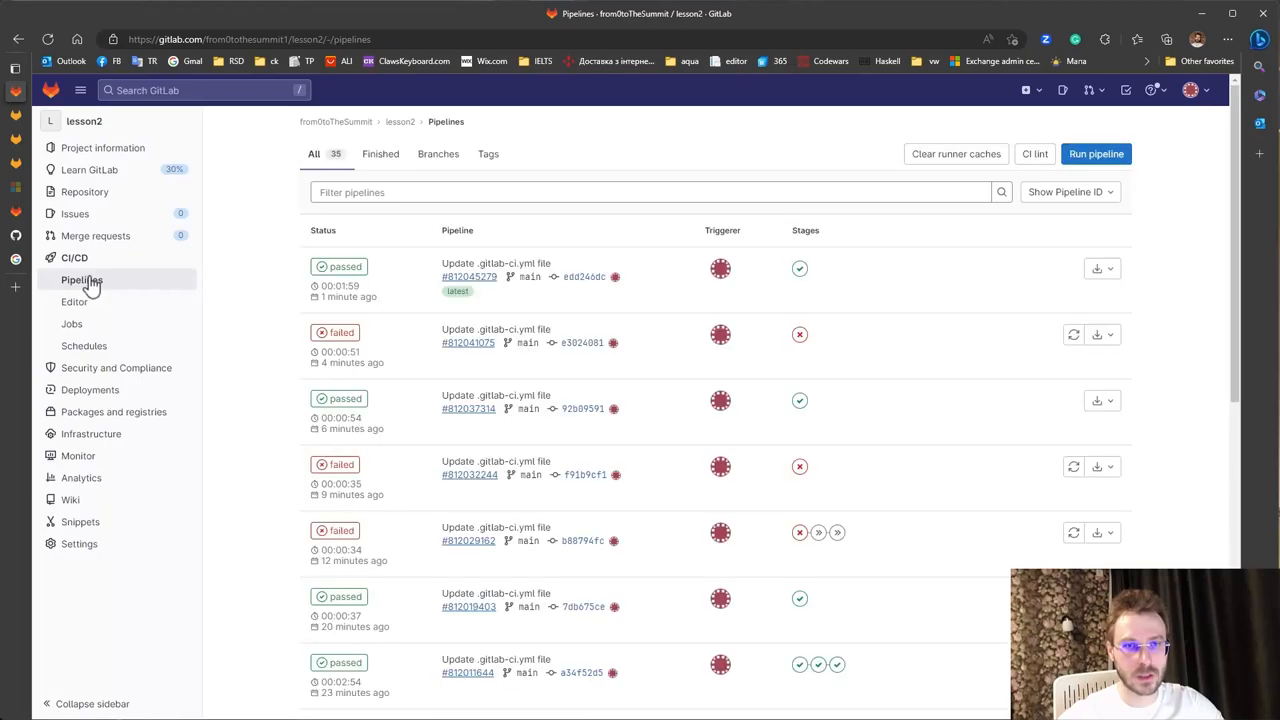
left_click(1102, 268)
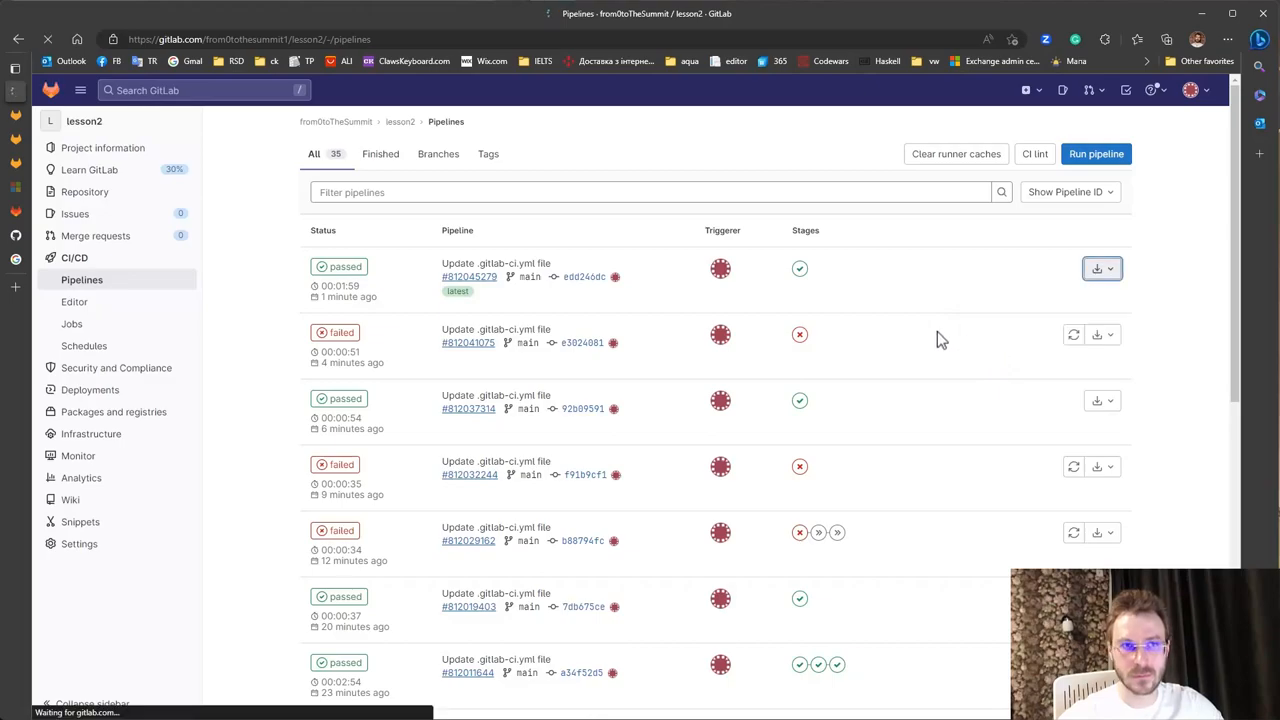
left_click(1096, 268)
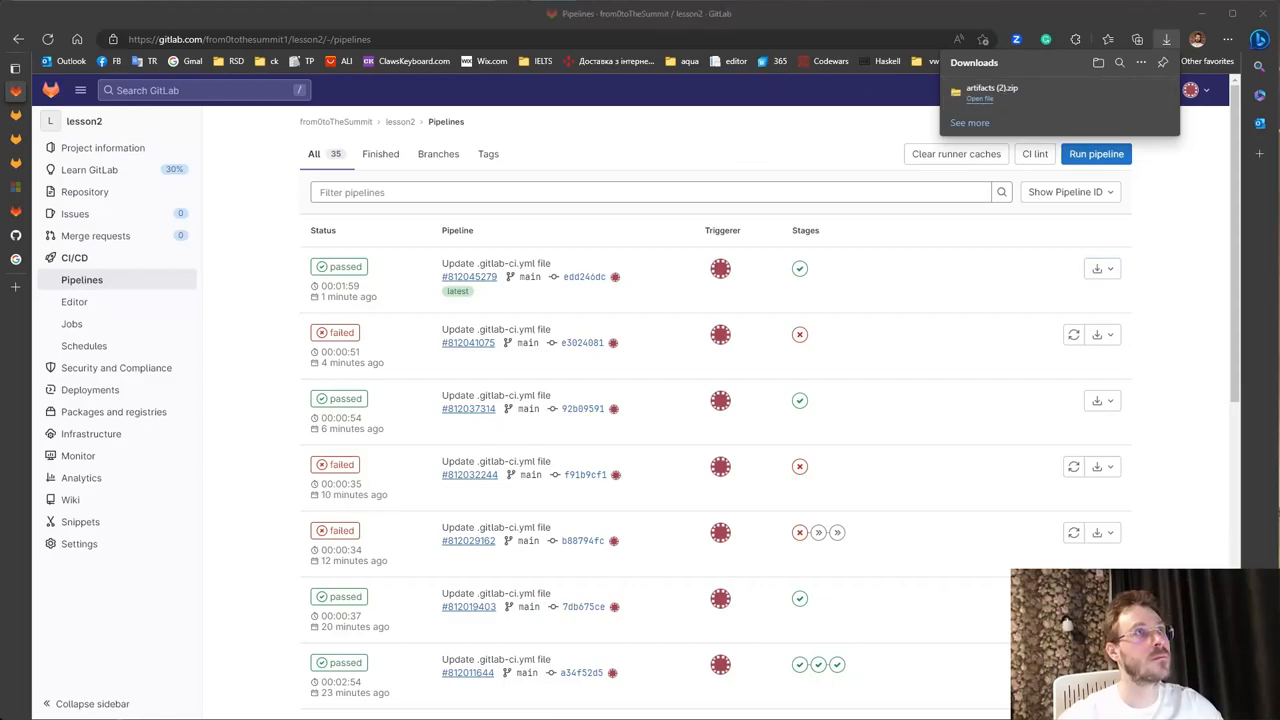
- Open the downloaded artifacts zip and the artifacts folder inside it
left_click(976, 100)
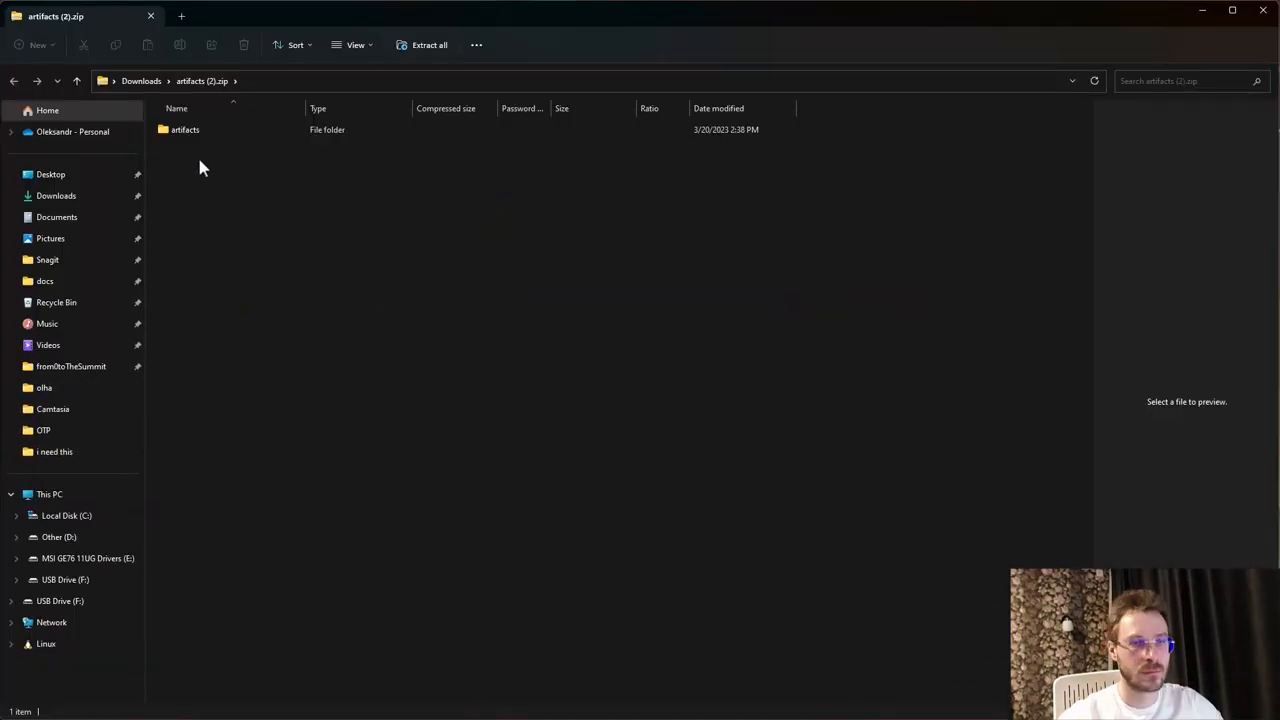
double_click(184, 128)
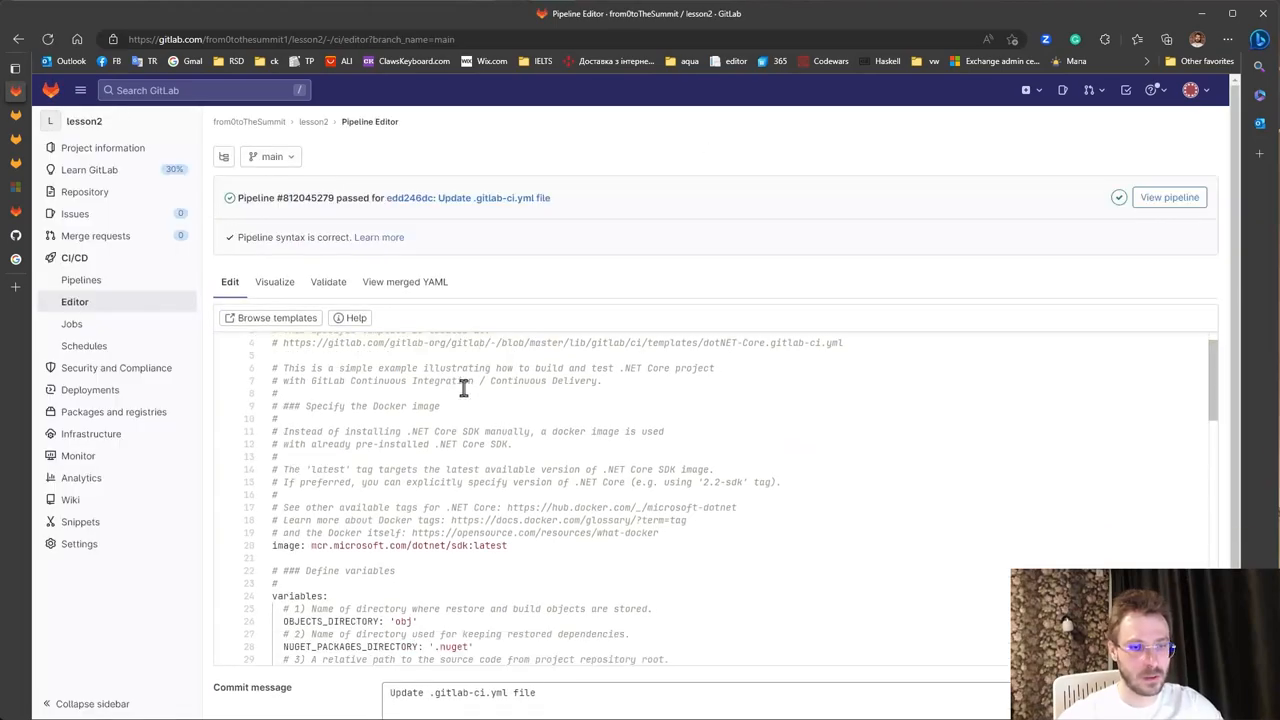
scroll("down", 3)
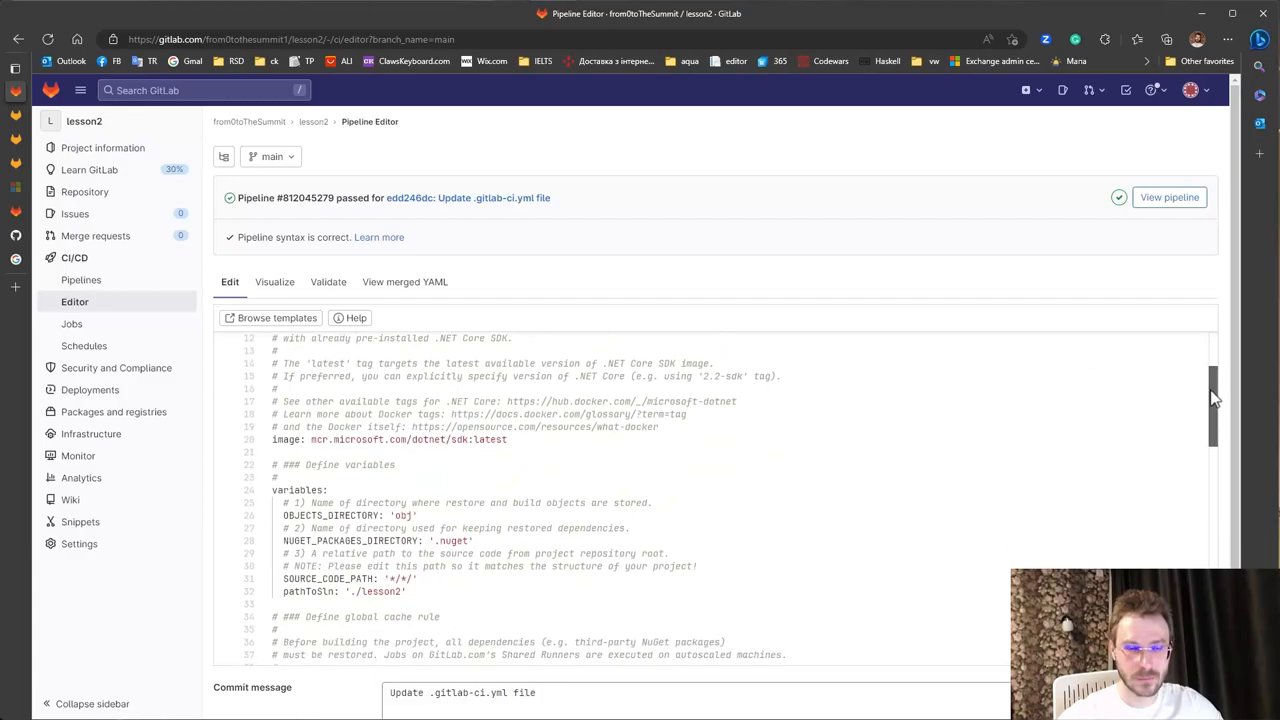
scroll("down", 3)
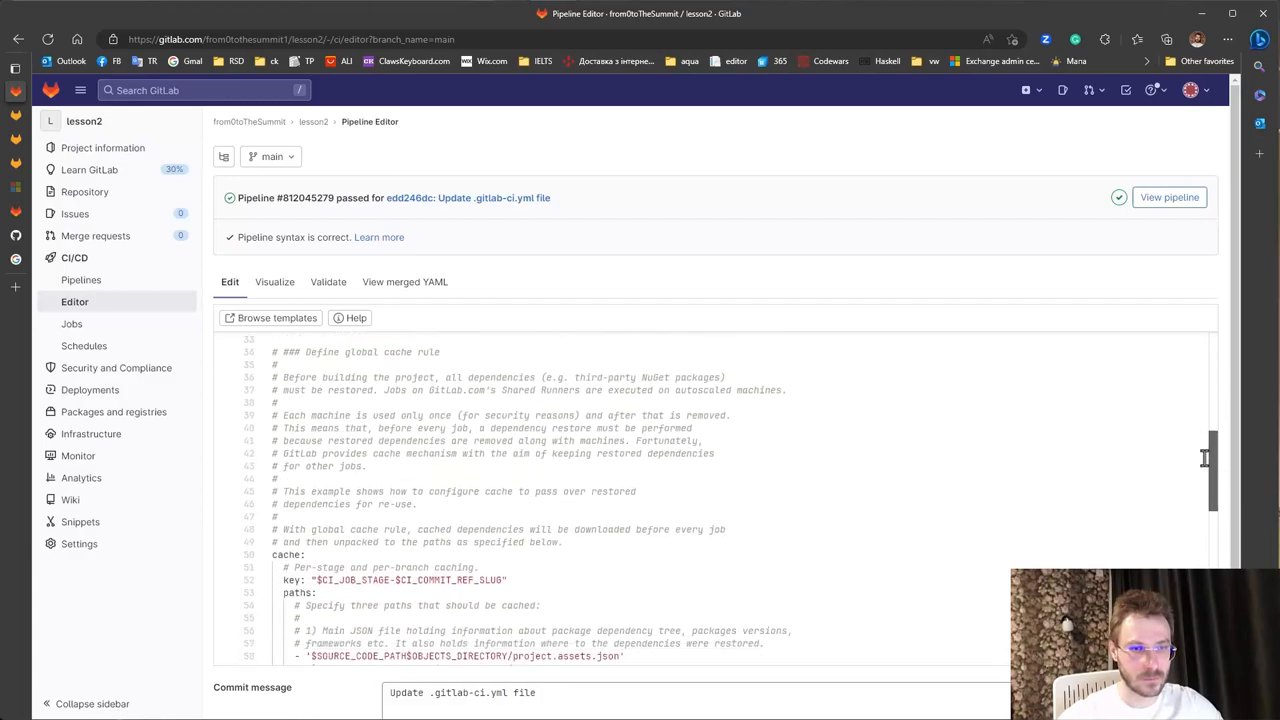
scroll("down", 3)
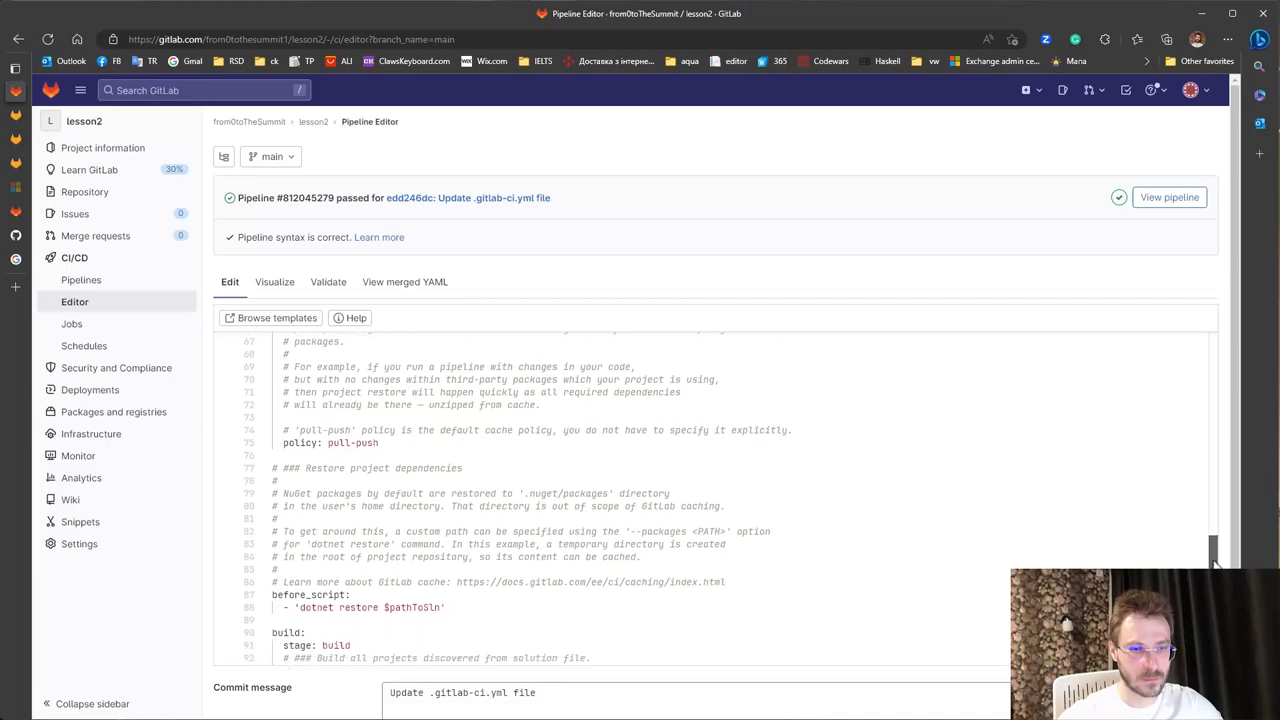
scroll("down", 3)
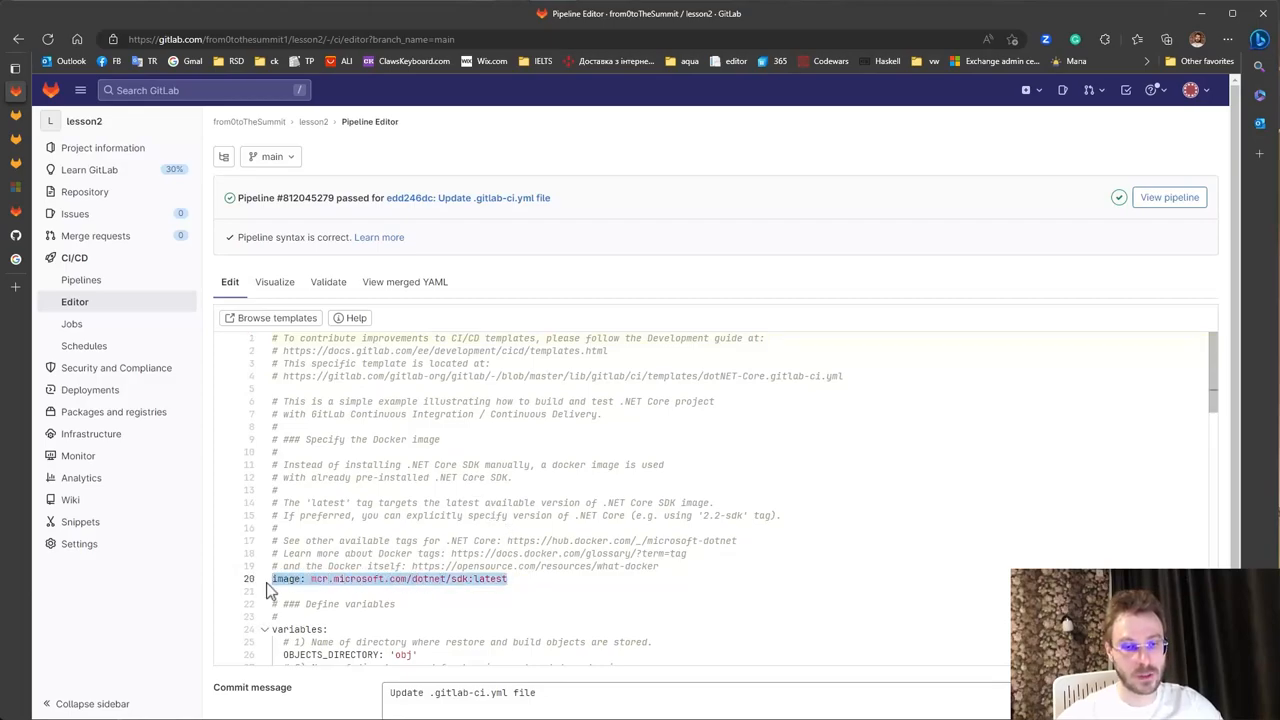
scroll("down", 3)
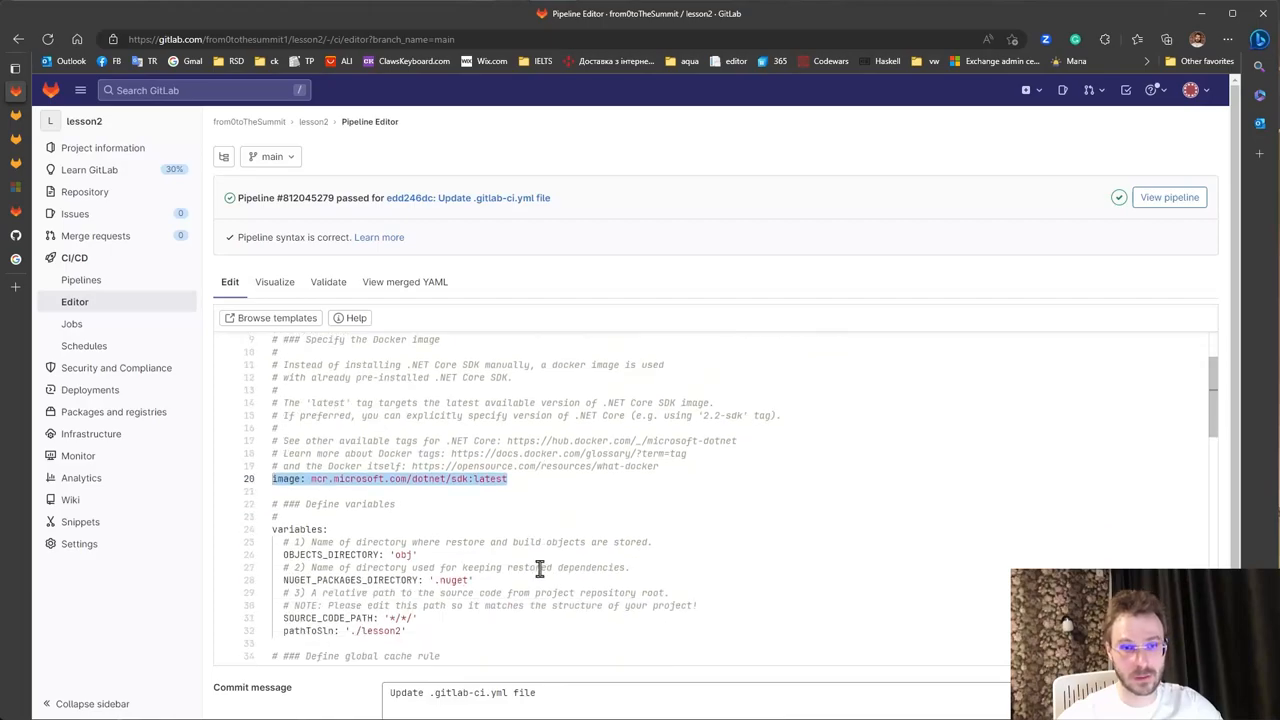
scroll("down", 3)
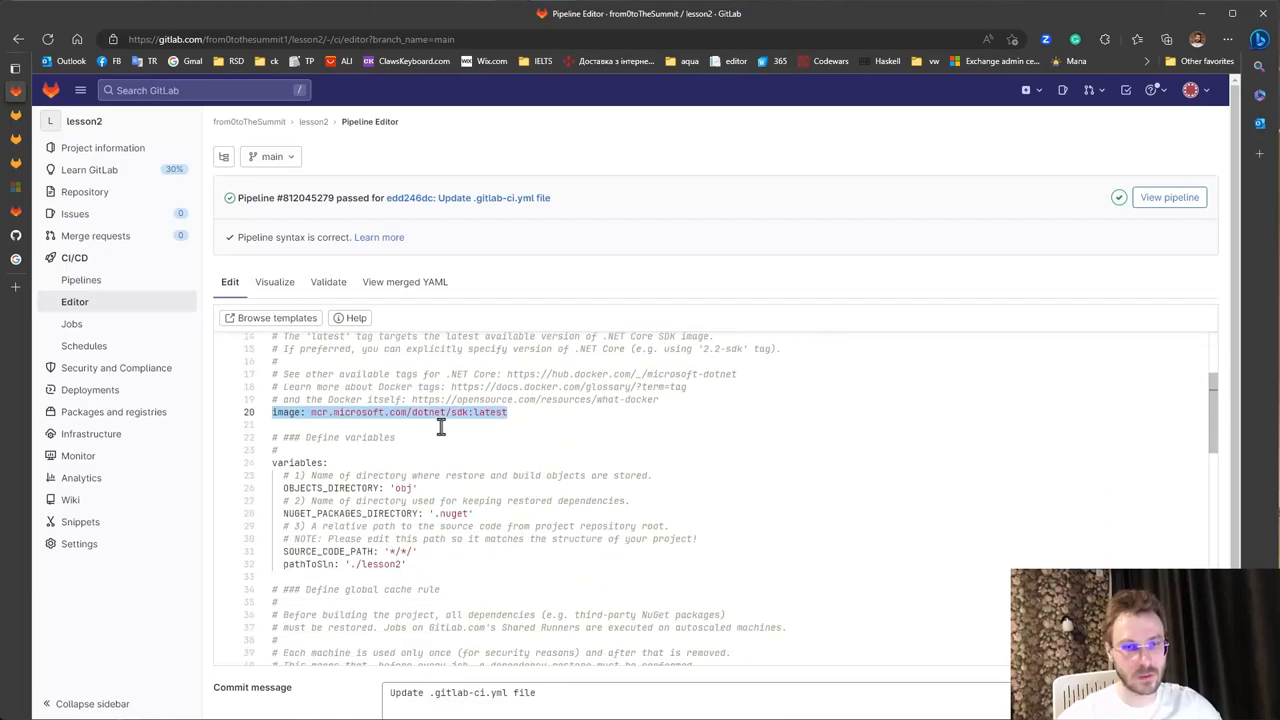
mouse_move(296, 412)
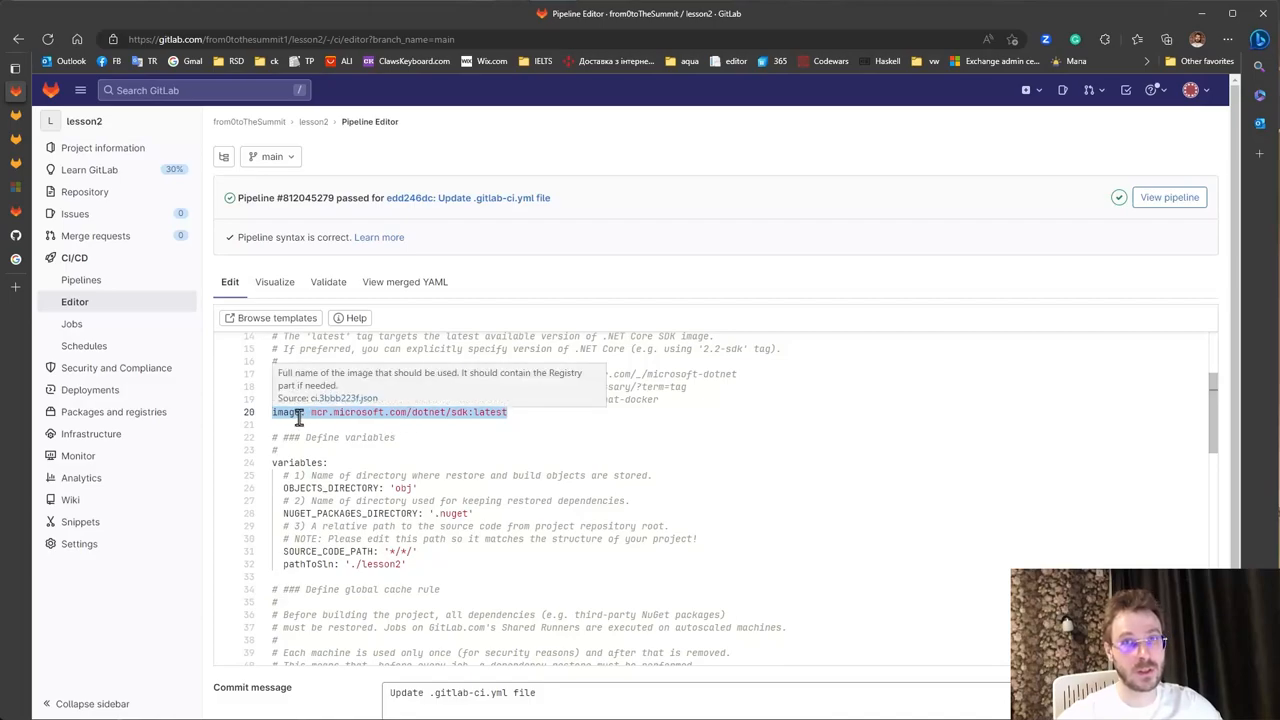
mouse_move(480, 440)
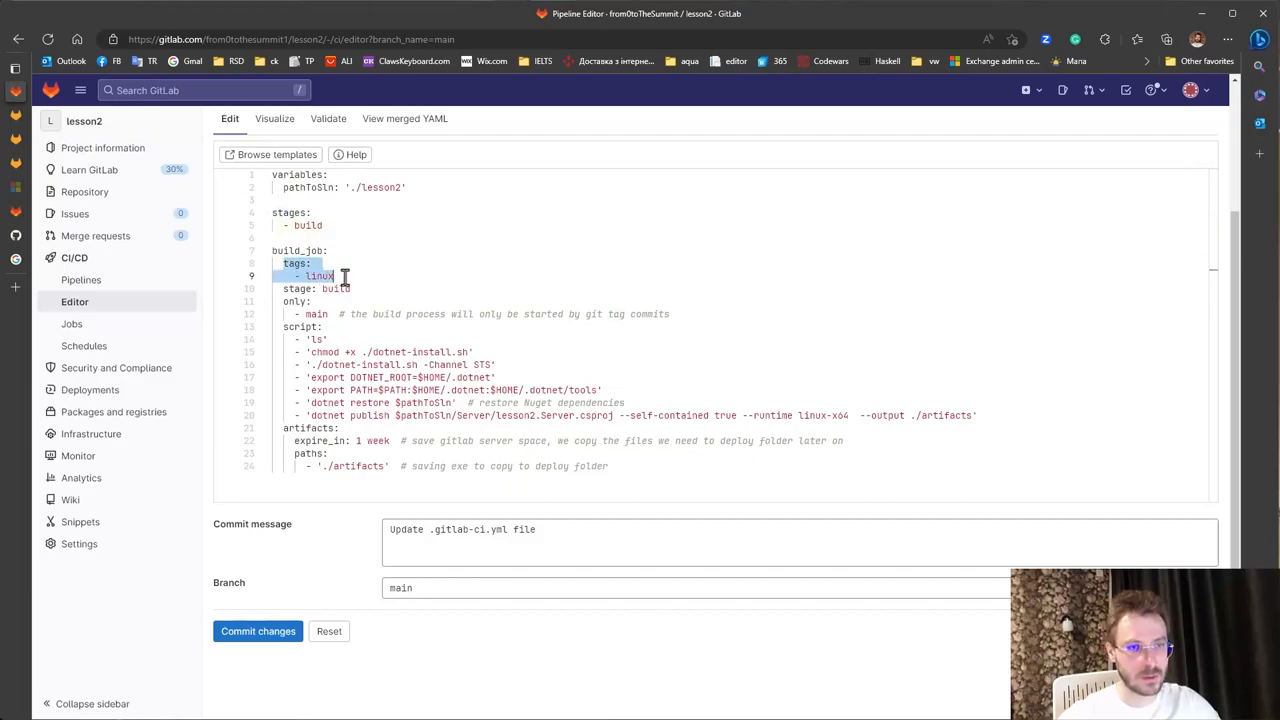
mouse_move(376, 312)
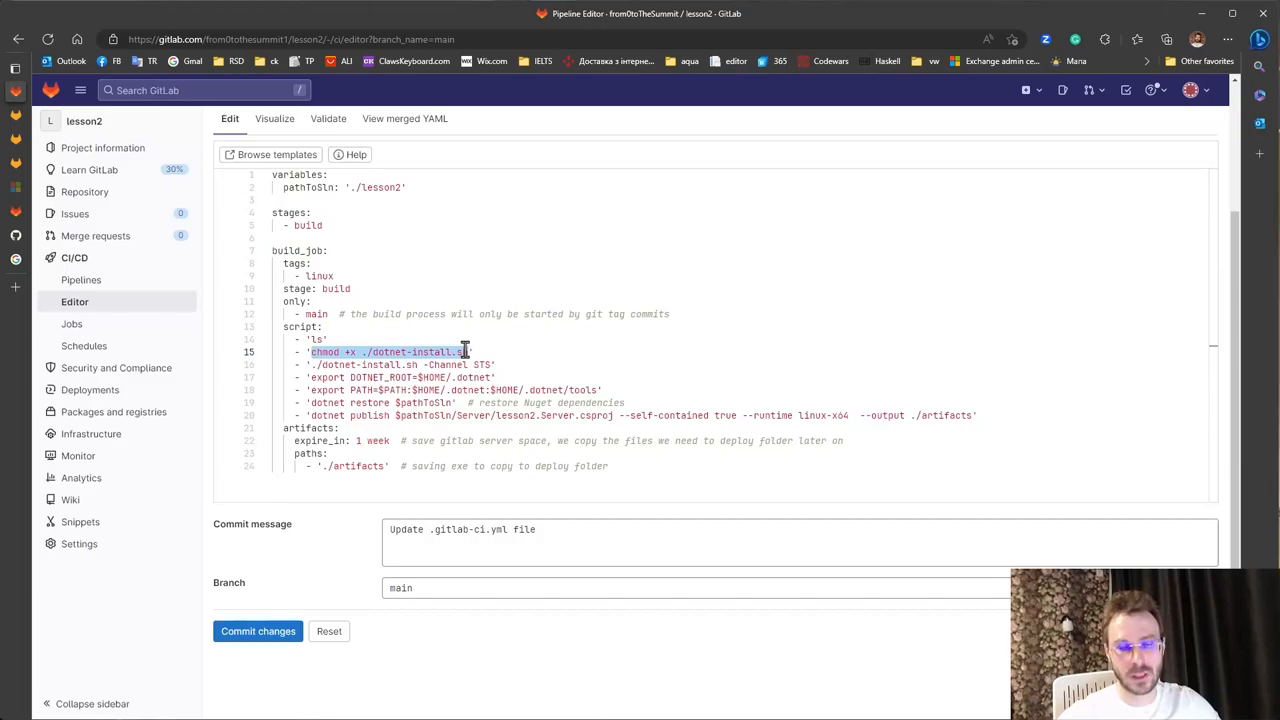
mouse_move(352, 376)
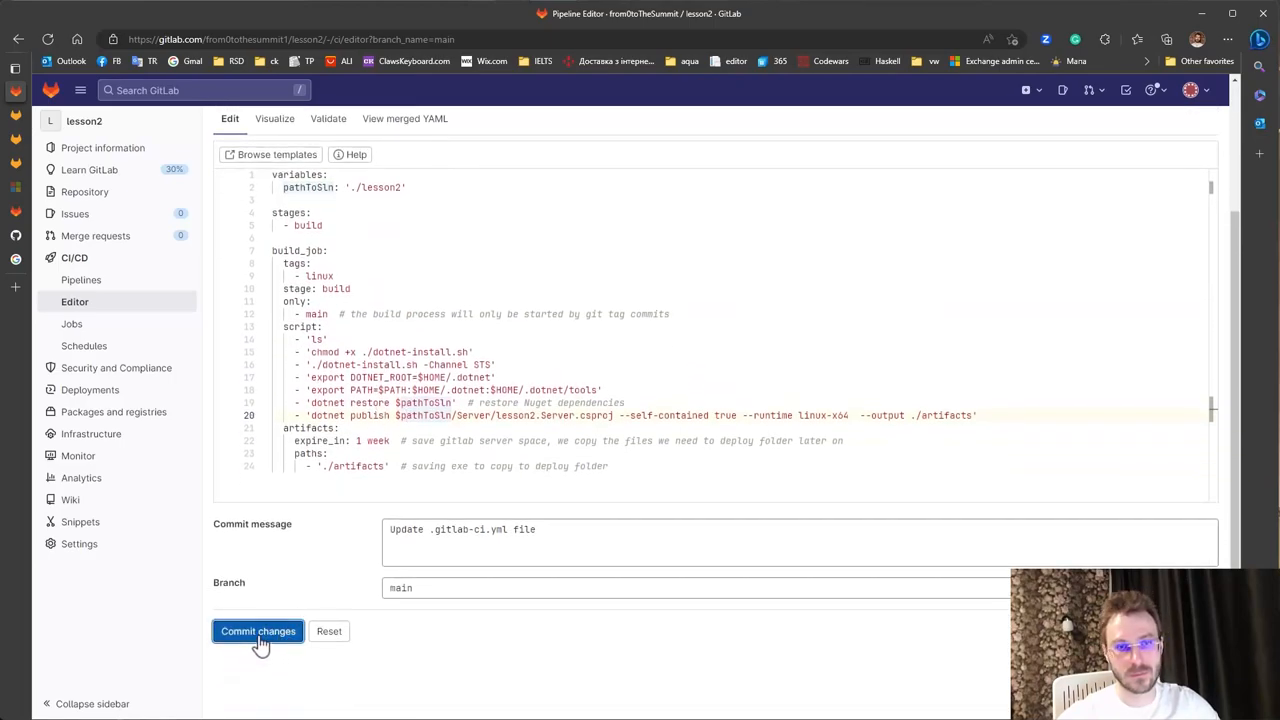
- Commit the linux runner config and read the passed pipeline's build job log
left_click(258, 632)
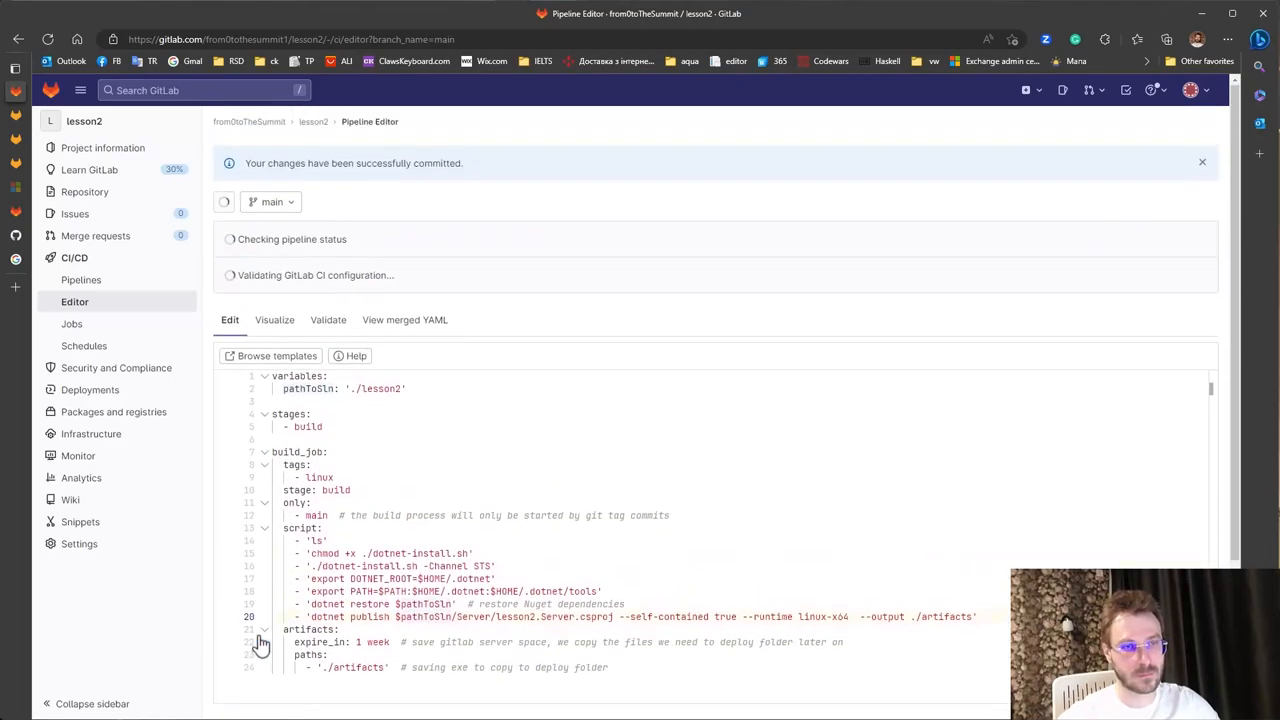
left_click(80, 280)
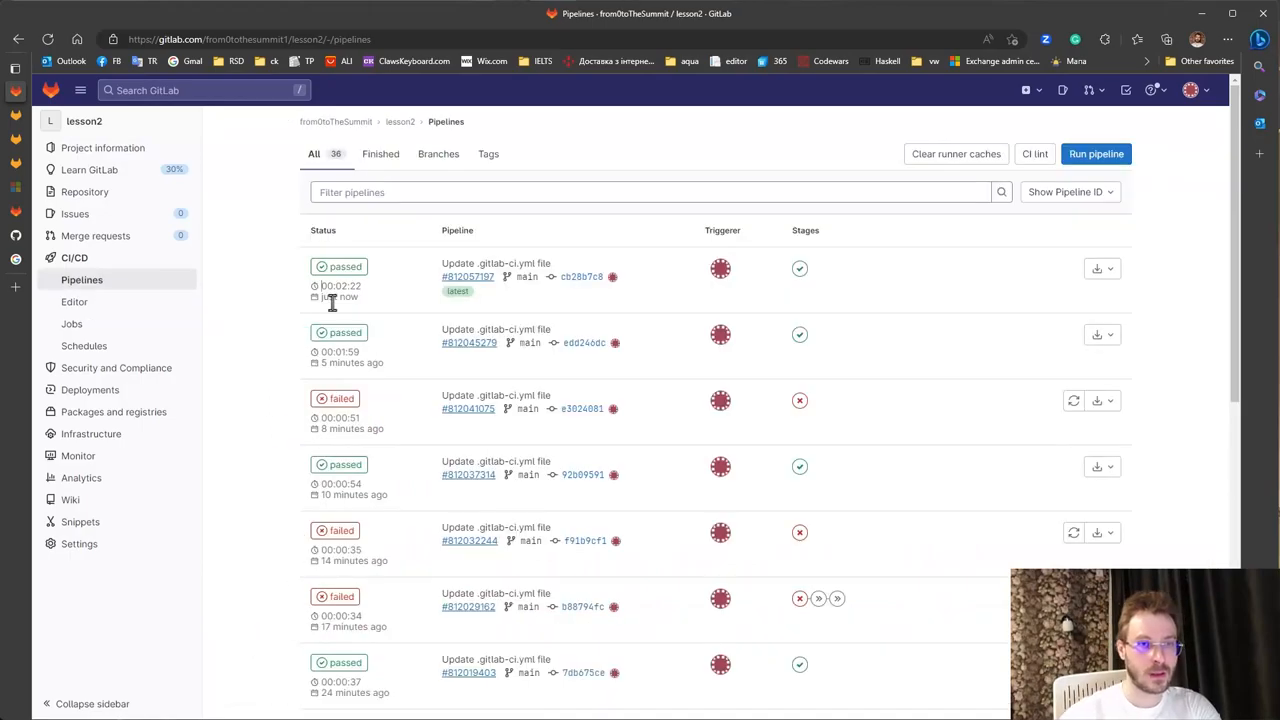
left_click(468, 276)
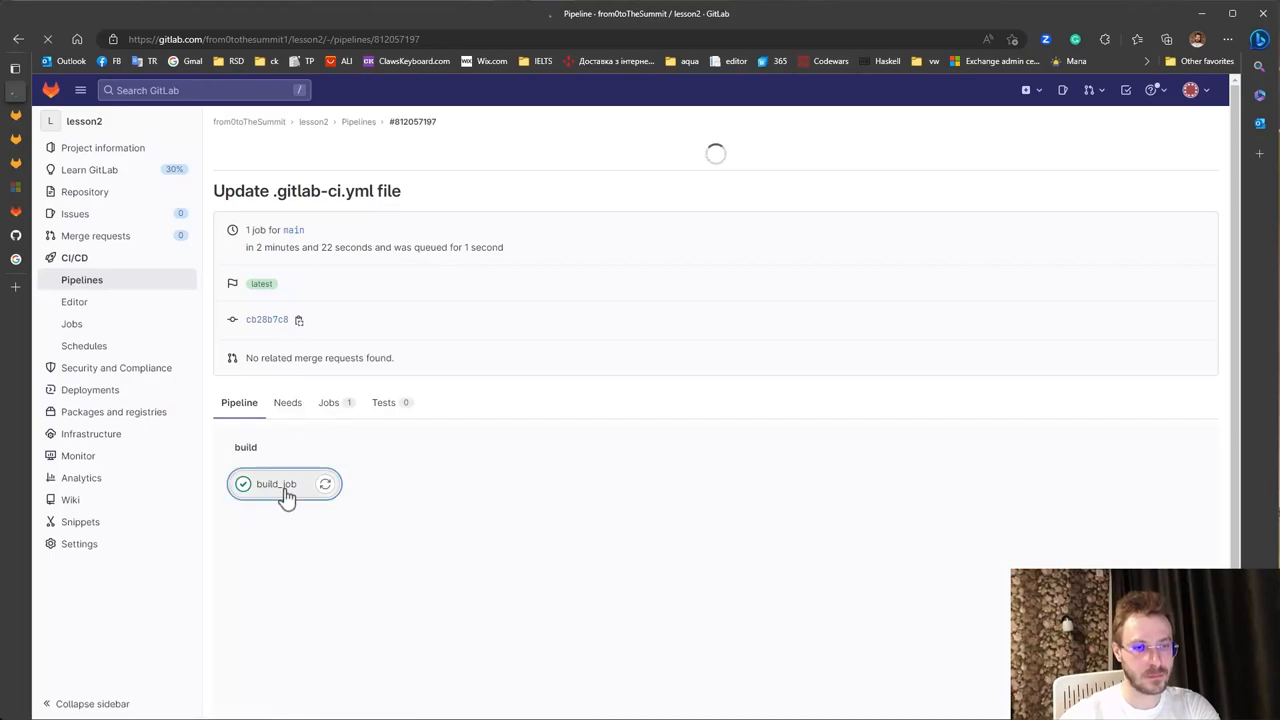
left_click(276, 484)
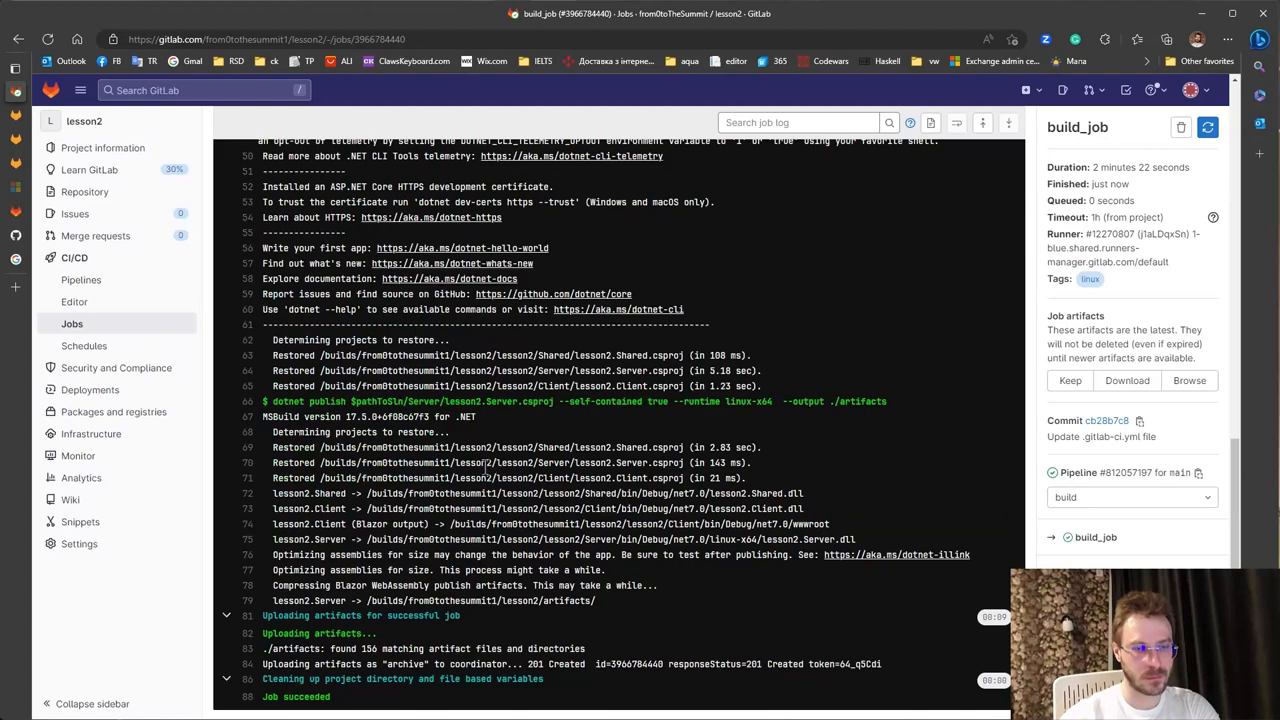
- Return to the pipelines list and use the latest pipeline's download dropdown
left_click(80, 280)
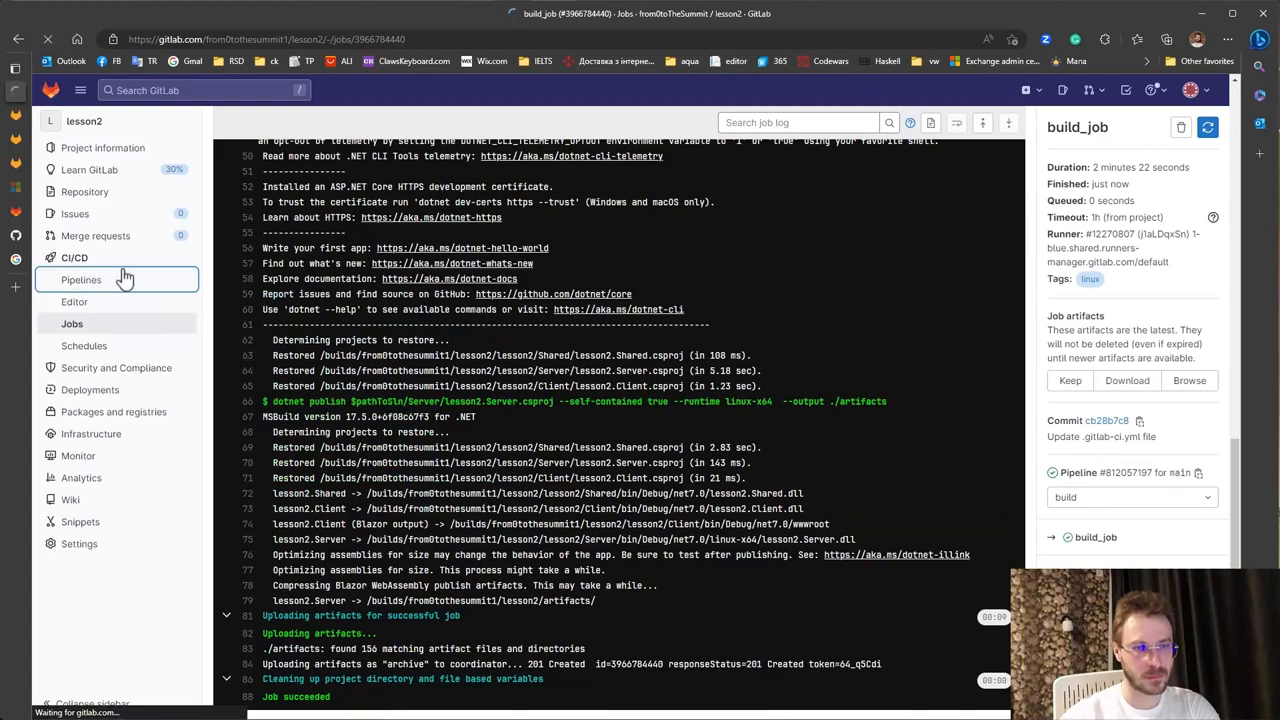
left_click(80, 280)
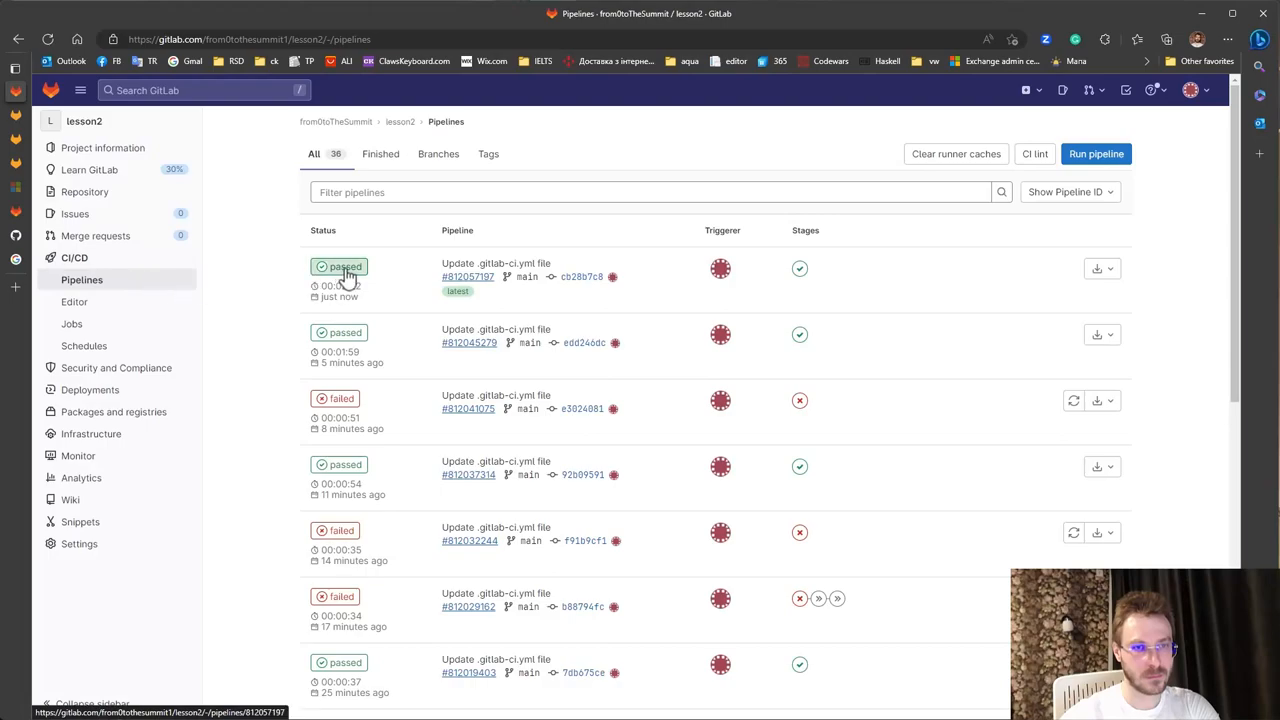
left_click(1102, 268)
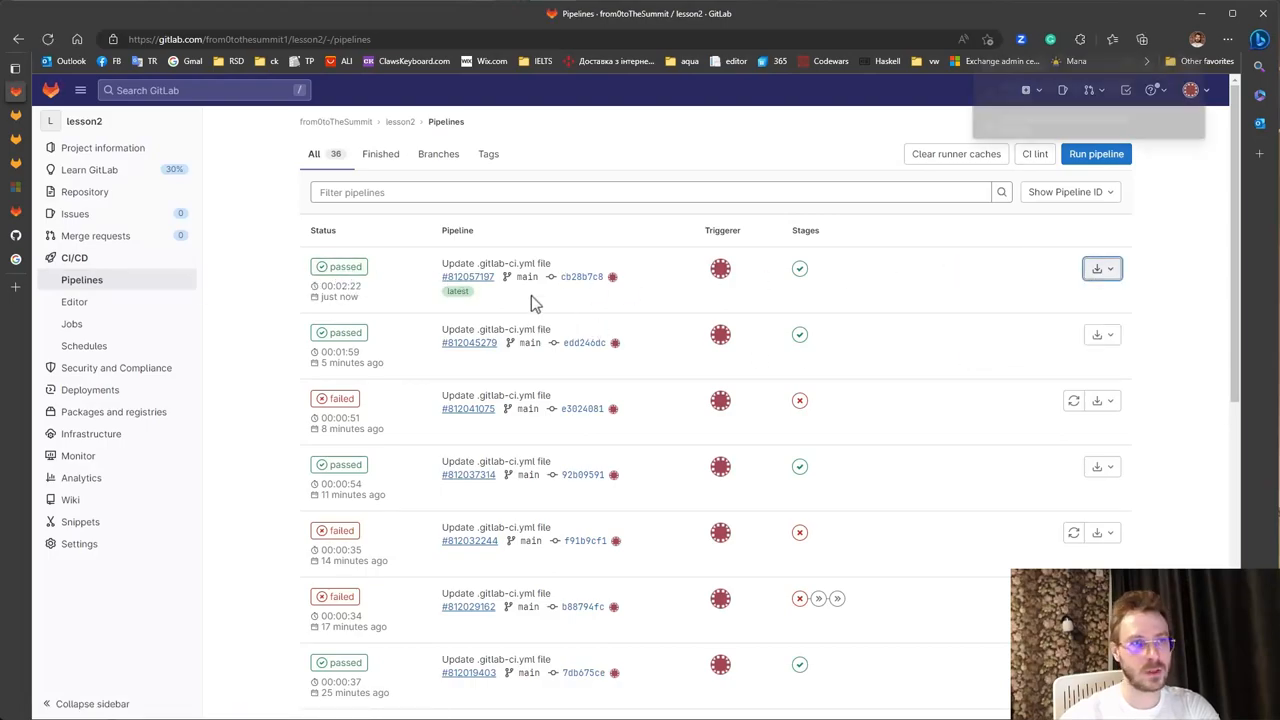
left_click(1168, 40)
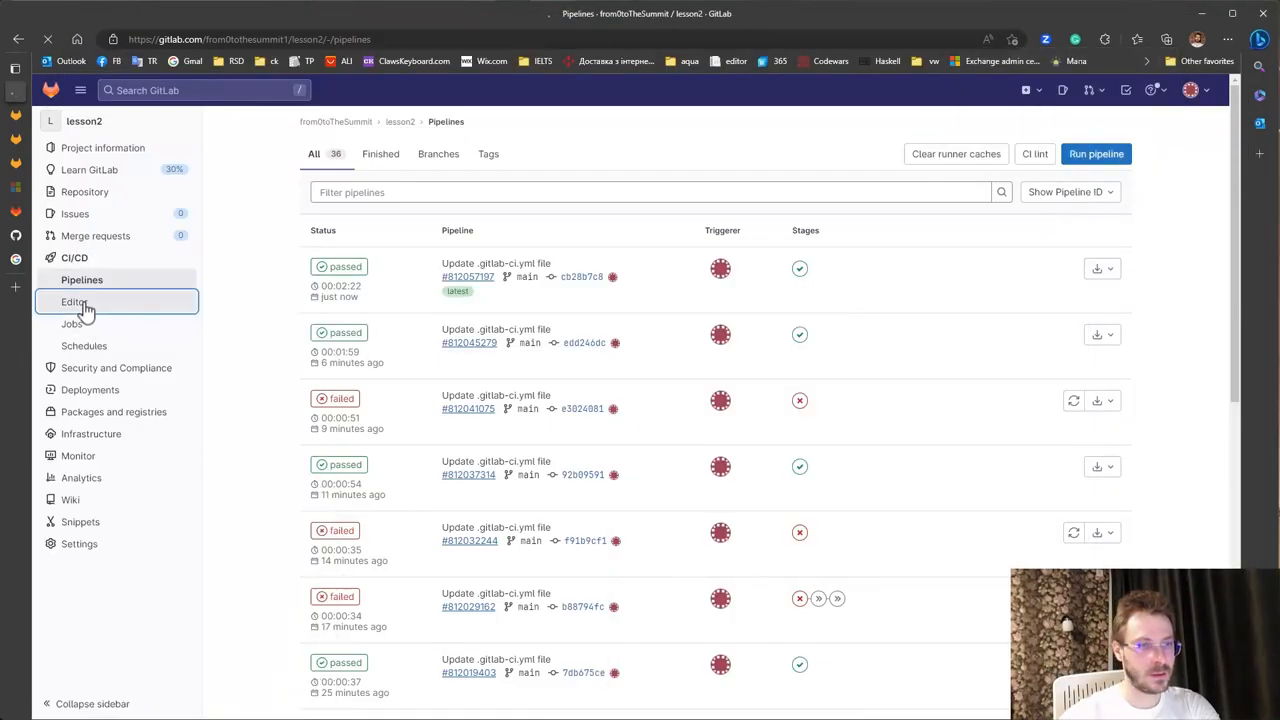
- In the pipeline editor, start editing .gitlab-ci.yml at the tags key for the windows runner job
left_click(72, 302)
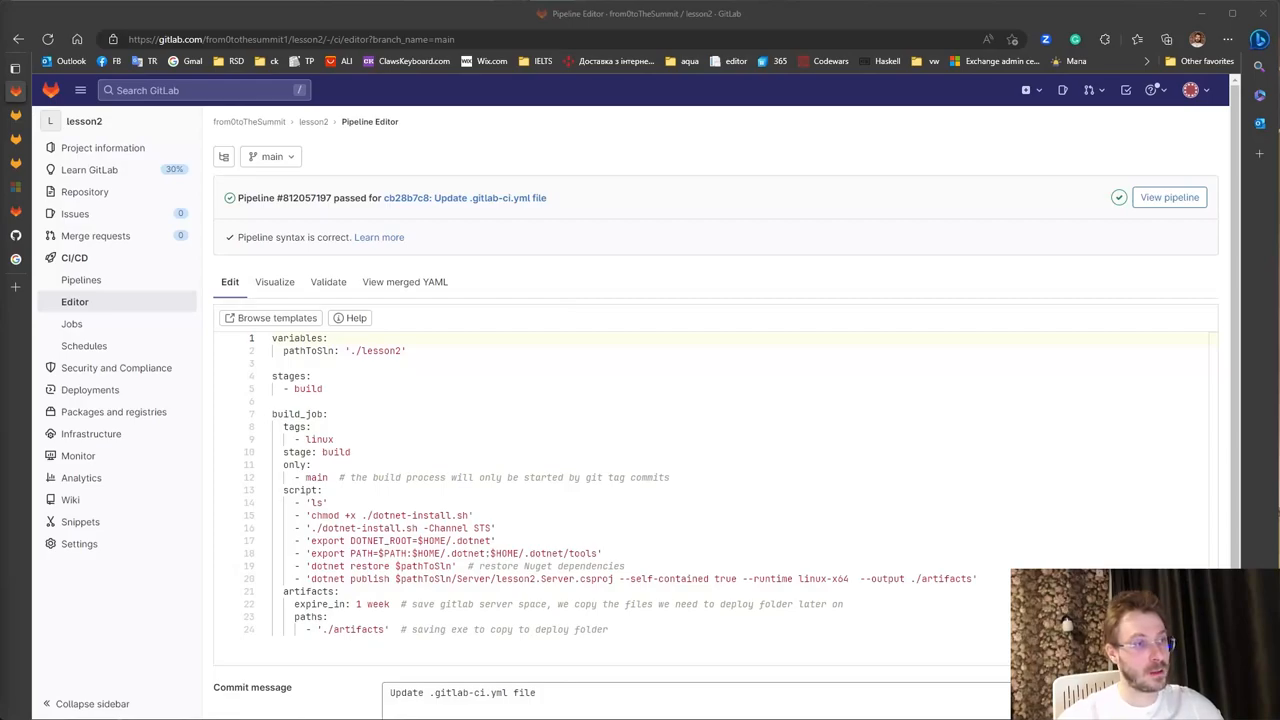
left_click(92, 434)
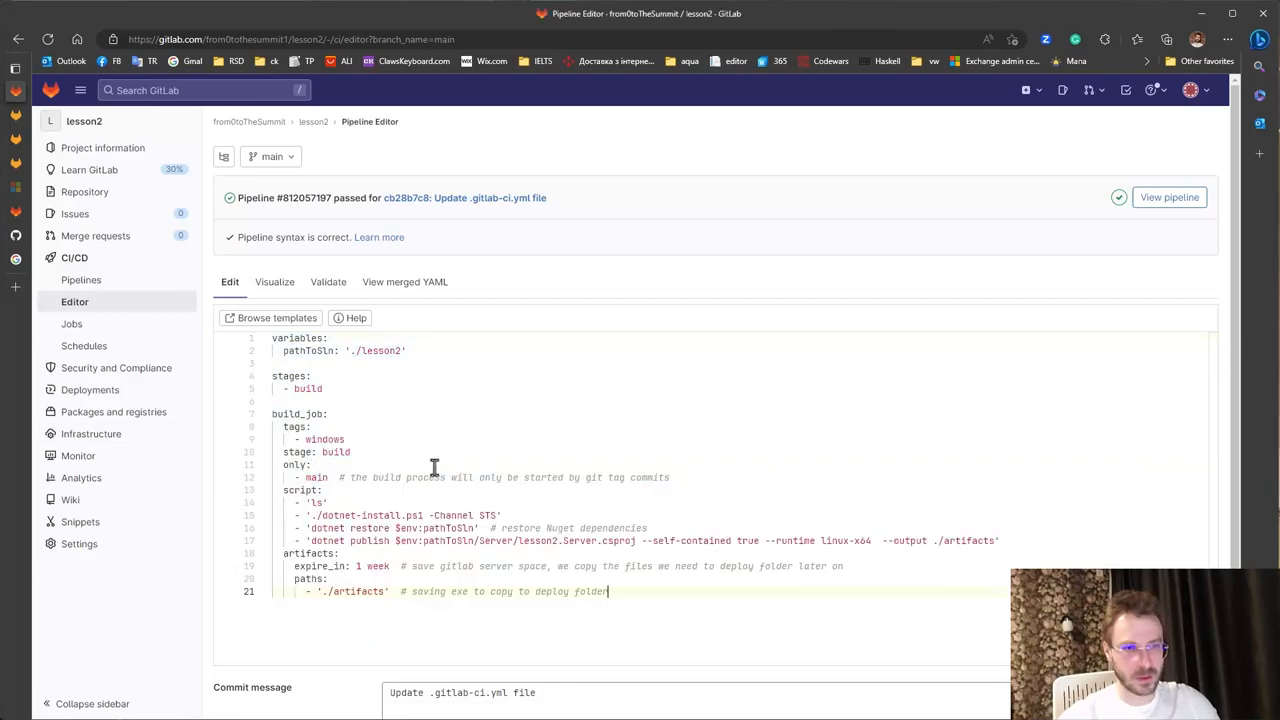
double_click(296, 426)
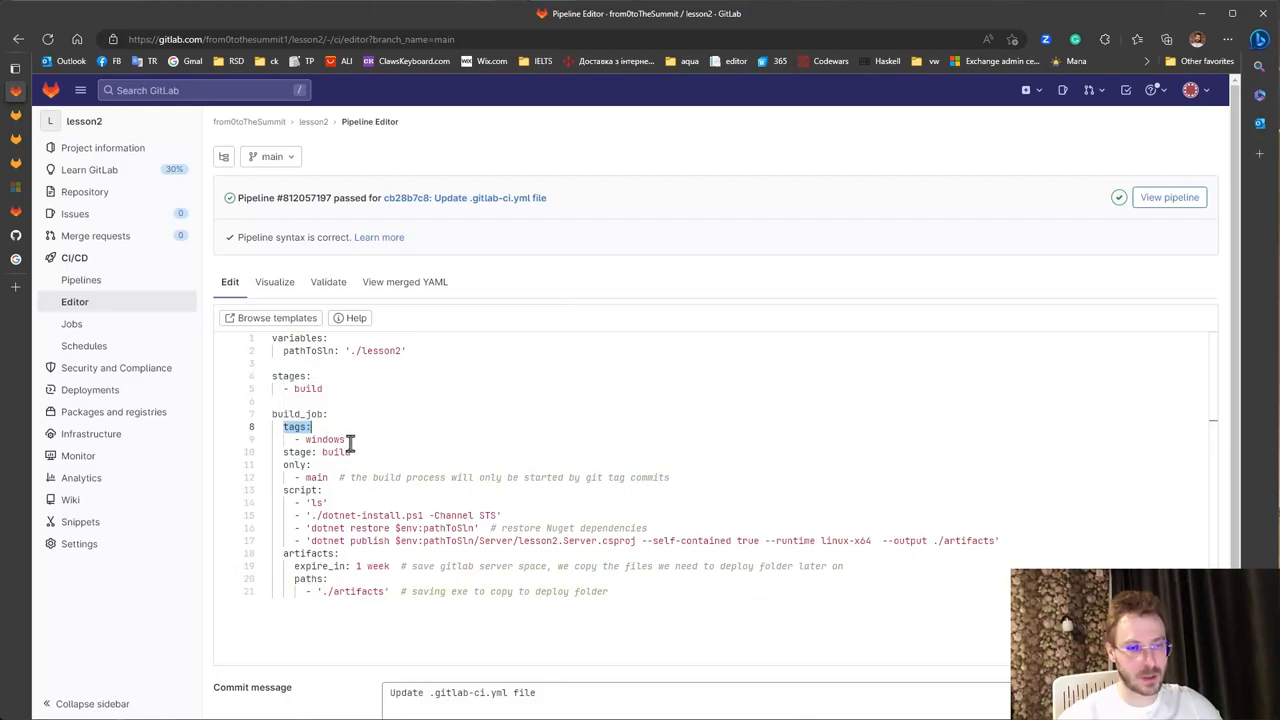
mouse_move(416, 488)
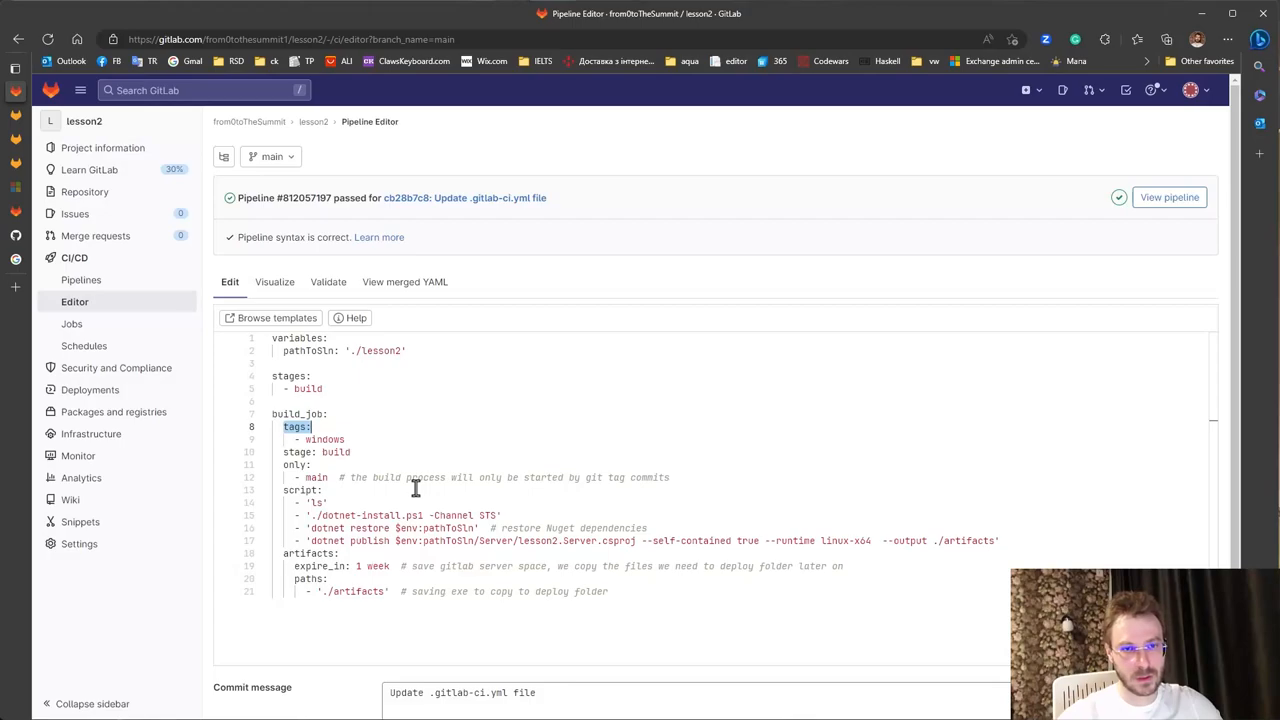
mouse_move(438, 514)
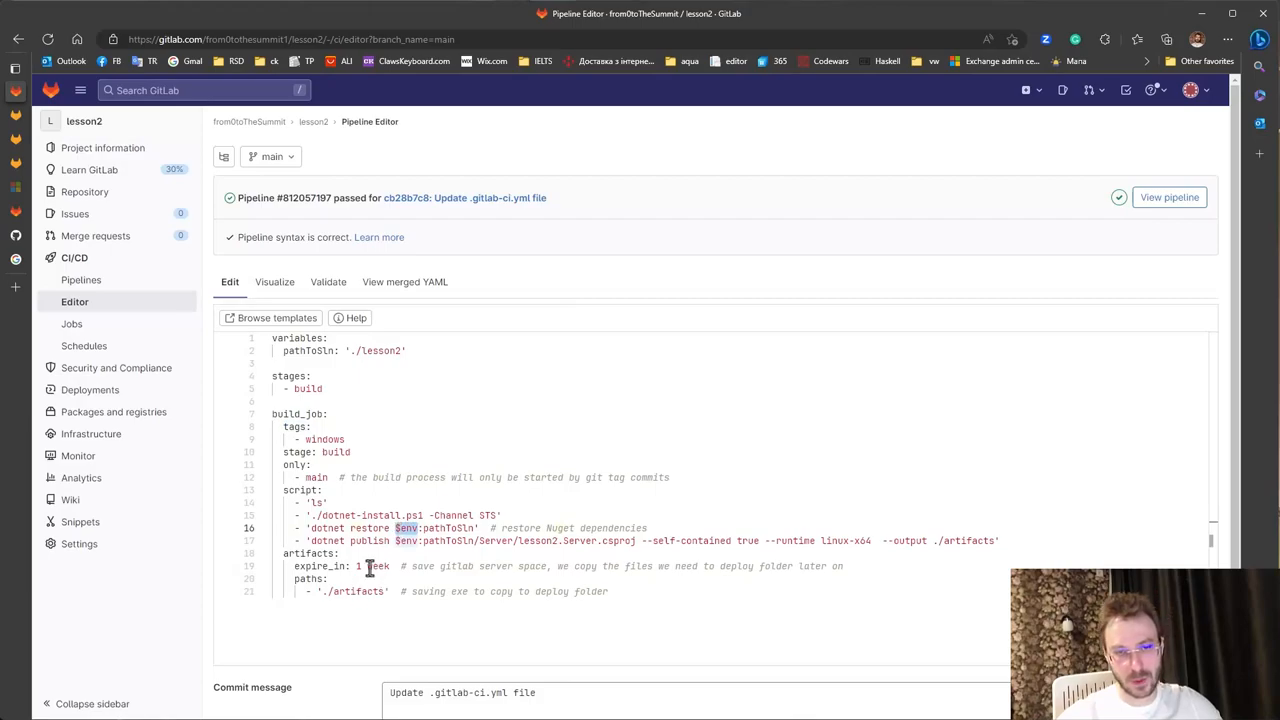
mouse_move(388, 528)
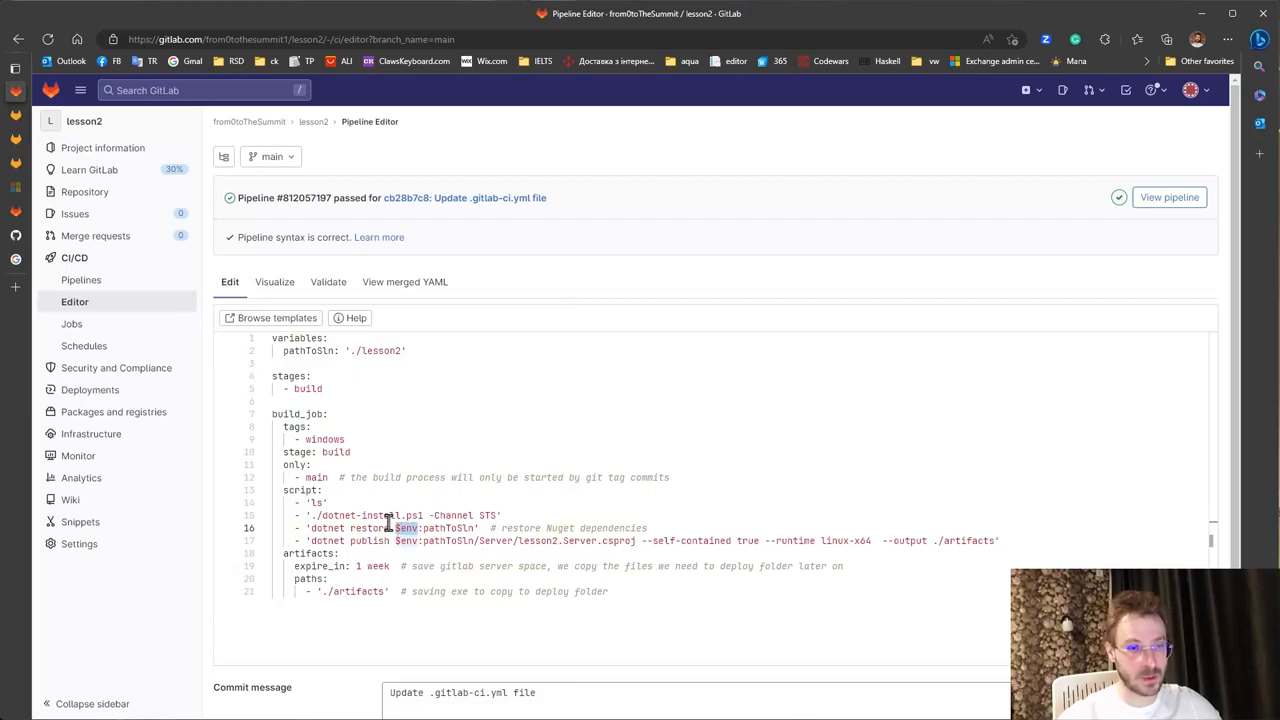
mouse_move(472, 566)
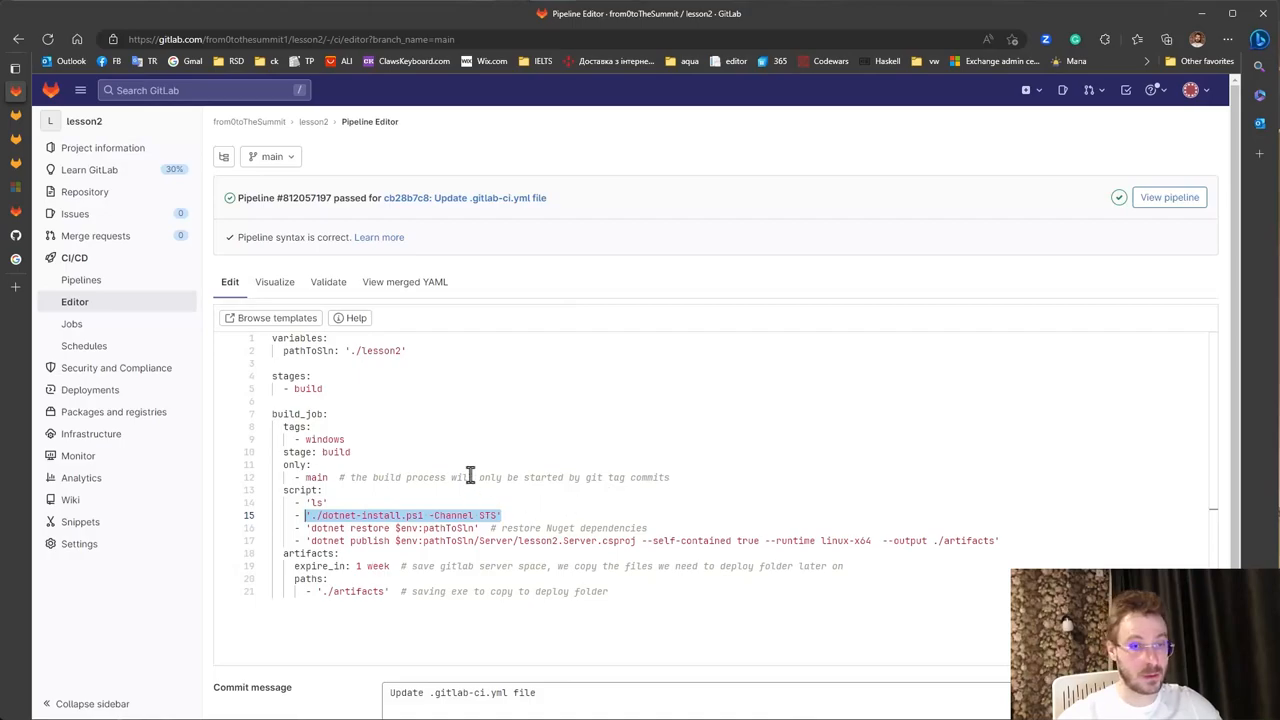
- Commit the windows-tagged config that installs dotnet via dotnet-install.ps1
scroll("down", 3)
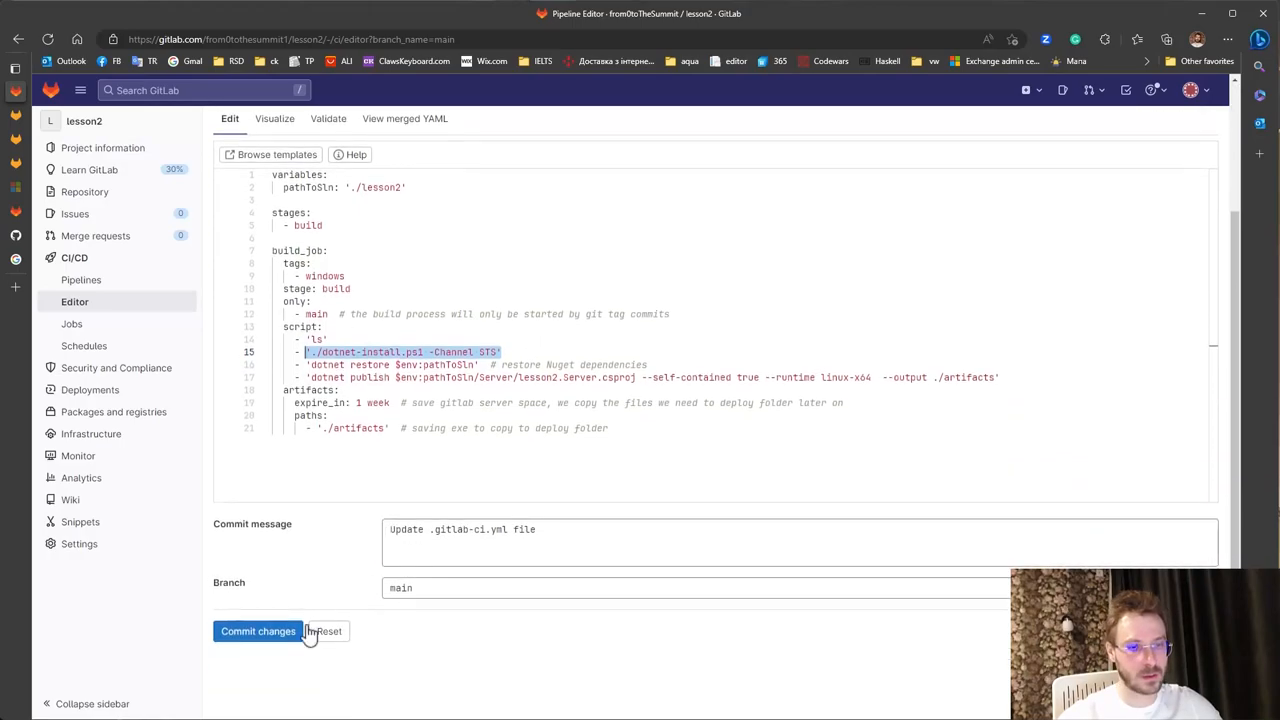
left_click(258, 632)
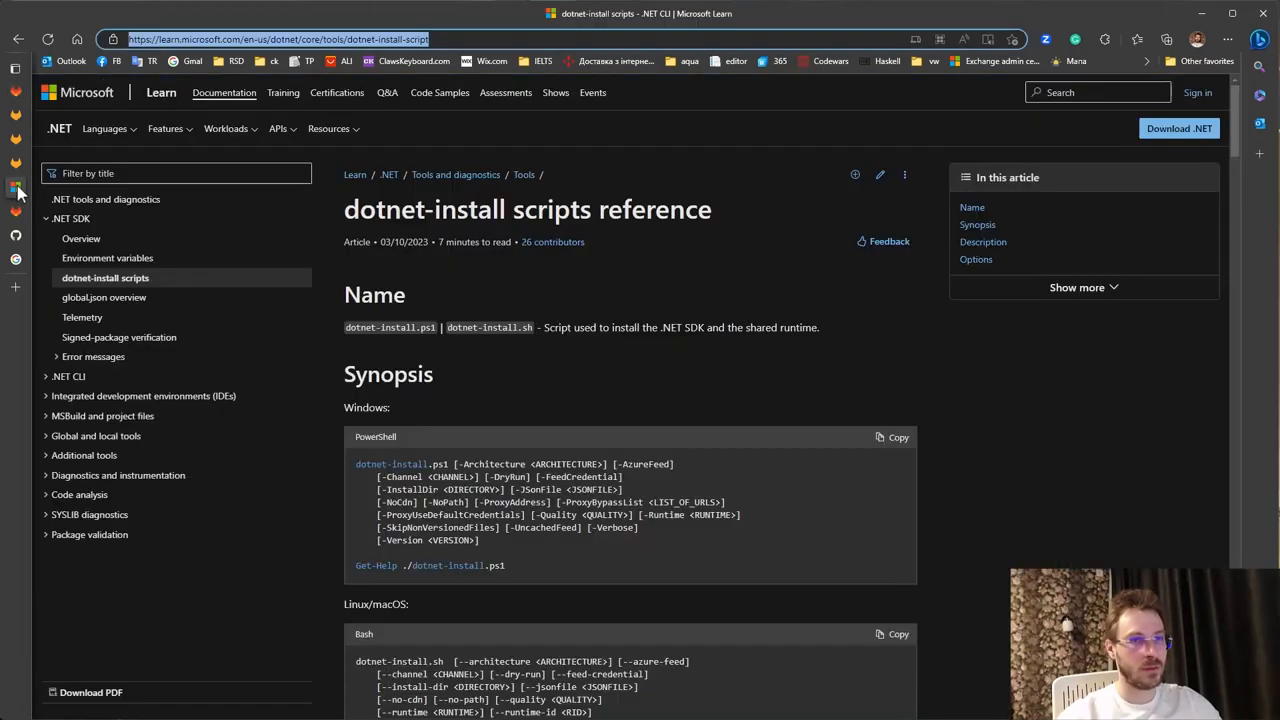
mouse_move(520, 218)
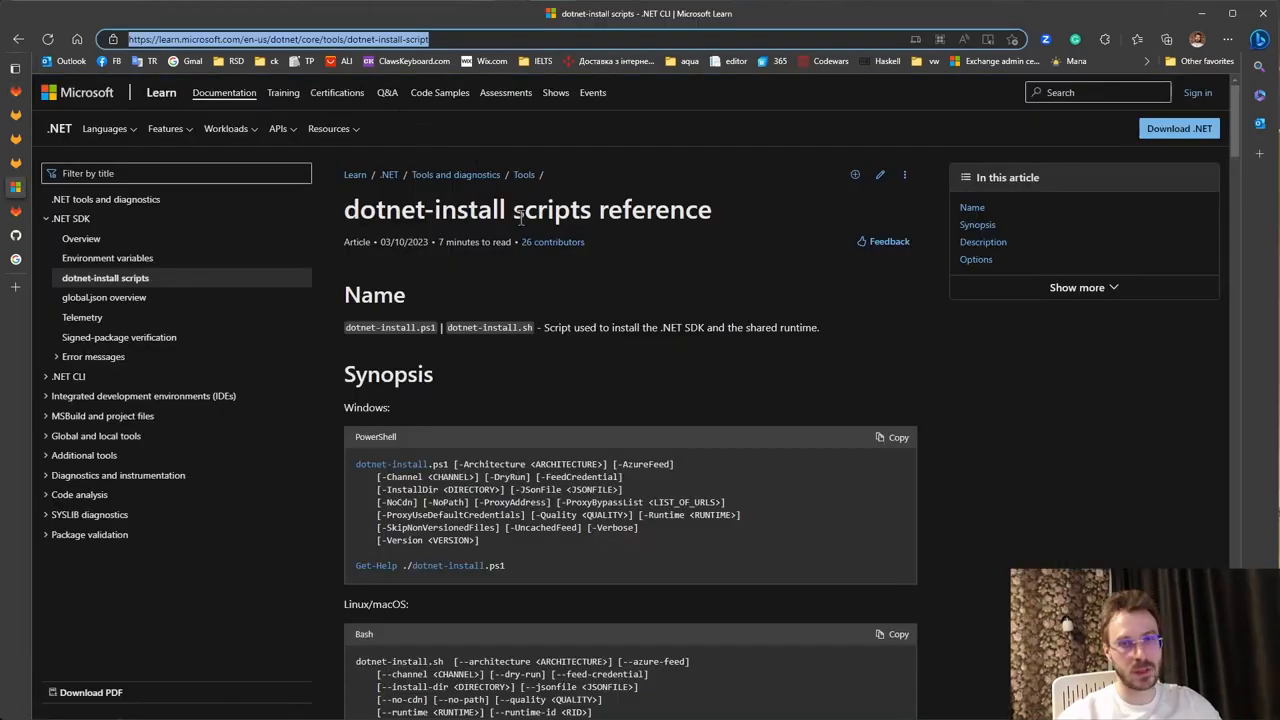
- Read the dotnet-install reference's Linux script synopsis, description and purpose sections
scroll("down", 3)
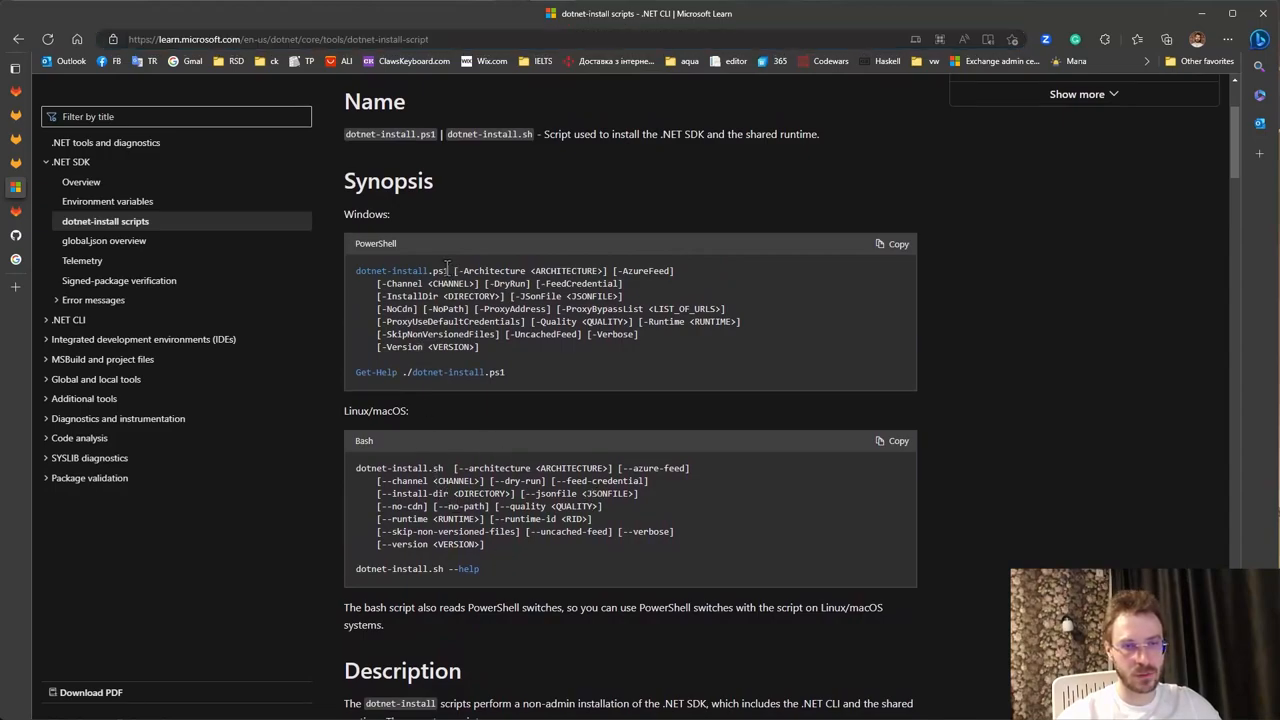
double_click(436, 468)
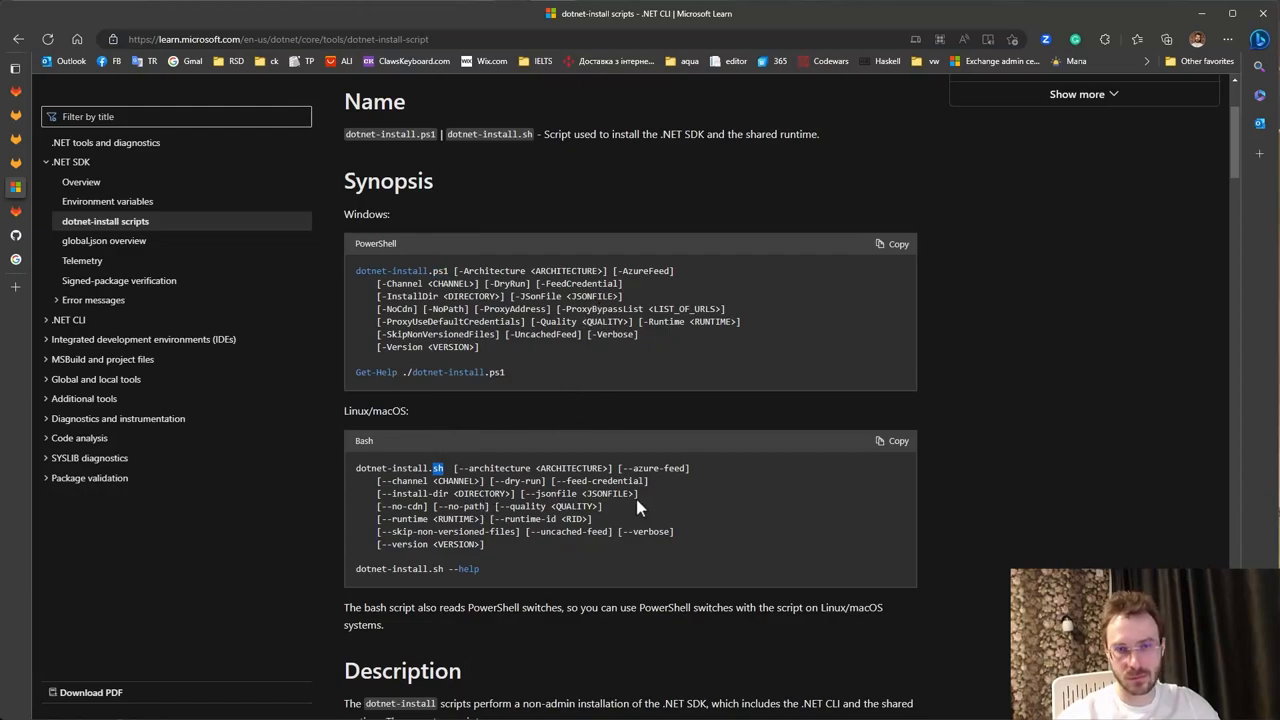
scroll("down", 3)
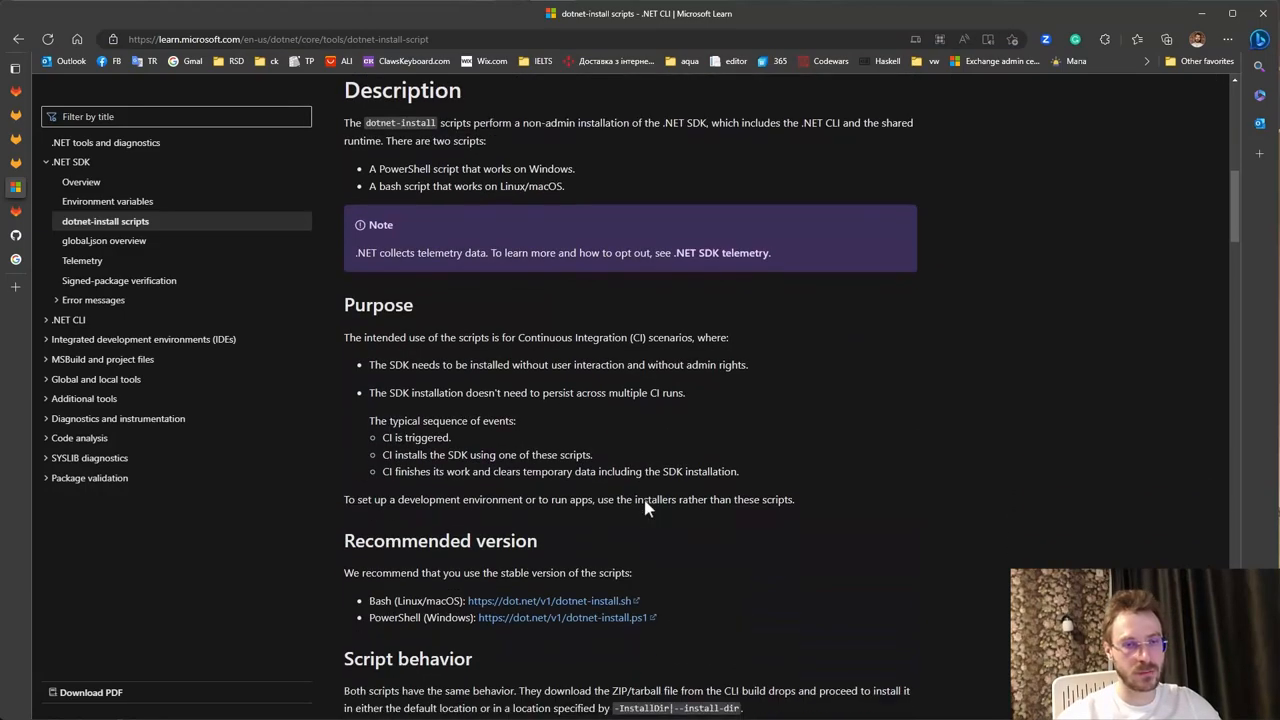
scroll("down", 3)
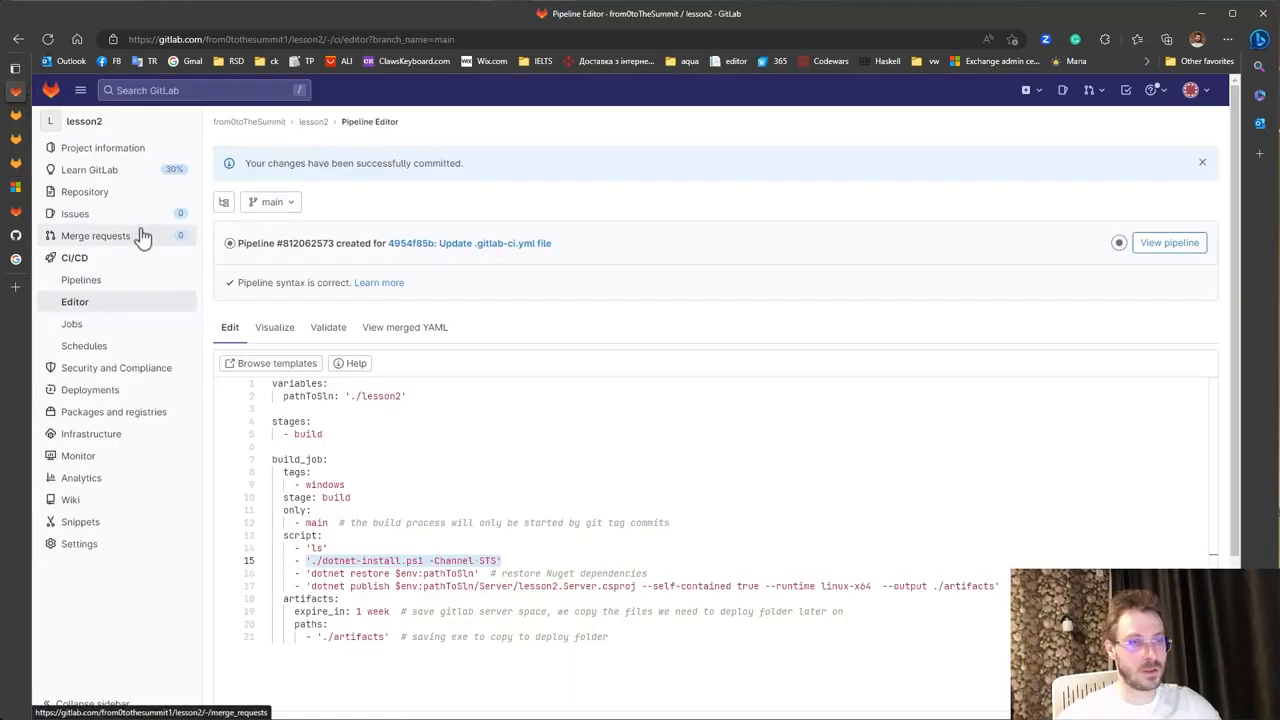
- Browse the repository files with dotnet-install.ps1 and .sh, then the Pipelines list
left_click(84, 192)
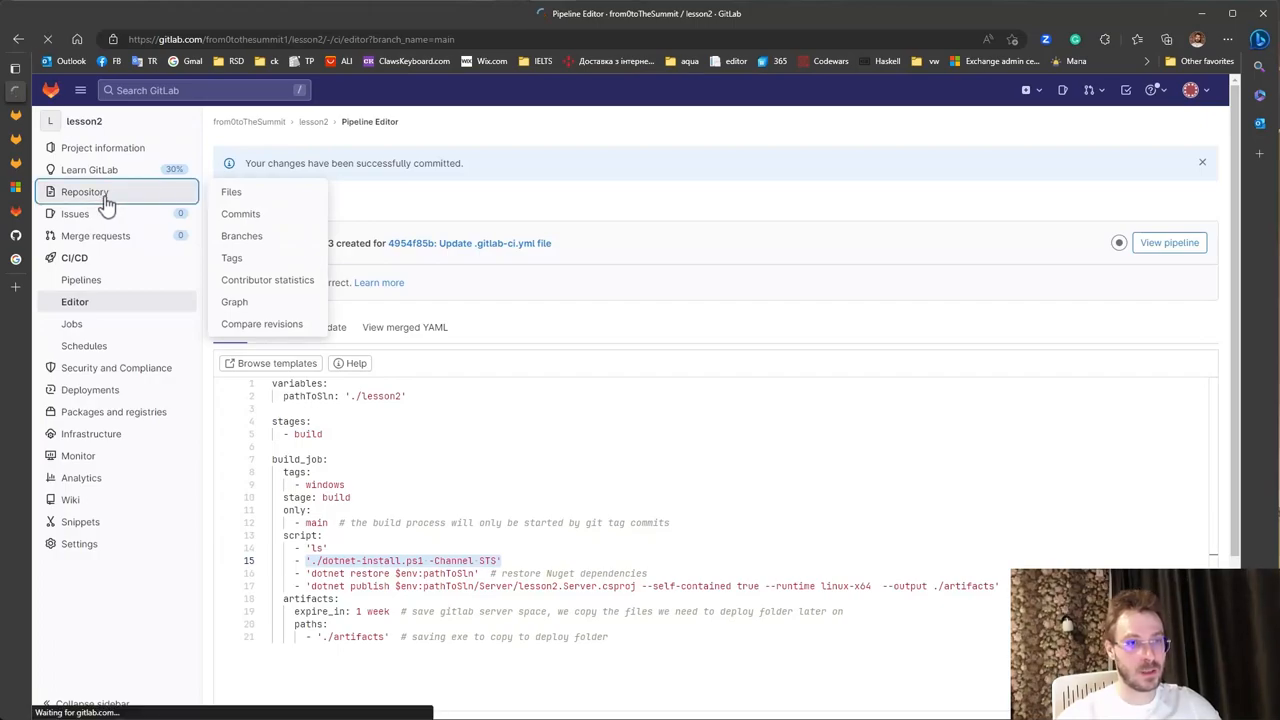
left_click(232, 192)
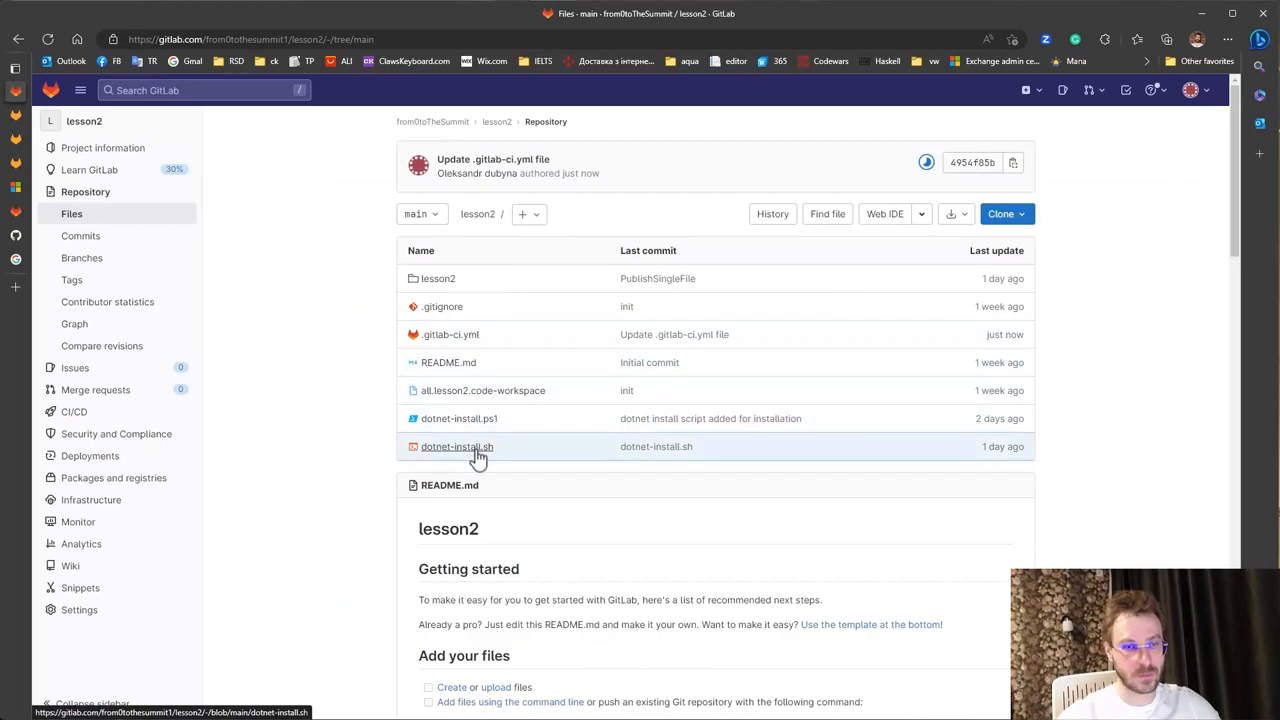
mouse_move(260, 452)
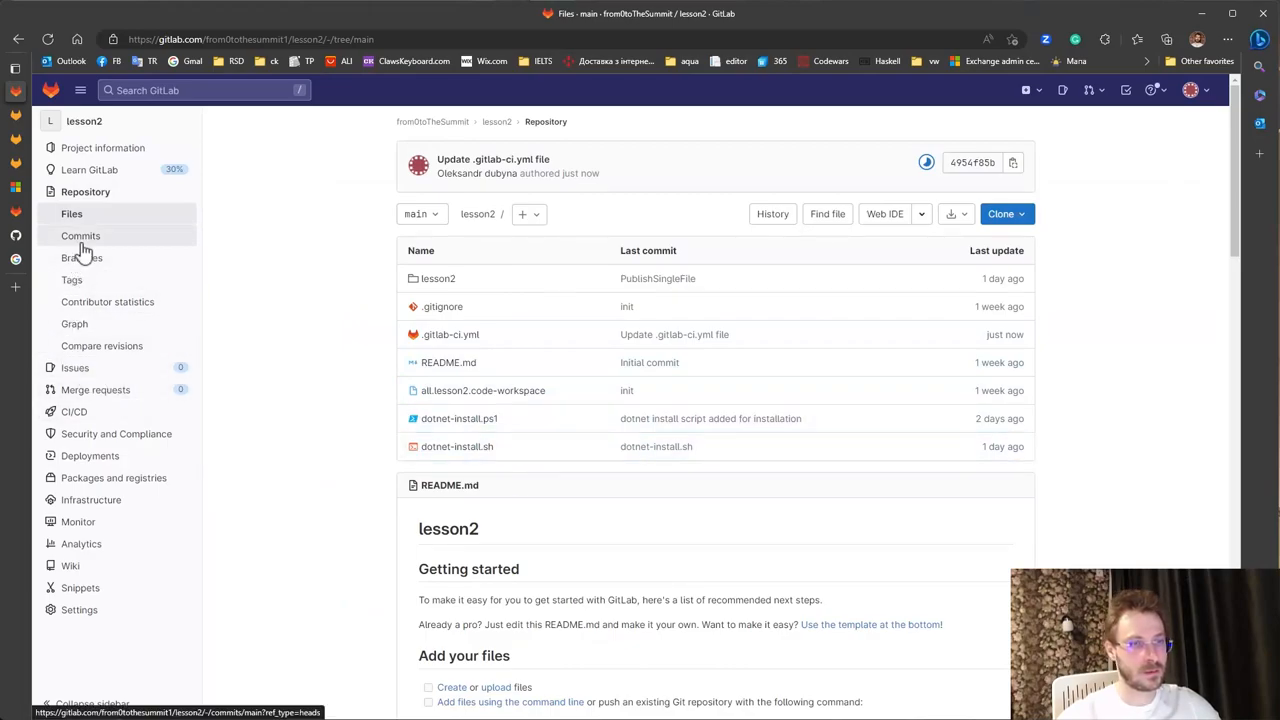
left_click(74, 412)
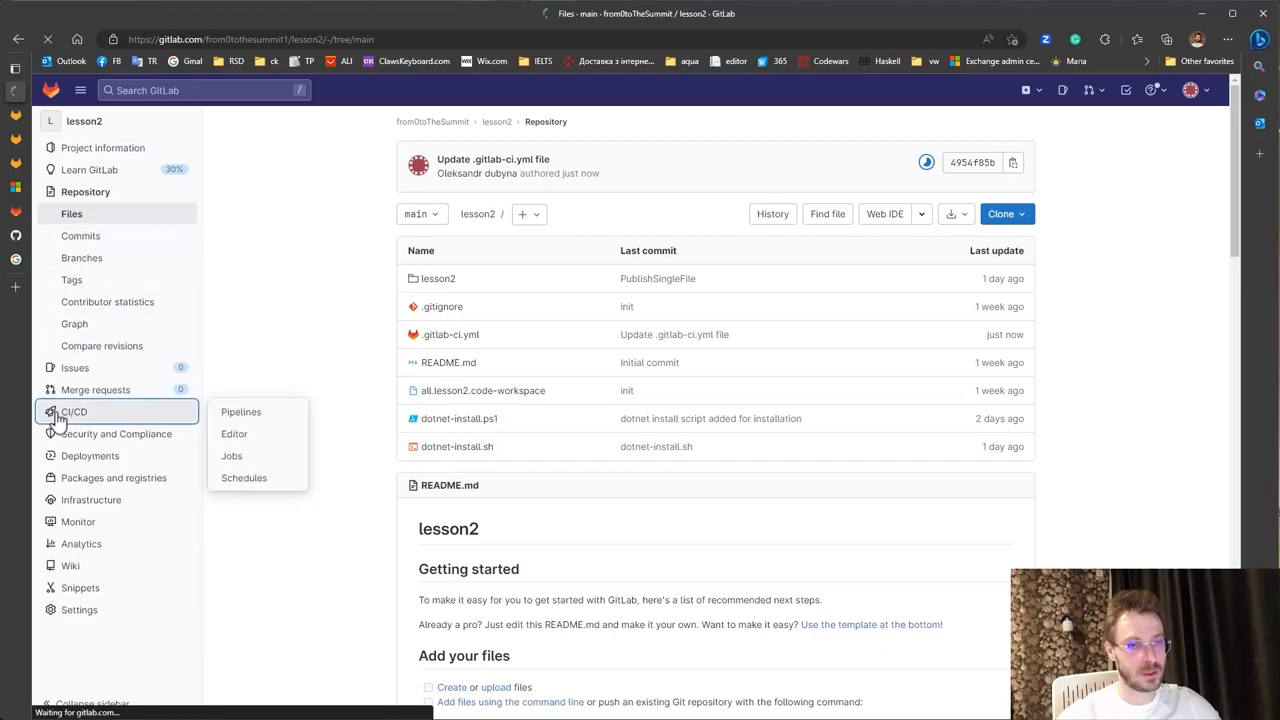
left_click(240, 412)
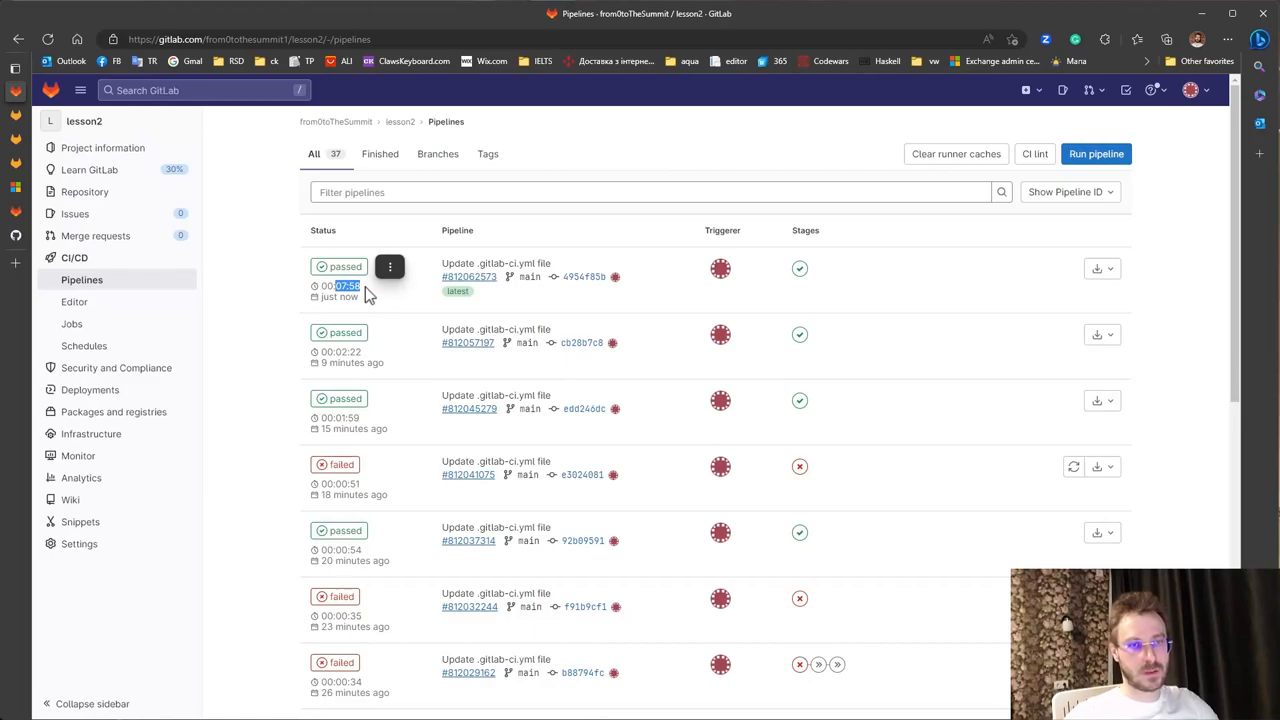
- View pipeline #812062573's details and its build_job log on the Windows runner
left_click(338, 268)
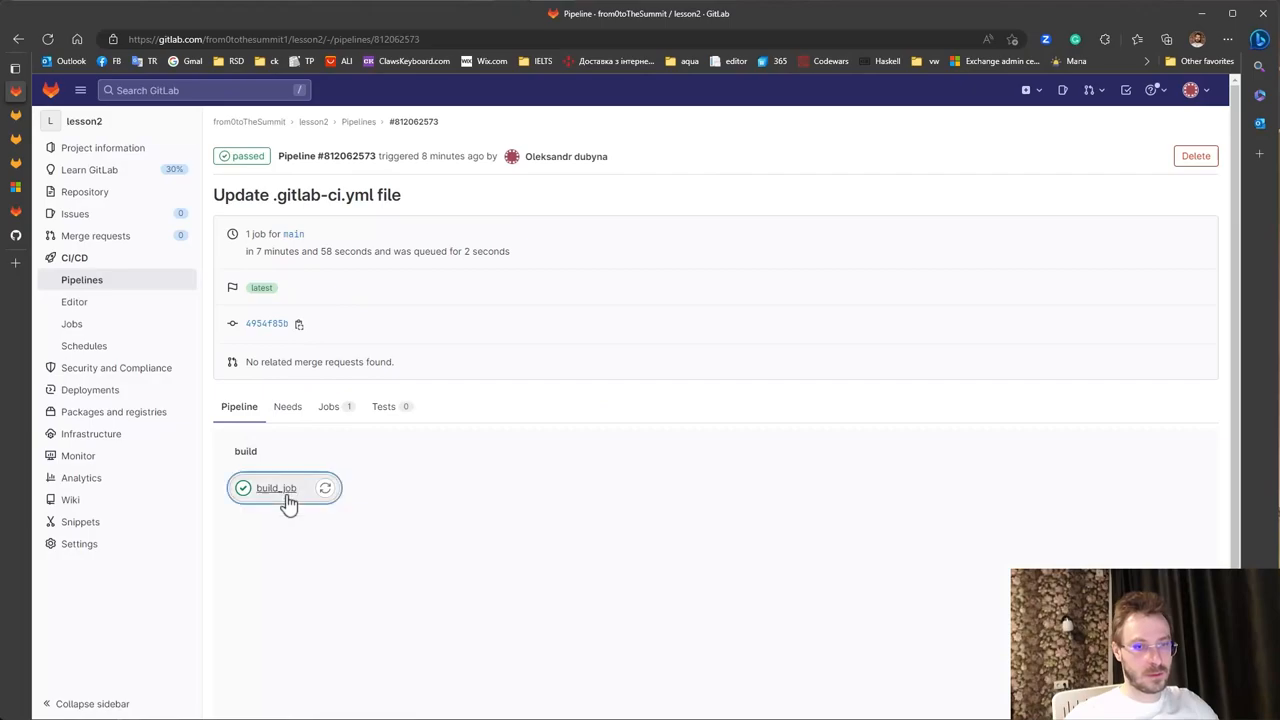
left_click(276, 488)
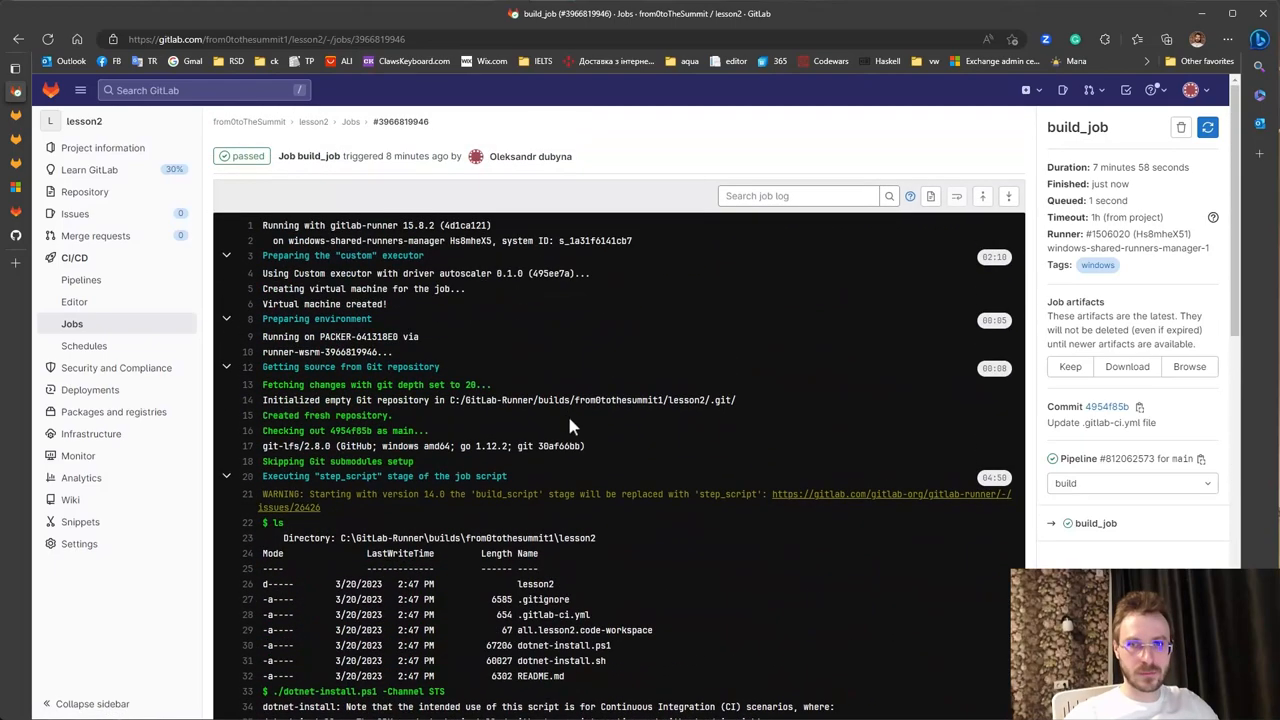
mouse_move(832, 292)
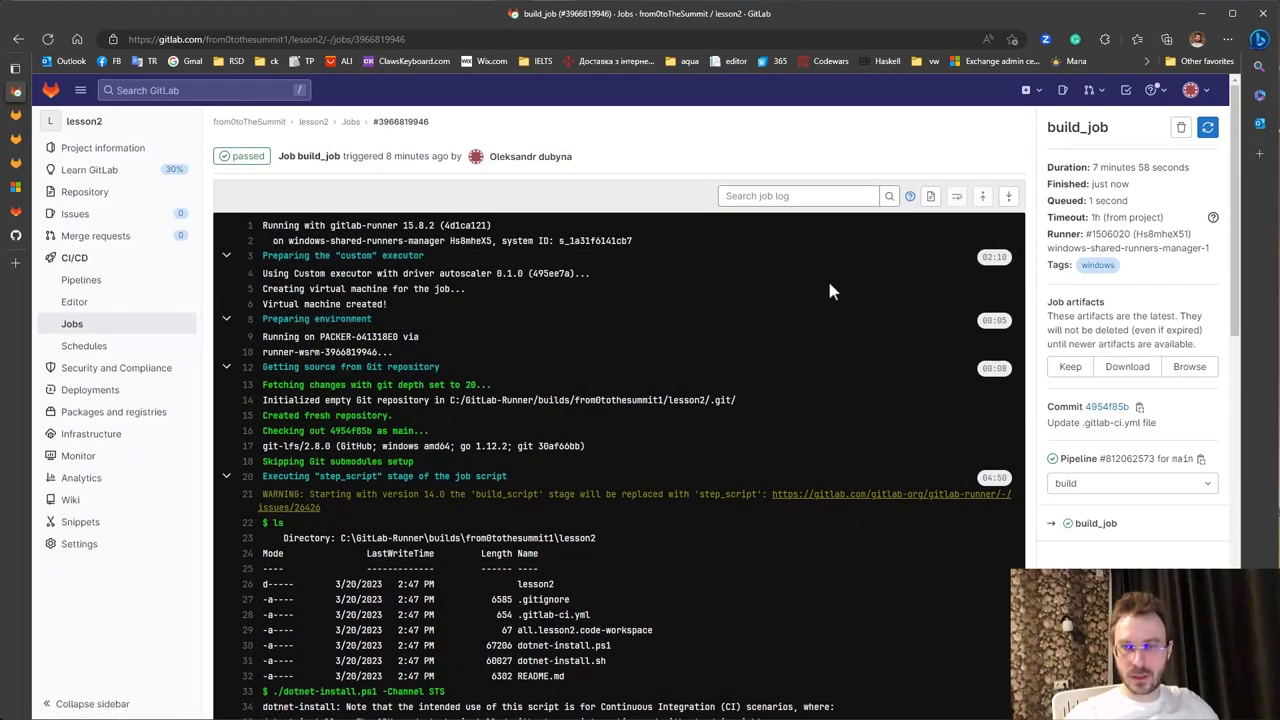
mouse_move(896, 344)
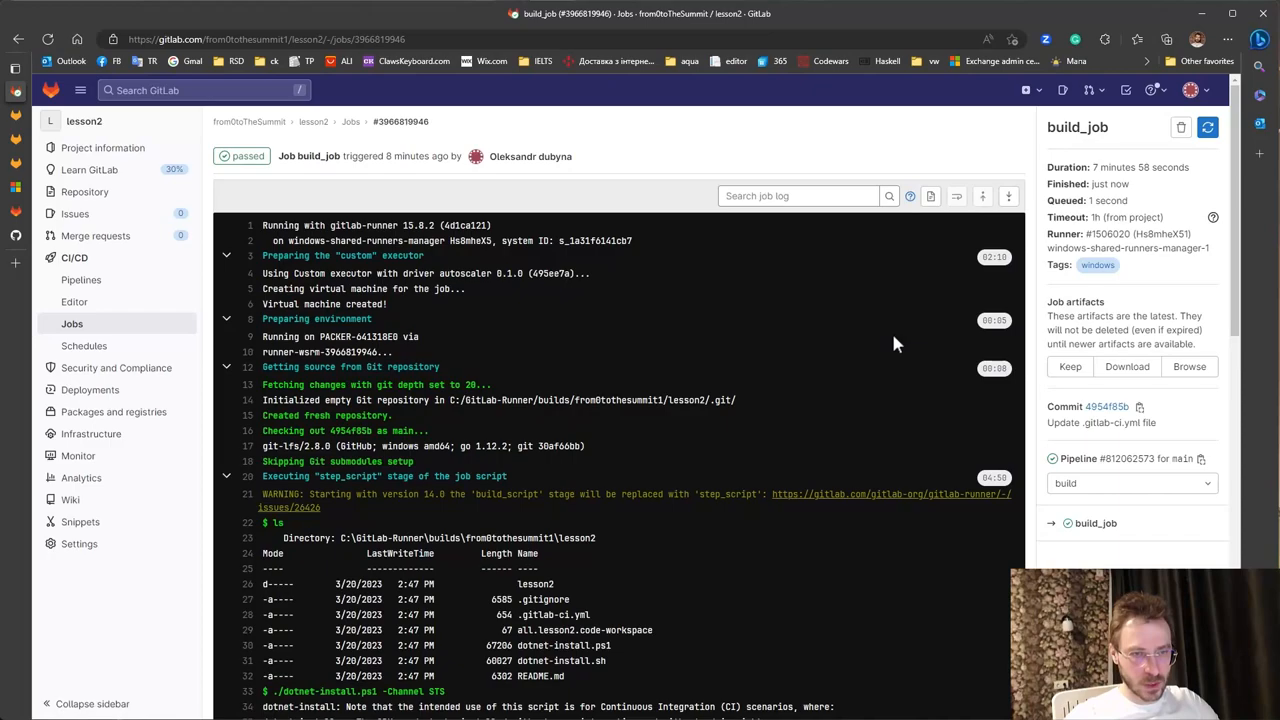
mouse_move(990, 262)
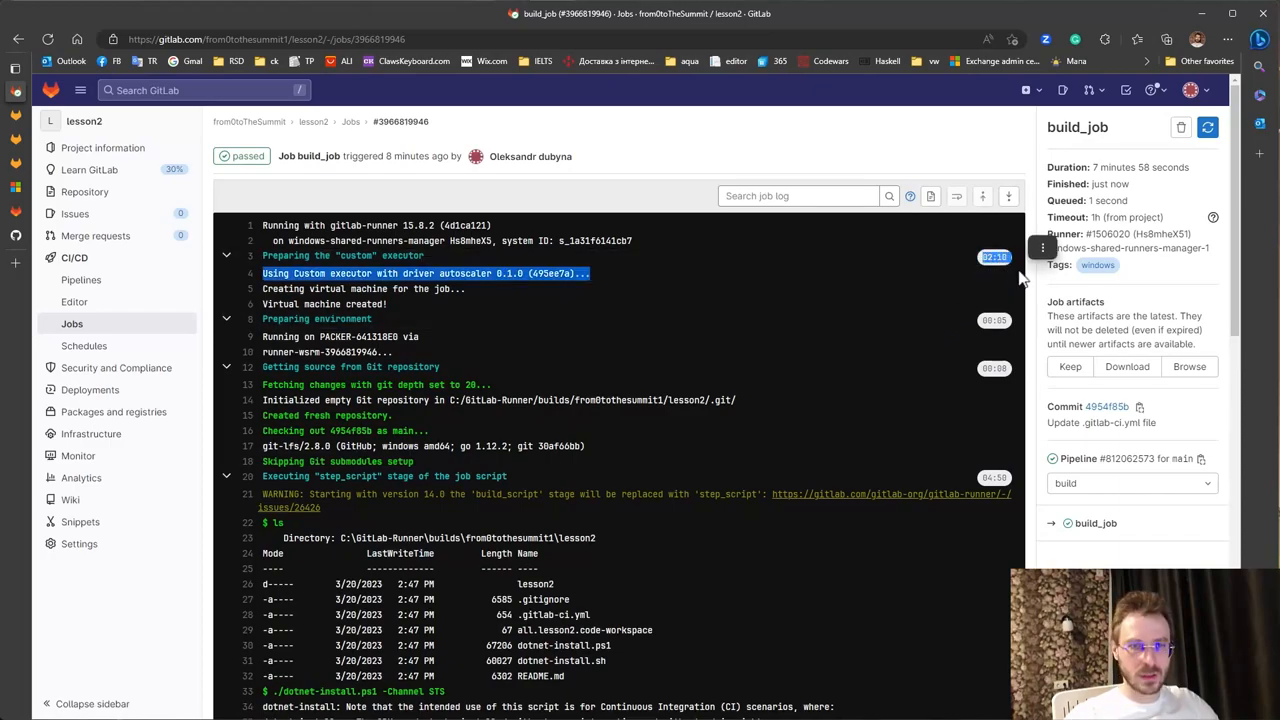
mouse_move(880, 338)
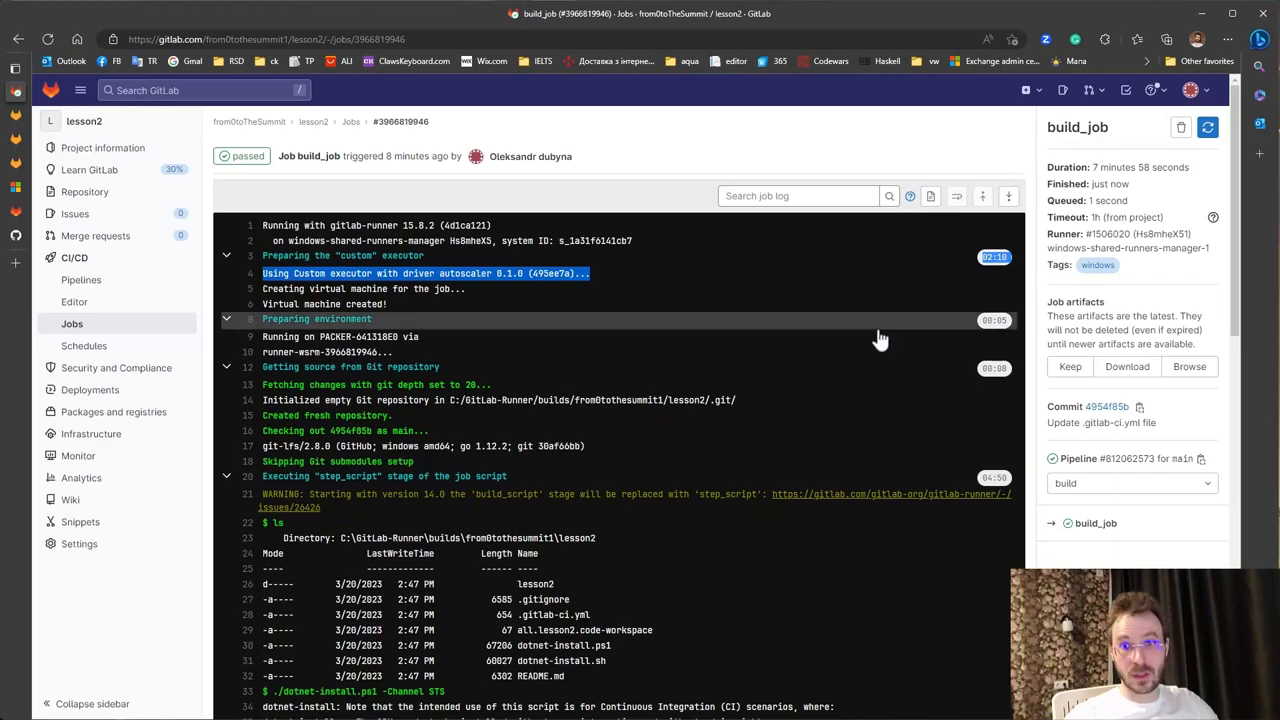
scroll("down", 3)
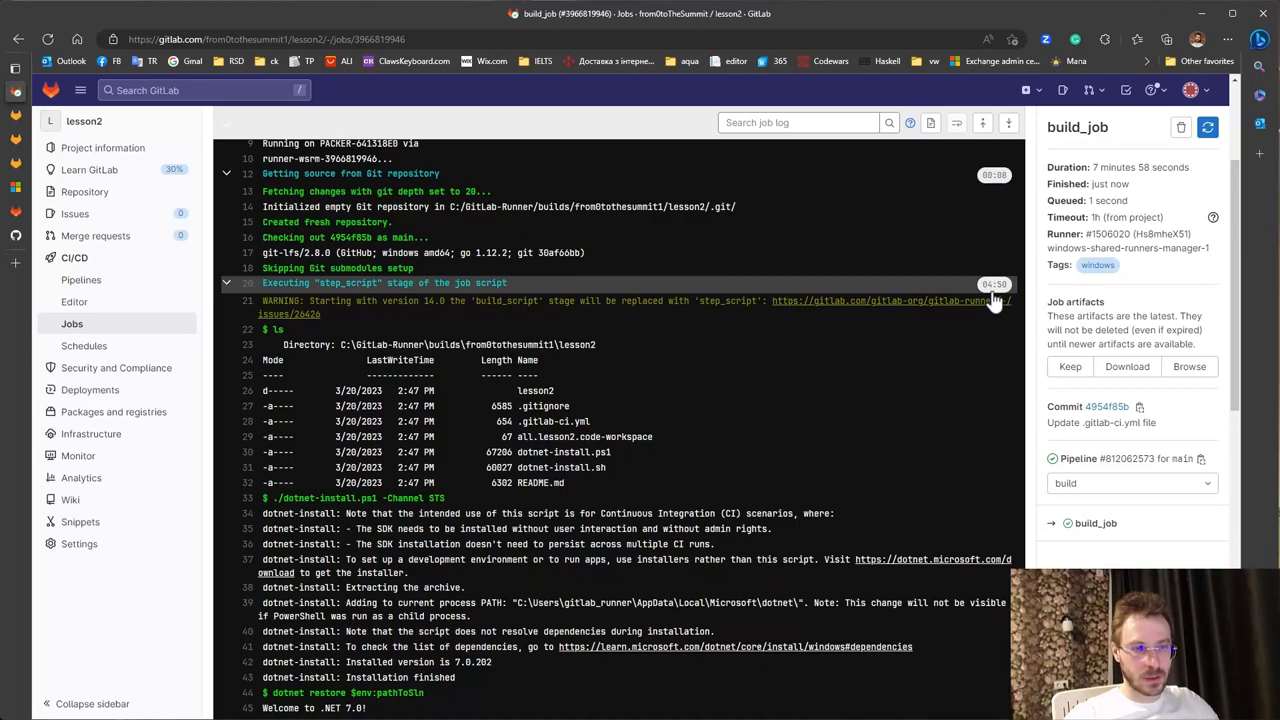
scroll("down", 3)
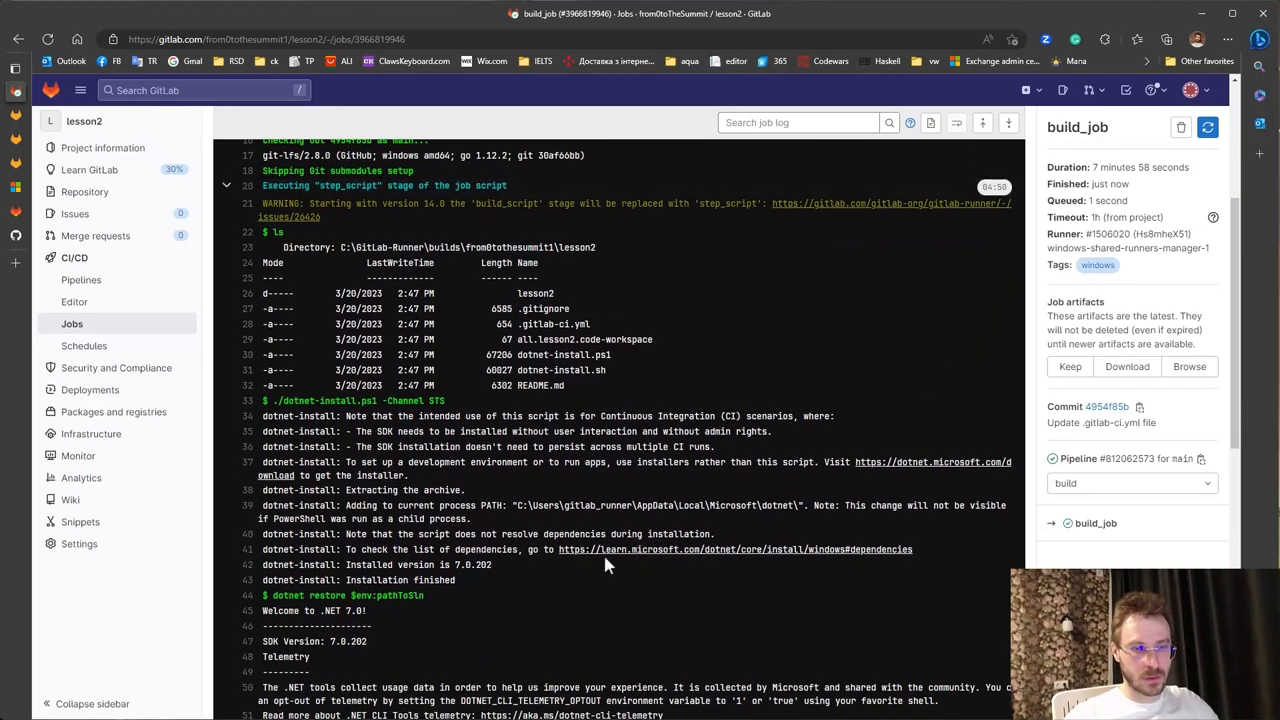
scroll("down", 3)
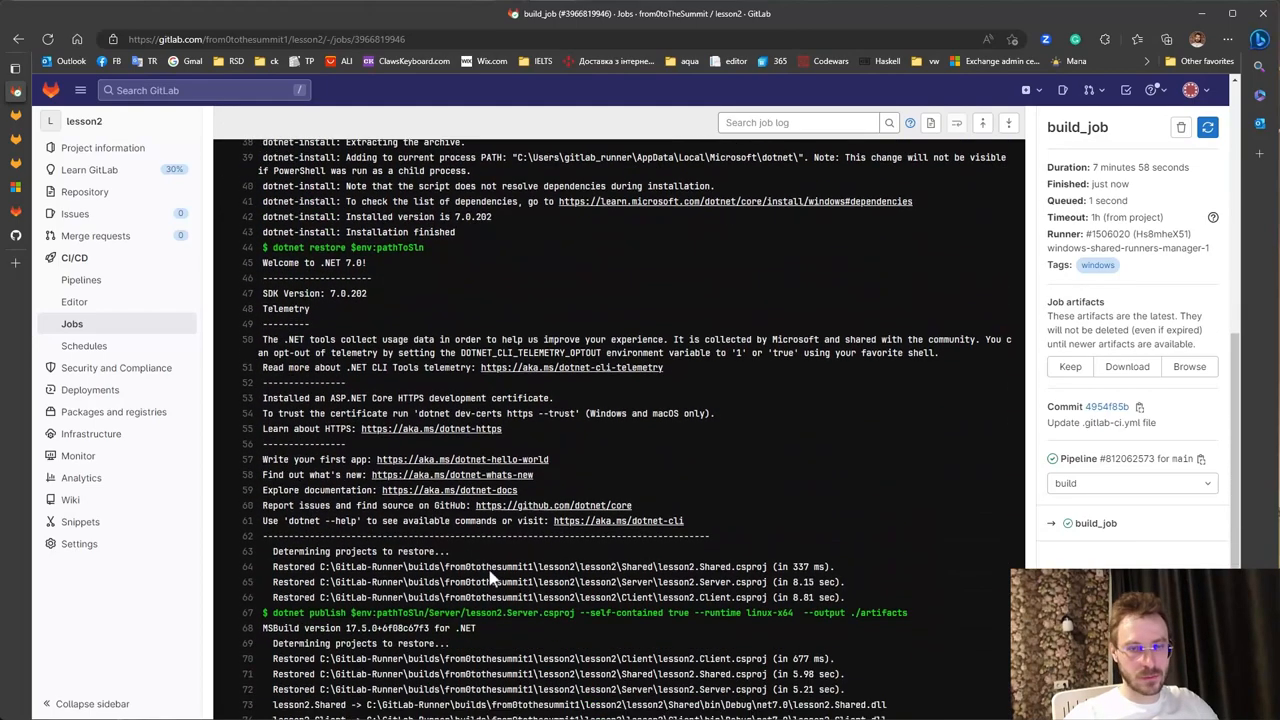
scroll("down", 3)
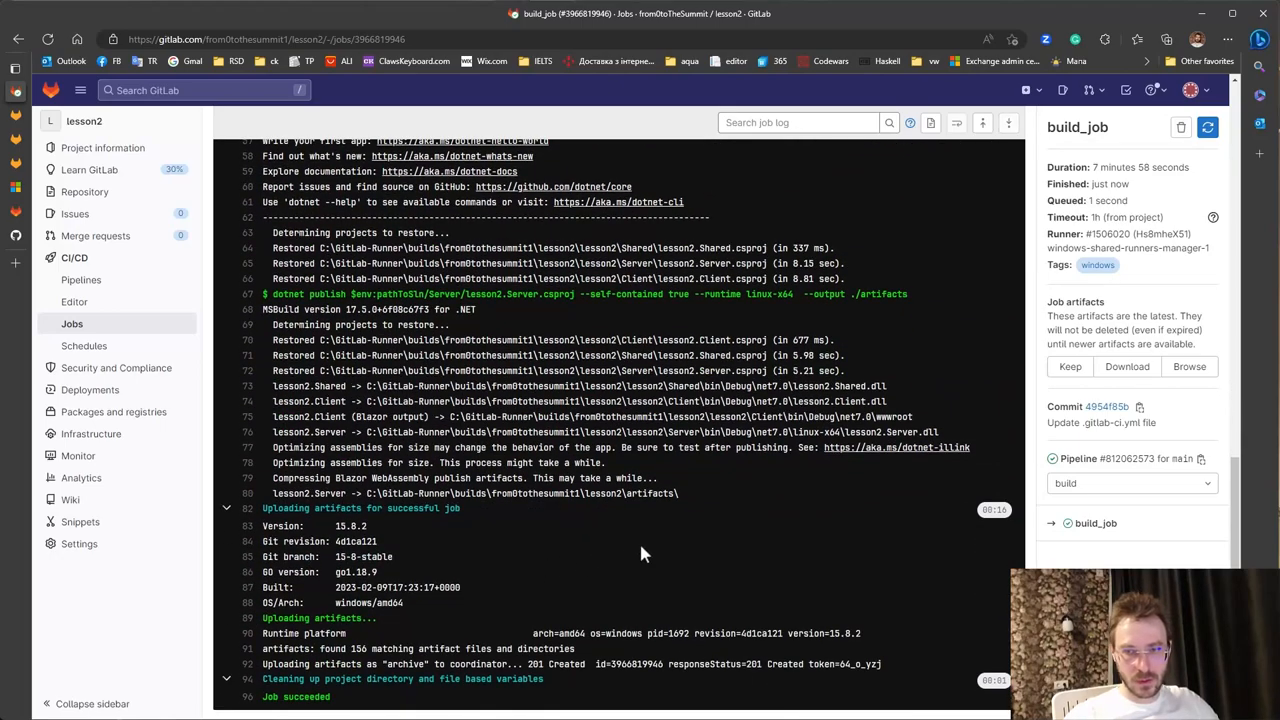
scroll("up", 3)
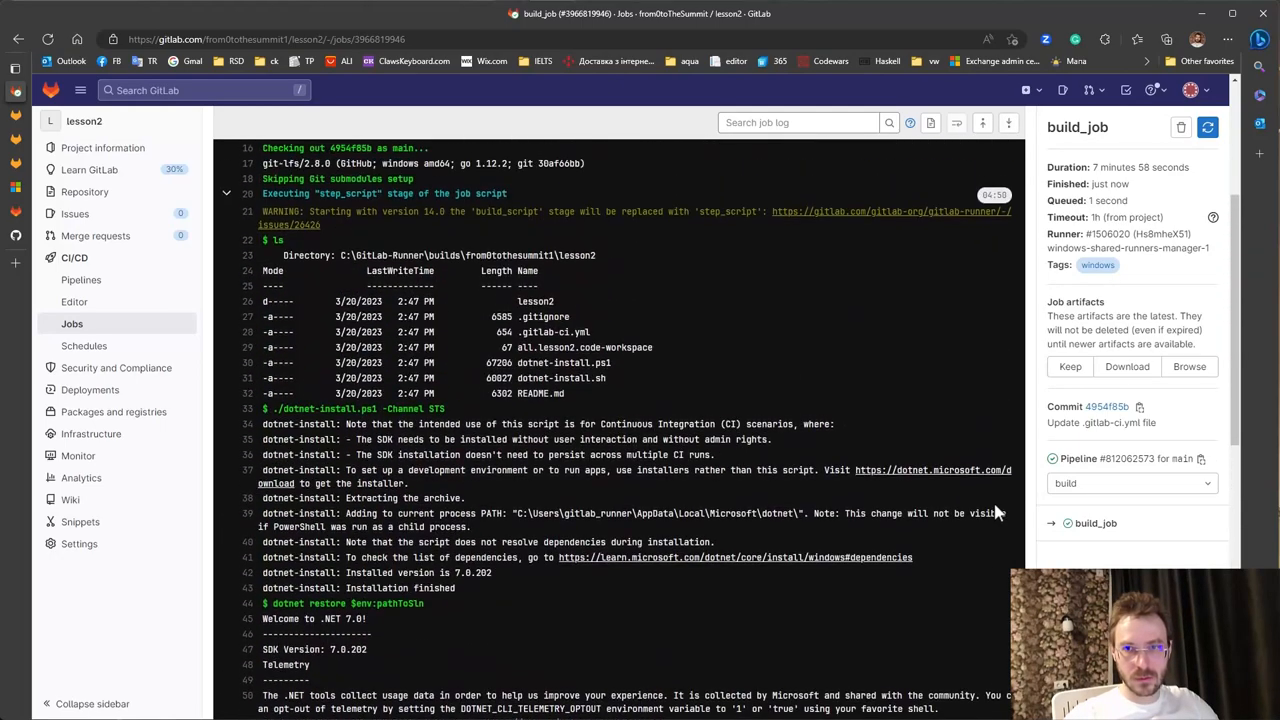
scroll("down", 3)
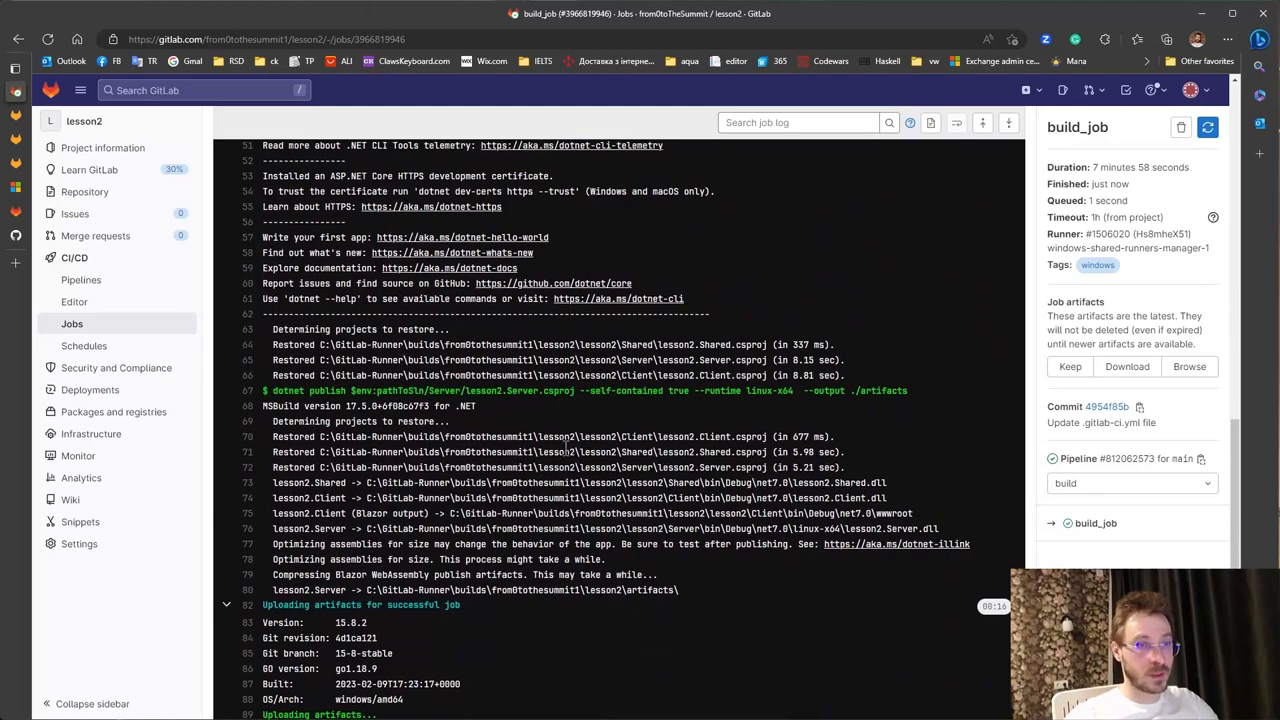
left_click(80, 280)
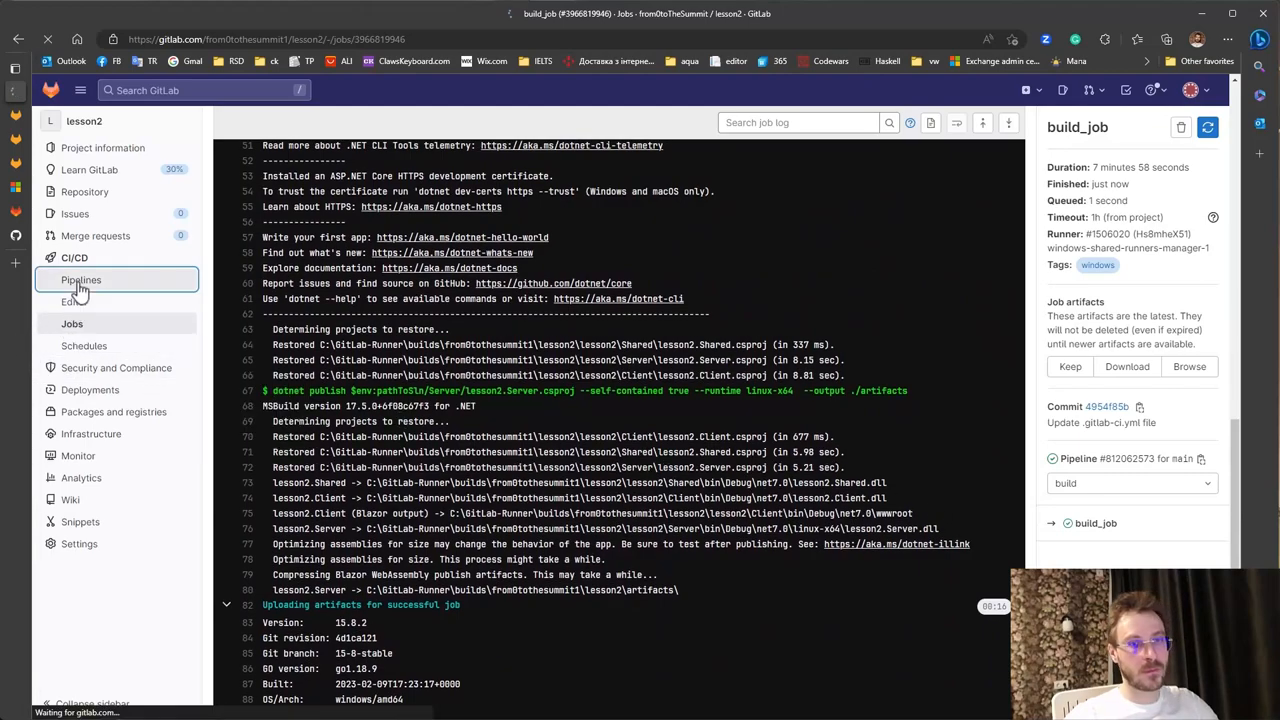
- Download the latest pipeline's build_job artifacts and browse the artifacts folder in the zip
left_click(80, 280)
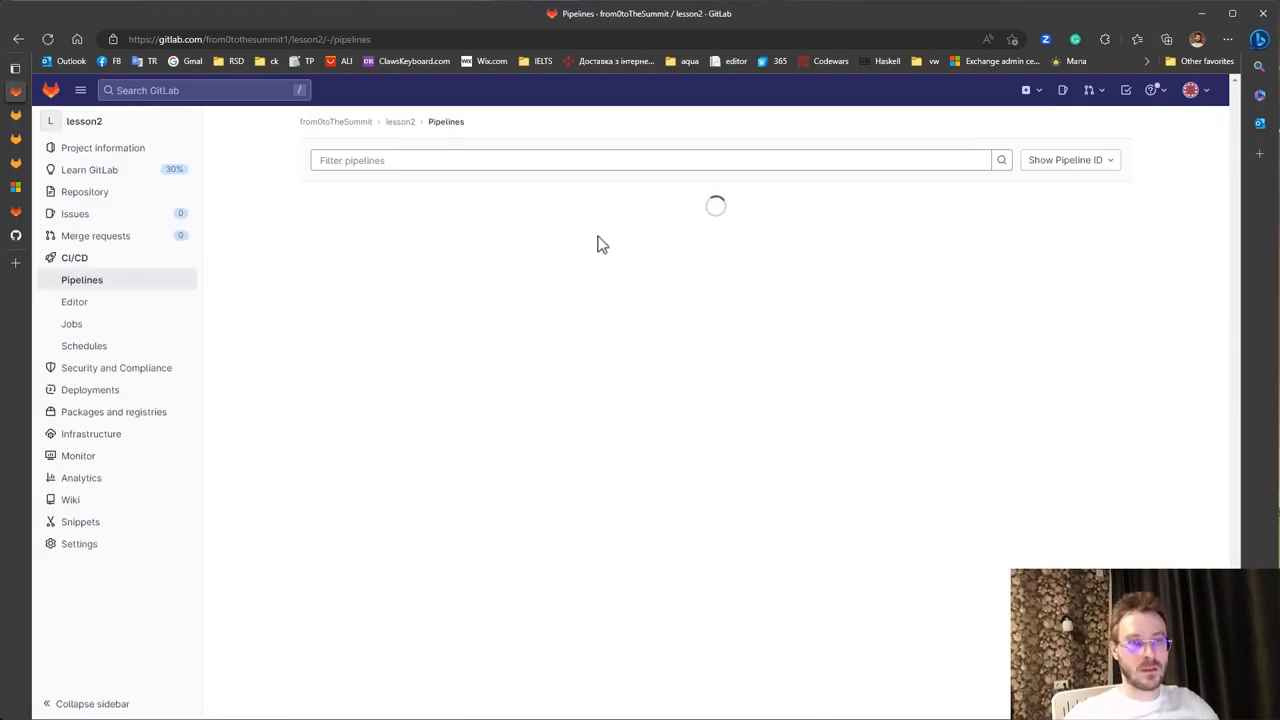
left_click(1102, 268)
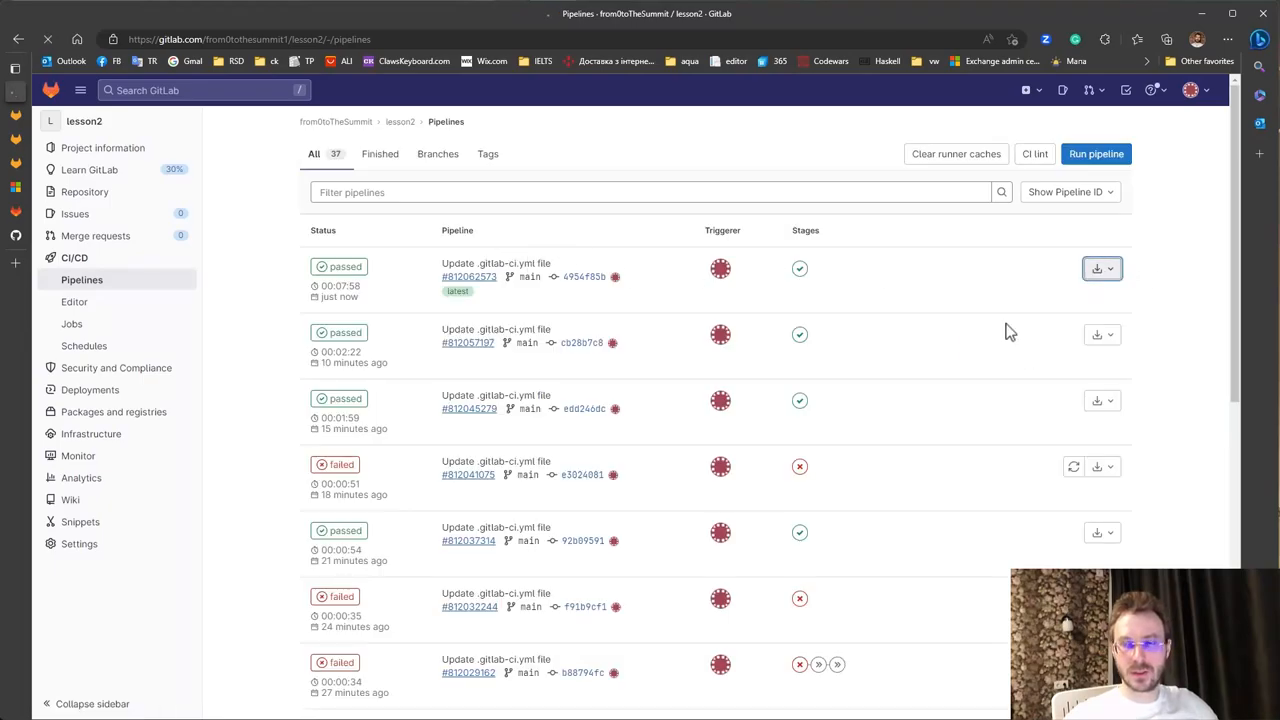
left_click(1166, 38)
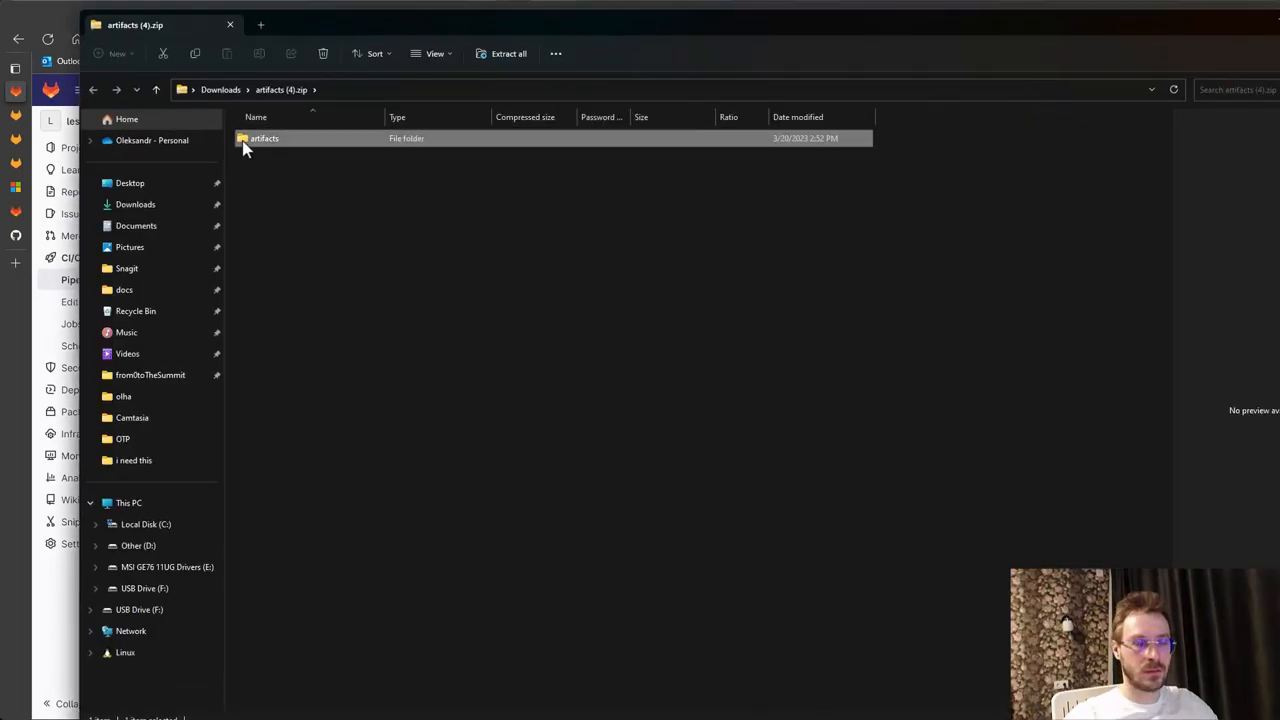
double_click(264, 138)
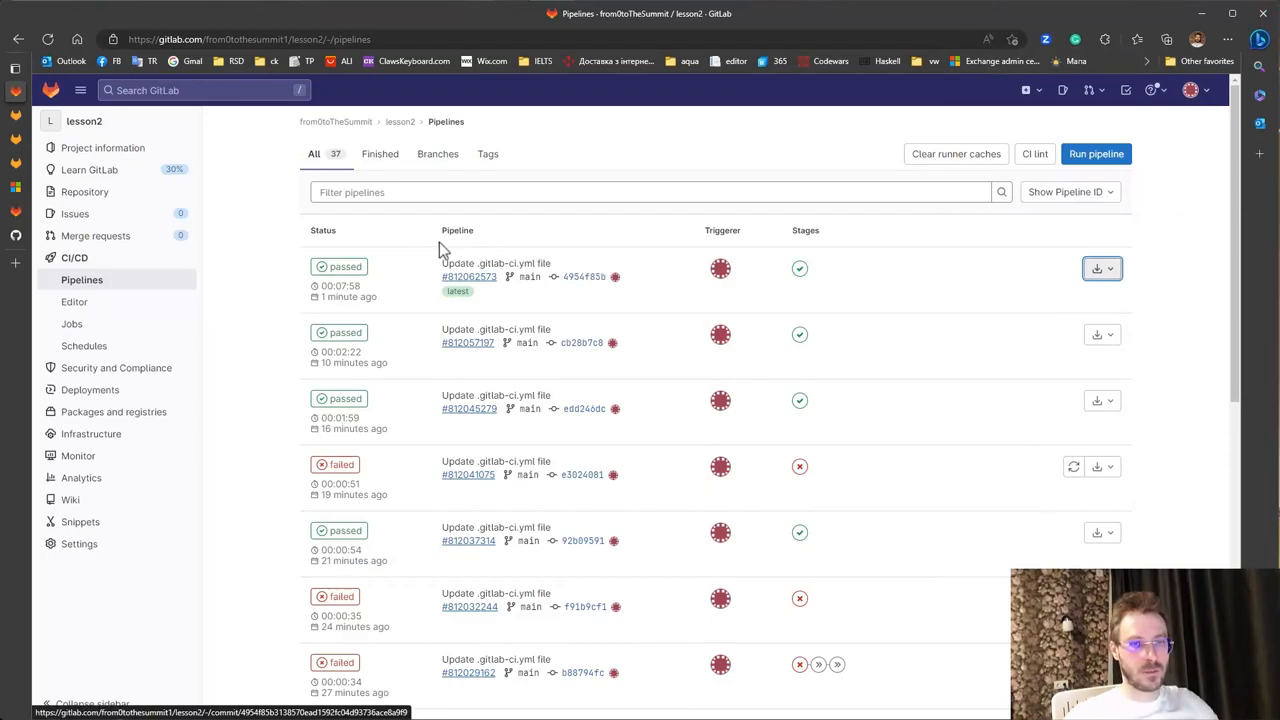
mouse_move(300, 392)
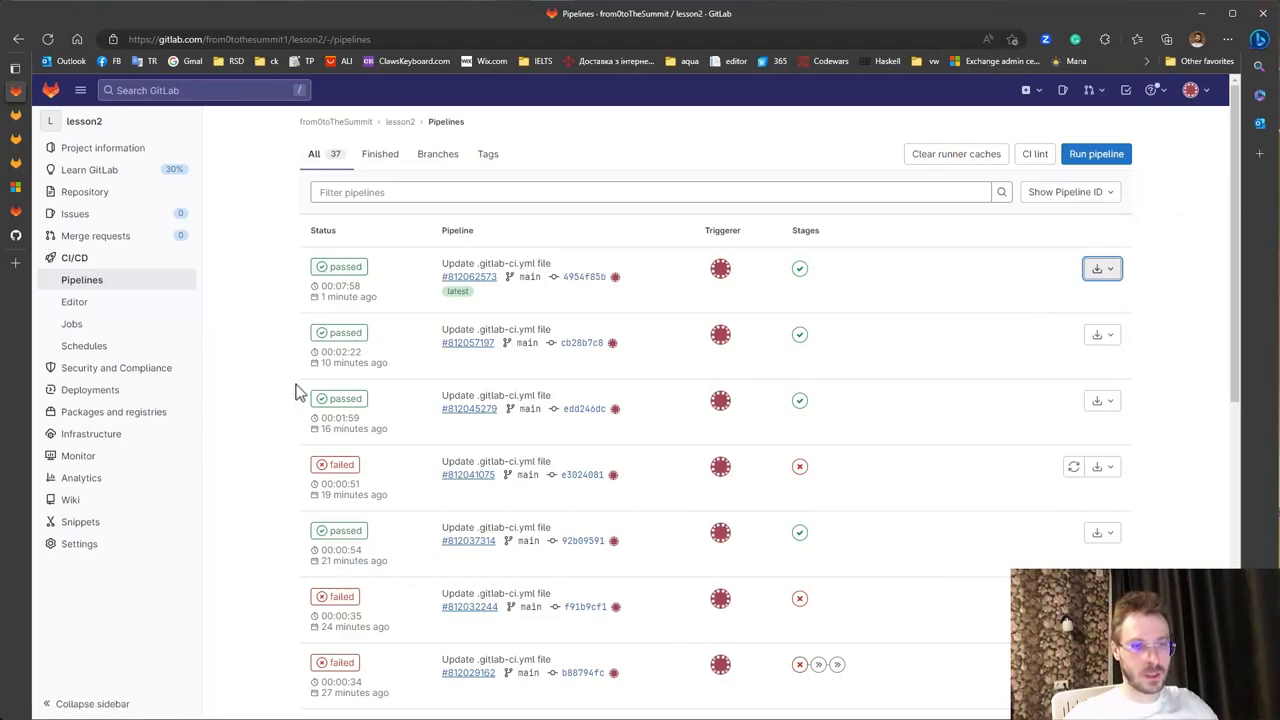
mouse_move(400, 404)
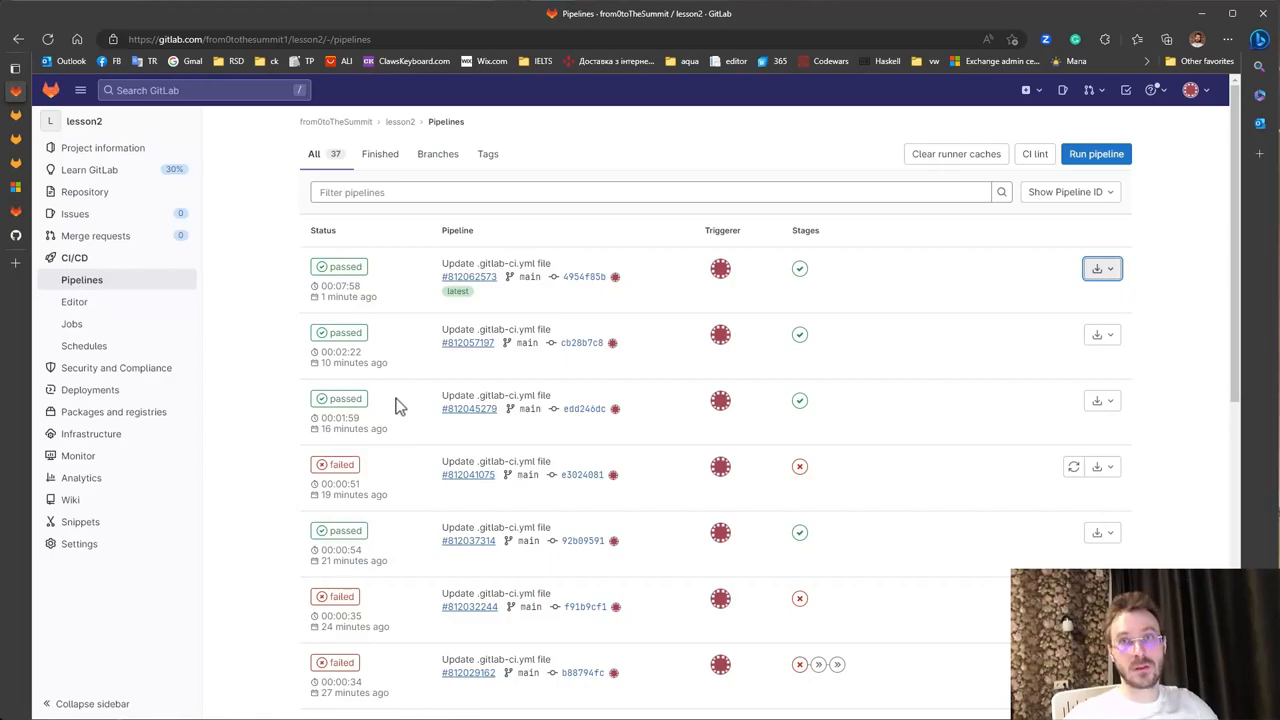
mouse_move(394, 398)
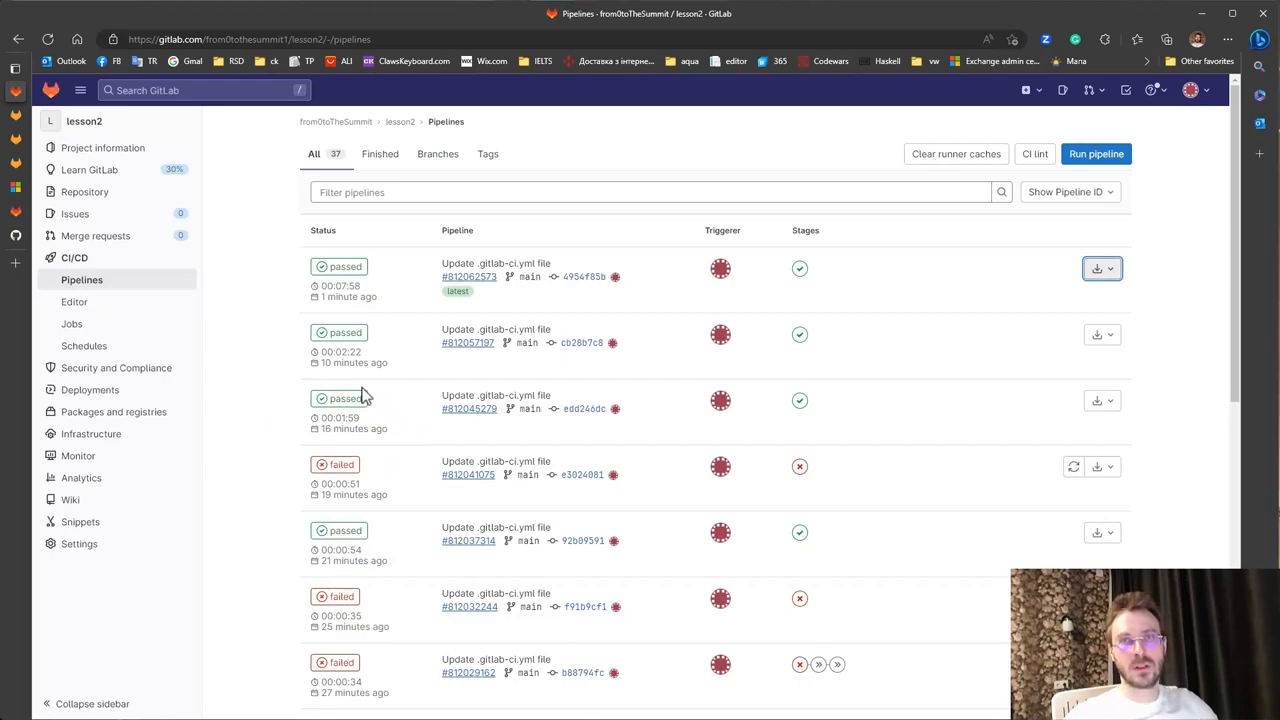
mouse_move(324, 390)
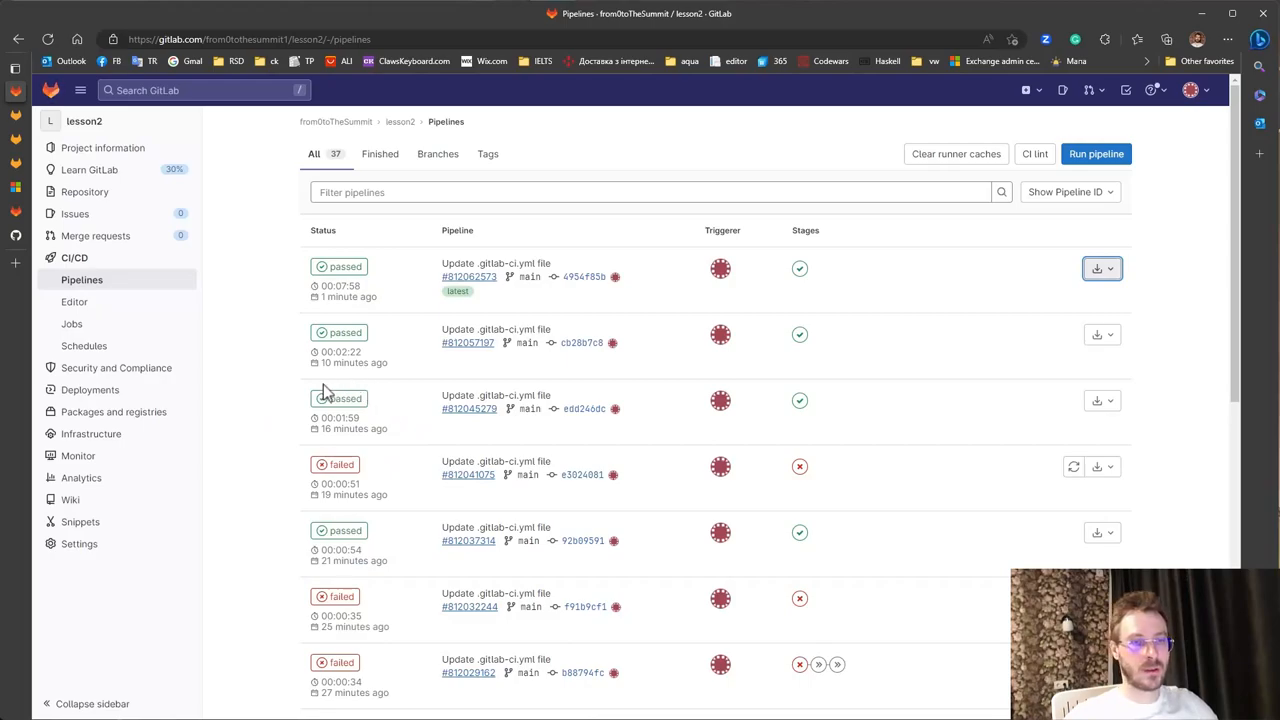
mouse_move(412, 348)
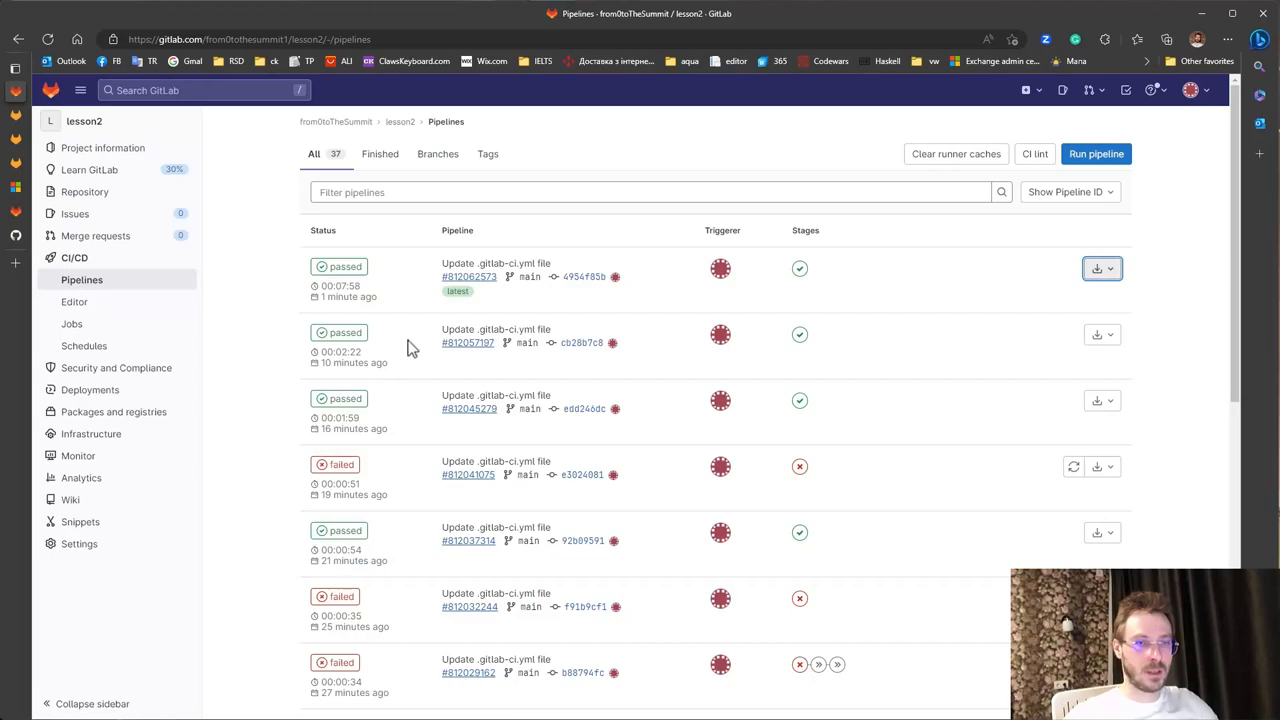
mouse_move(284, 368)
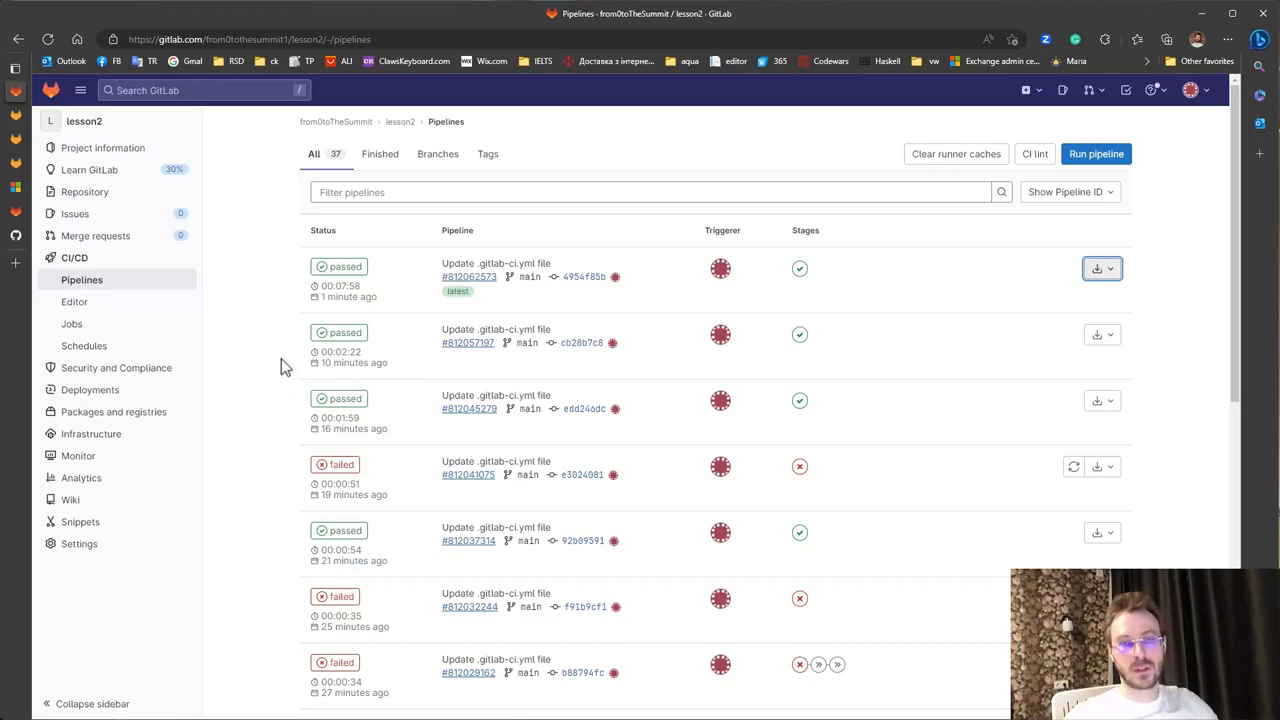
mouse_move(304, 336)
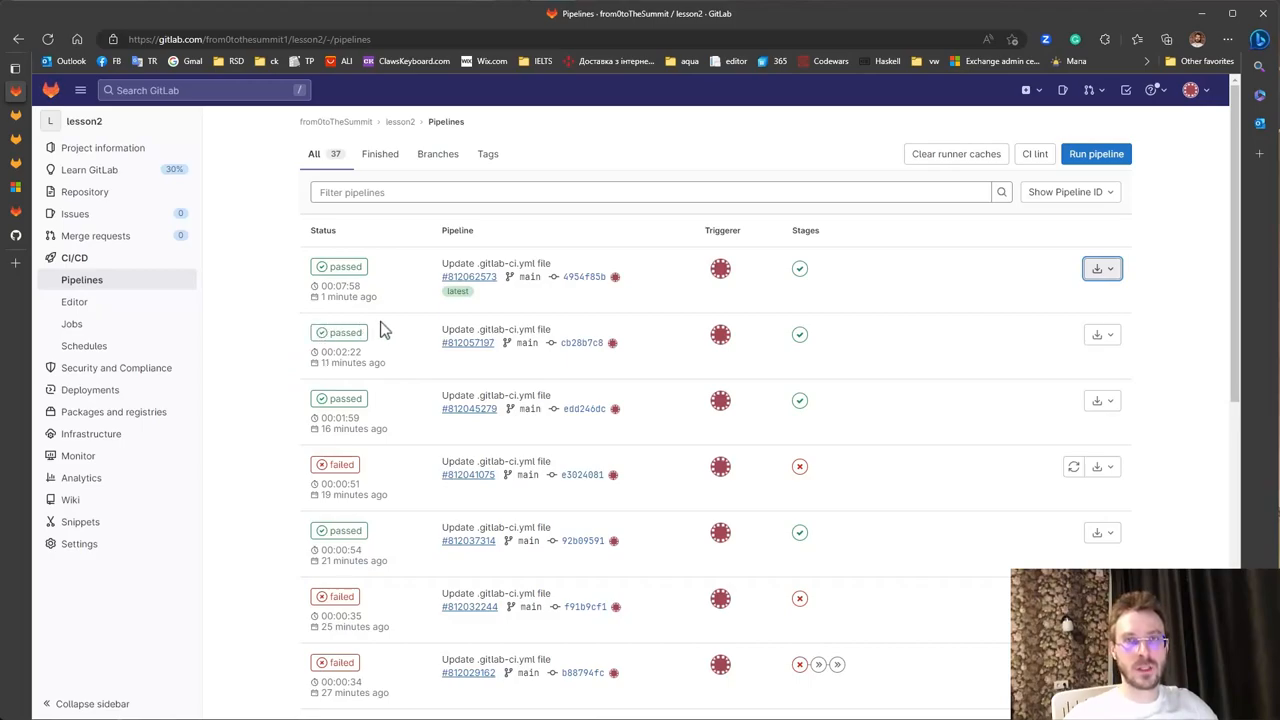
mouse_move(396, 338)
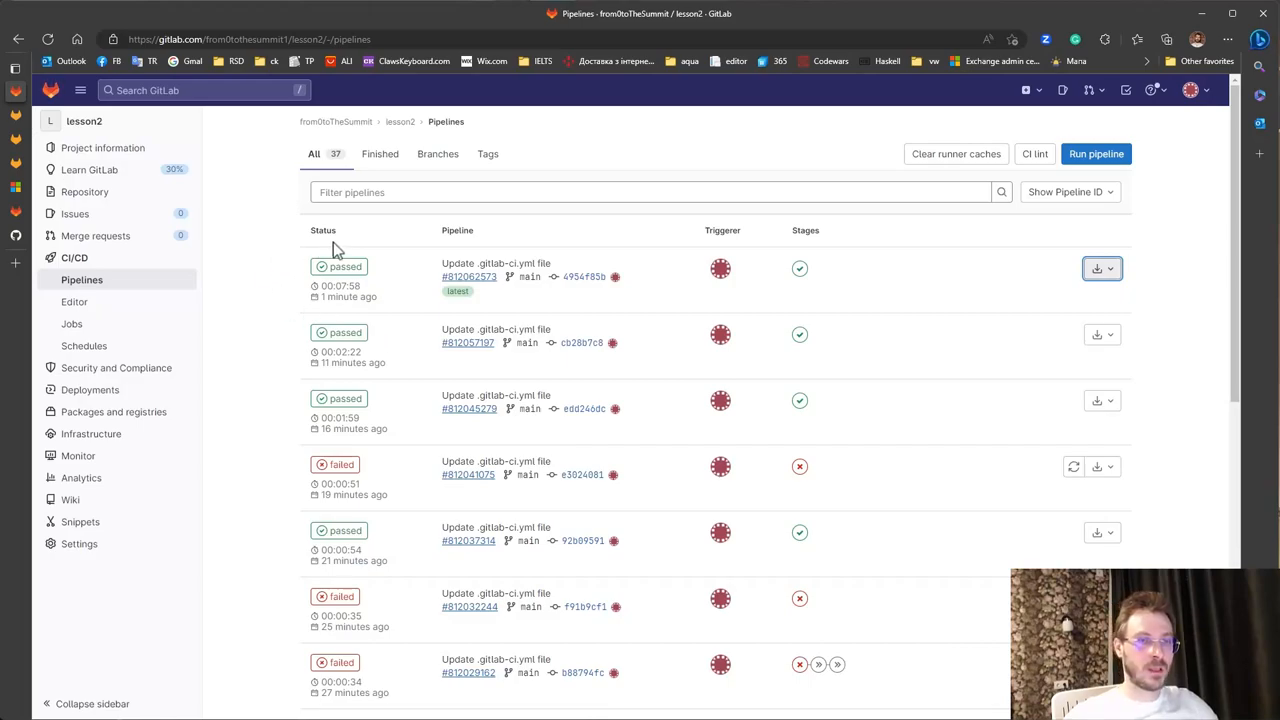
mouse_move(408, 288)
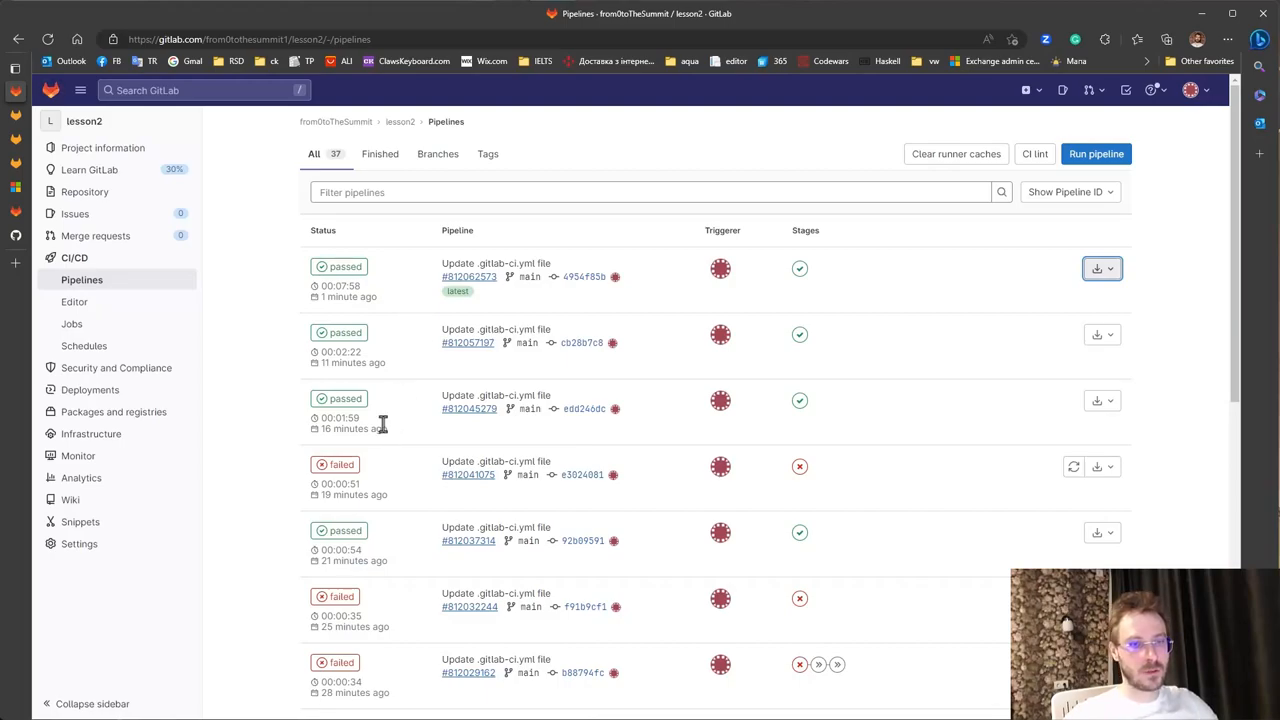
mouse_move(344, 332)
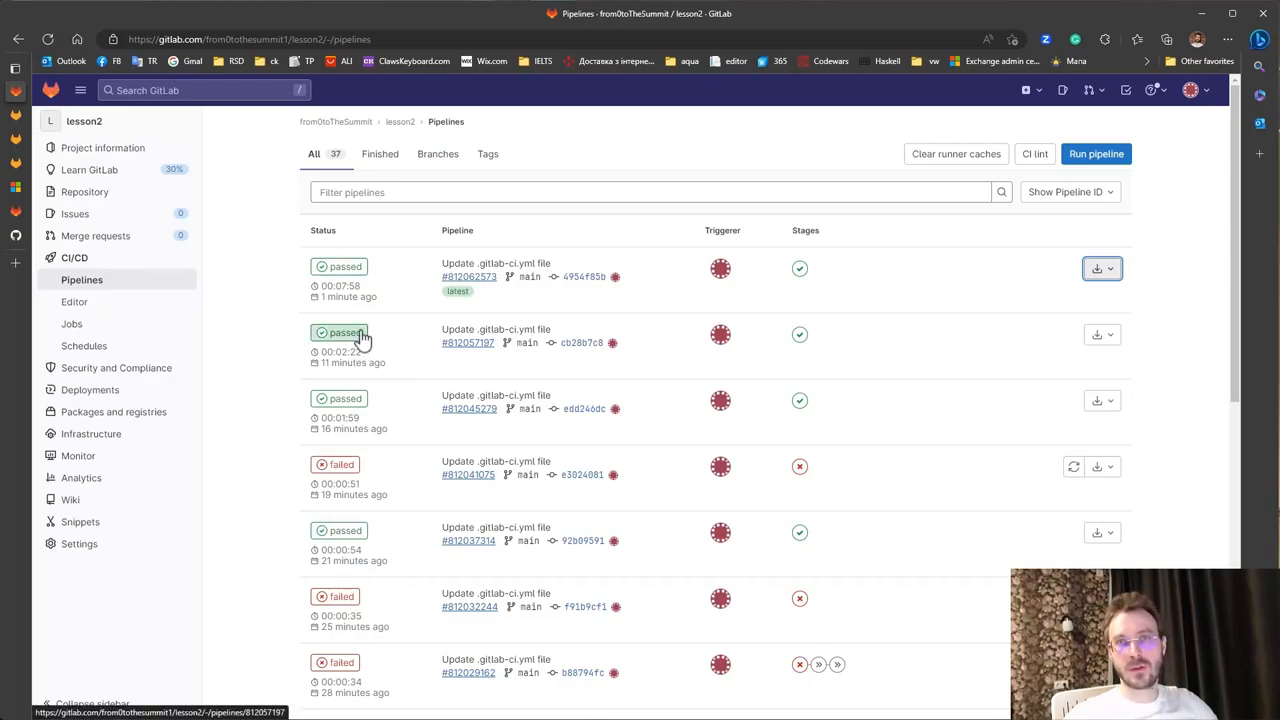
mouse_move(356, 400)
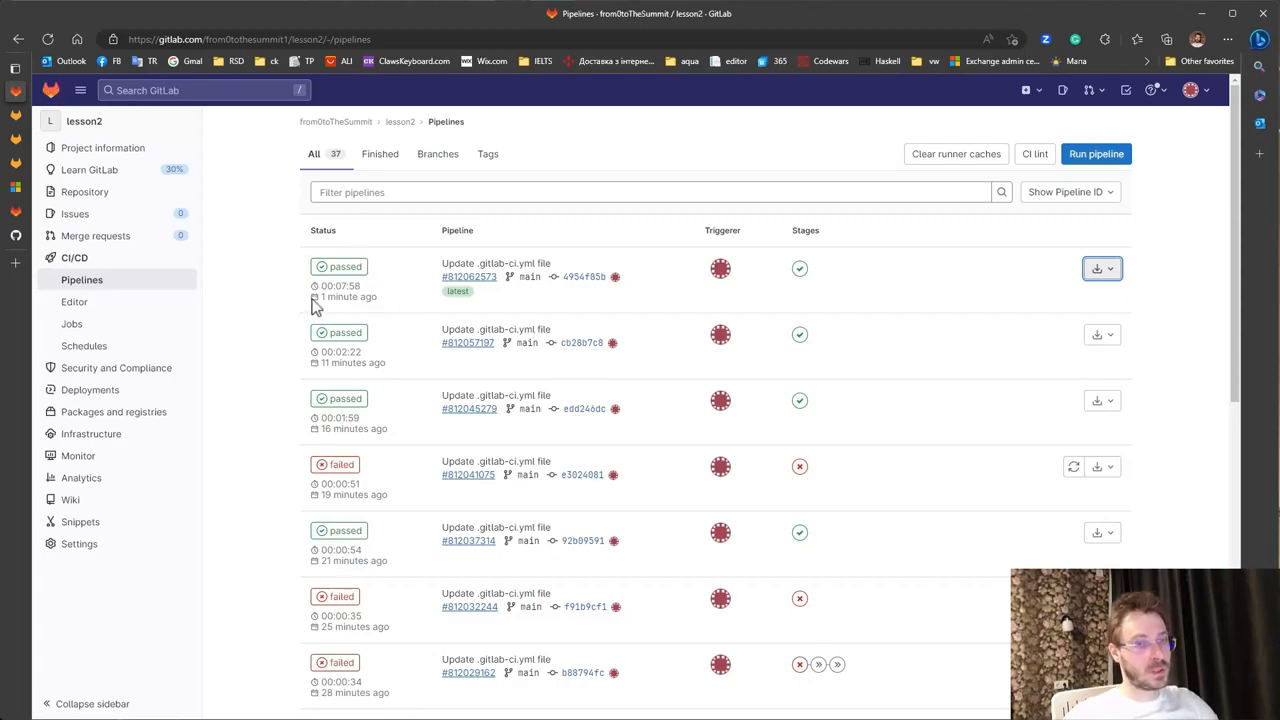
mouse_move(396, 302)
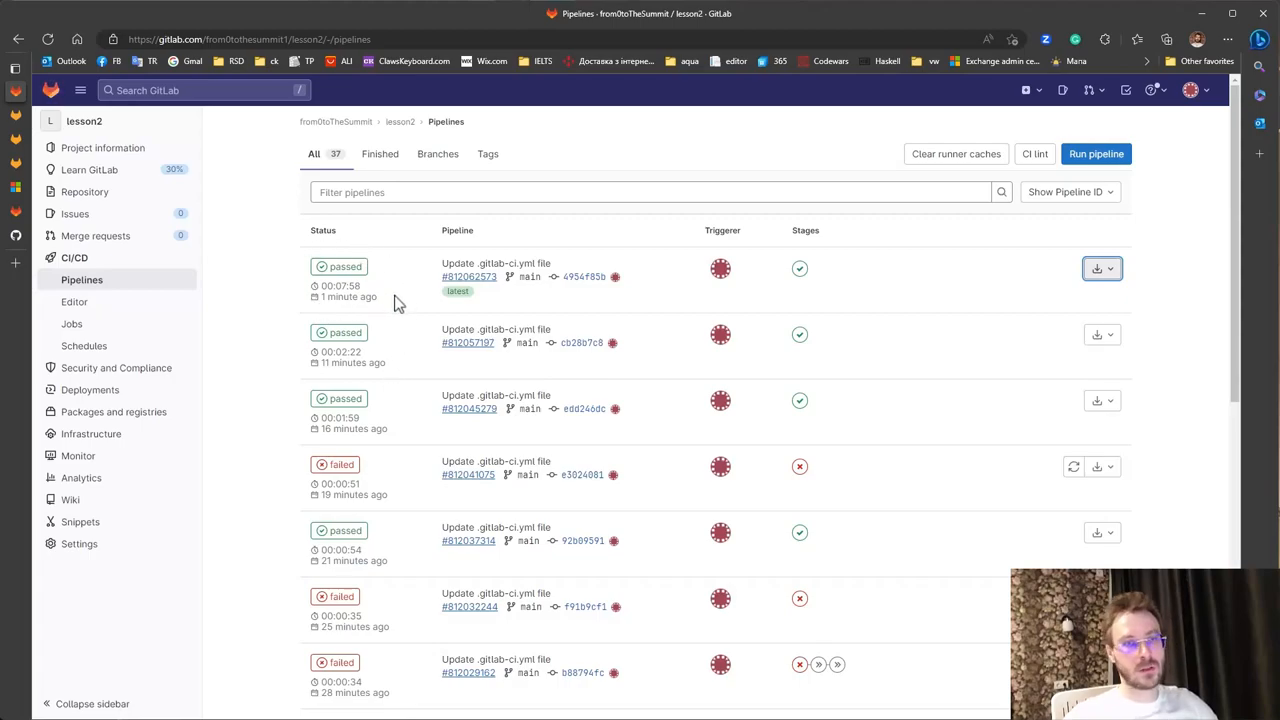